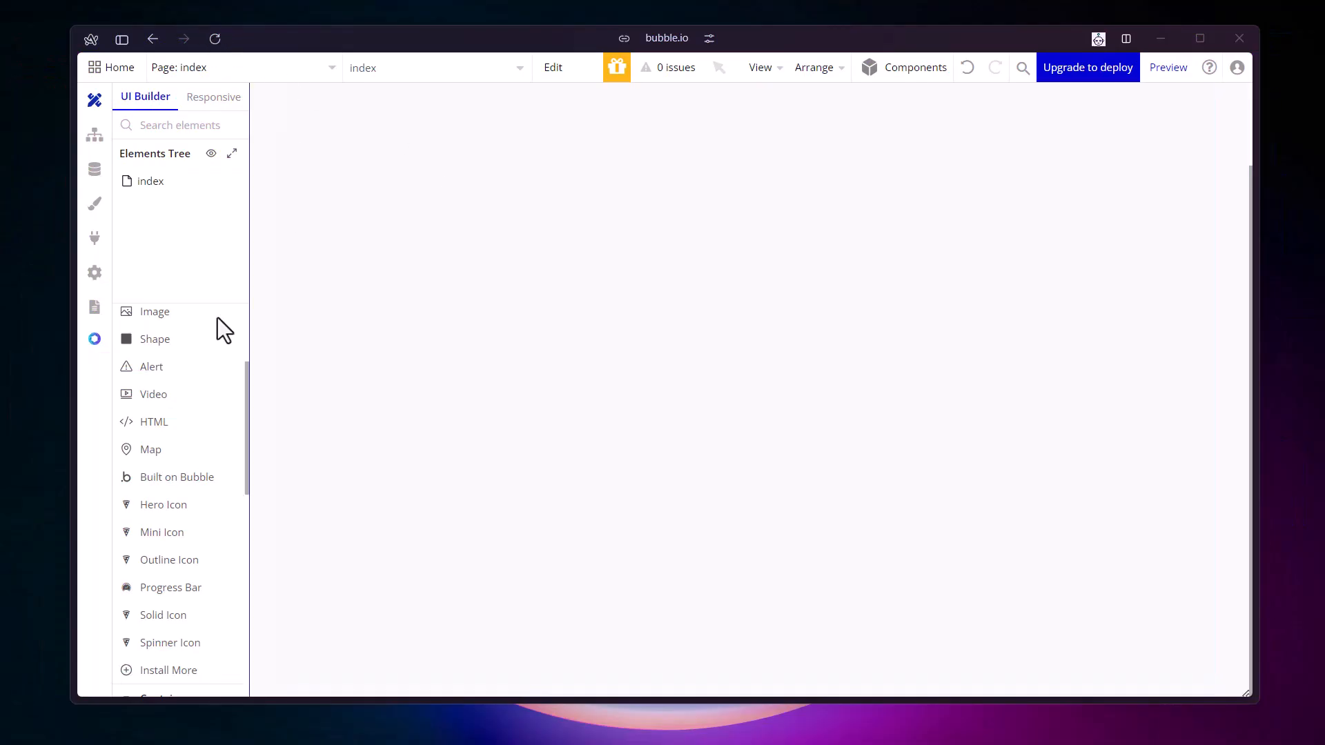
Place a File Uploader in the centre of the index page, then deselect it
scroll("down", 3)
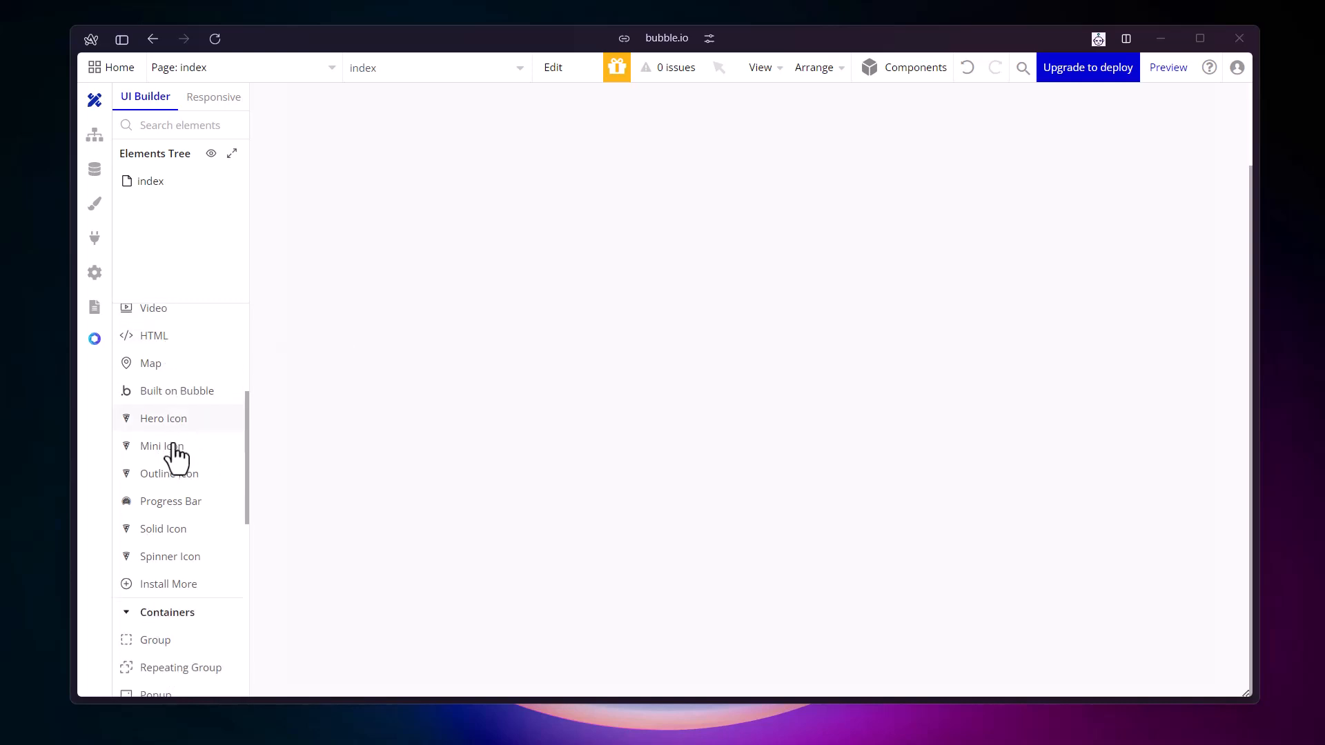
scroll("down", 3)
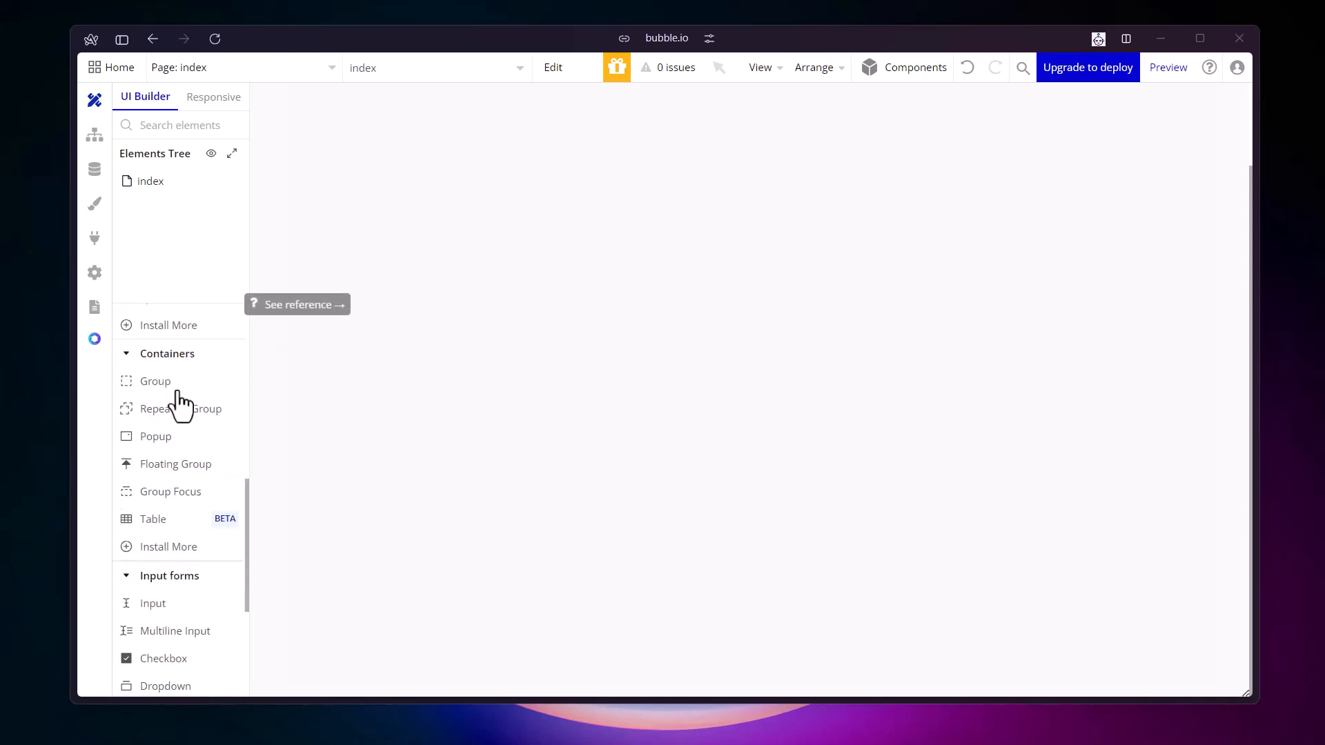
scroll("down", 3)
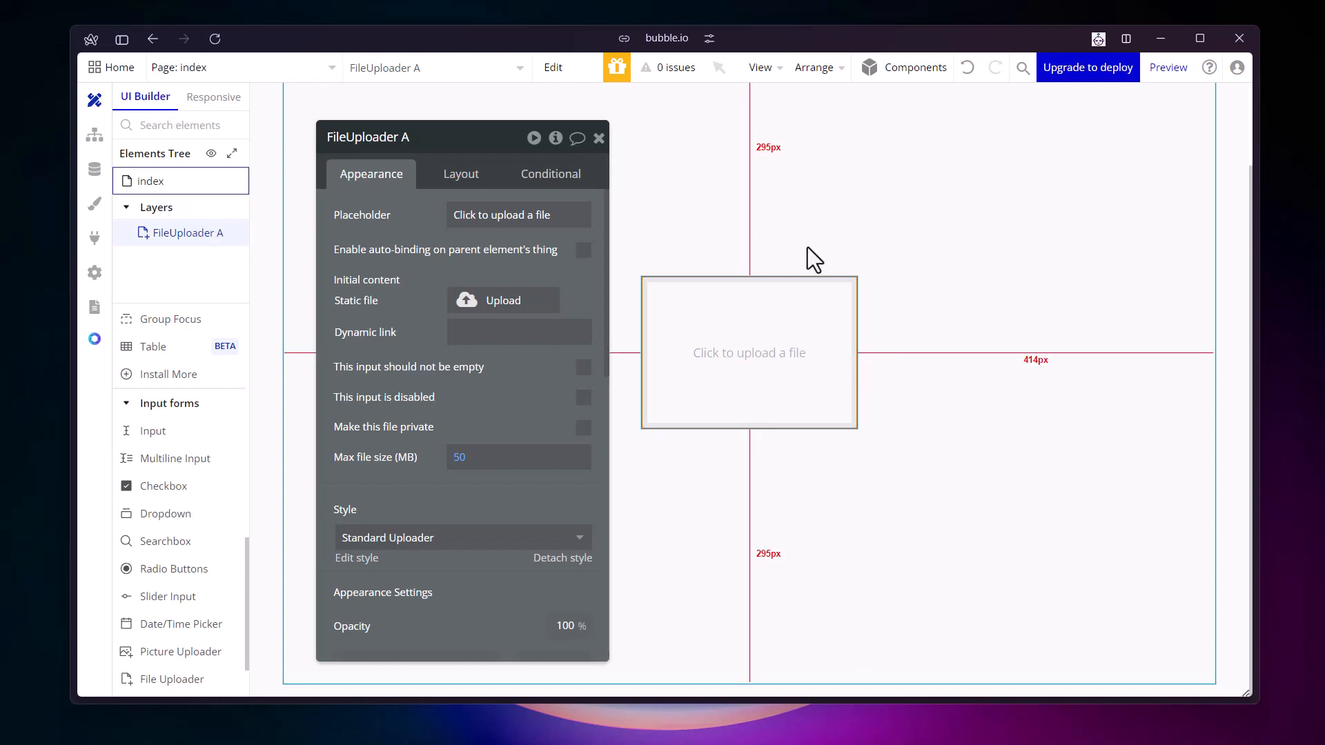
left_click(151, 181)
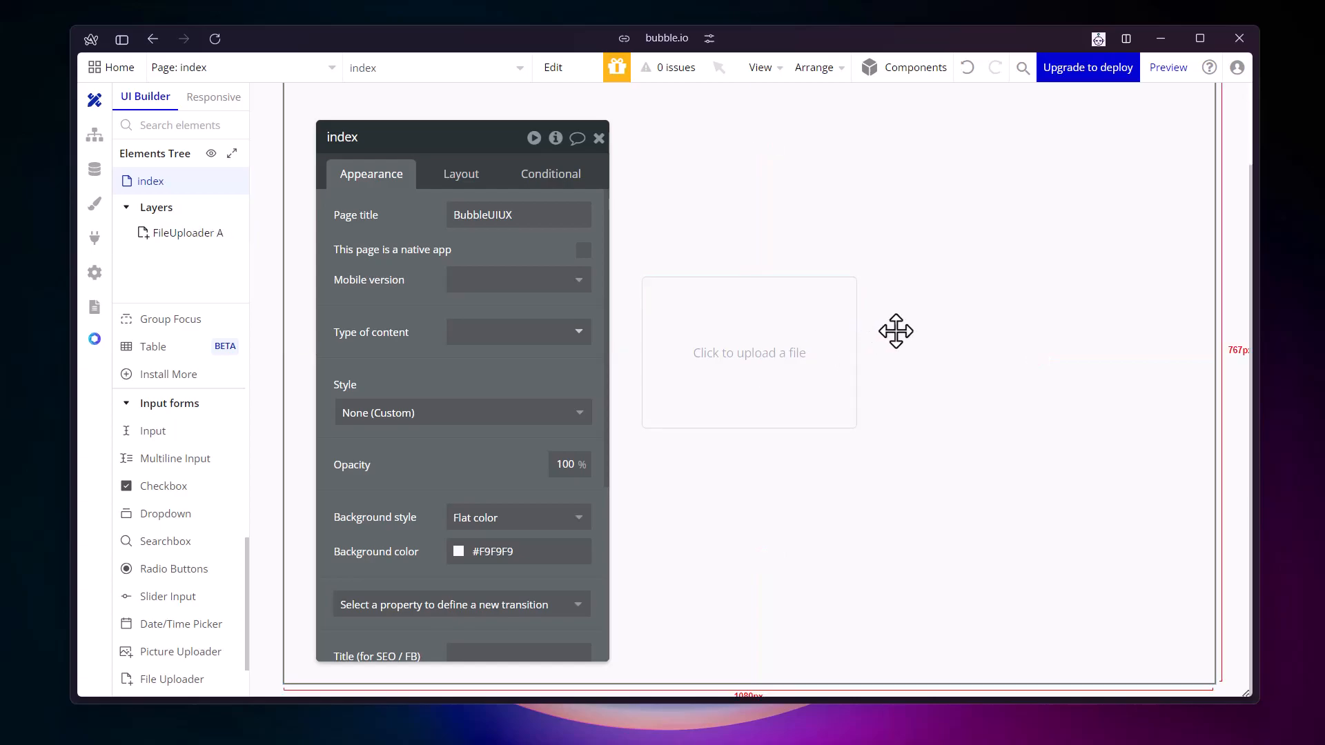
Preview the page and upload Rabbit.mp4 through the file uploader
left_click(1167, 67)
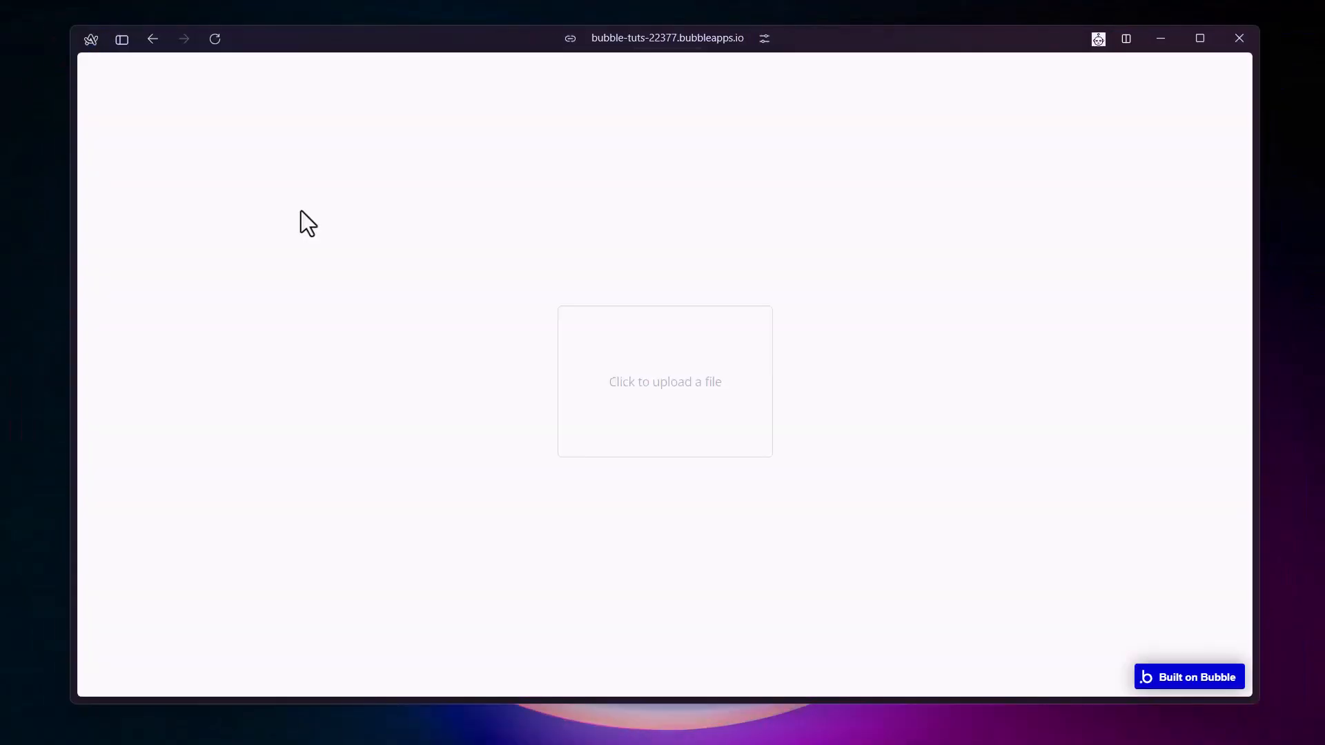
mouse_move(665, 392)
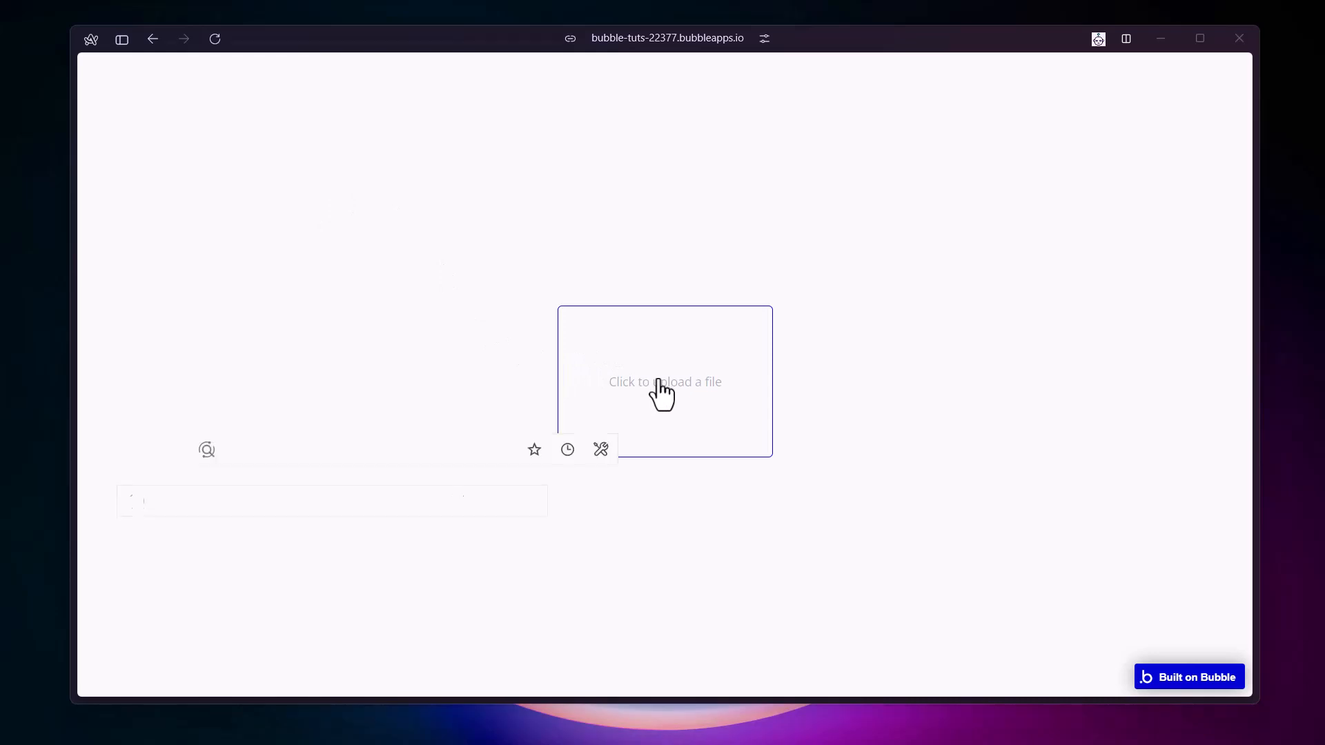
left_click(664, 381)
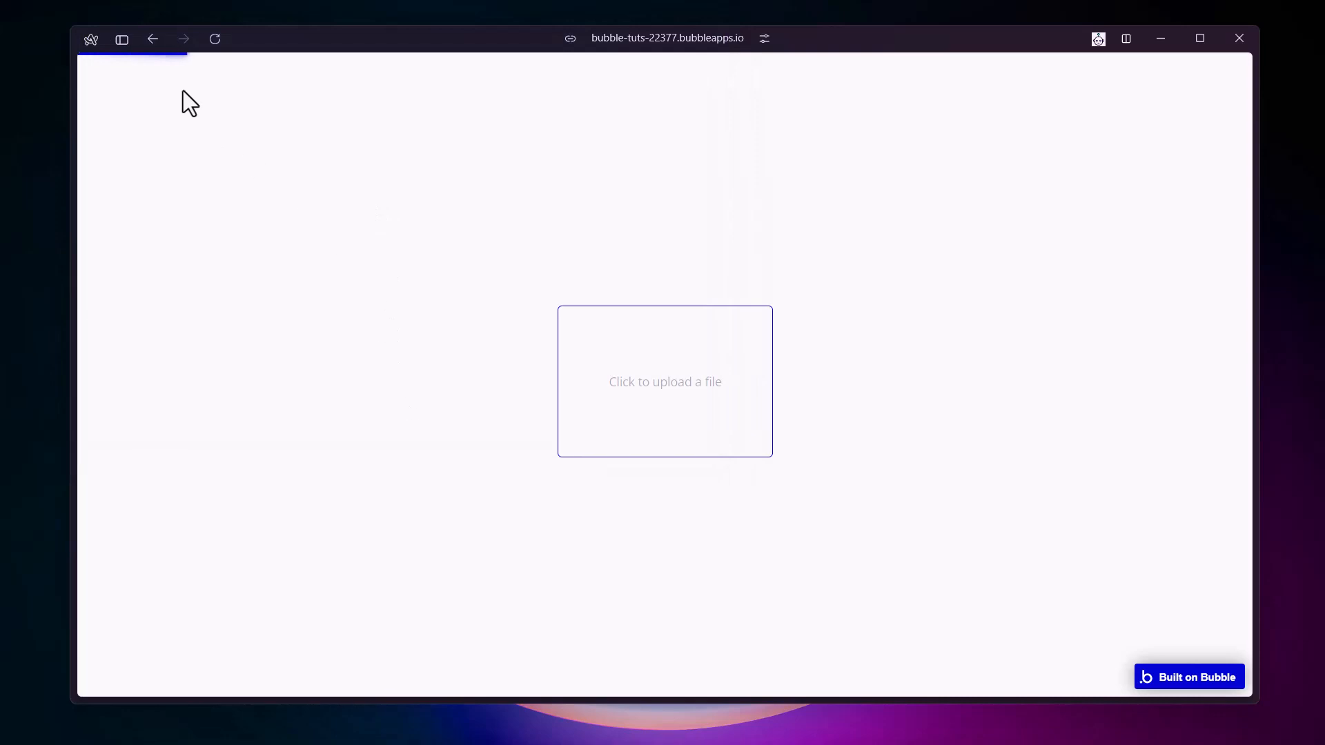
left_click(665, 380)
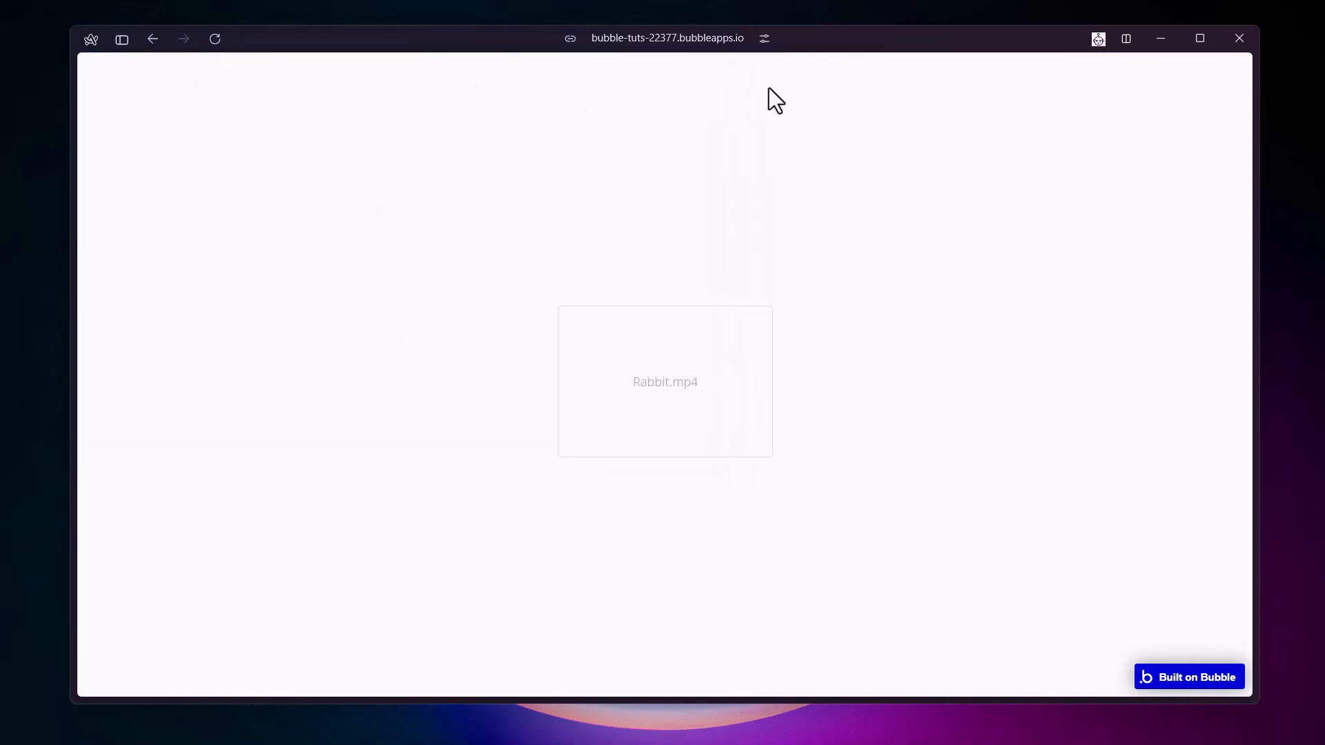
mouse_move(1022, 105)
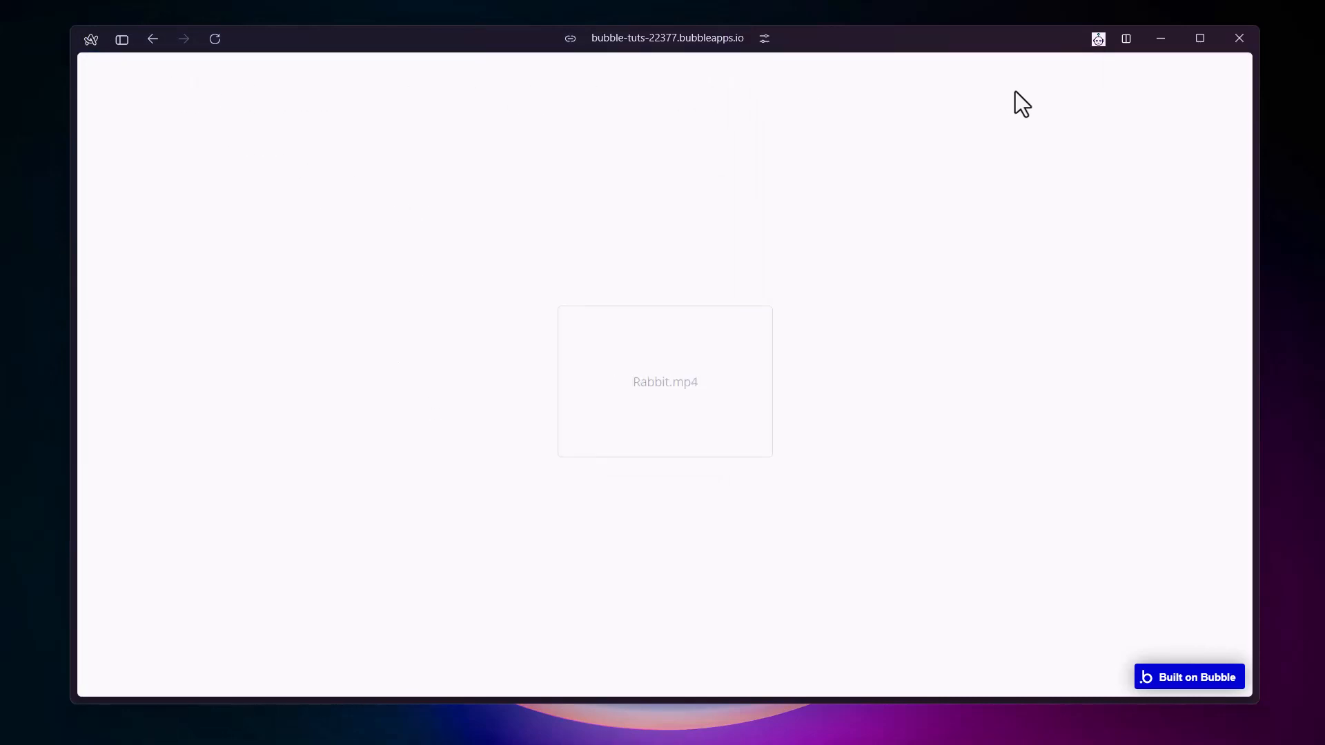
mouse_move(680, 367)
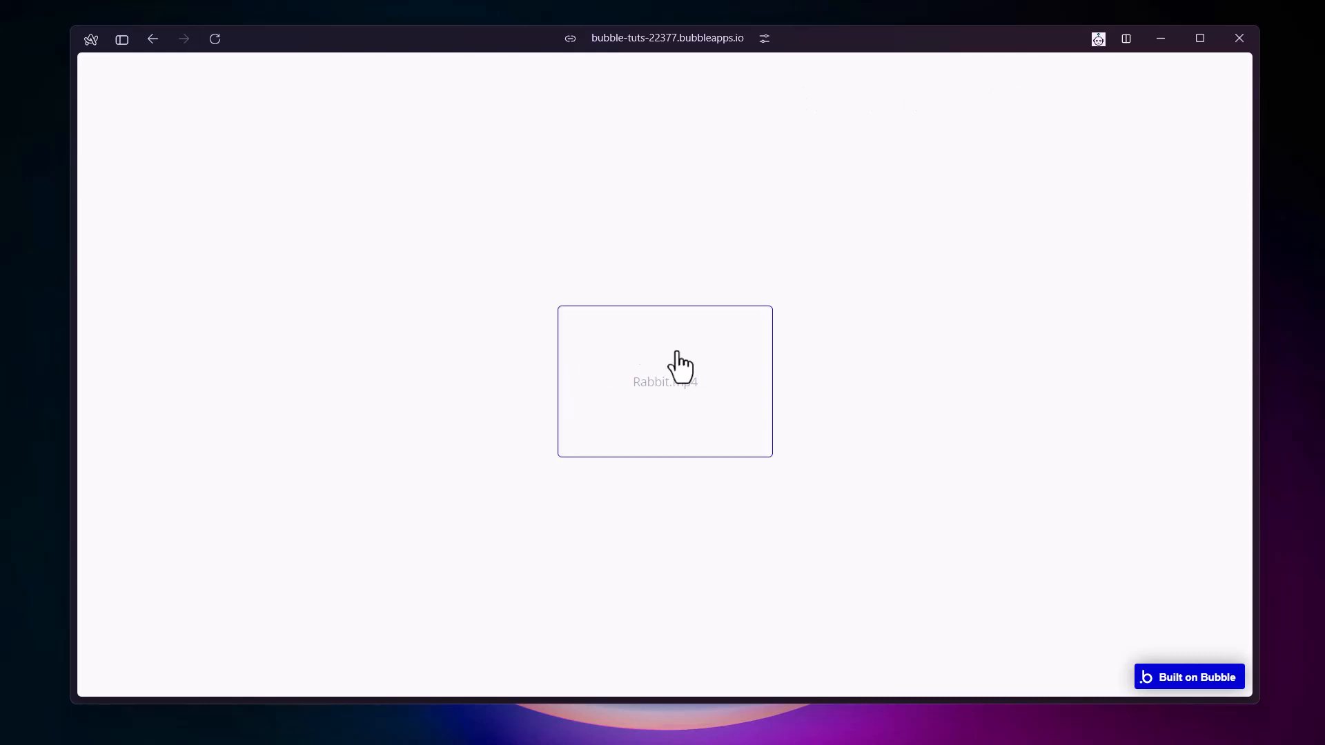
mouse_move(490, 338)
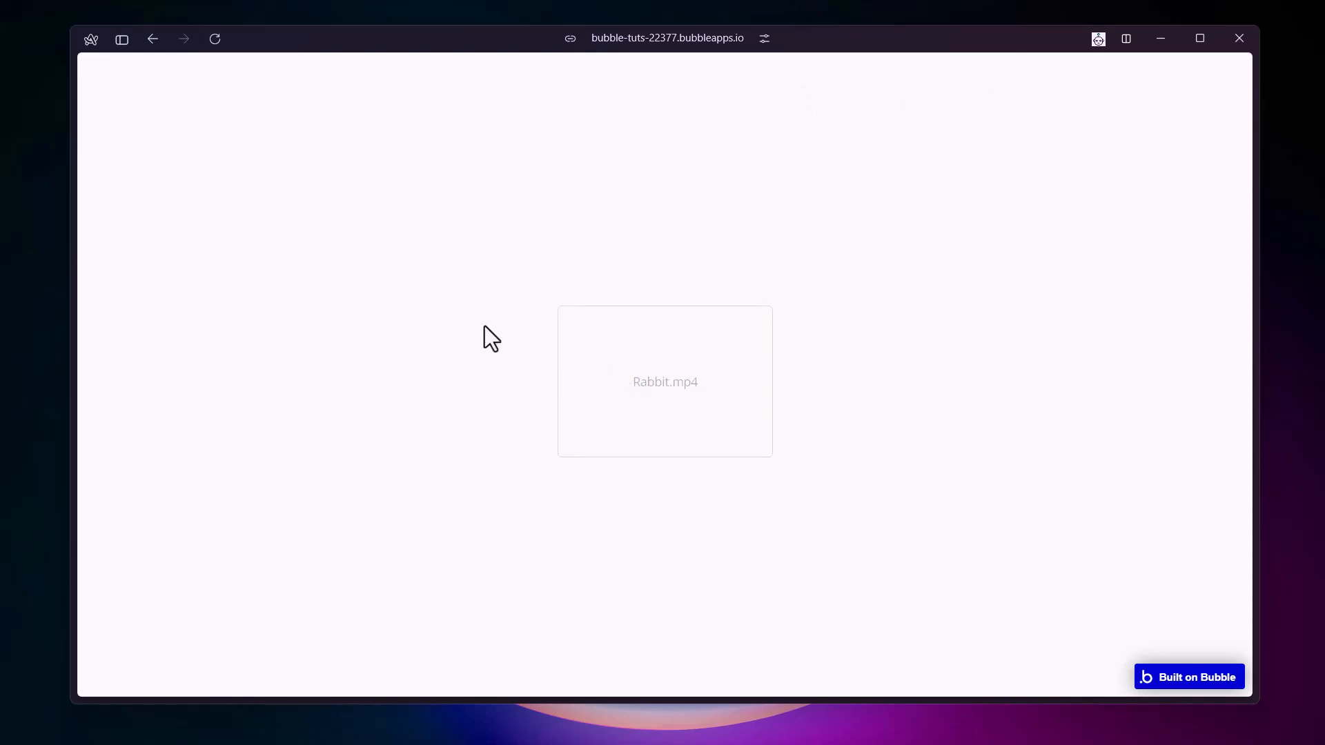
mouse_move(248, 131)
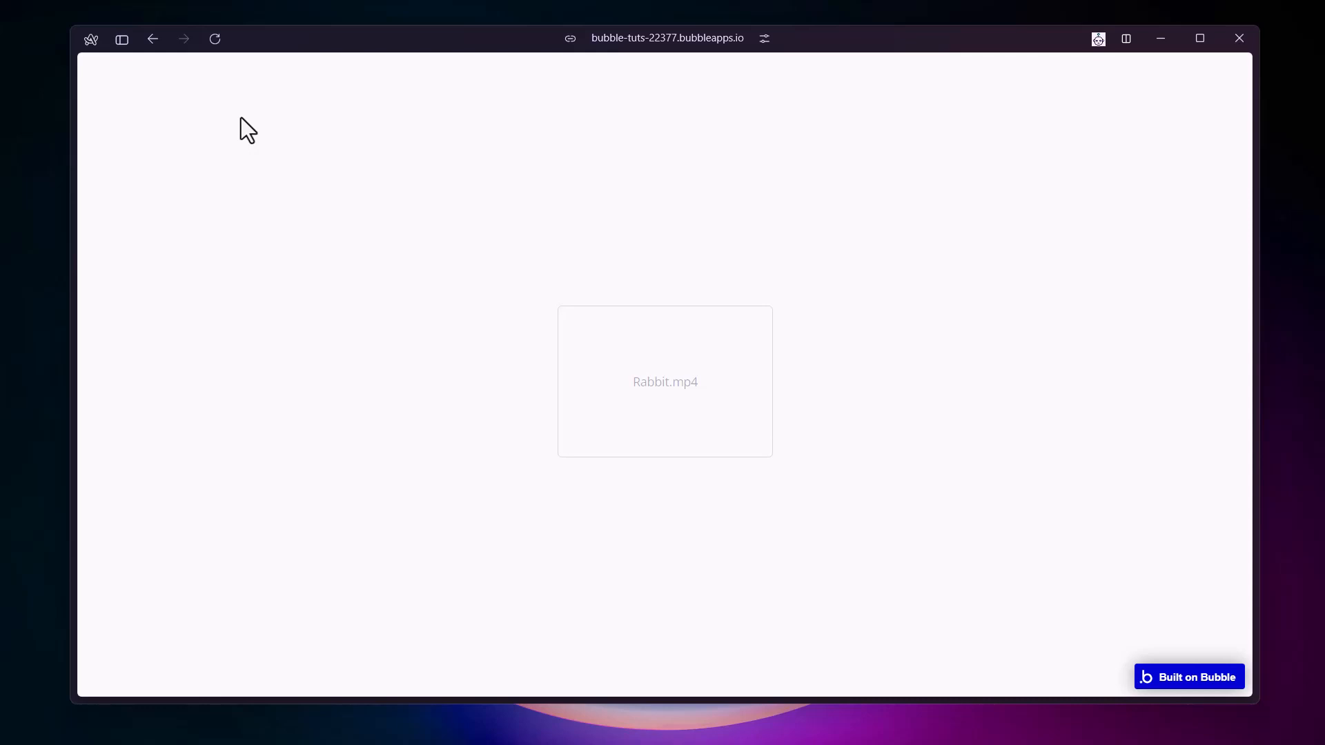
mouse_move(135, 74)
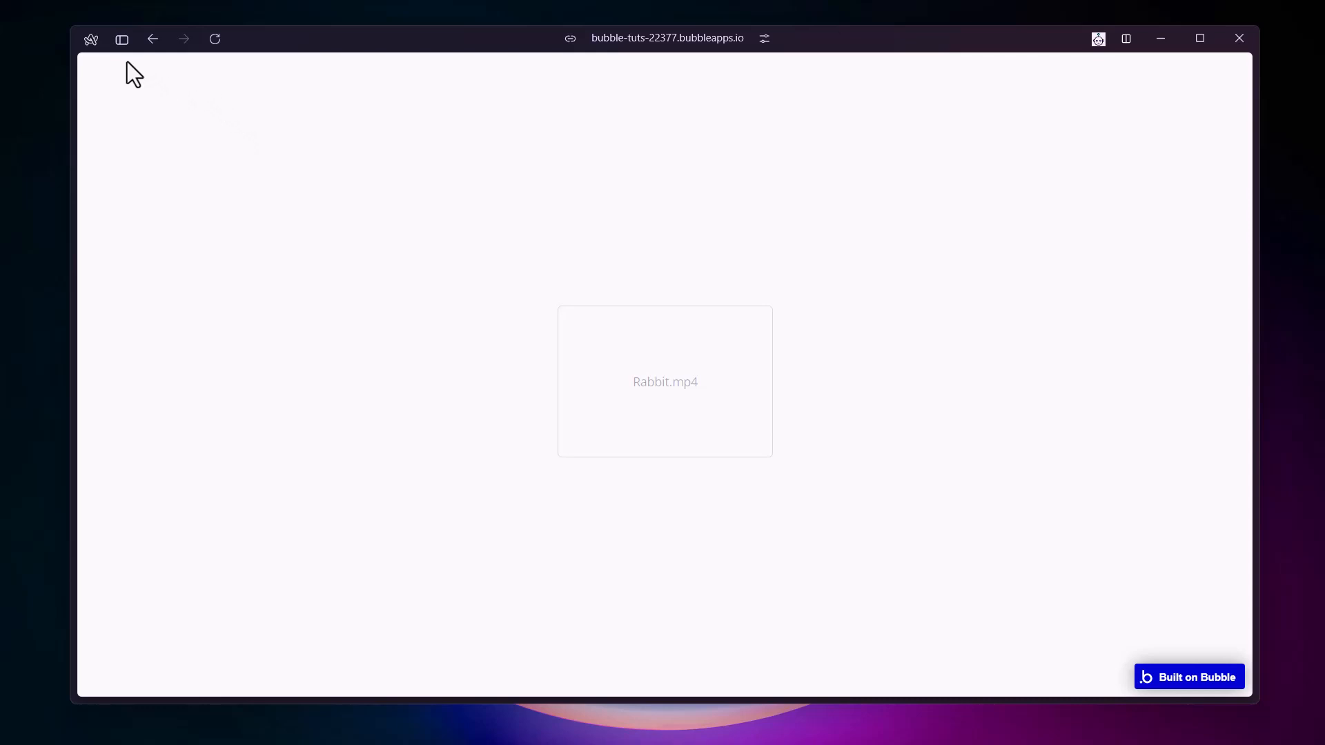
mouse_move(1046, 108)
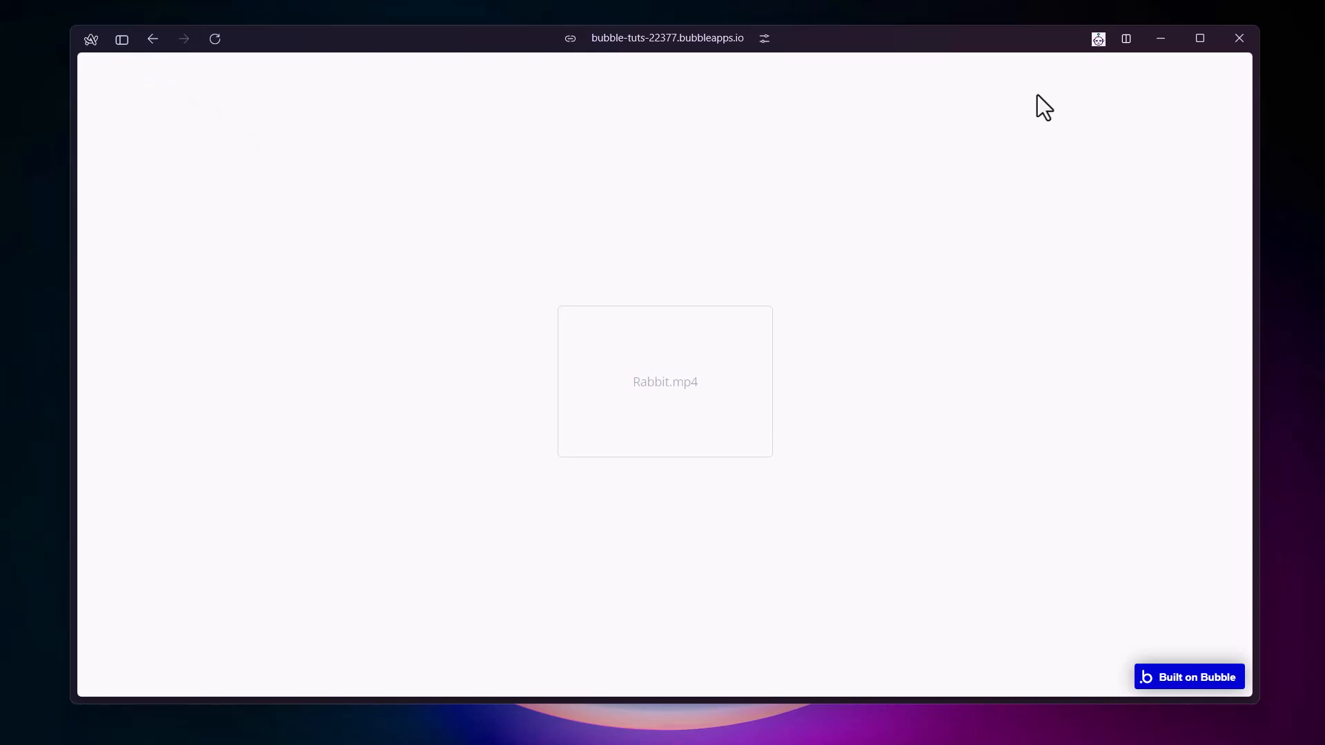
mouse_move(929, 141)
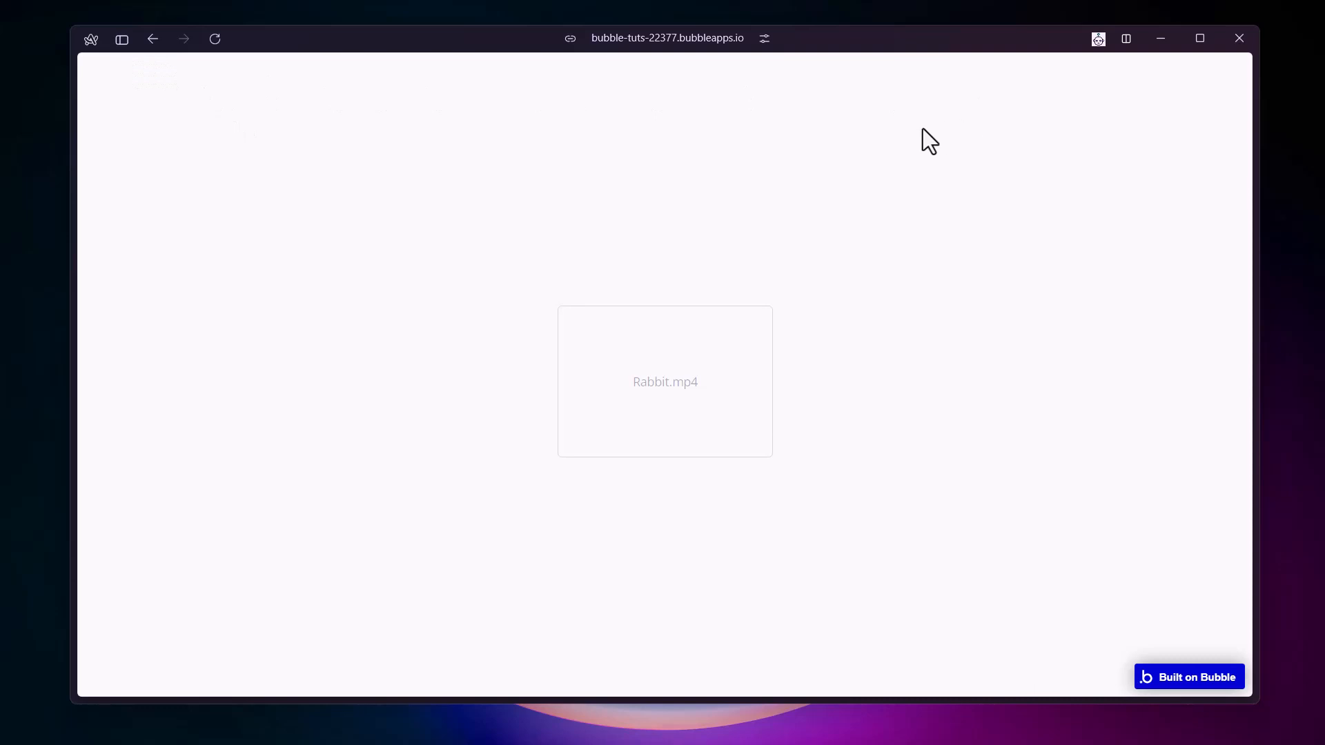
mouse_move(515, 179)
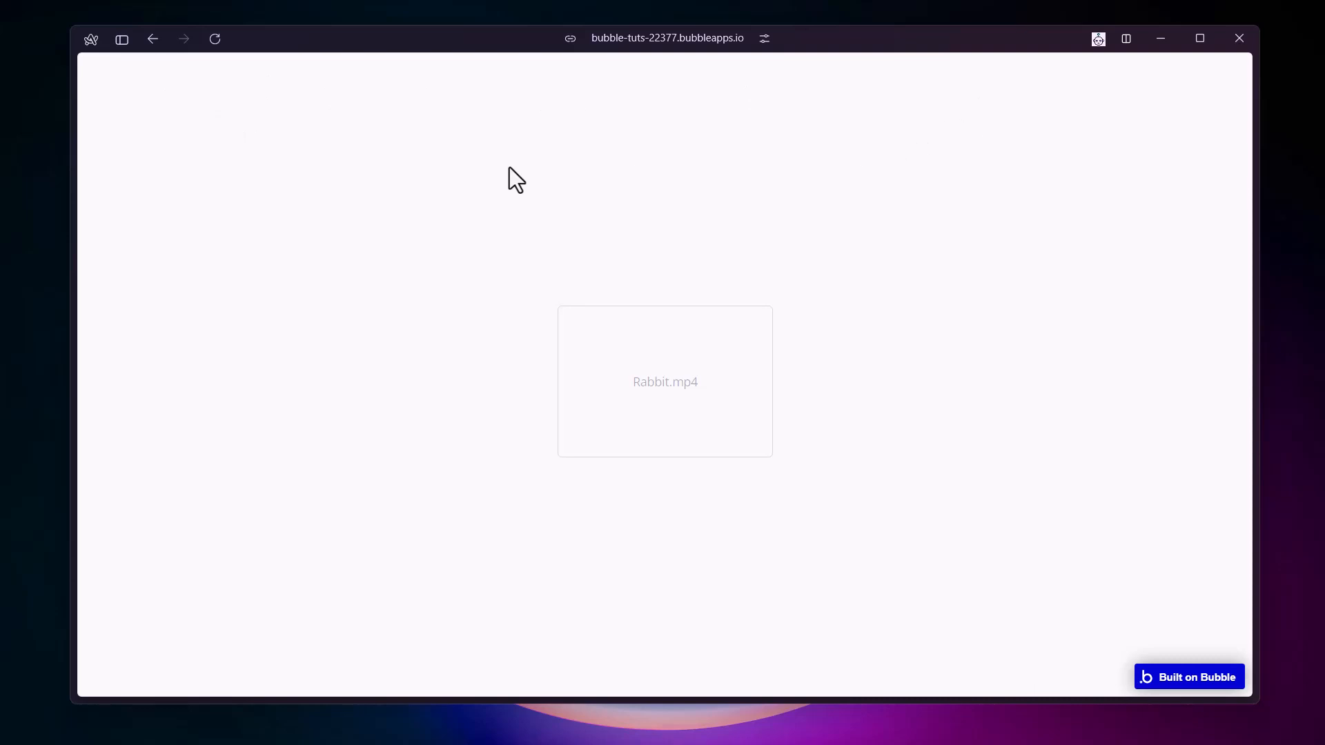
Back in the editor, detach FileUploader A's style to None (Custom), glancing at Conditional
left_click(121, 38)
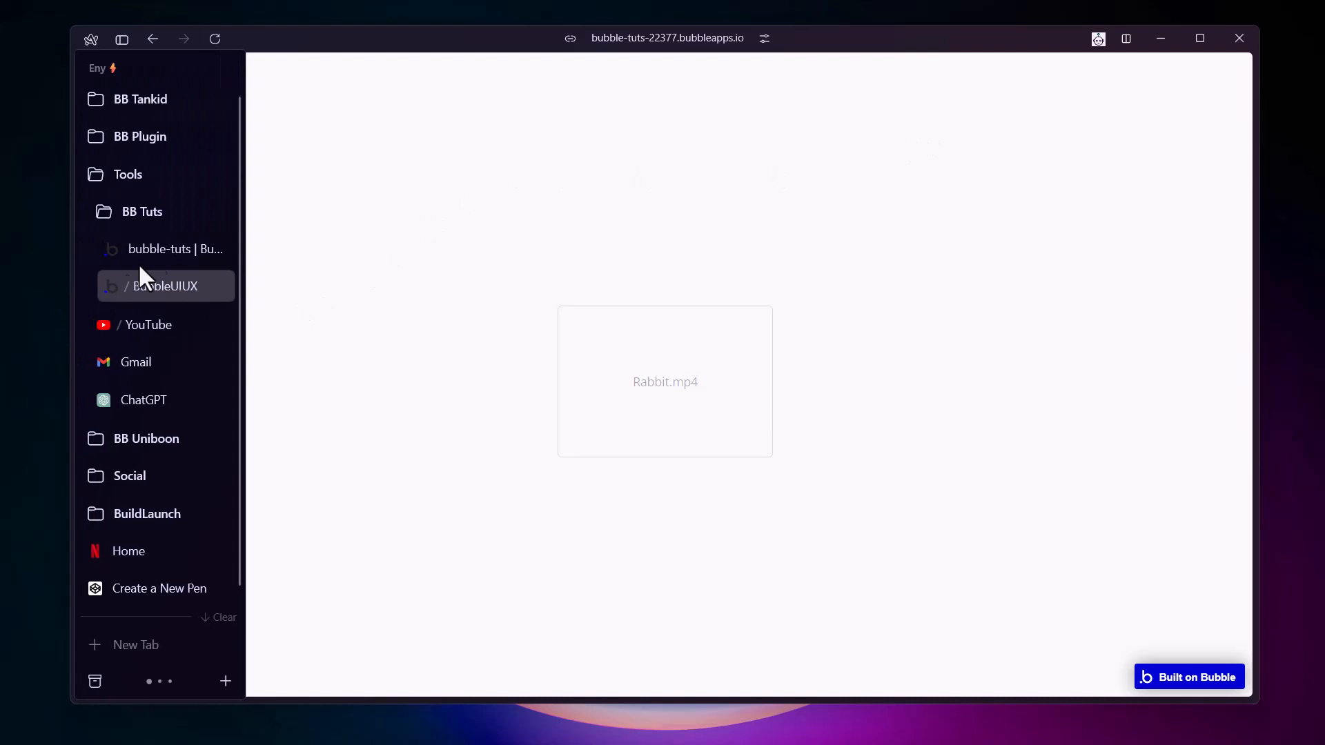
left_click(174, 248)
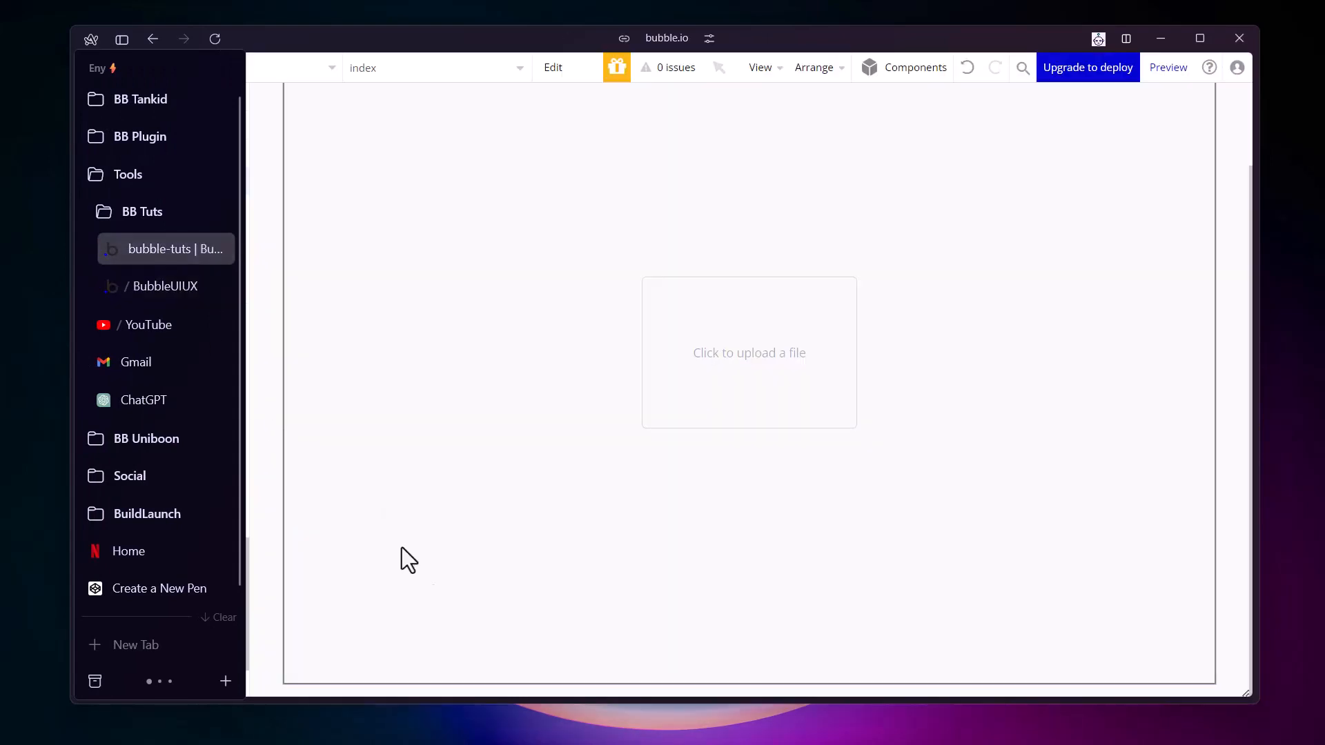
left_click(748, 353)
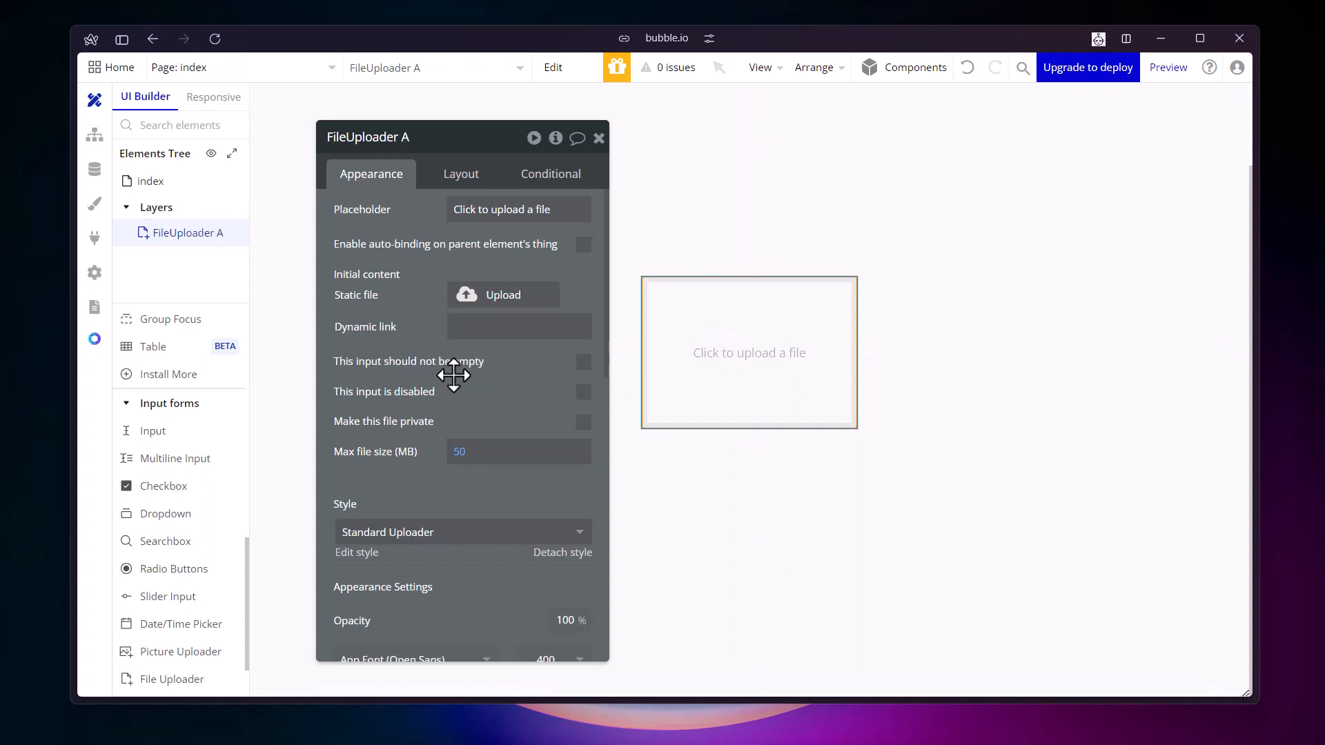
scroll("down", 3)
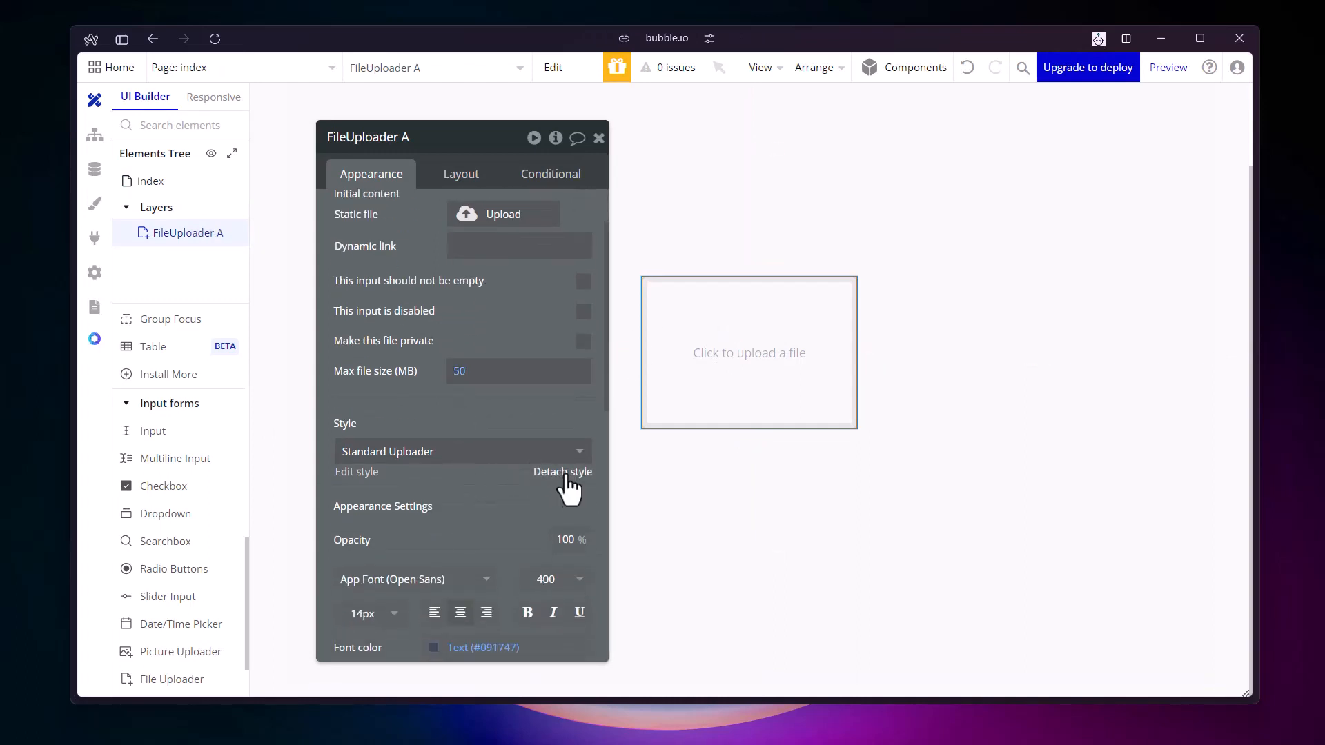
left_click(562, 472)
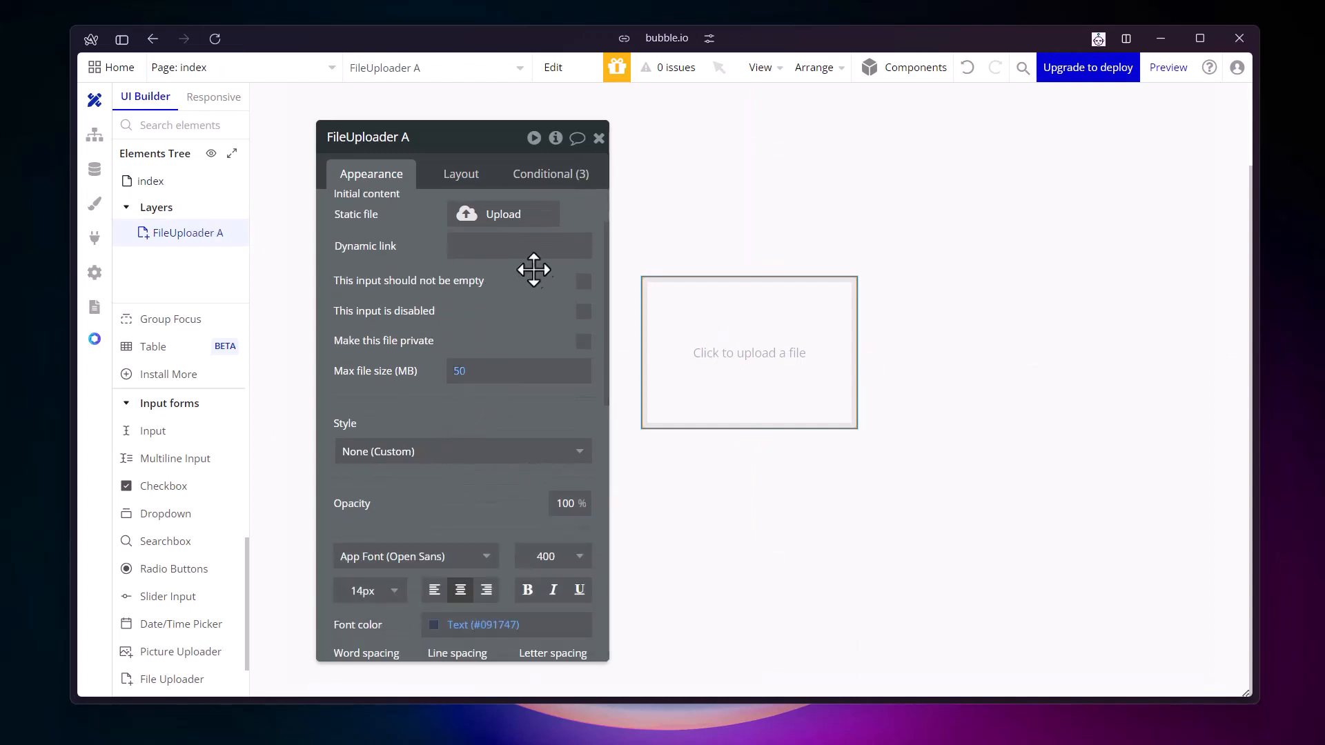
left_click(550, 173)
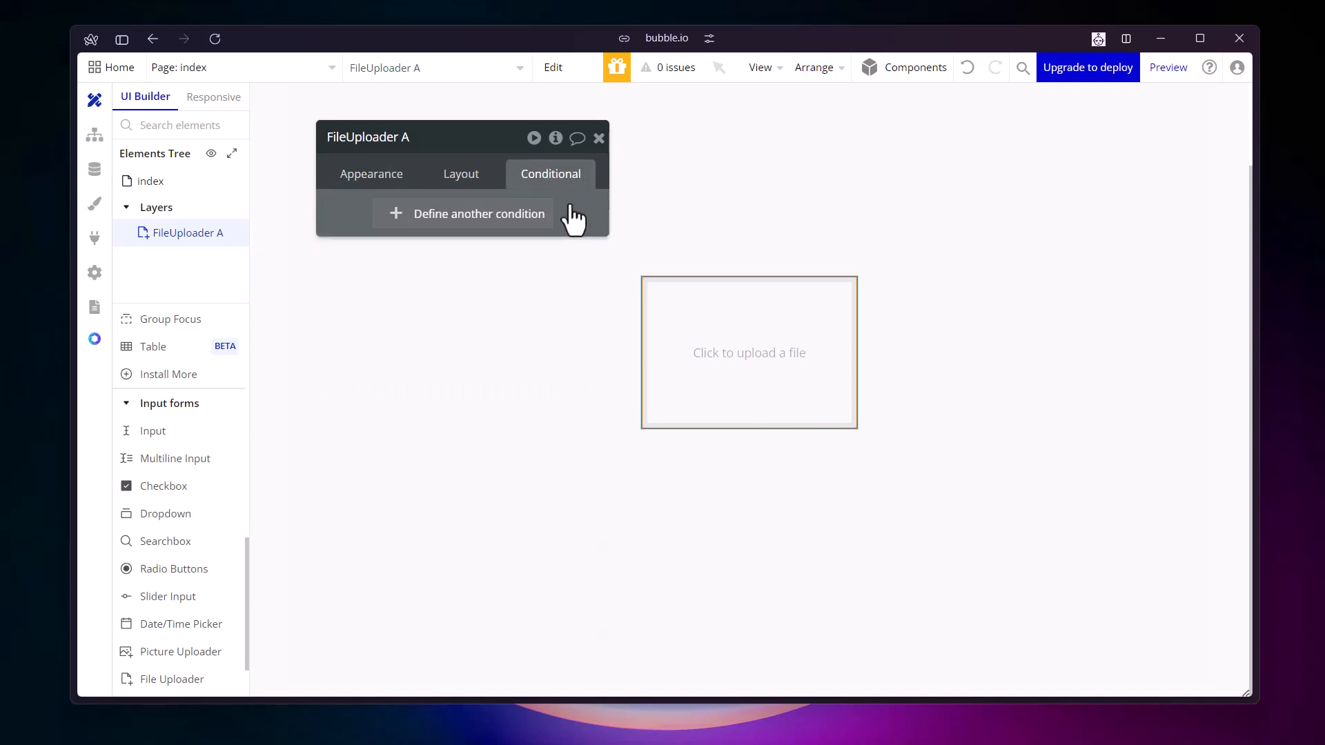
mouse_move(385, 195)
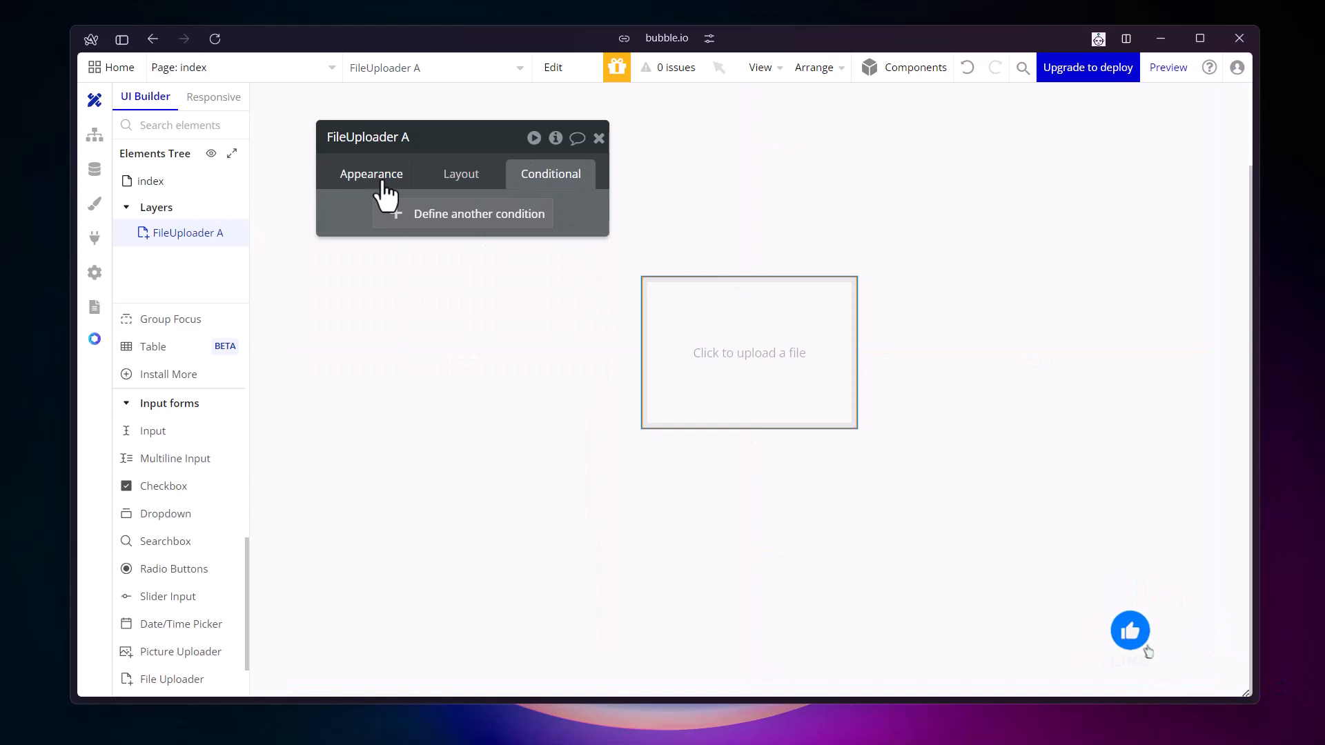
left_click(370, 174)
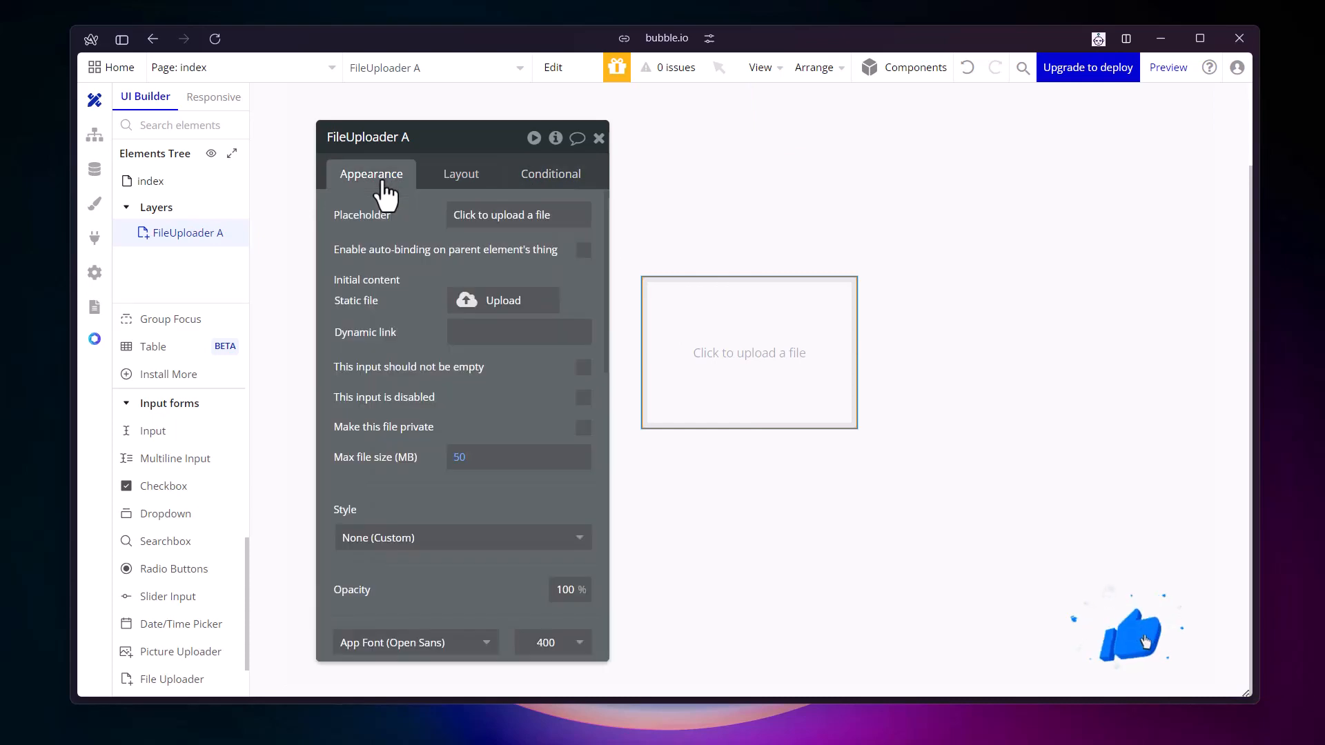
mouse_move(413, 345)
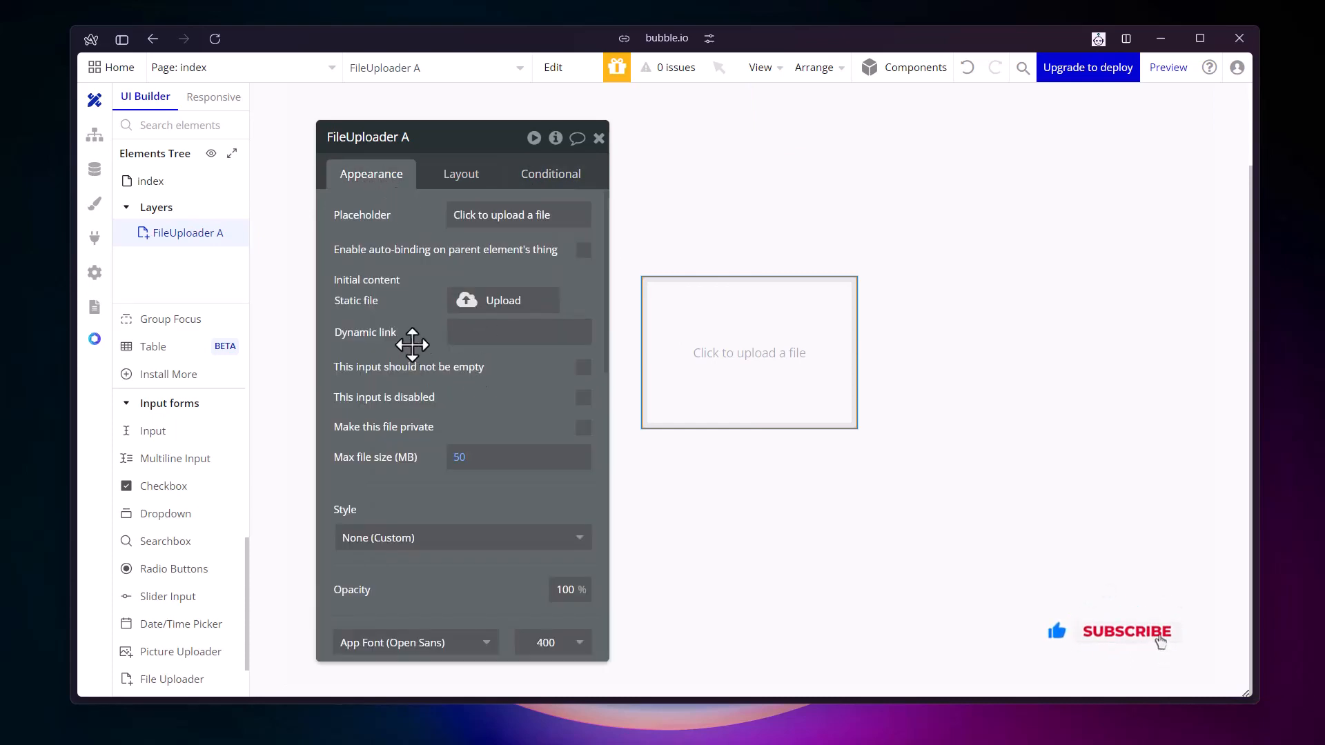
scroll("down", 3)
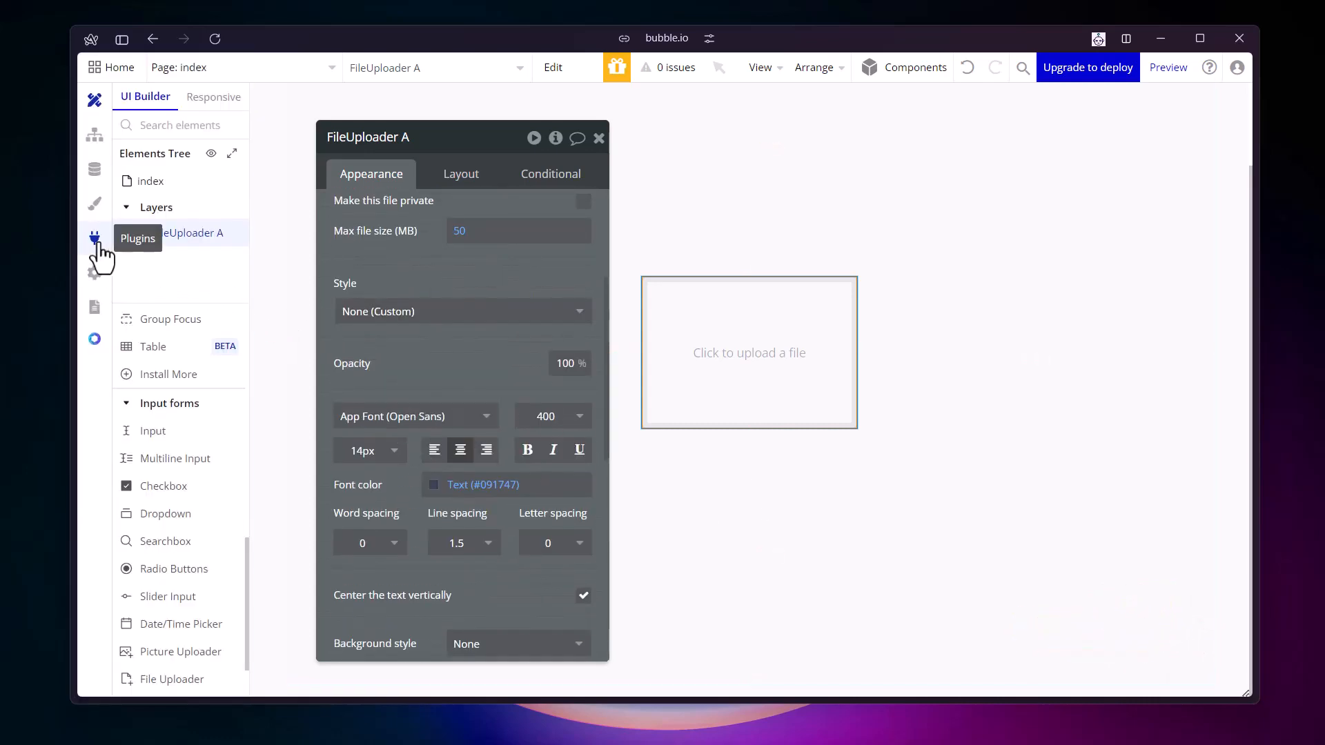
Browse the installed plugins and read the Heroicons plugin details
left_click(94, 238)
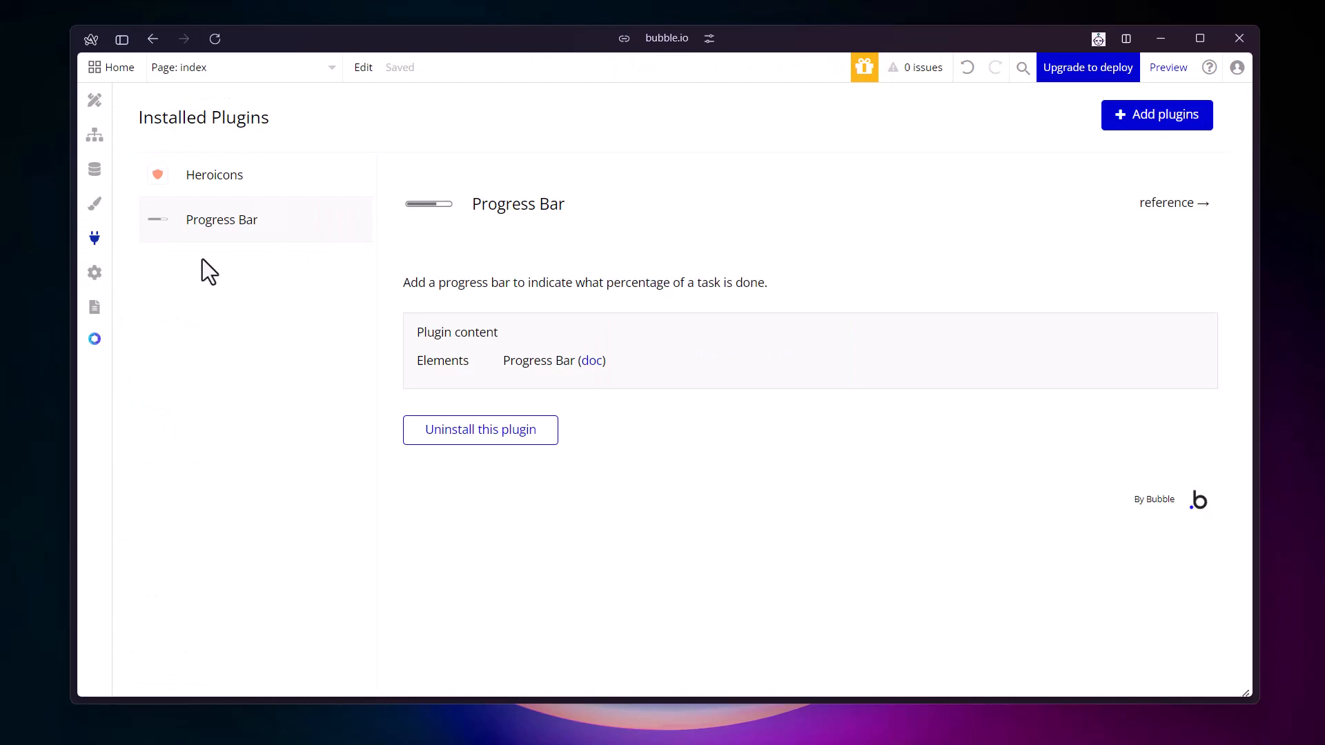
left_click(214, 174)
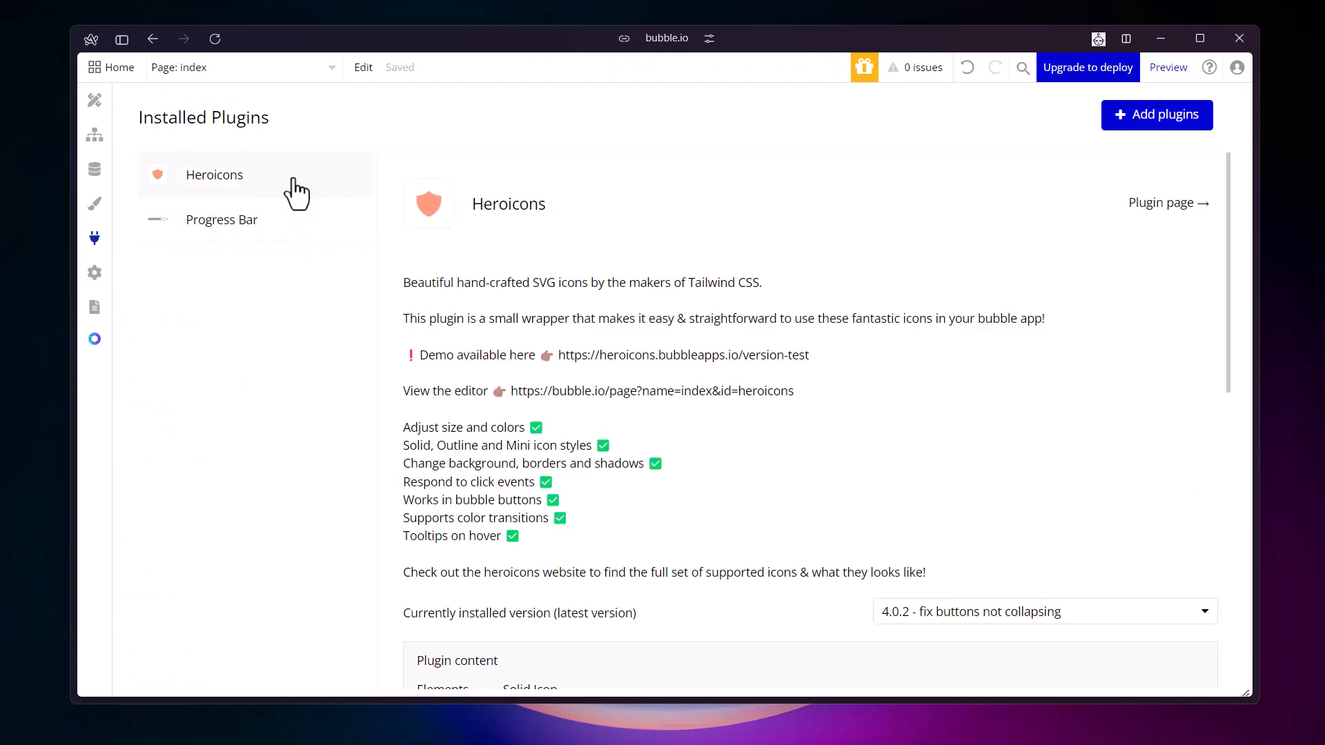
scroll("down", 3)
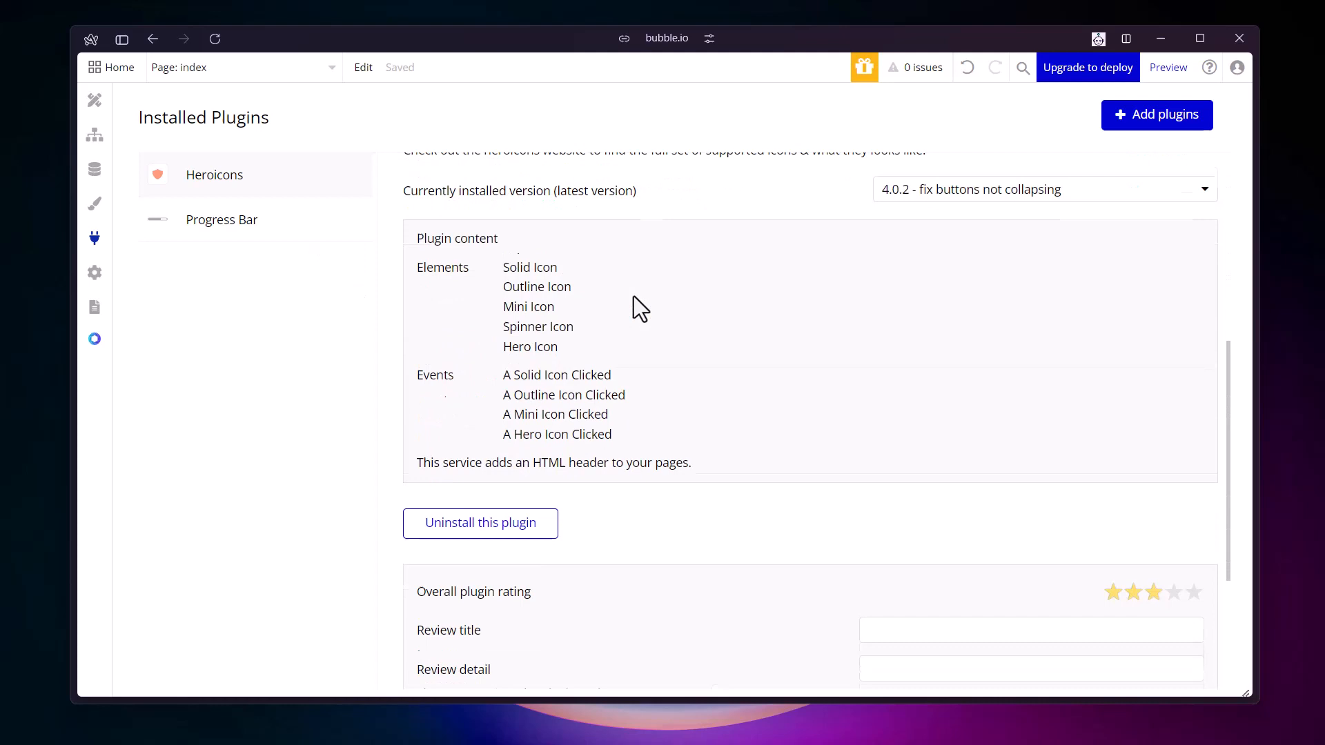
scroll("up", 3)
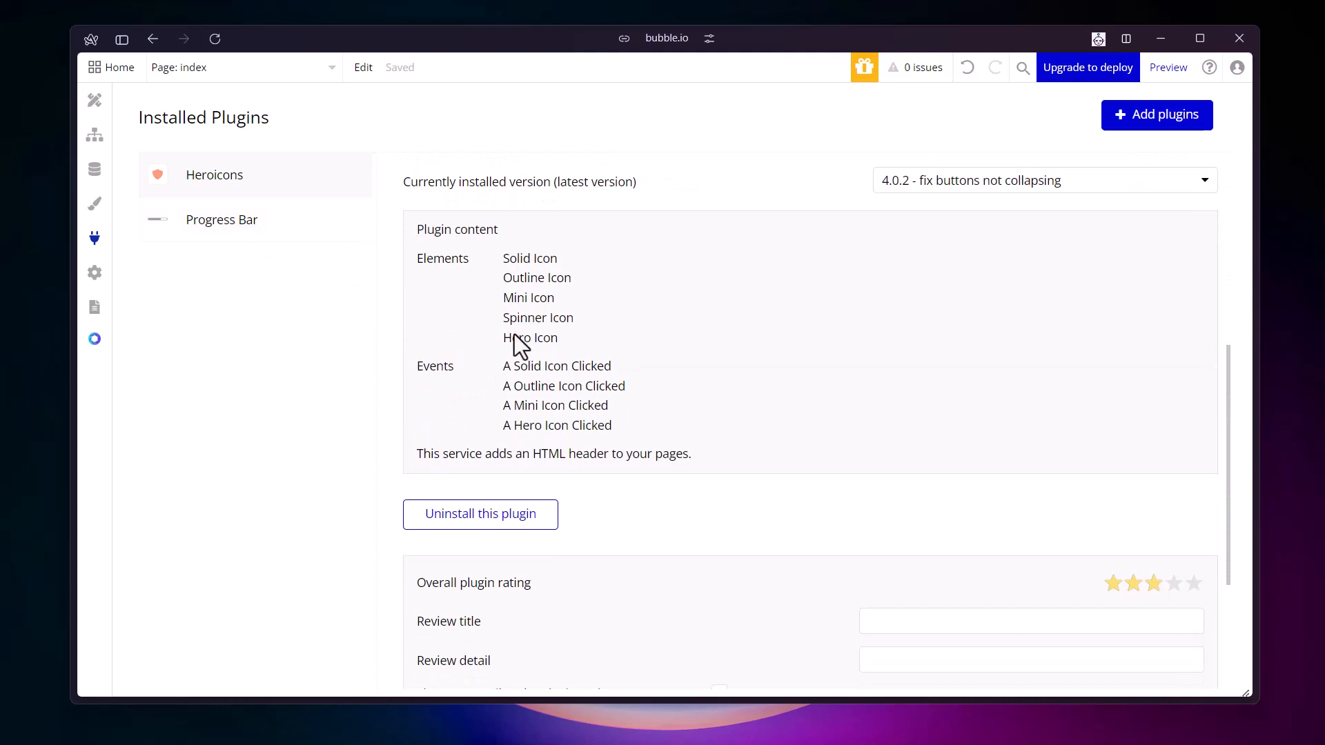
mouse_move(355, 400)
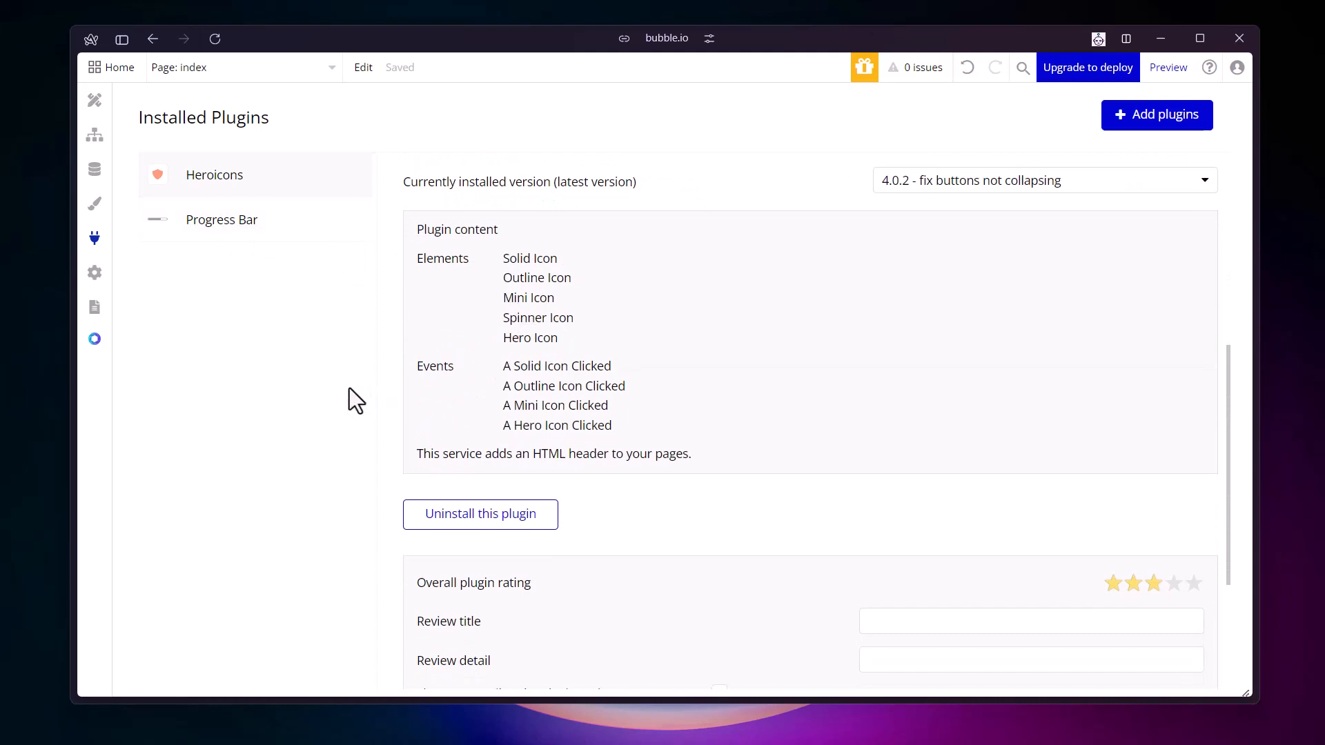
scroll("up", 3)
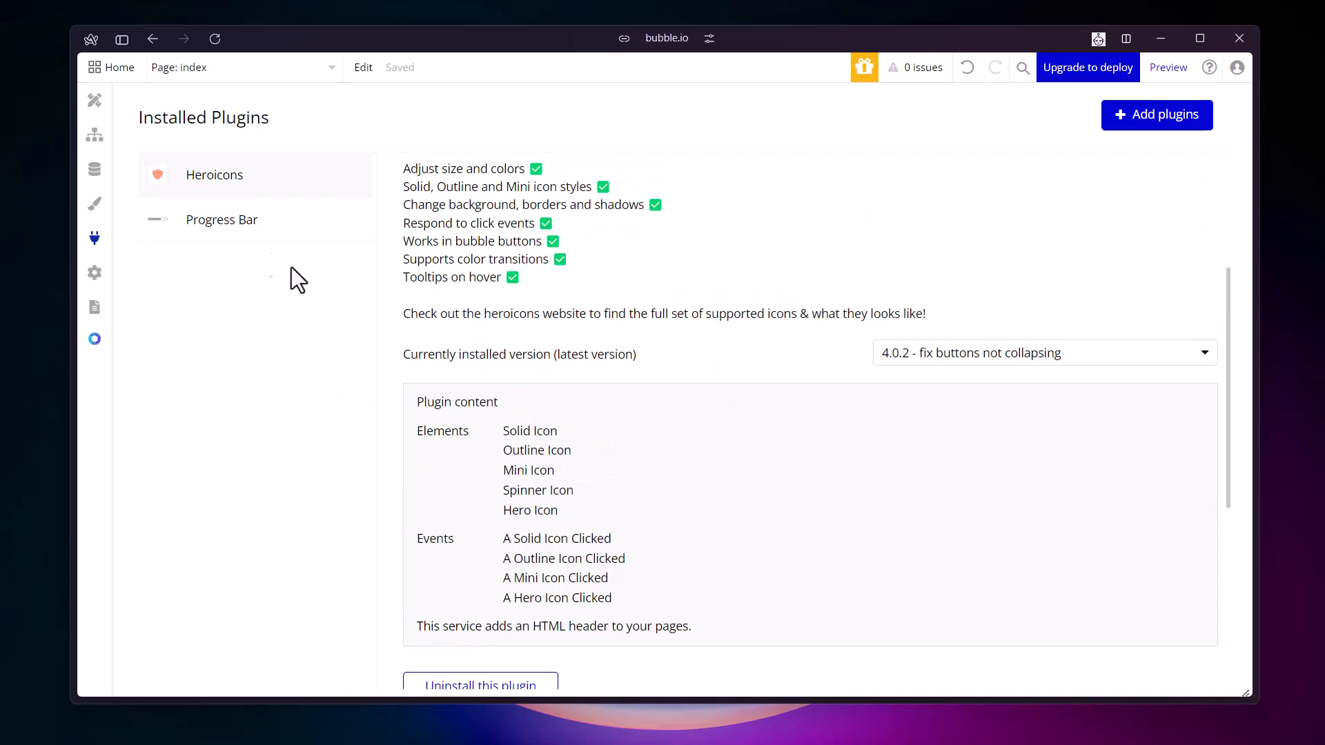
Read the Progress Bar plugin details, then return to the index page designer
left_click(222, 218)
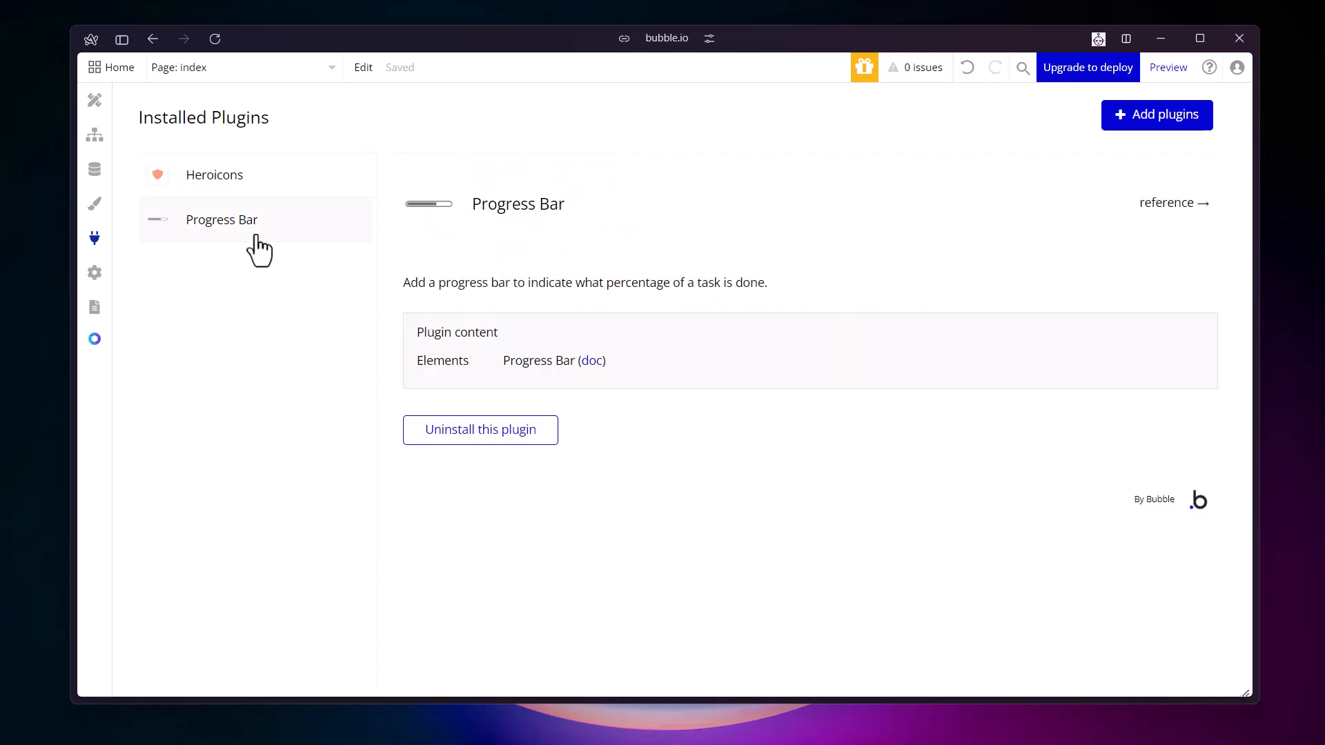
mouse_move(1185, 228)
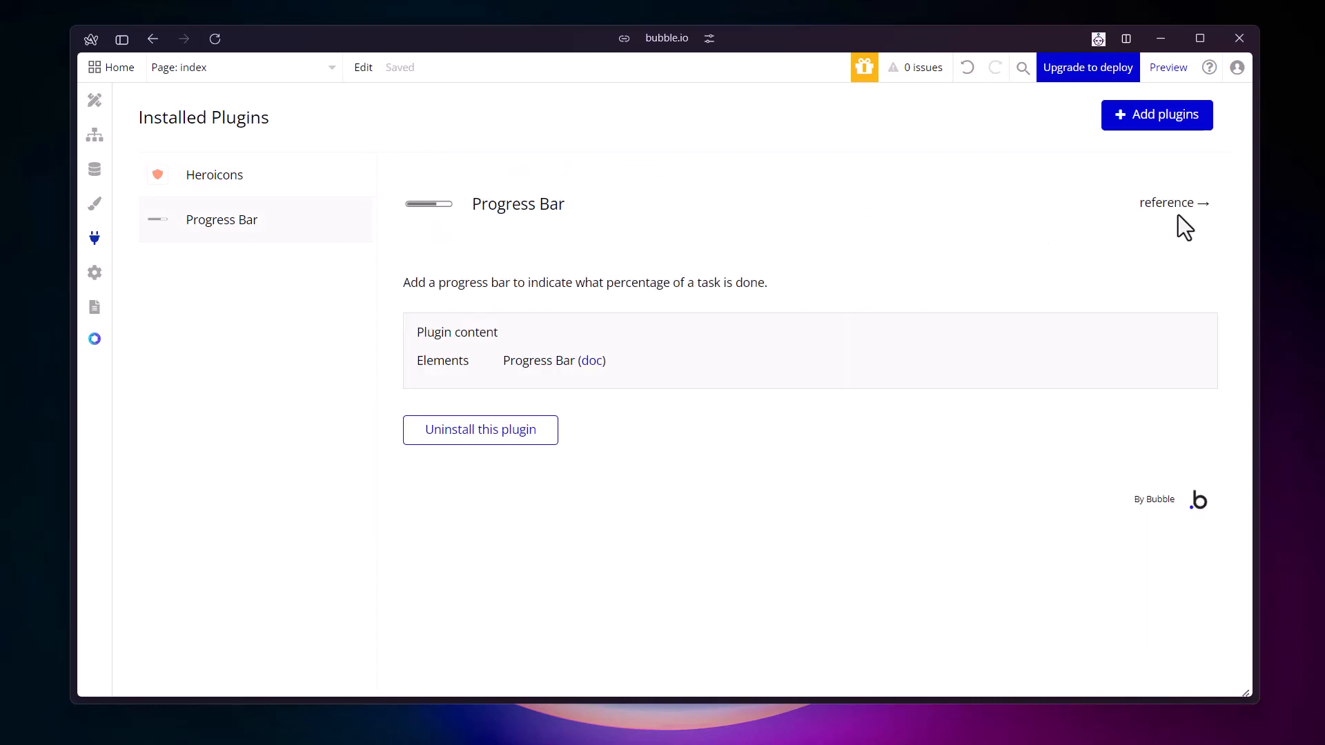
left_click(121, 39)
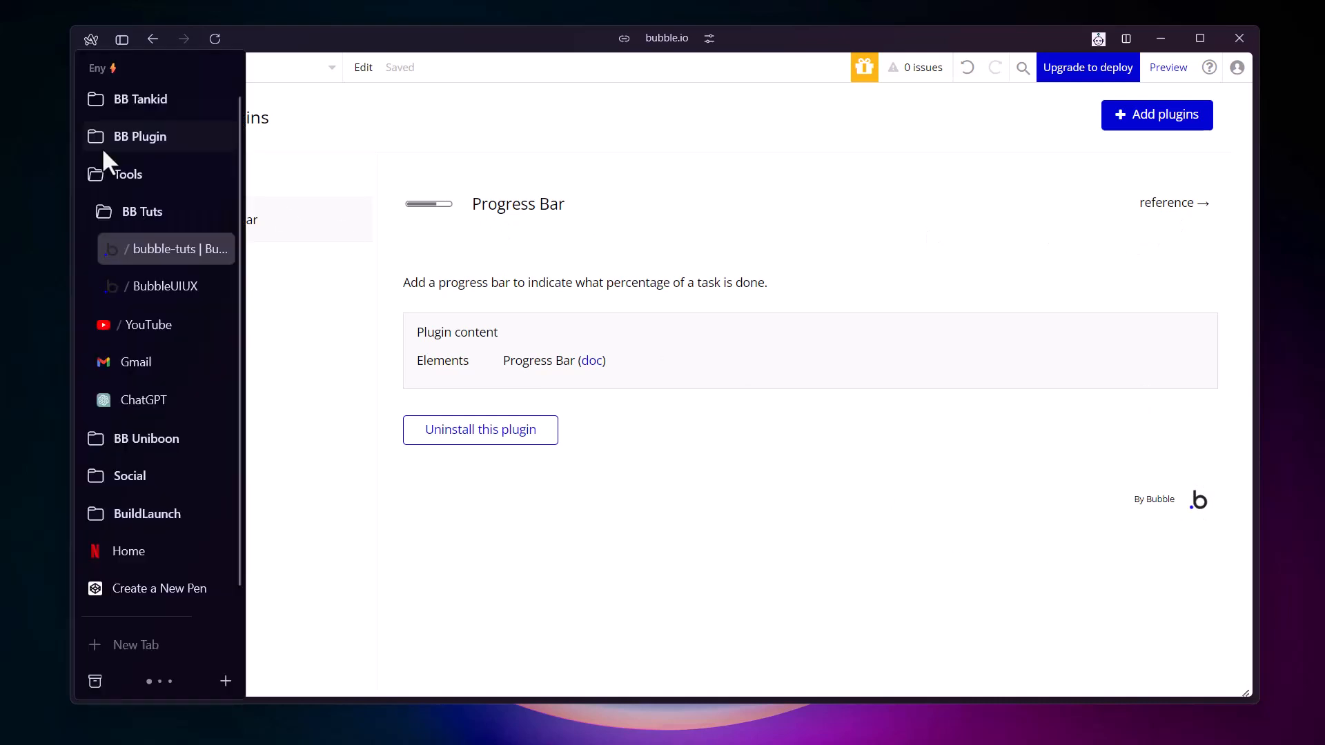
left_click(123, 38)
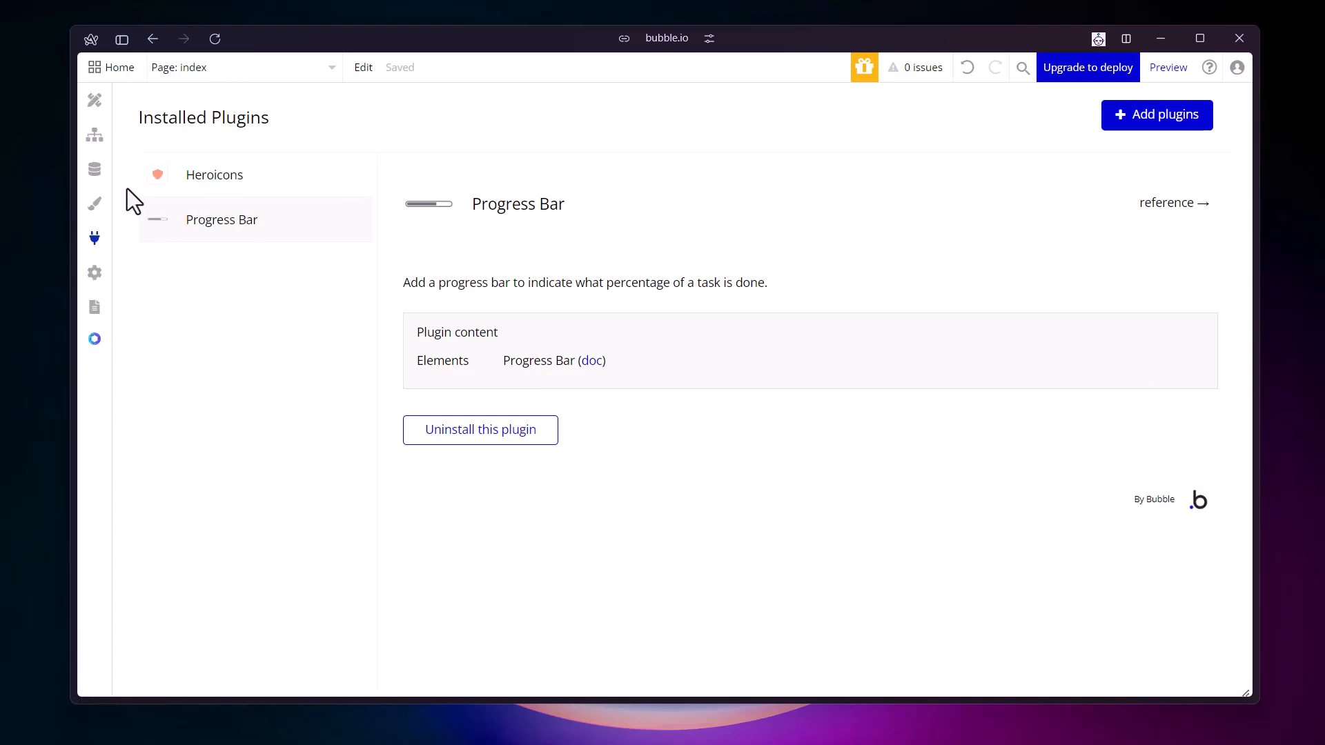
mouse_move(94, 100)
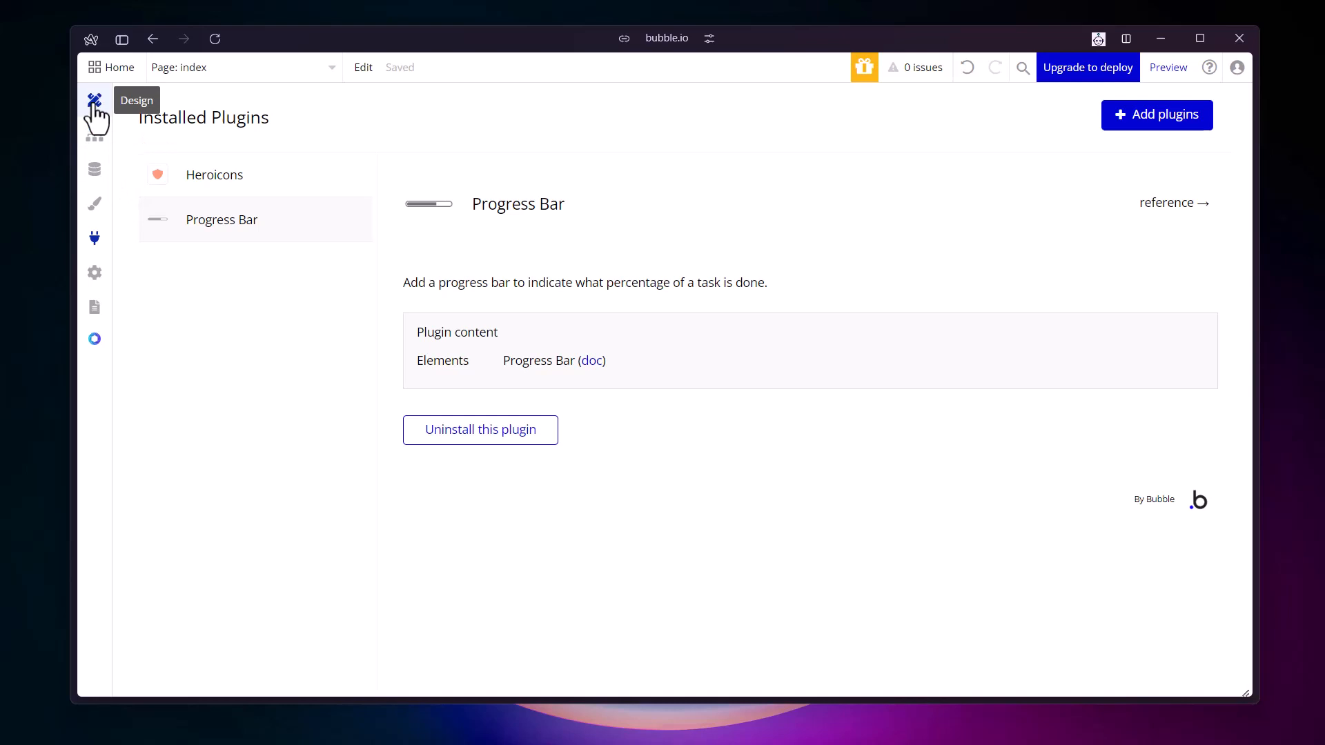
left_click(94, 101)
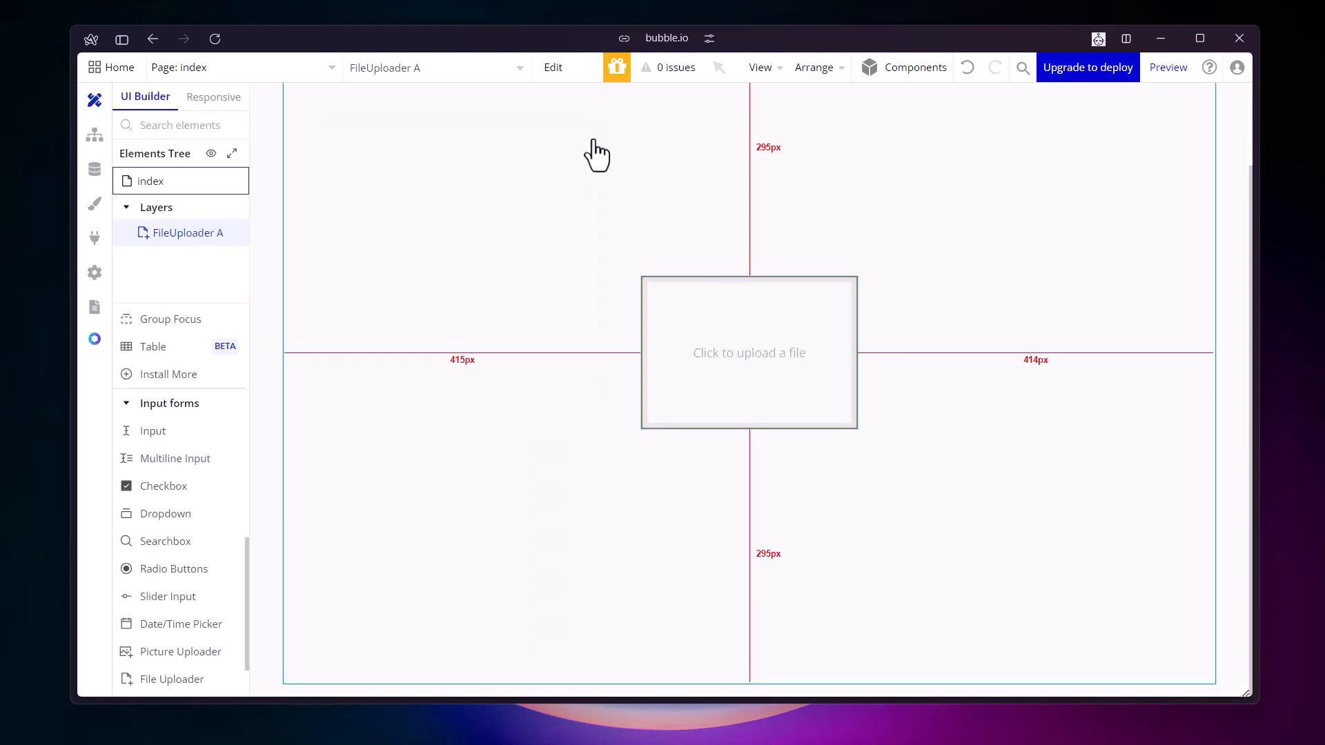
mouse_move(354, 446)
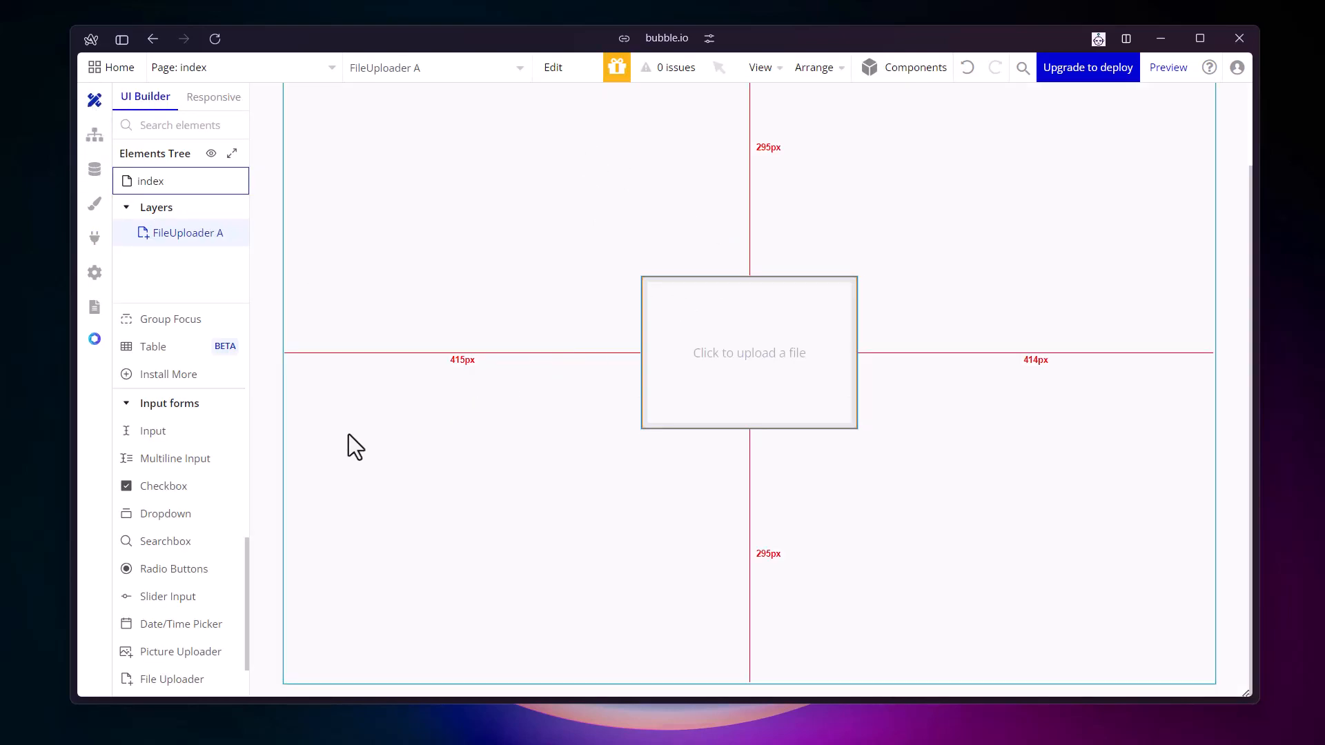
scroll("up", 3)
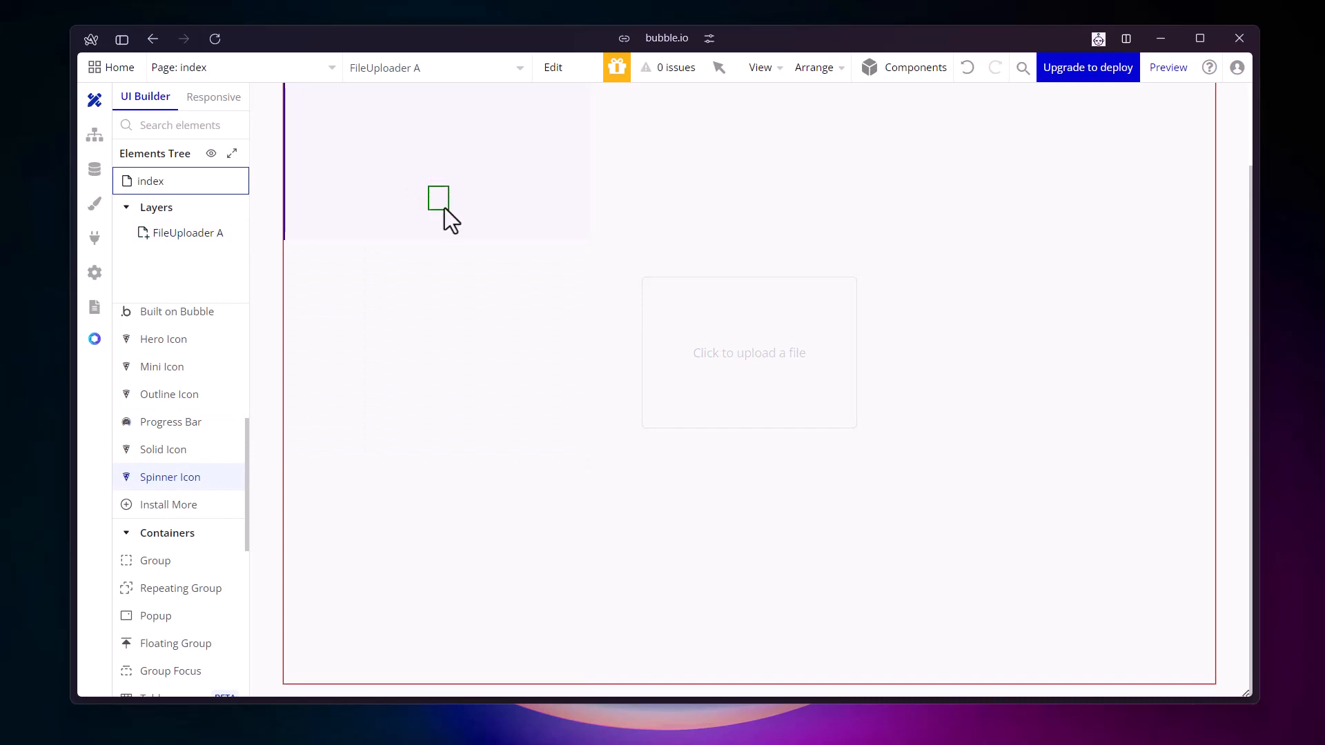
Add a Spinner Icon sized 20 by 20, coloured Primary (#0205D3)
left_click(439, 198)
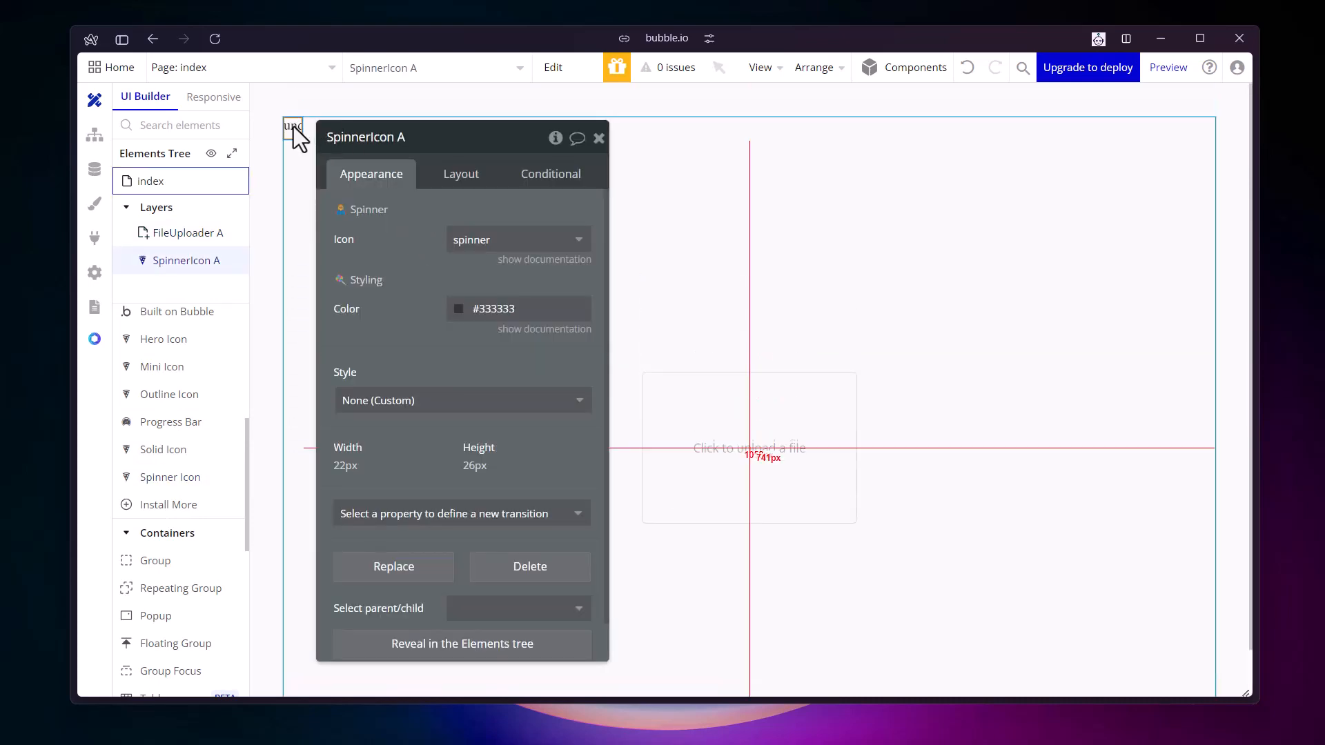
left_click(461, 174)
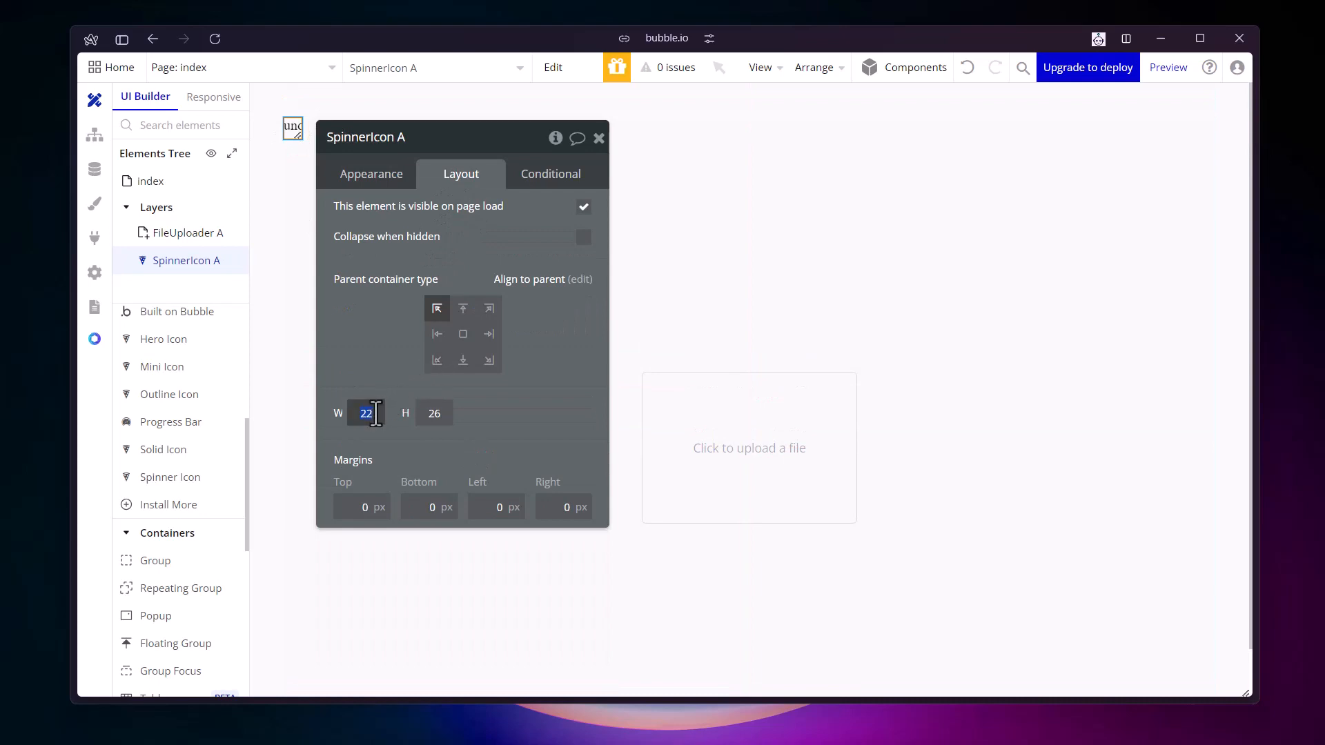
type("20")
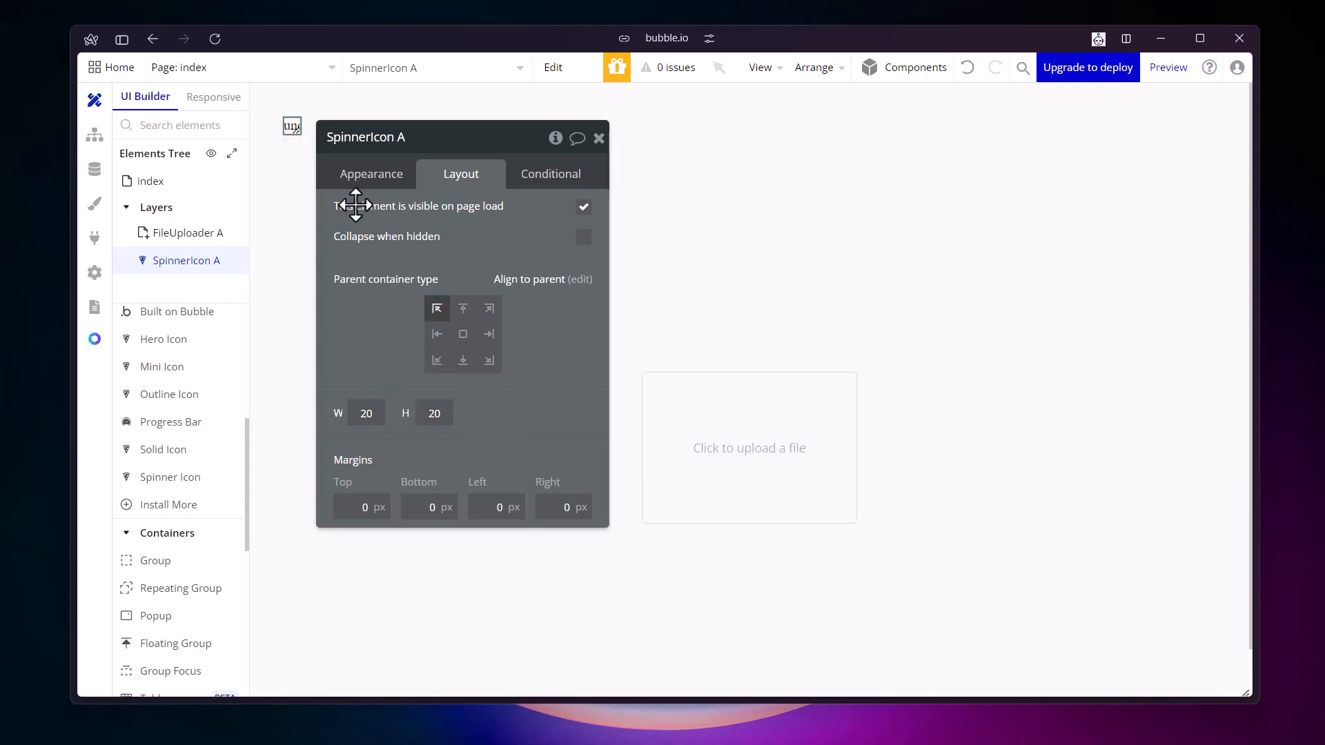
left_click(370, 174)
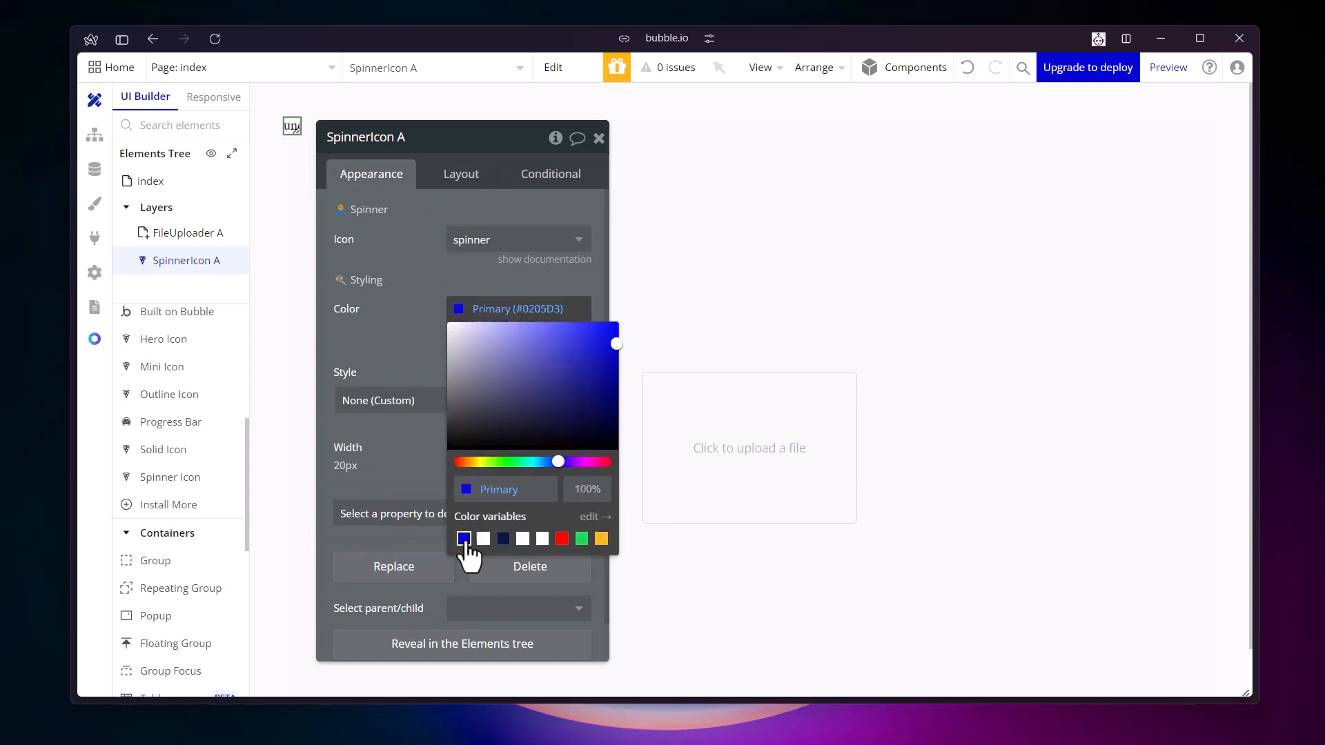
left_click(151, 181)
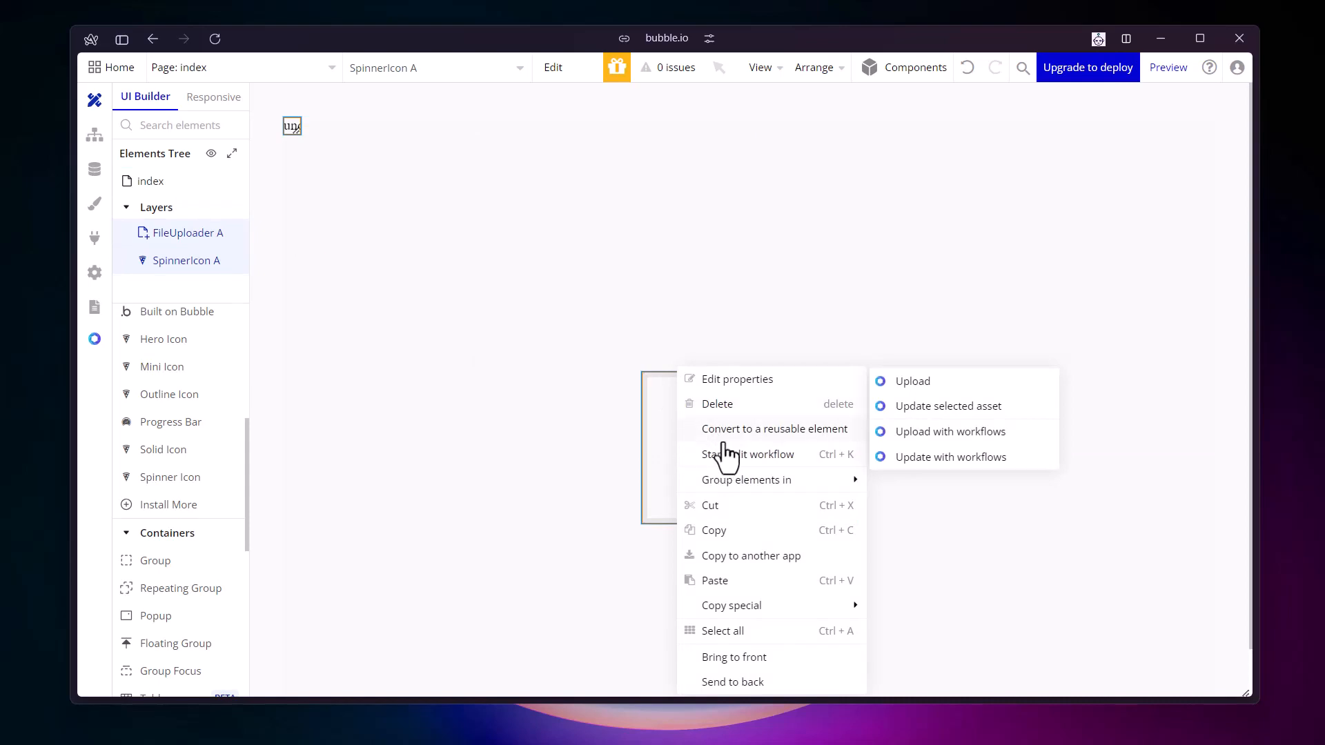
mouse_move(745, 479)
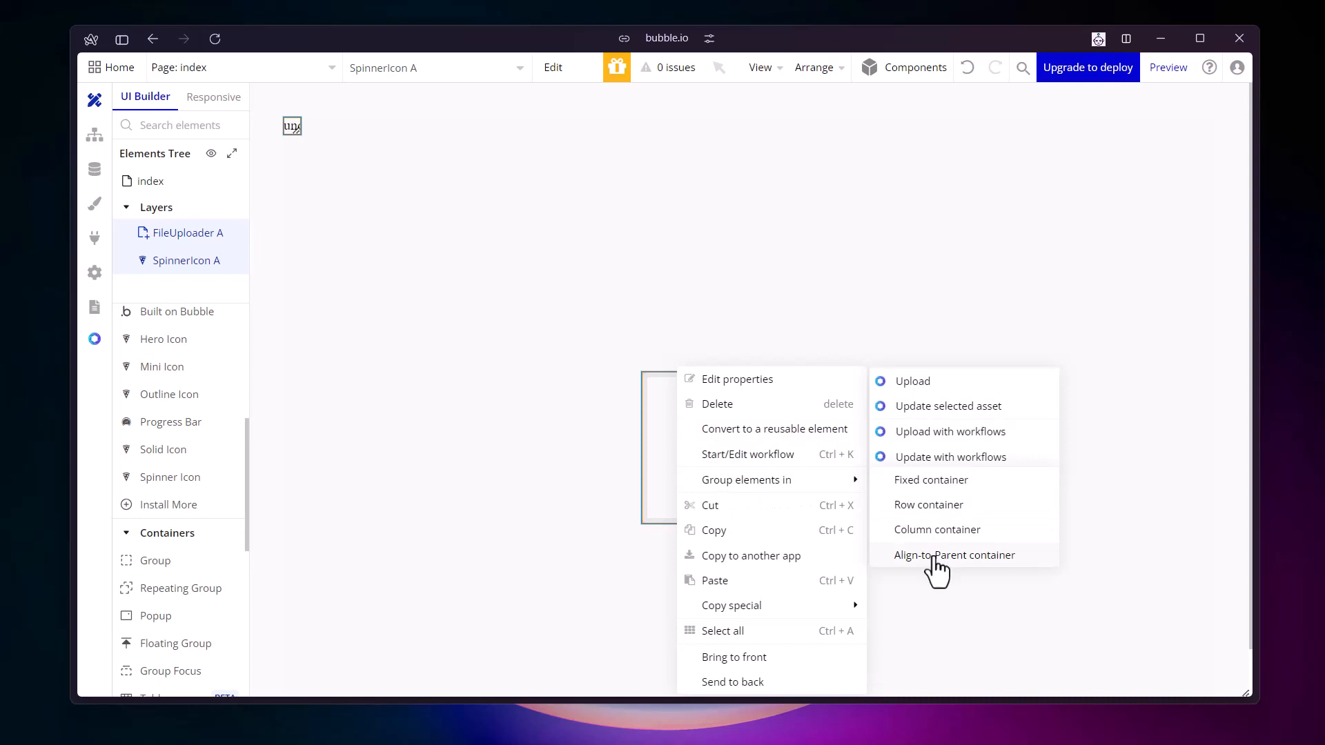
Group the uploader and spinner in an align-to-parent container with Min width 0
left_click(745, 480)
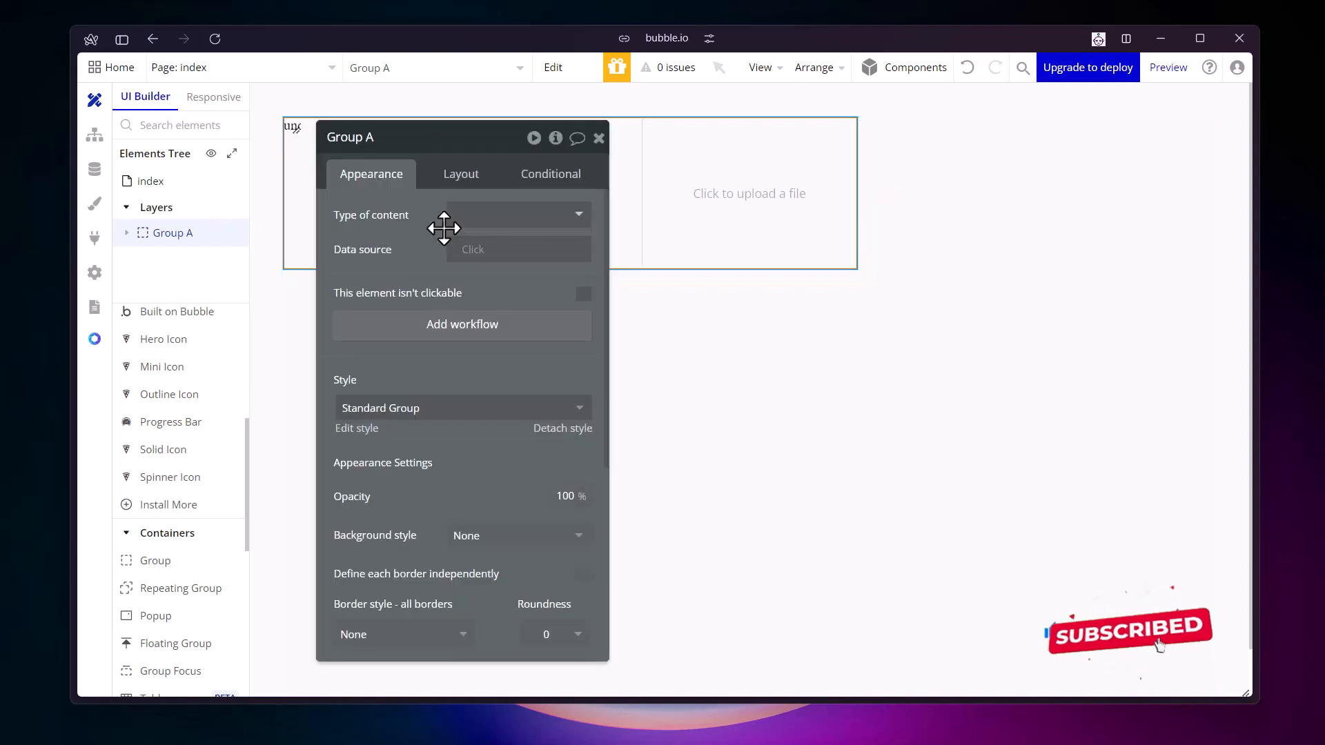
left_click(460, 173)
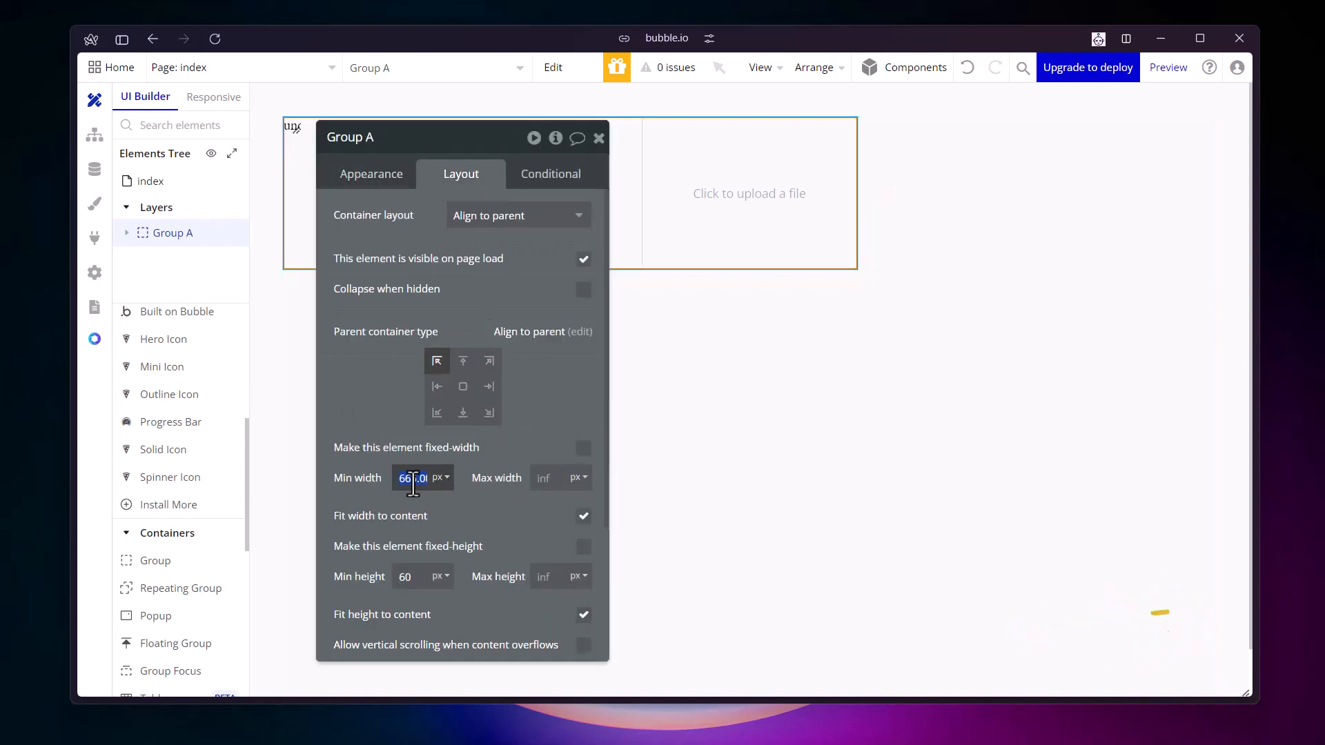
type("0")
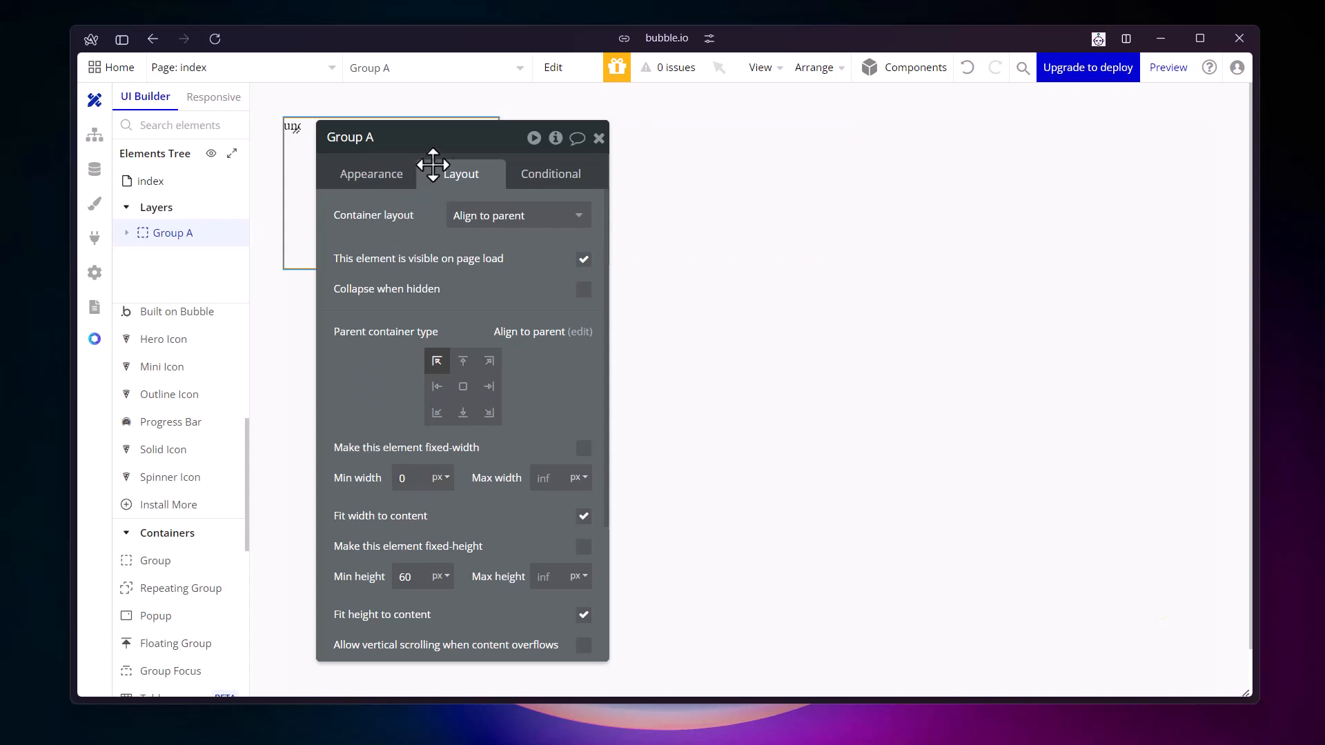
mouse_move(464, 392)
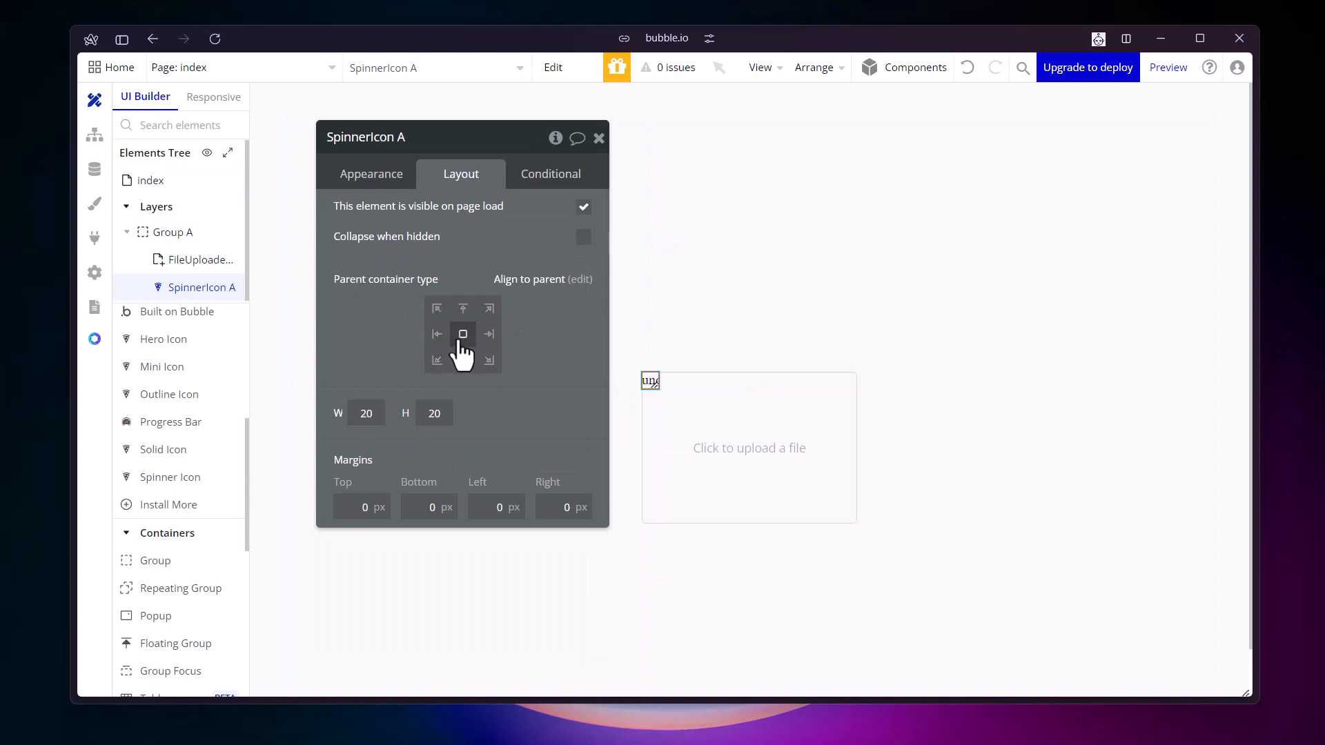
mouse_move(552, 399)
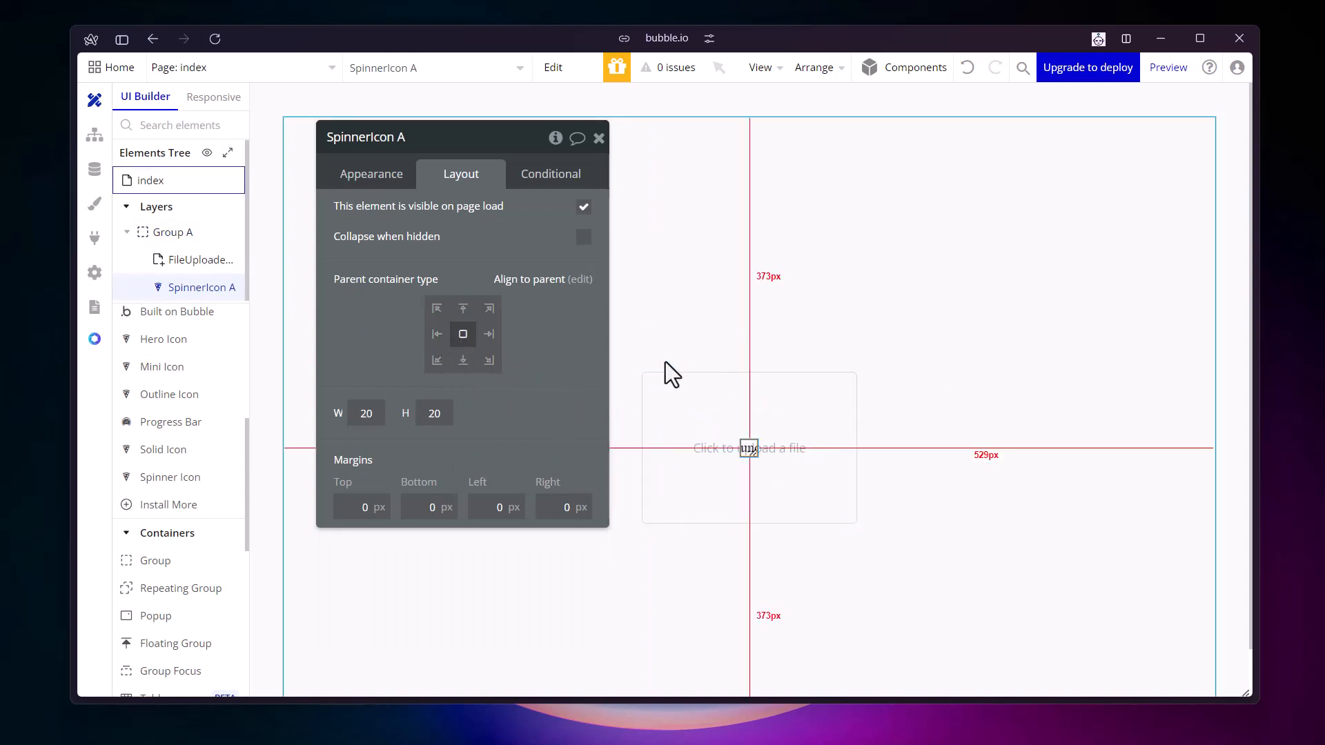
mouse_move(272, 292)
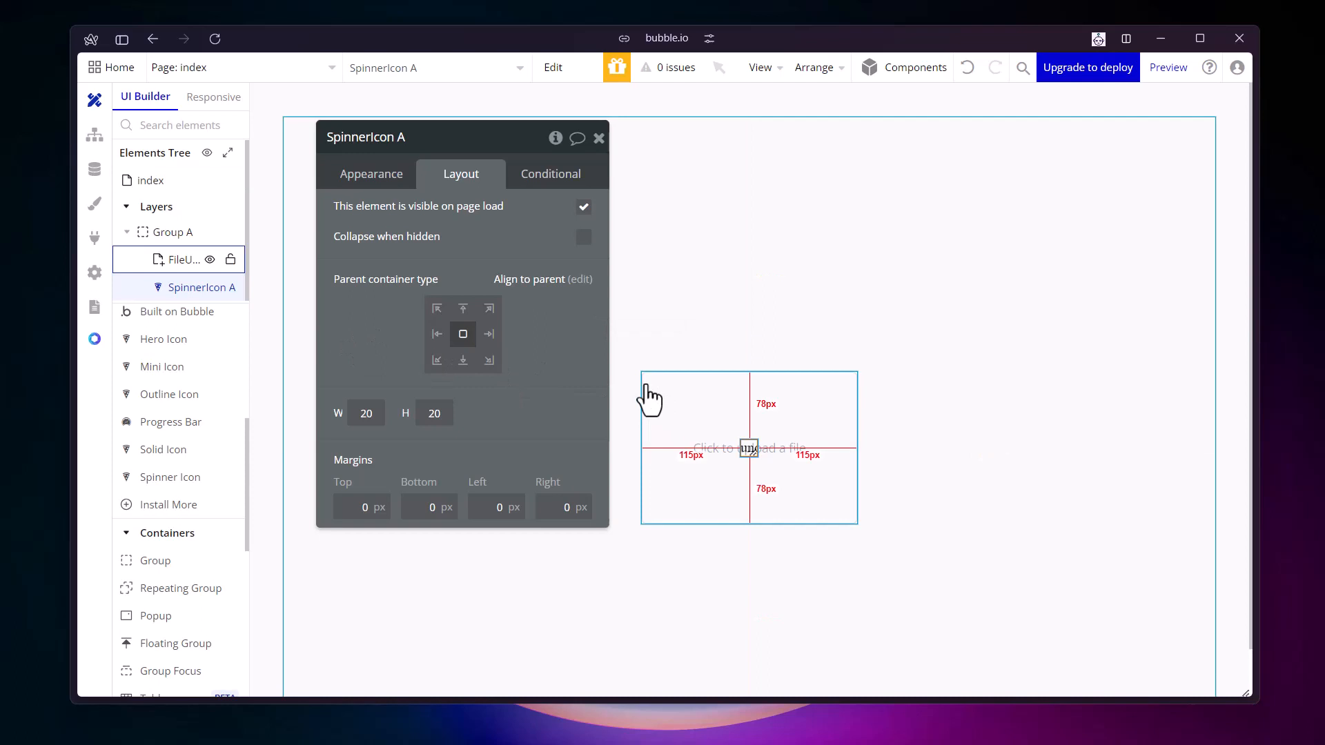
Give FileUploader A a solid 1px #B8B8B8 border with roundness 5
left_click(371, 174)
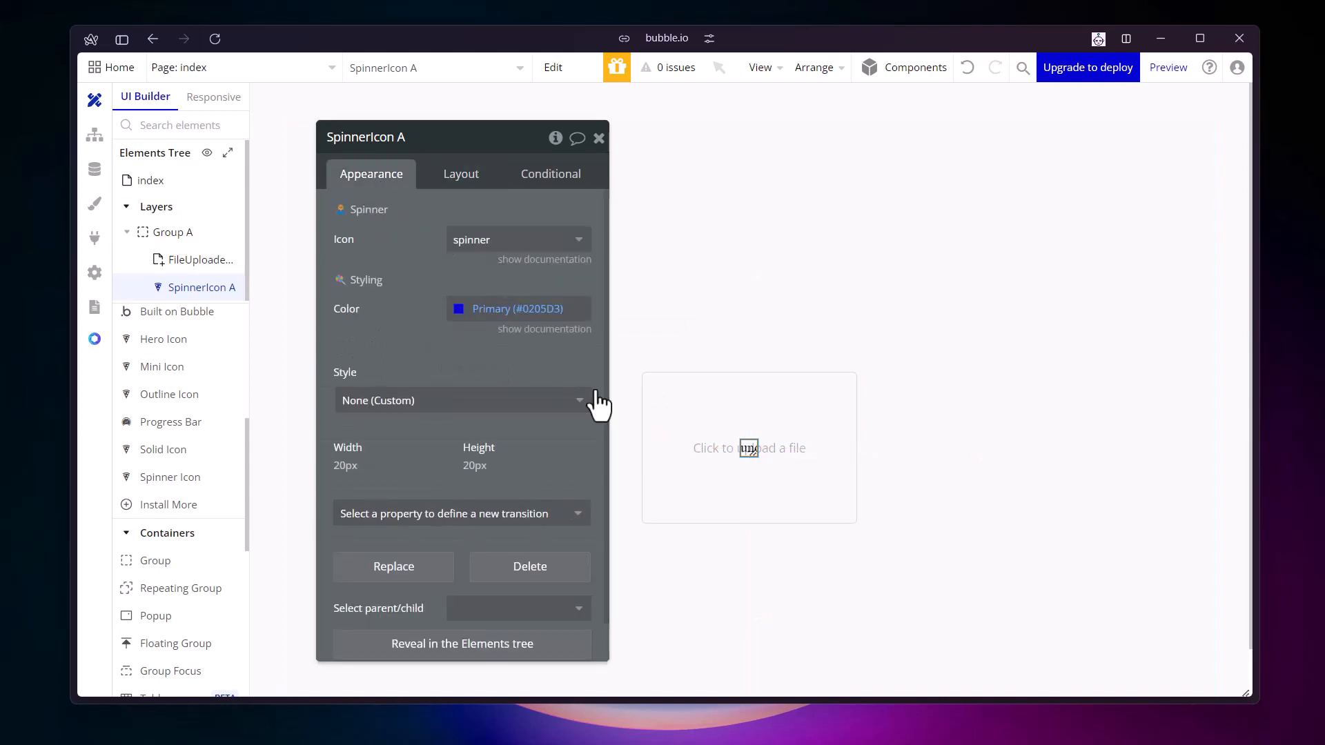
scroll("down", 3)
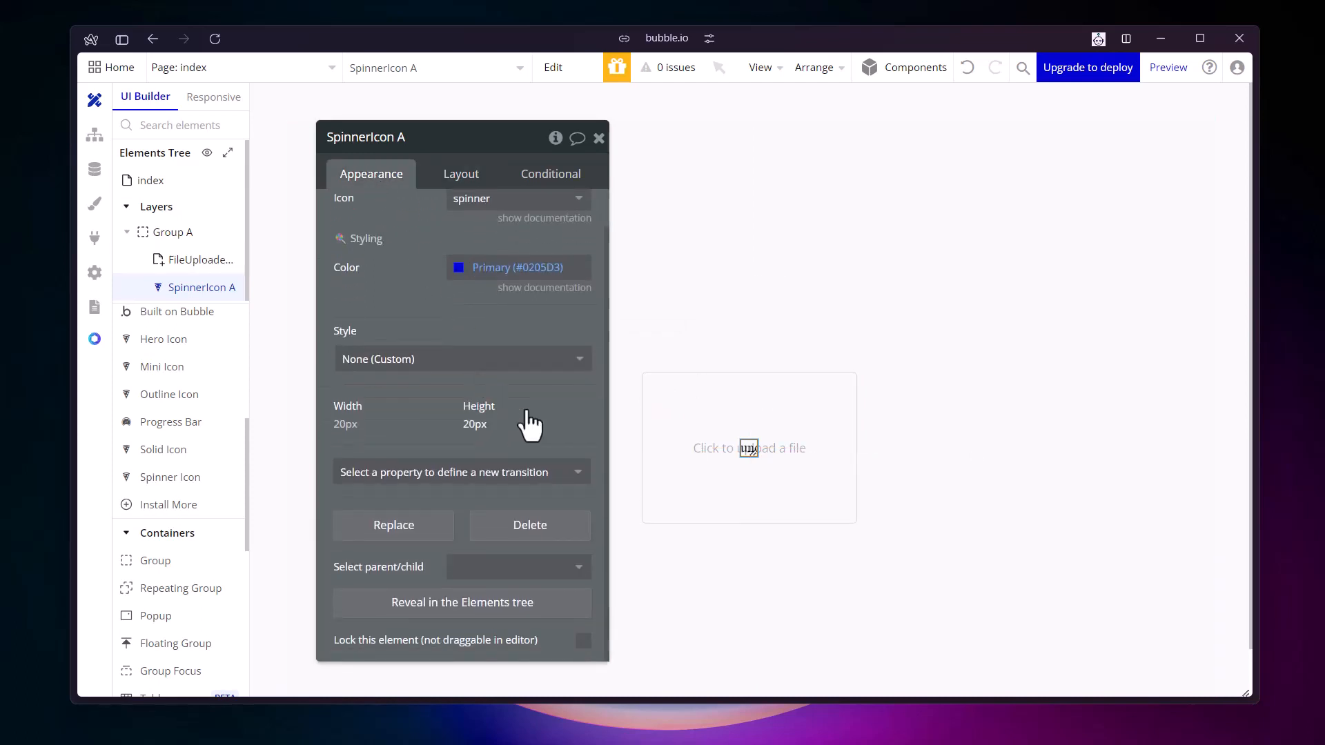
left_click(200, 259)
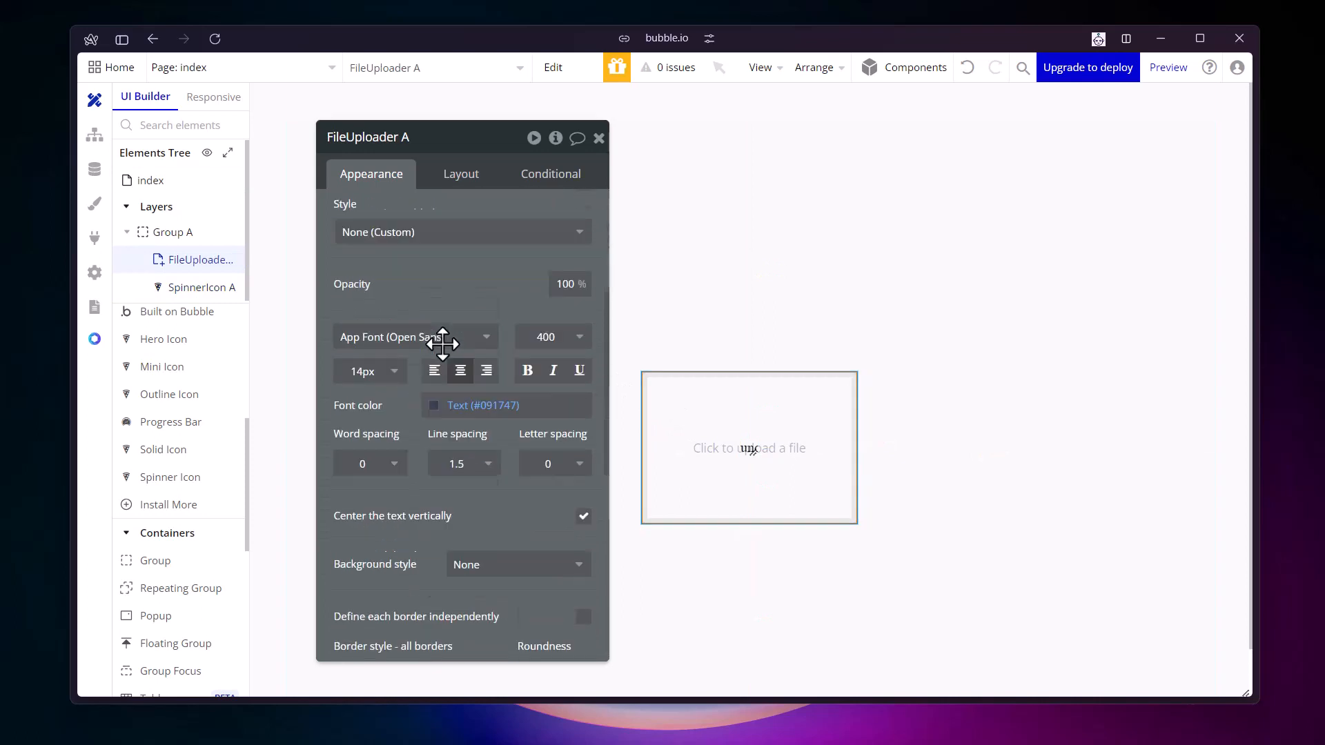
scroll("down", 3)
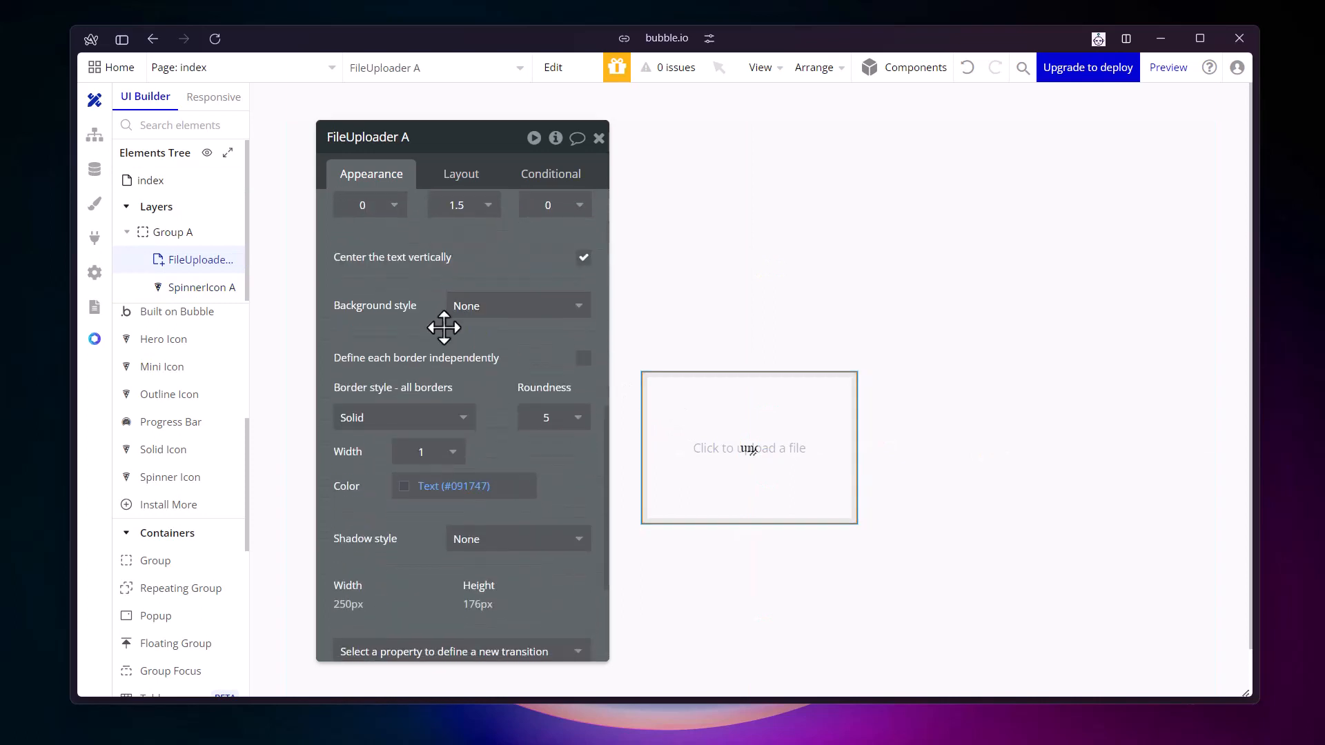
scroll("down", 3)
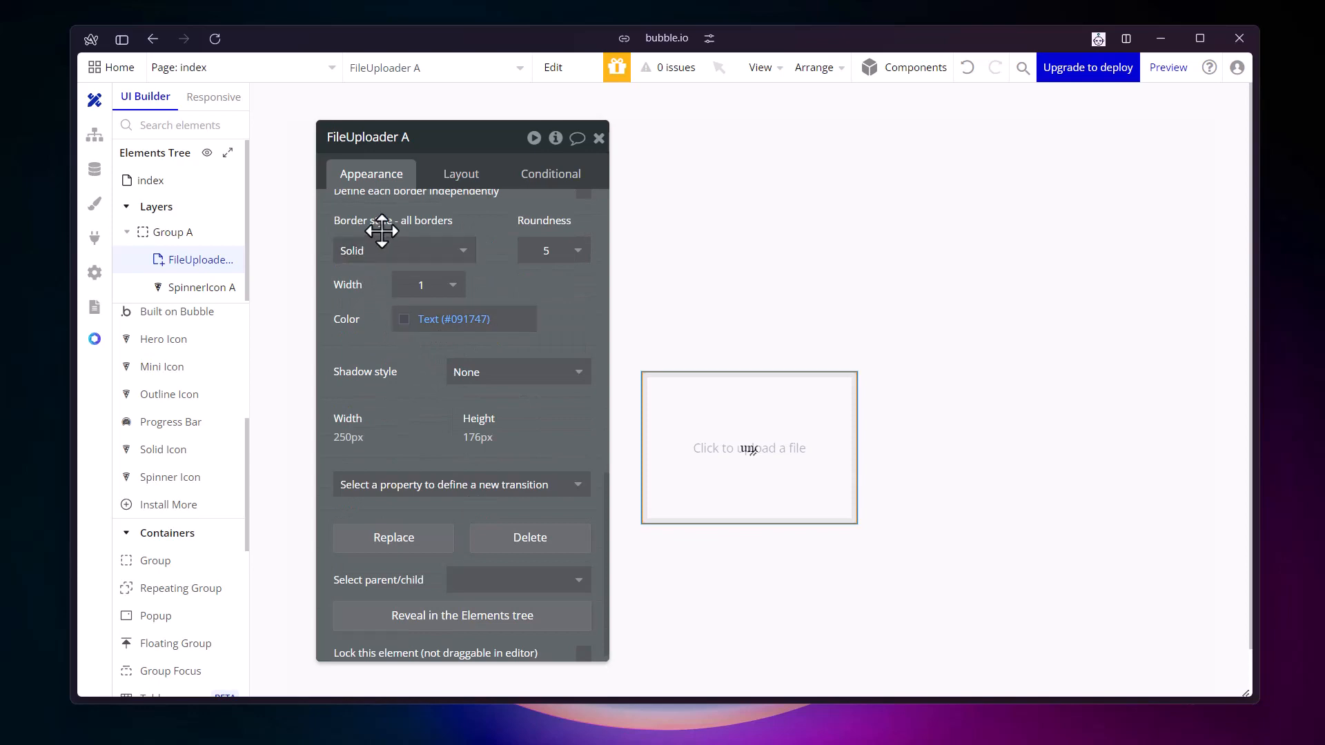
left_click(405, 318)
type("#B8B8B8")
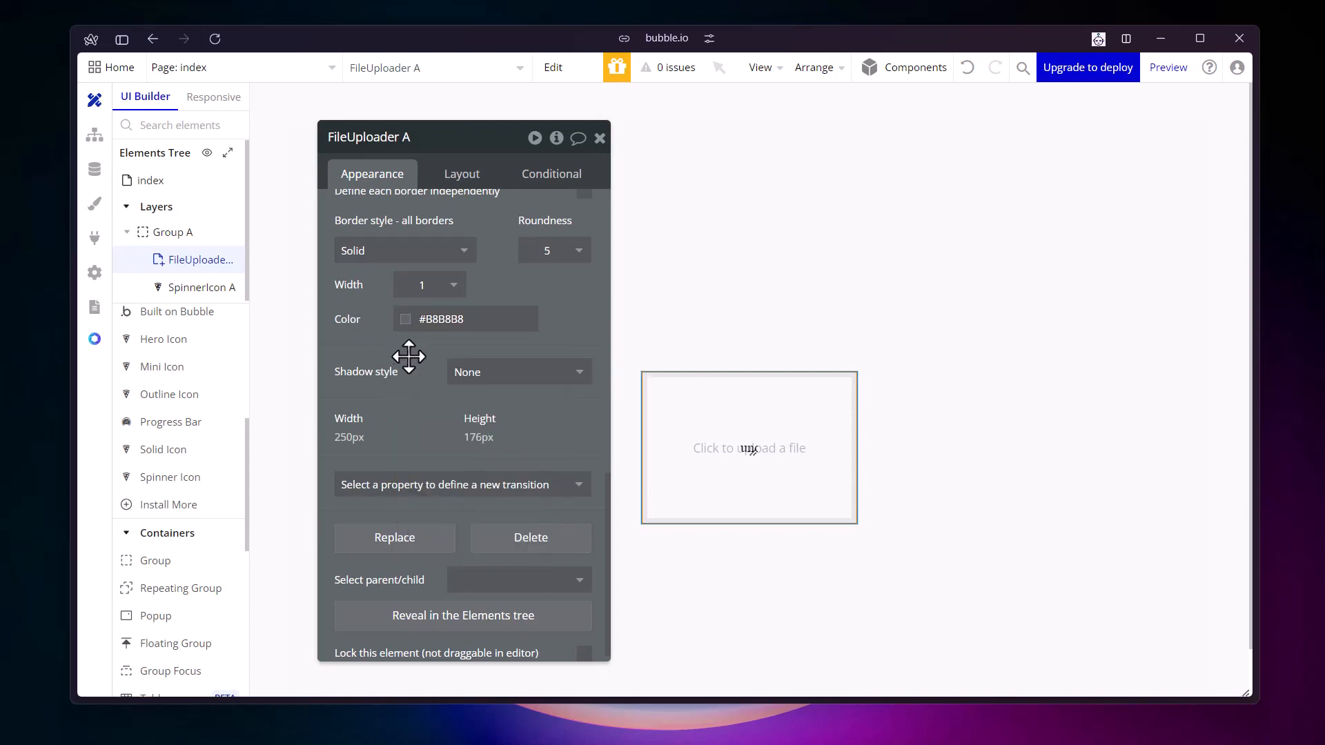
mouse_move(547, 380)
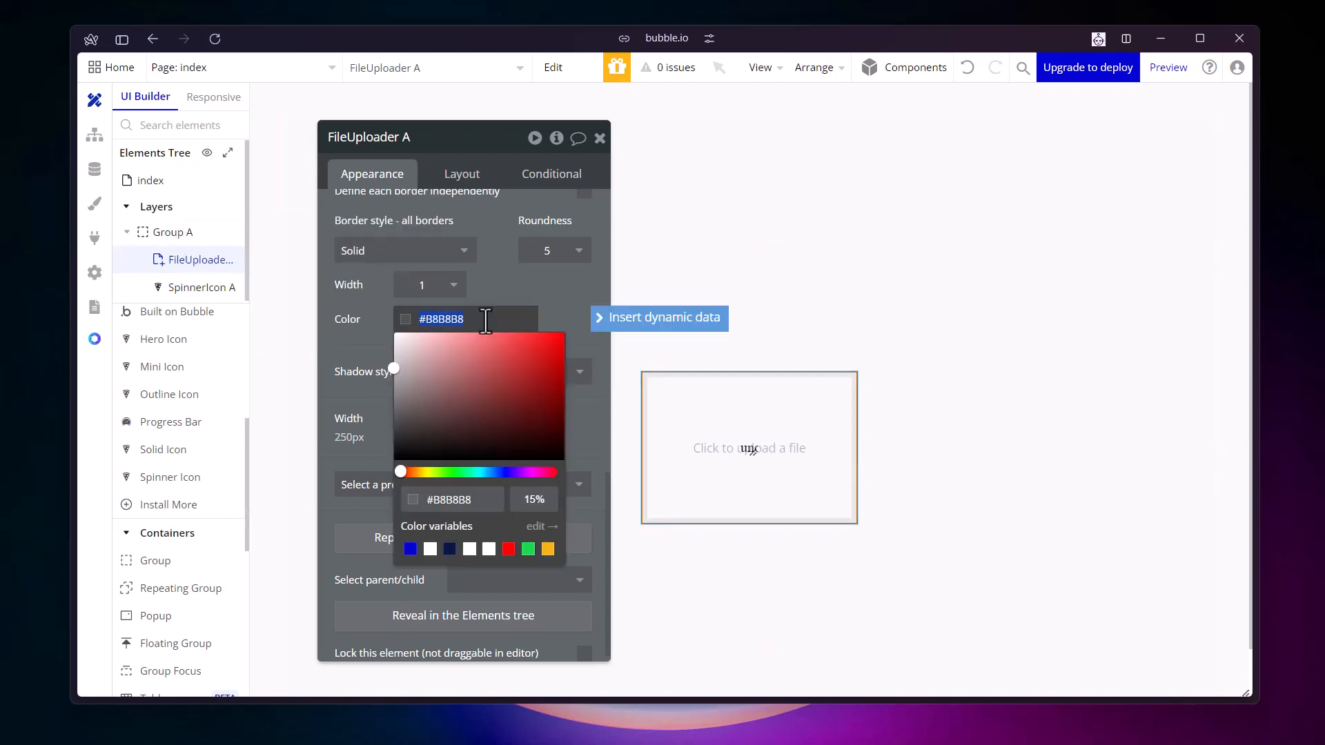
mouse_move(503, 296)
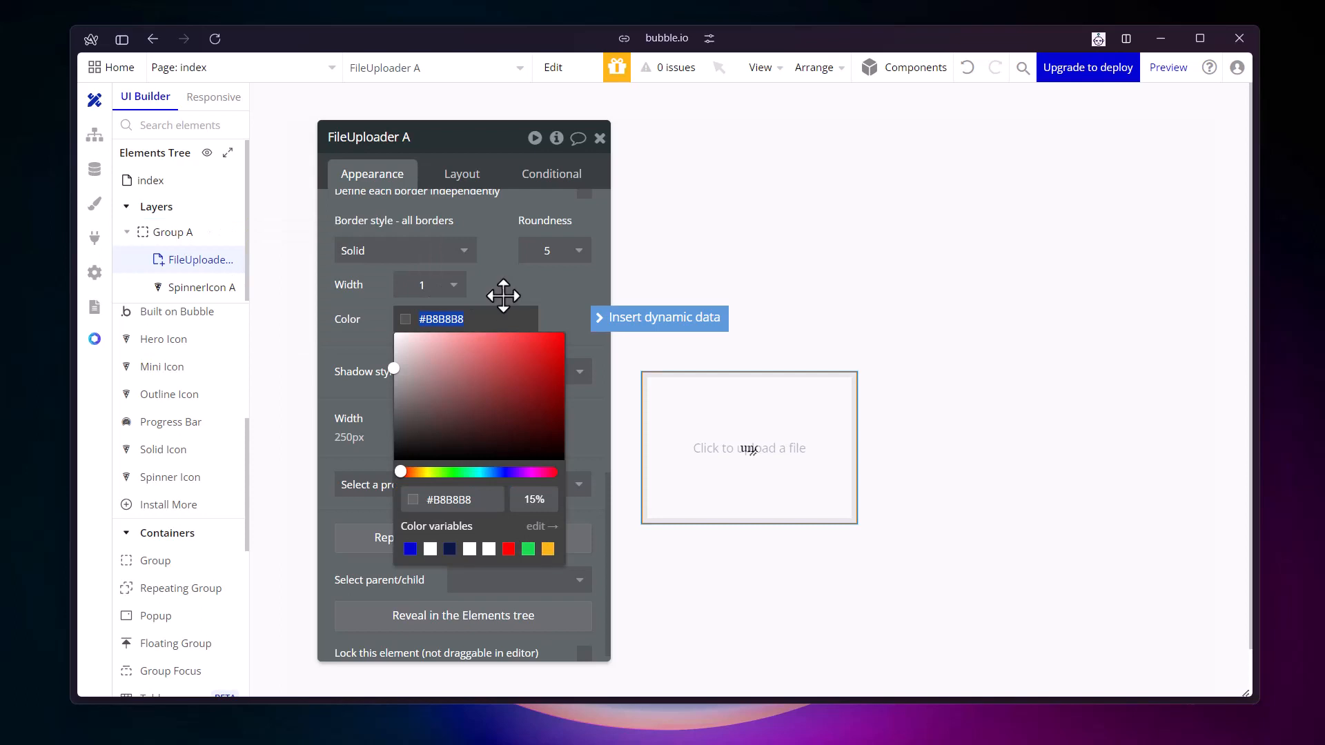
mouse_move(565, 270)
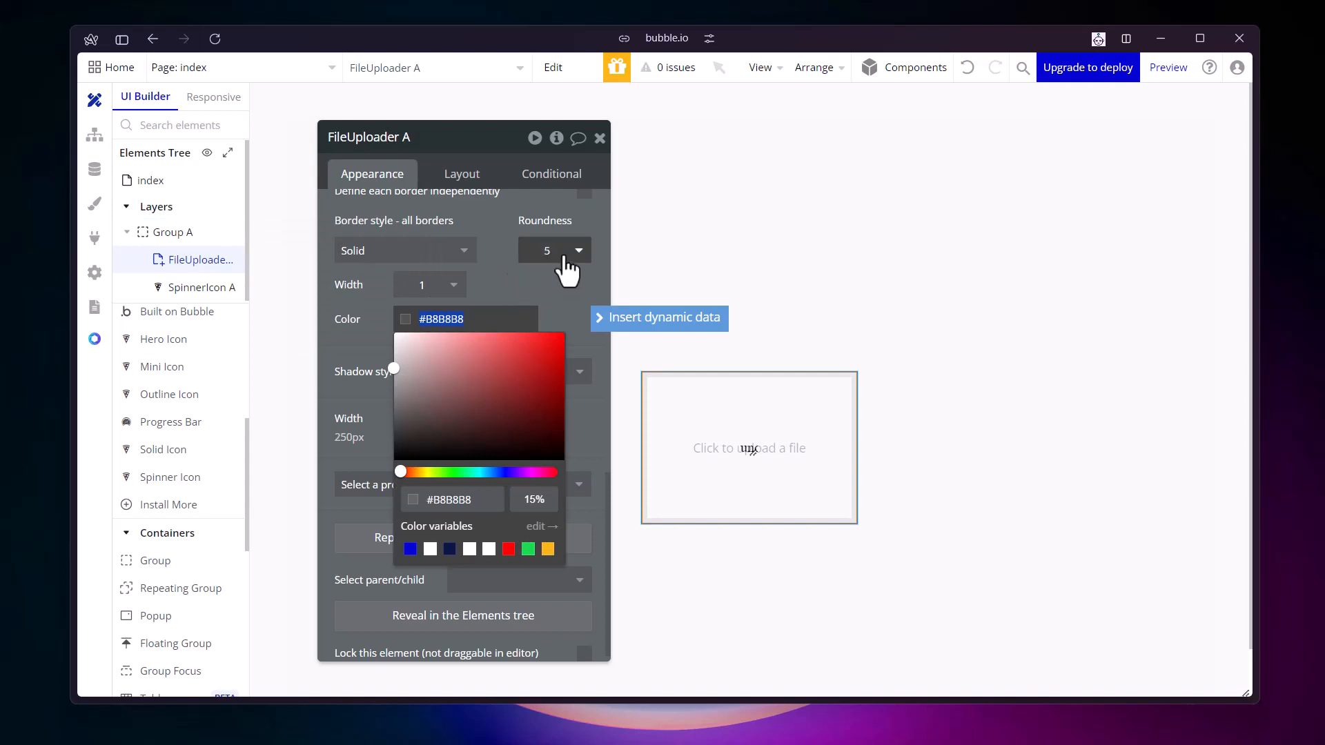
left_click(563, 278)
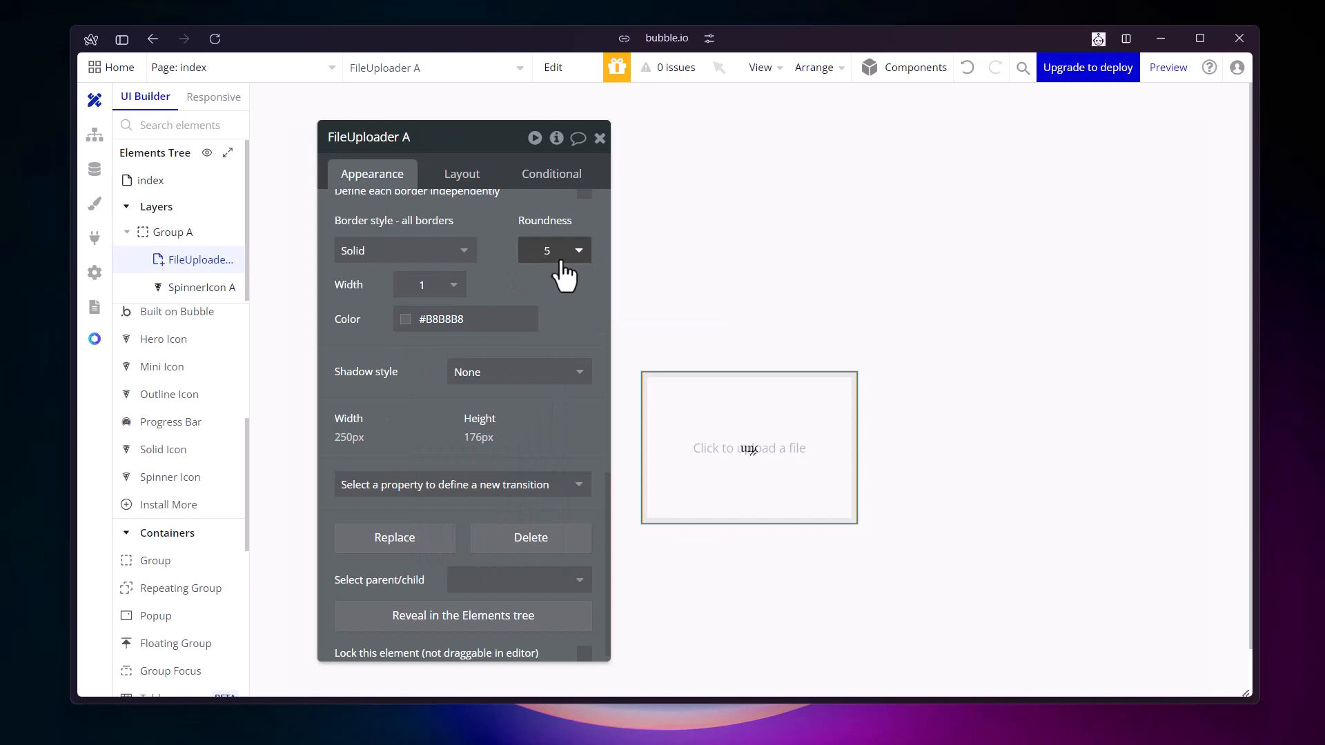
mouse_move(564, 272)
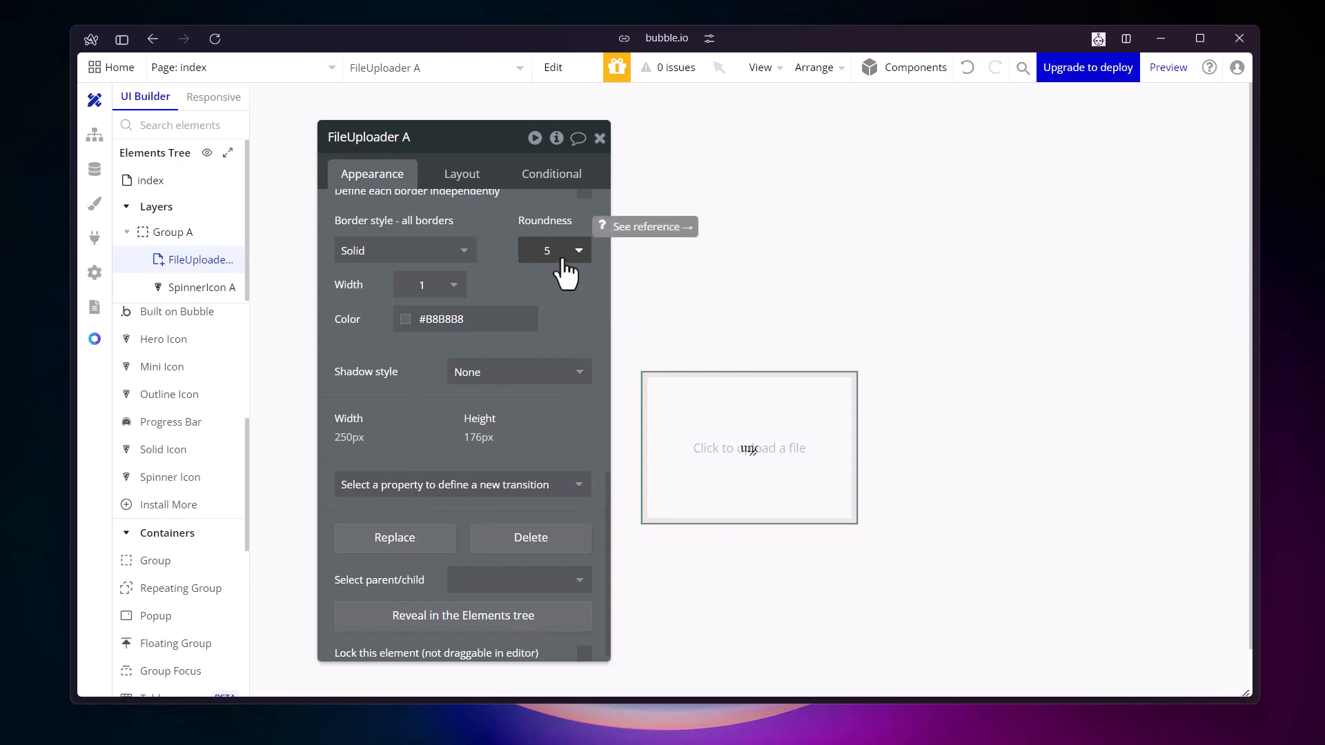
mouse_move(188, 244)
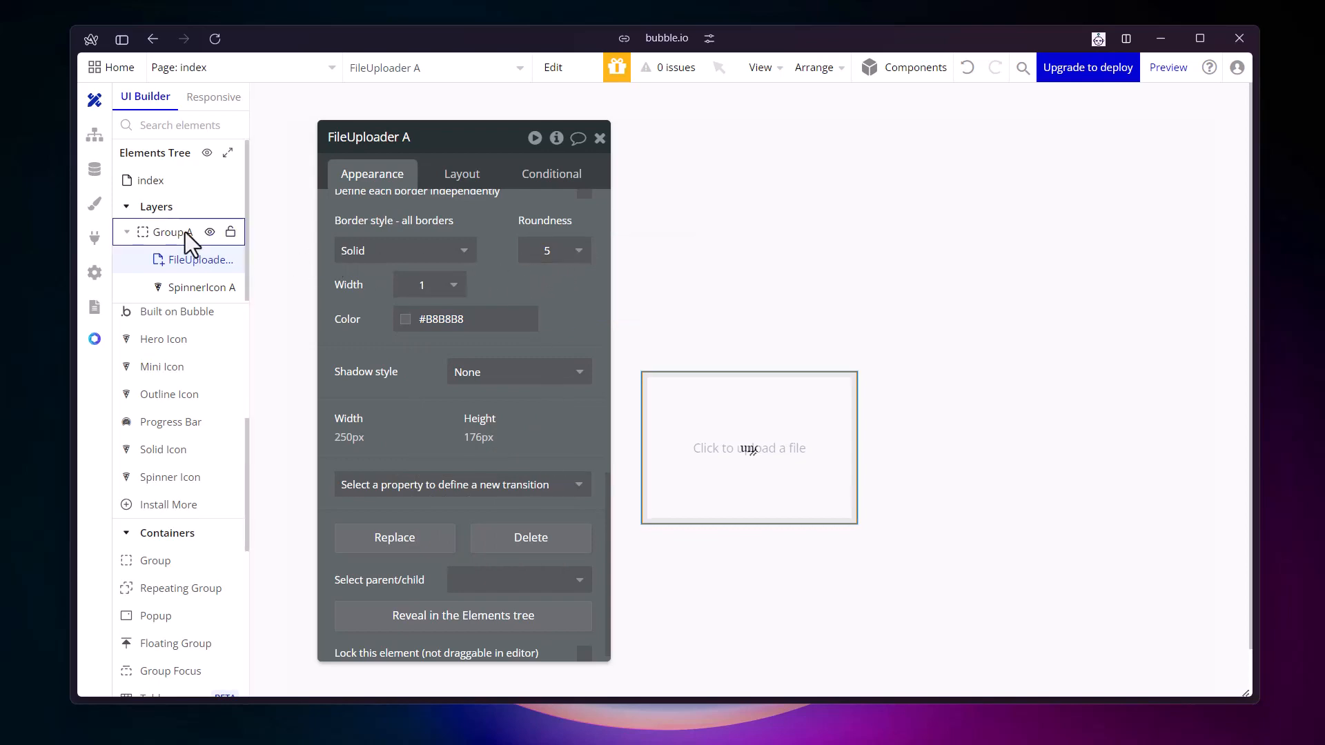
Detach Group A's style and give it a solid border with roundness 5
left_click(173, 232)
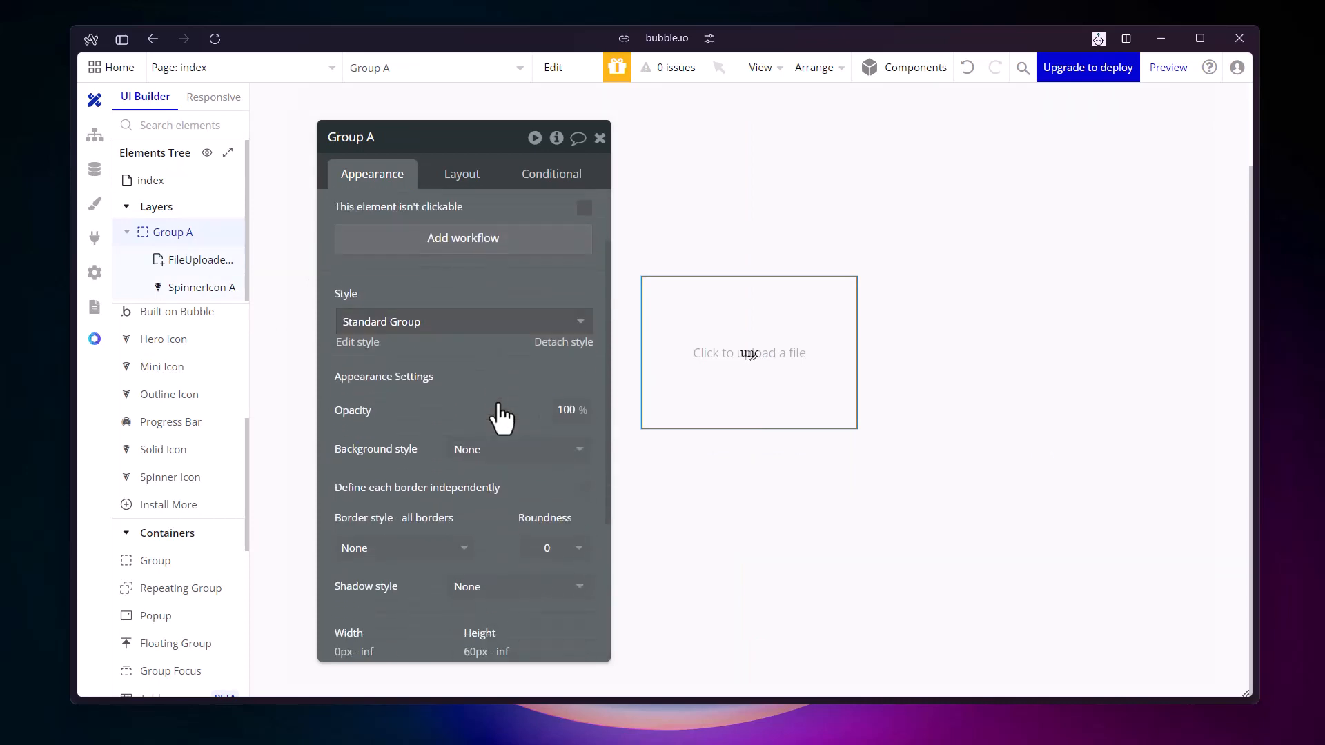
left_click(462, 320)
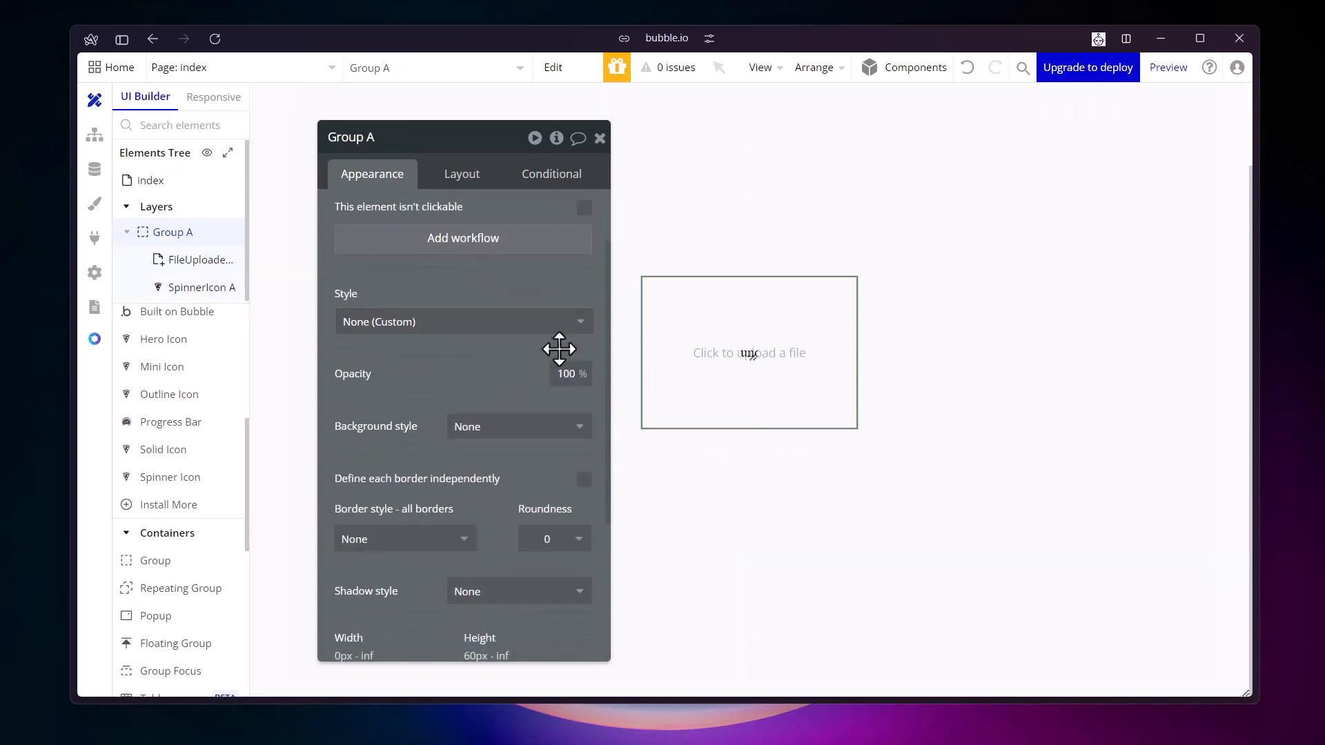
scroll("down", 3)
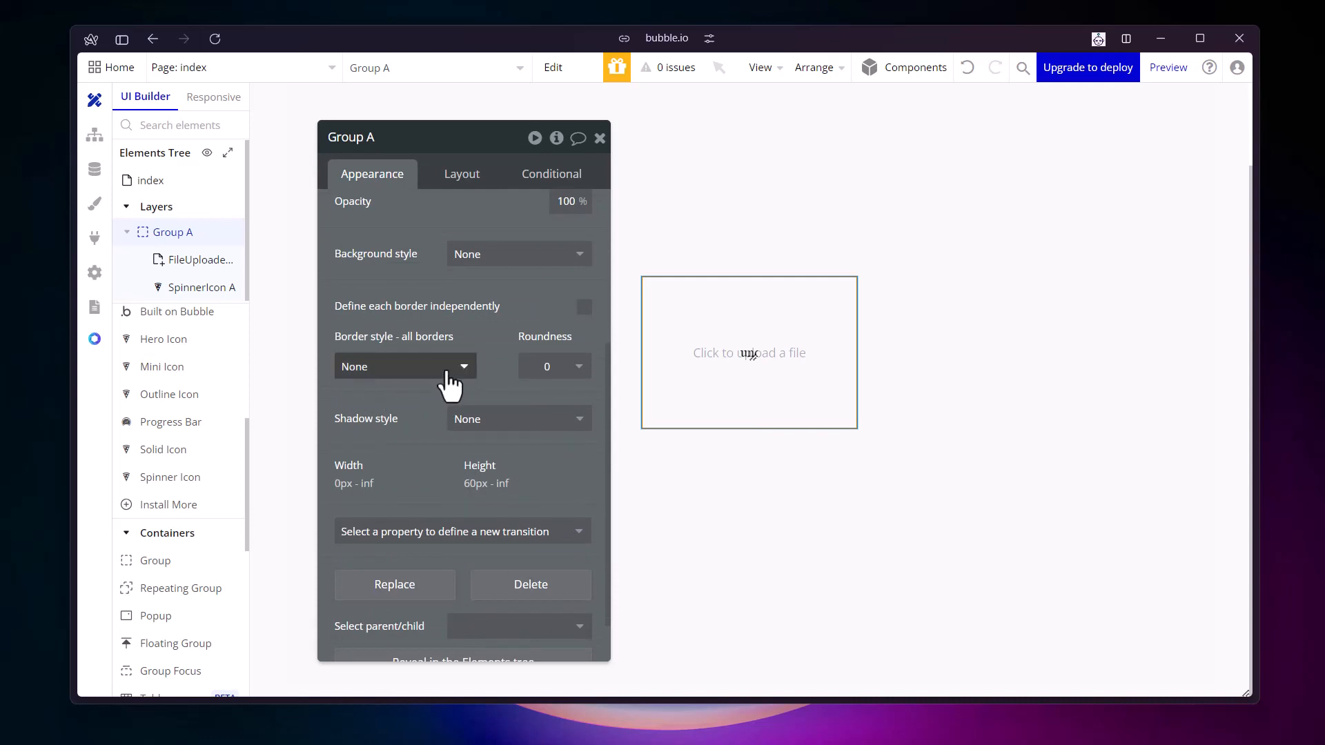
left_click(404, 366)
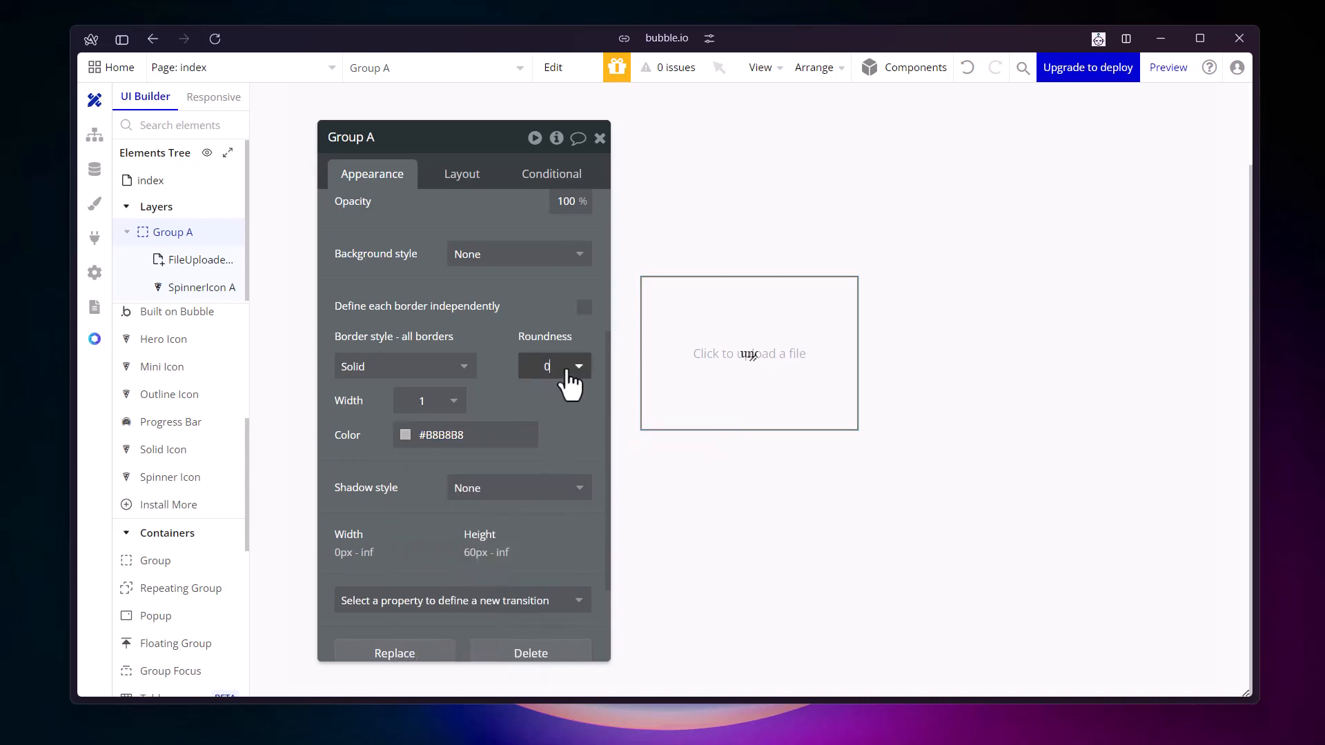
type("5")
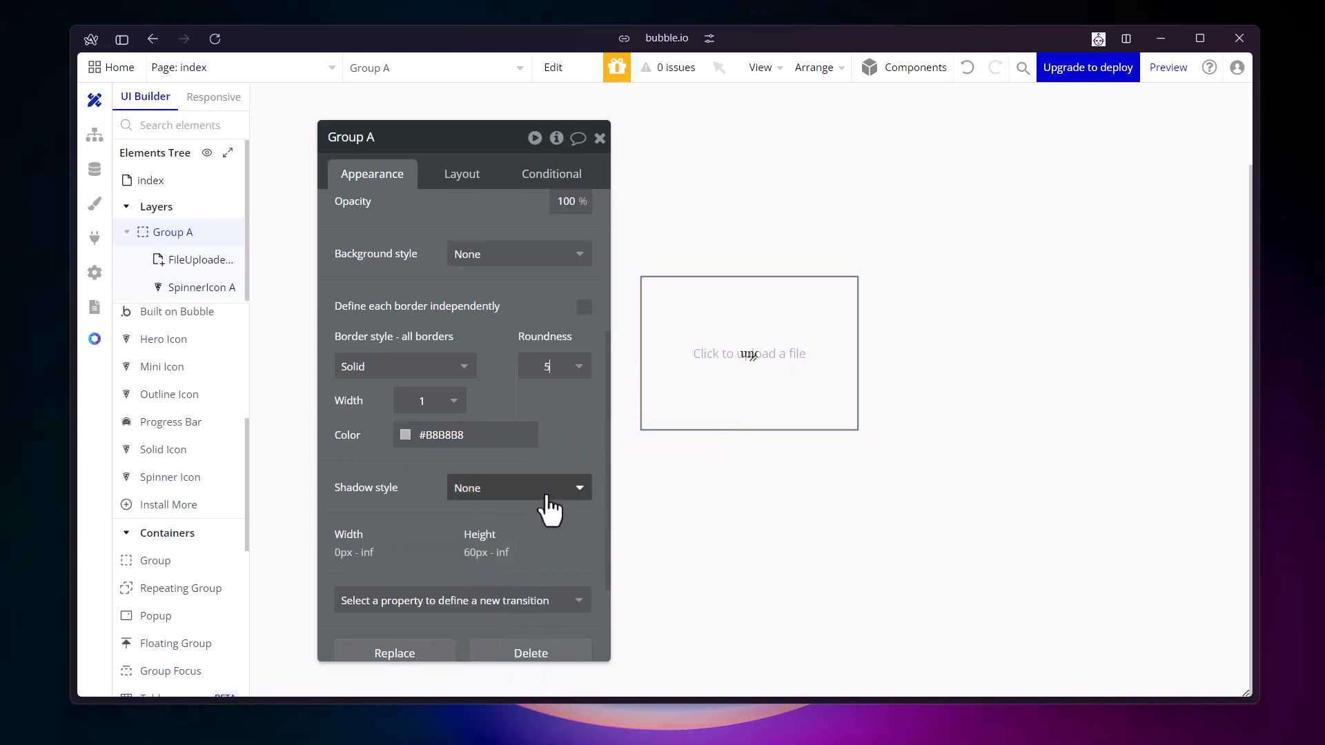
scroll("up", 3)
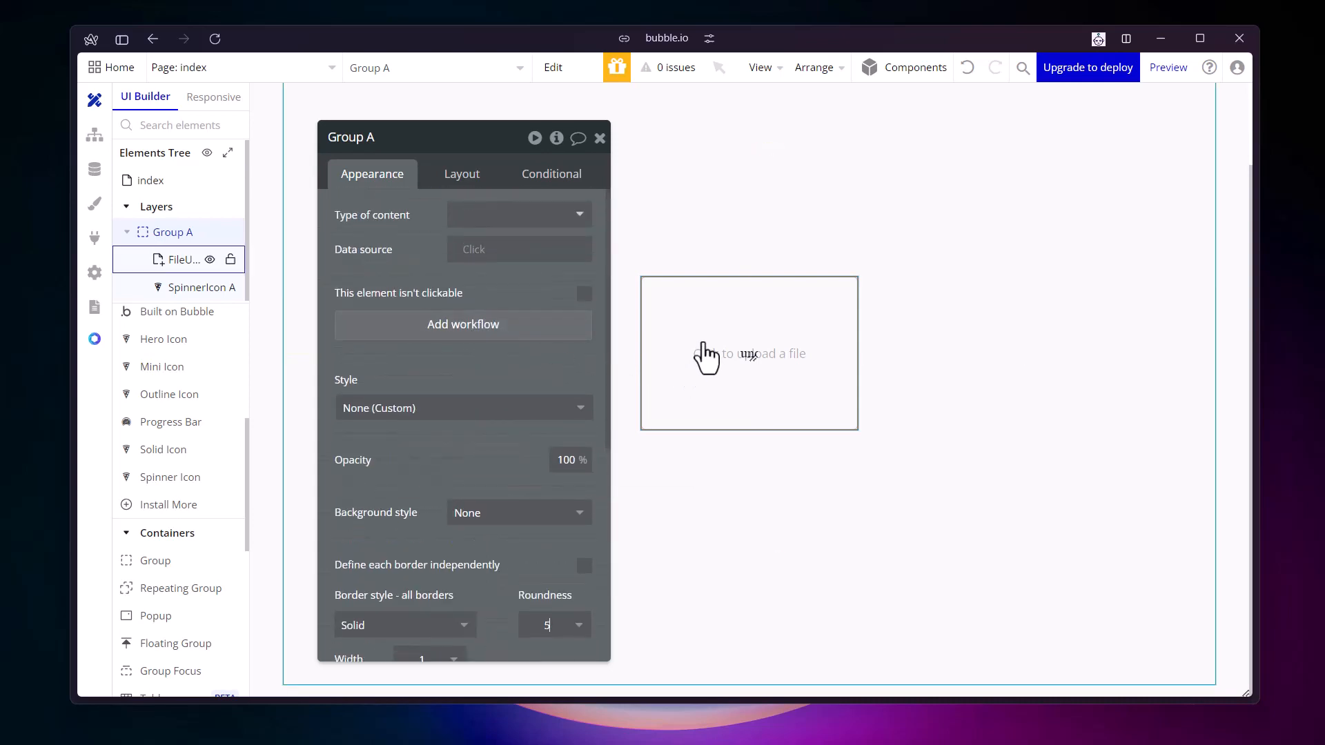
mouse_move(742, 363)
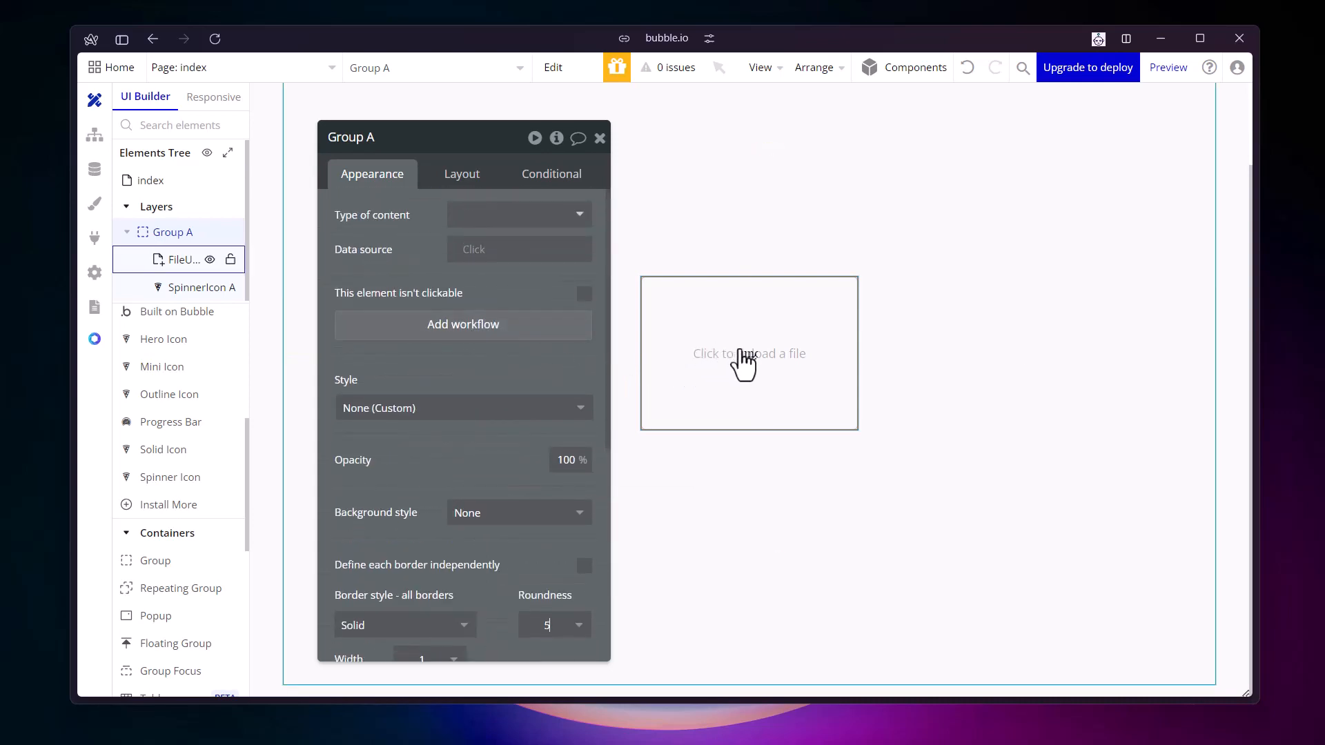
Select SpinnerIcon A and send it to the back, behind the uploader
left_click(184, 286)
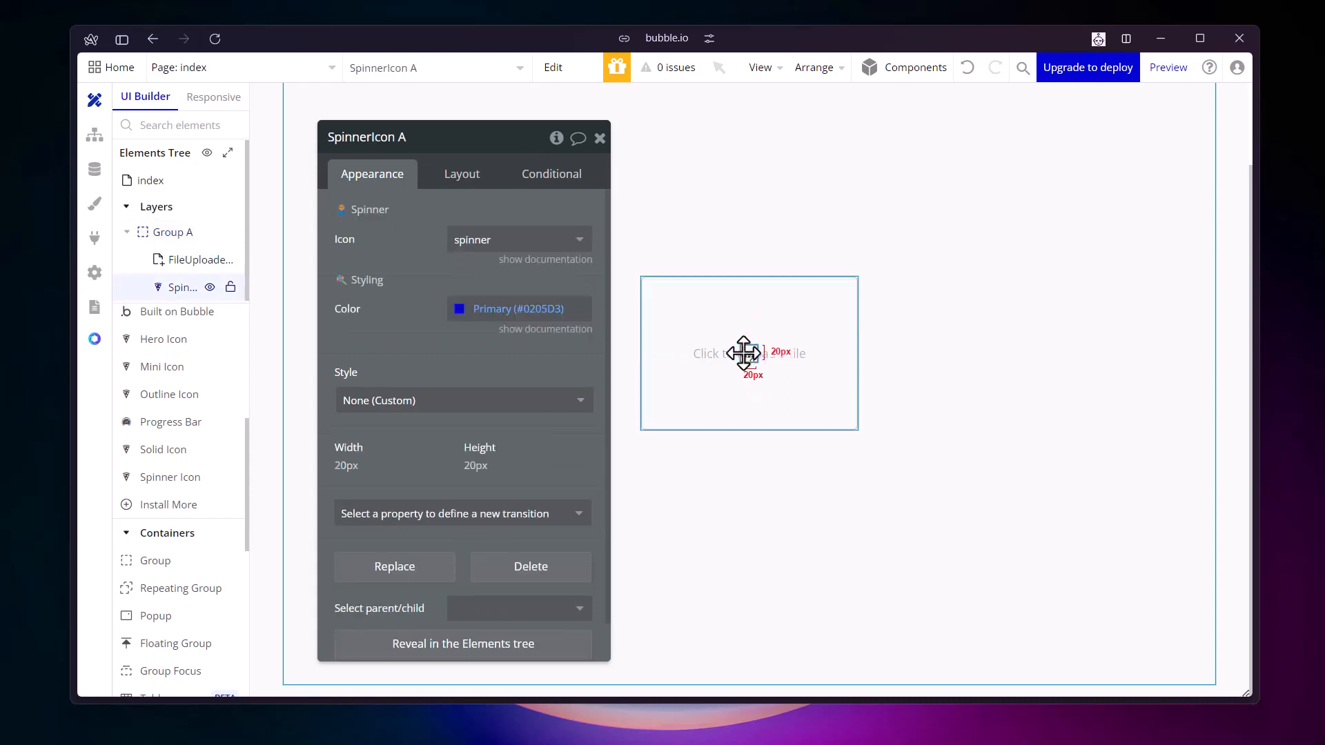
right_click(746, 353)
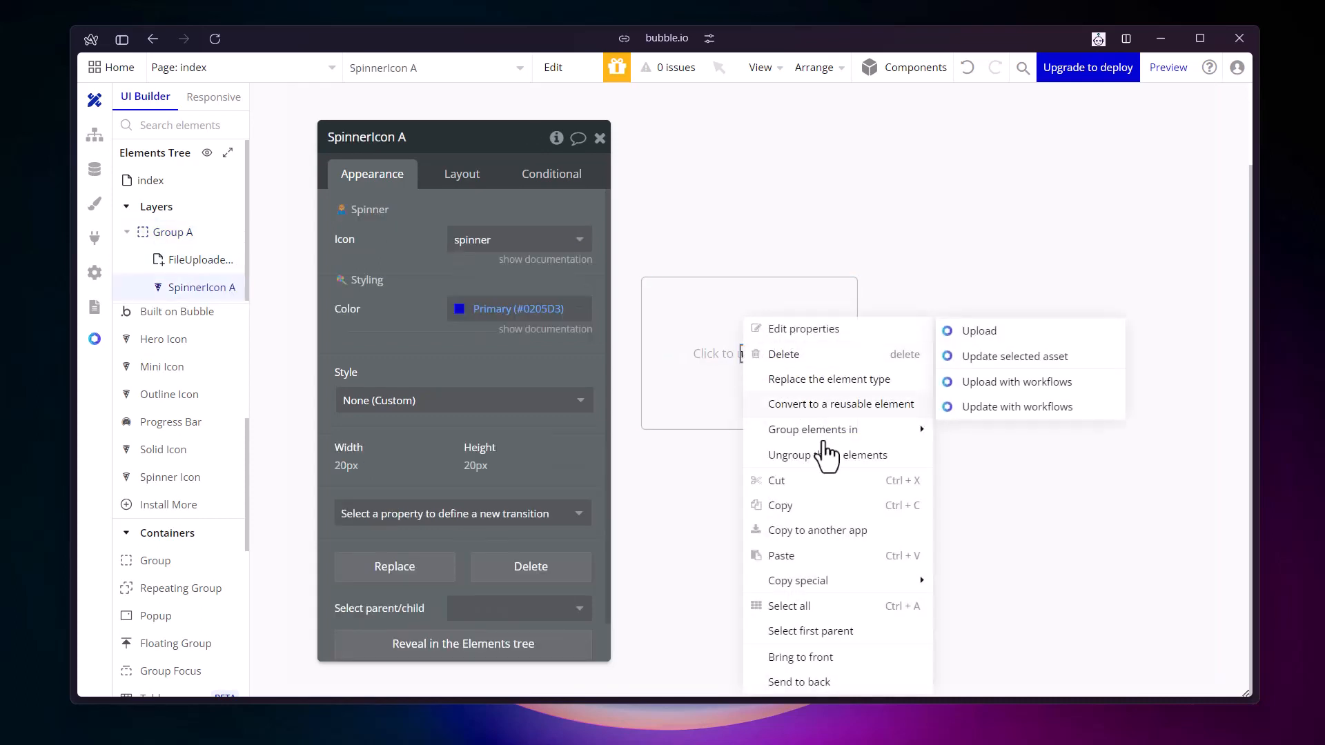
mouse_move(836, 580)
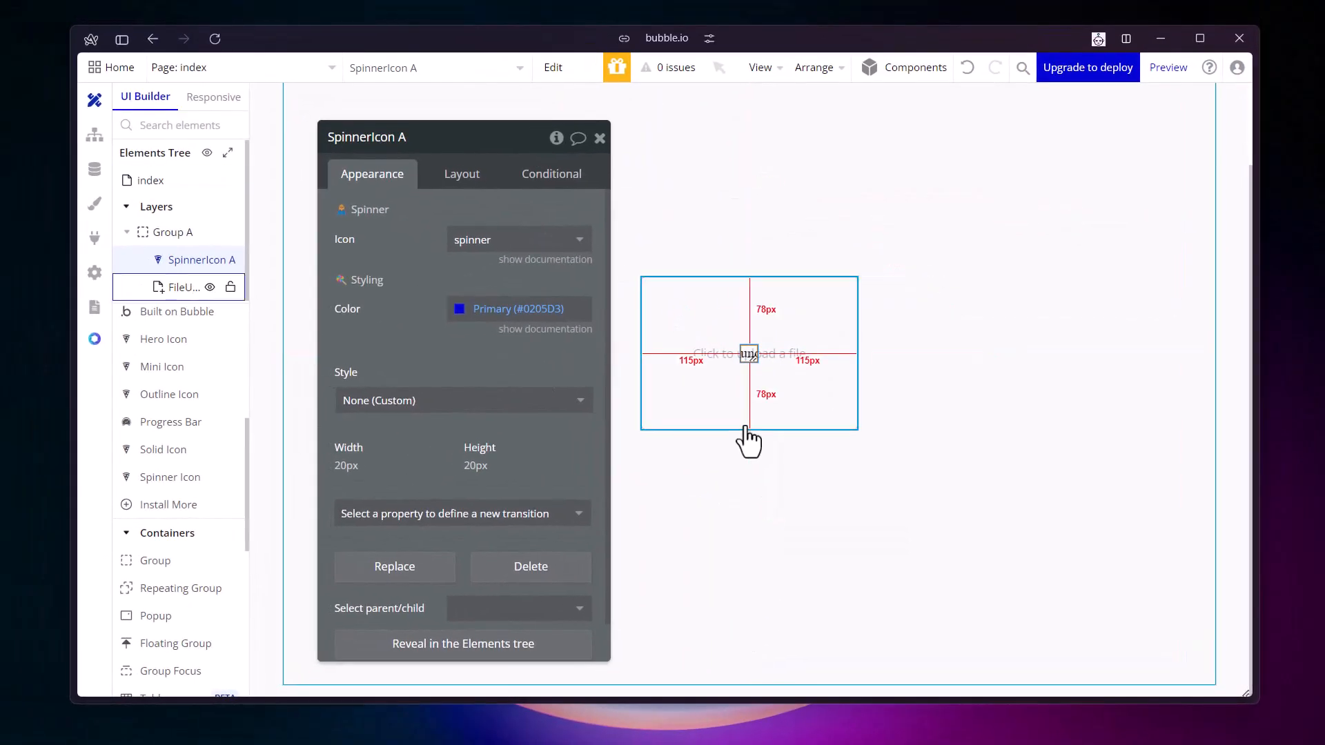
mouse_move(716, 350)
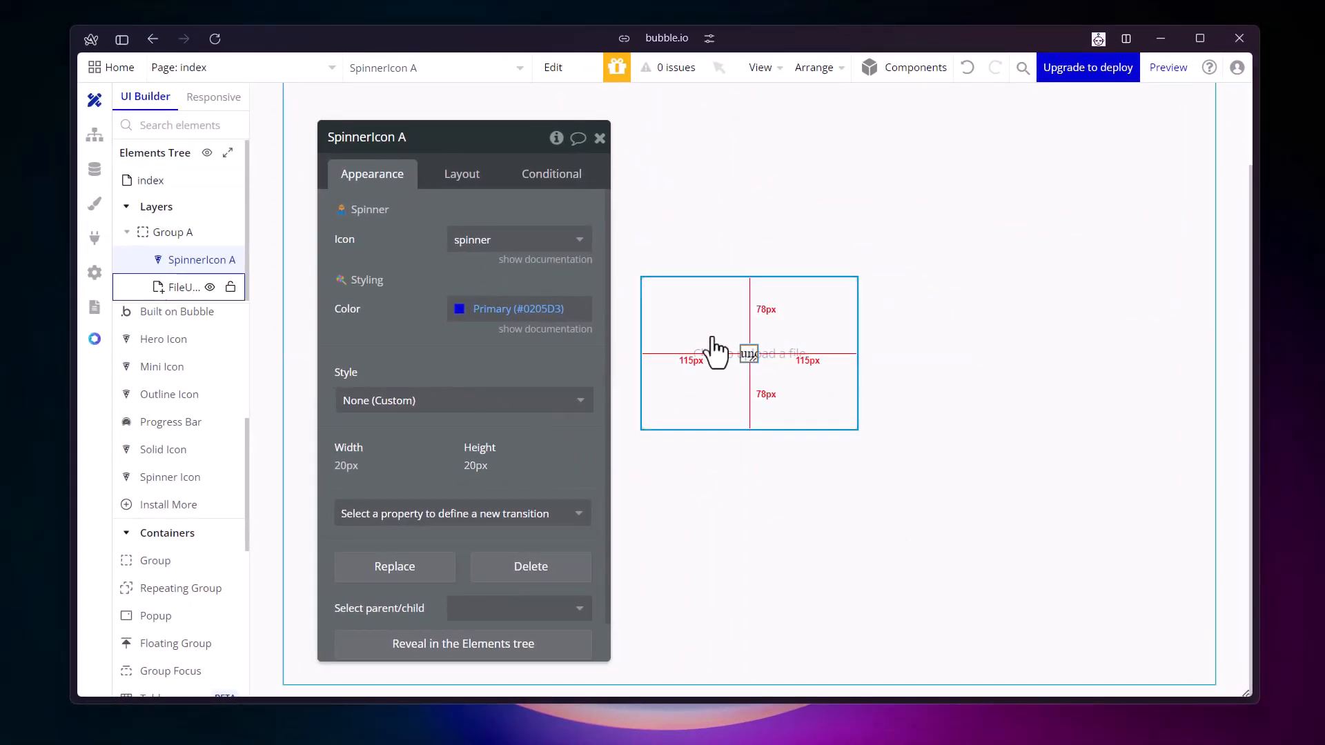
Set FileUploader A's background to a flat #FFFFFF colour
left_click(192, 287)
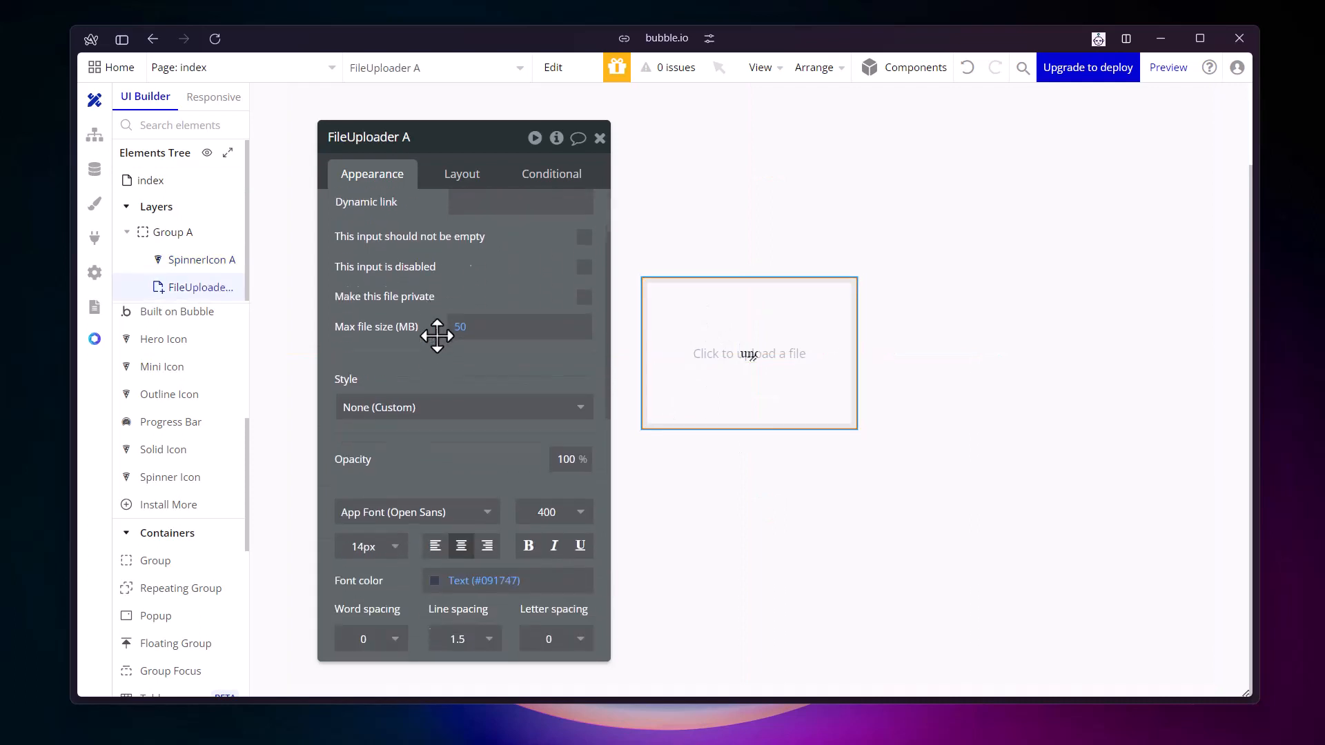
scroll("down", 3)
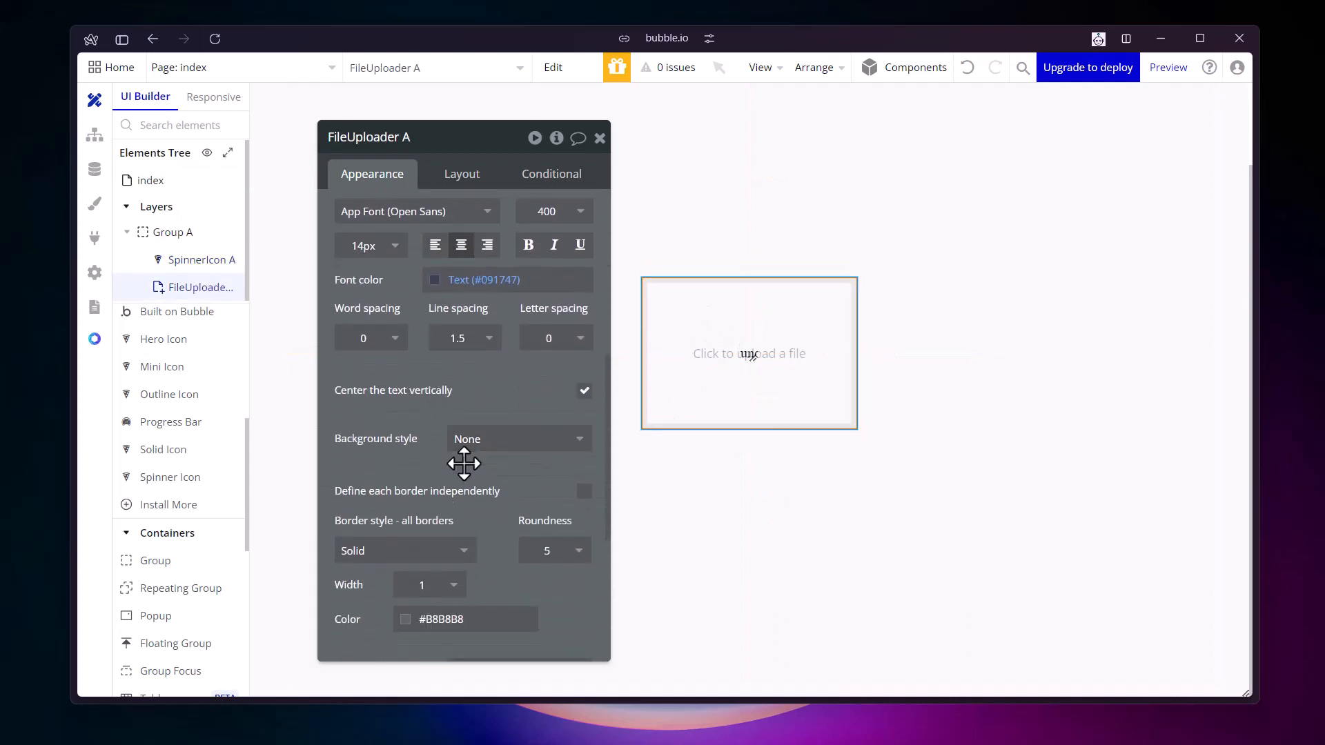
left_click(518, 439)
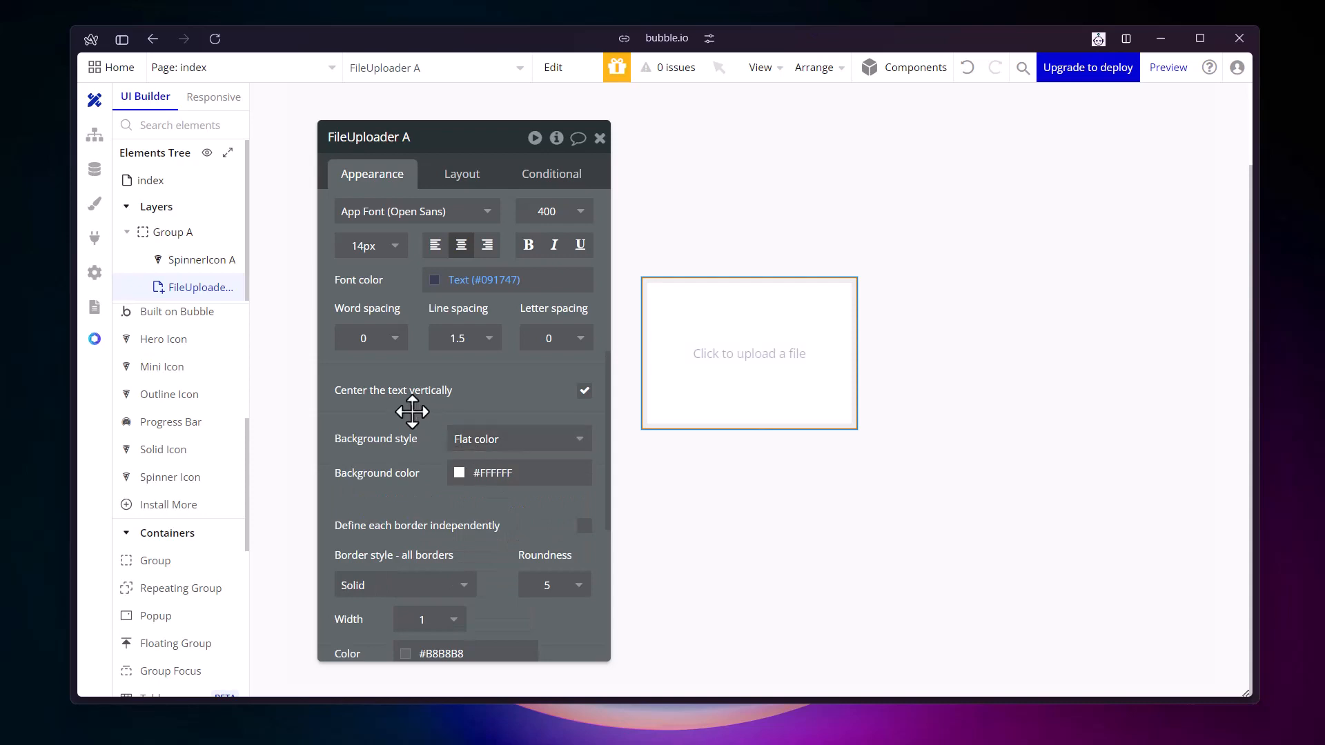
left_click(748, 353)
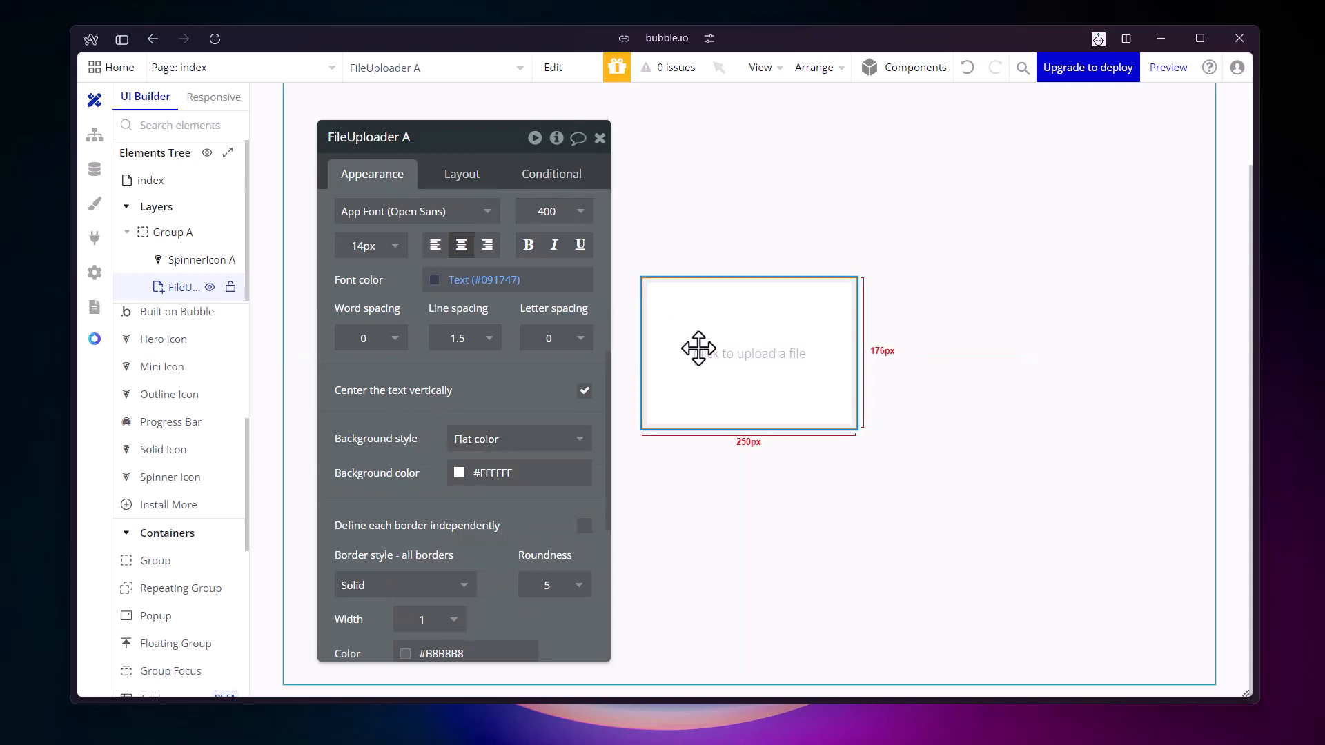
mouse_move(712, 385)
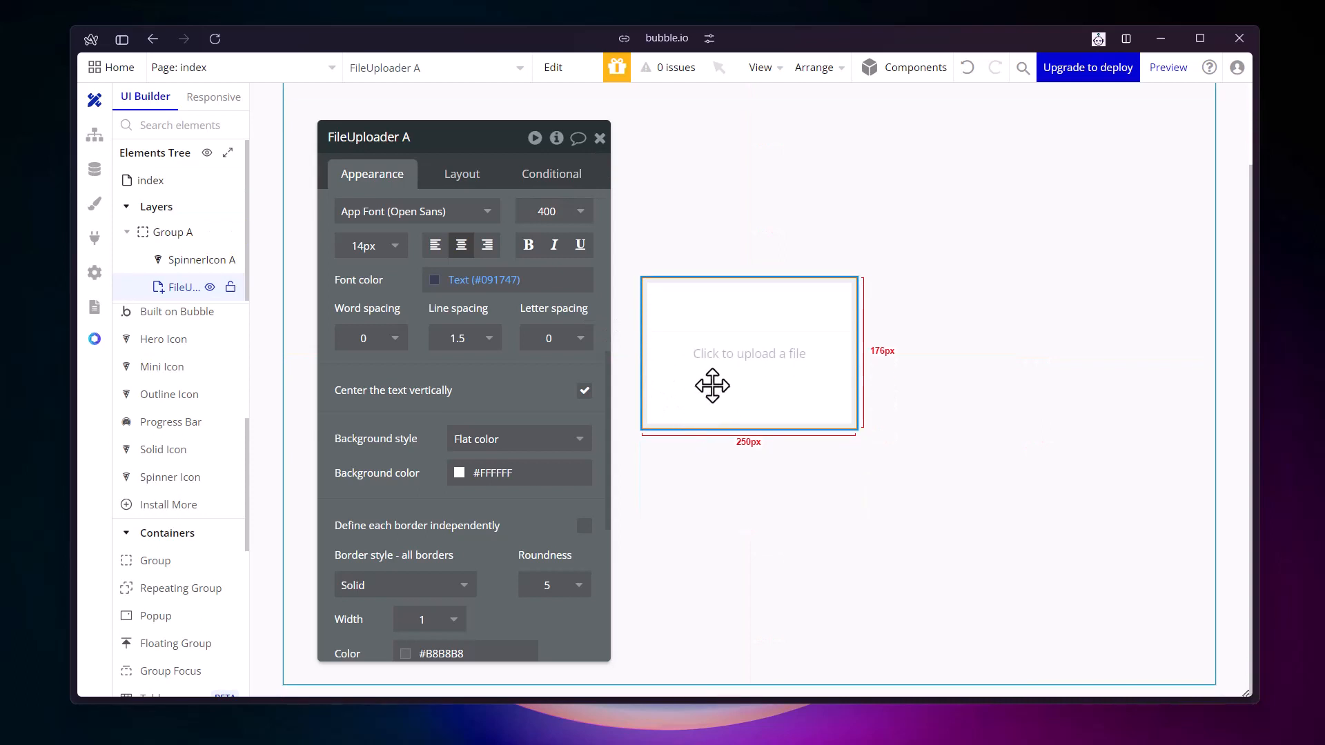
mouse_move(730, 369)
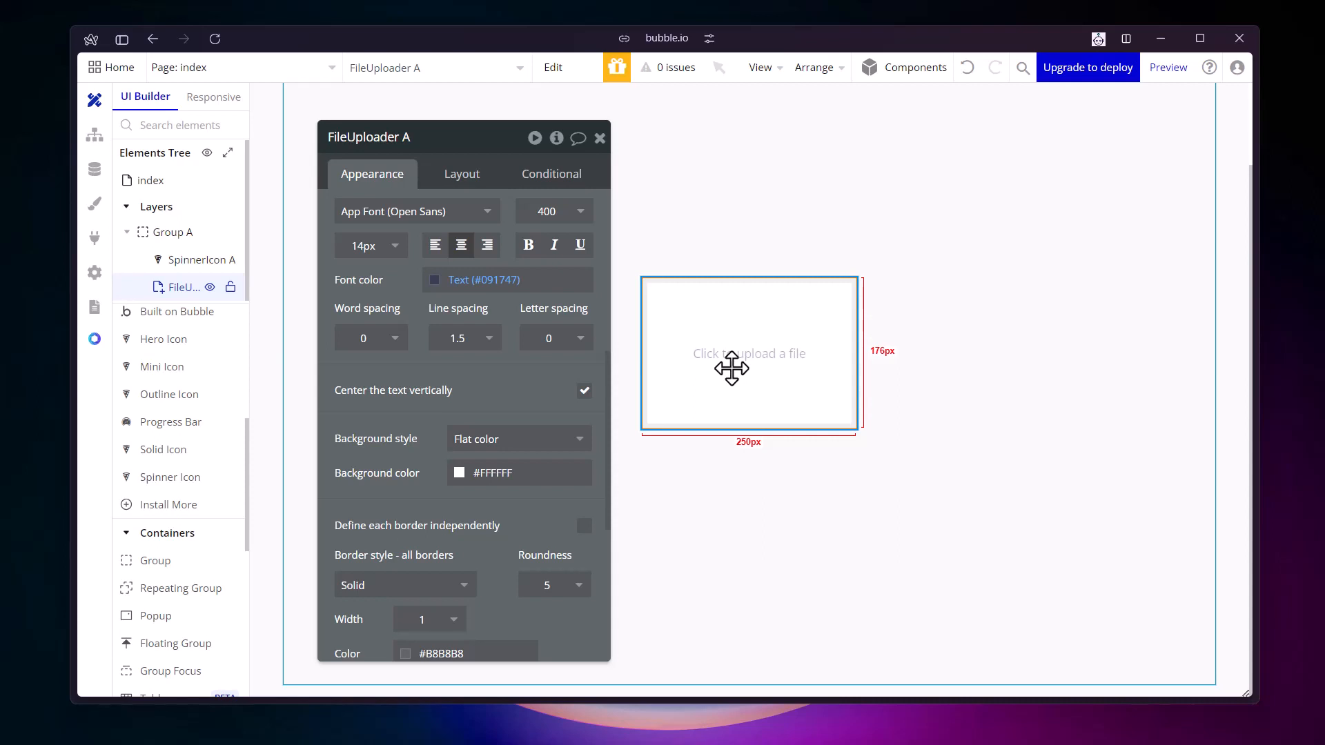
mouse_move(748, 369)
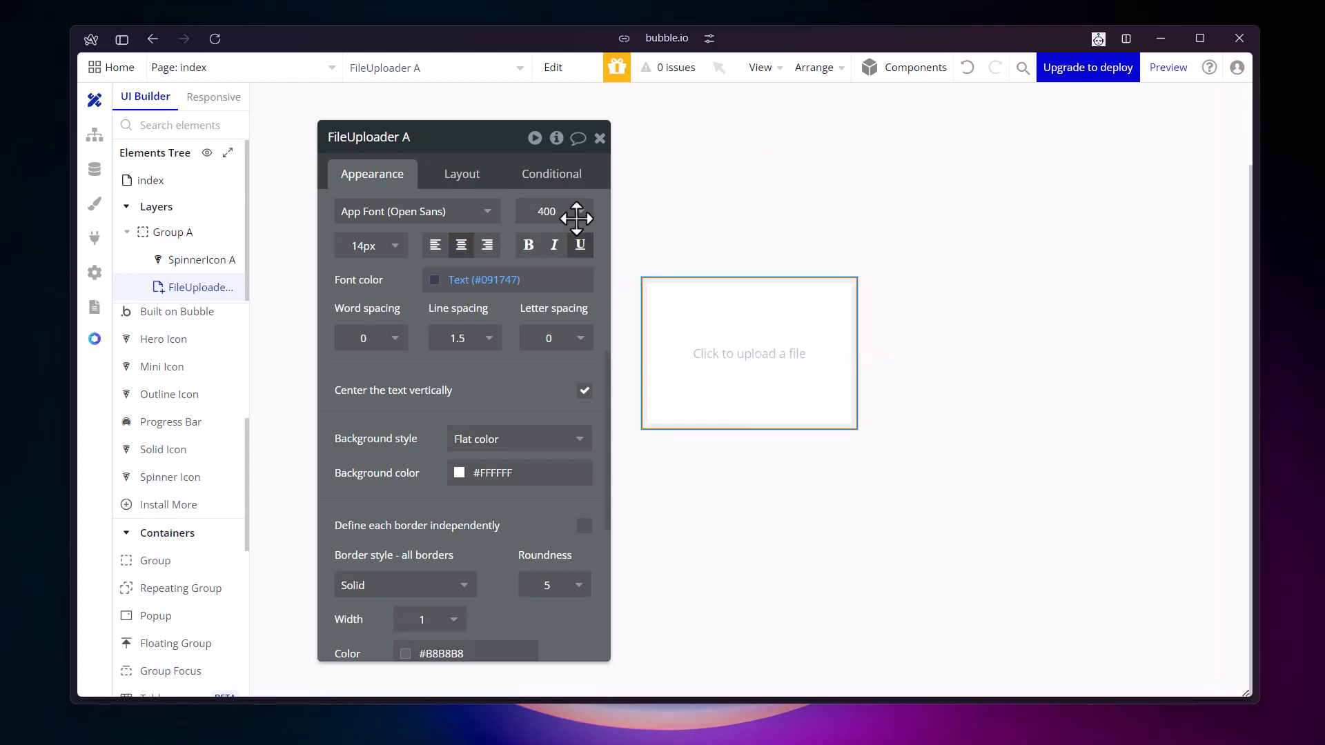
mouse_move(561, 186)
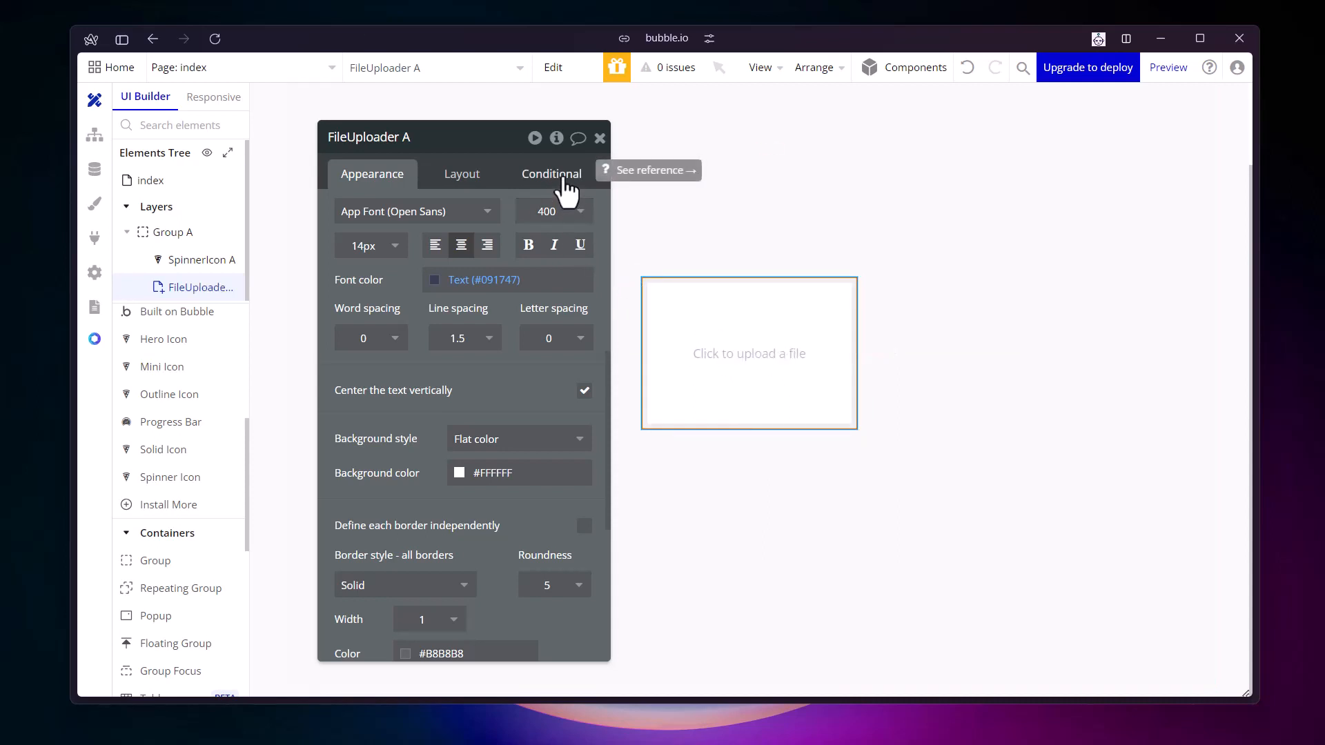
Add an uploader condition: when This FileUploader is loading, change its visibility
left_click(550, 174)
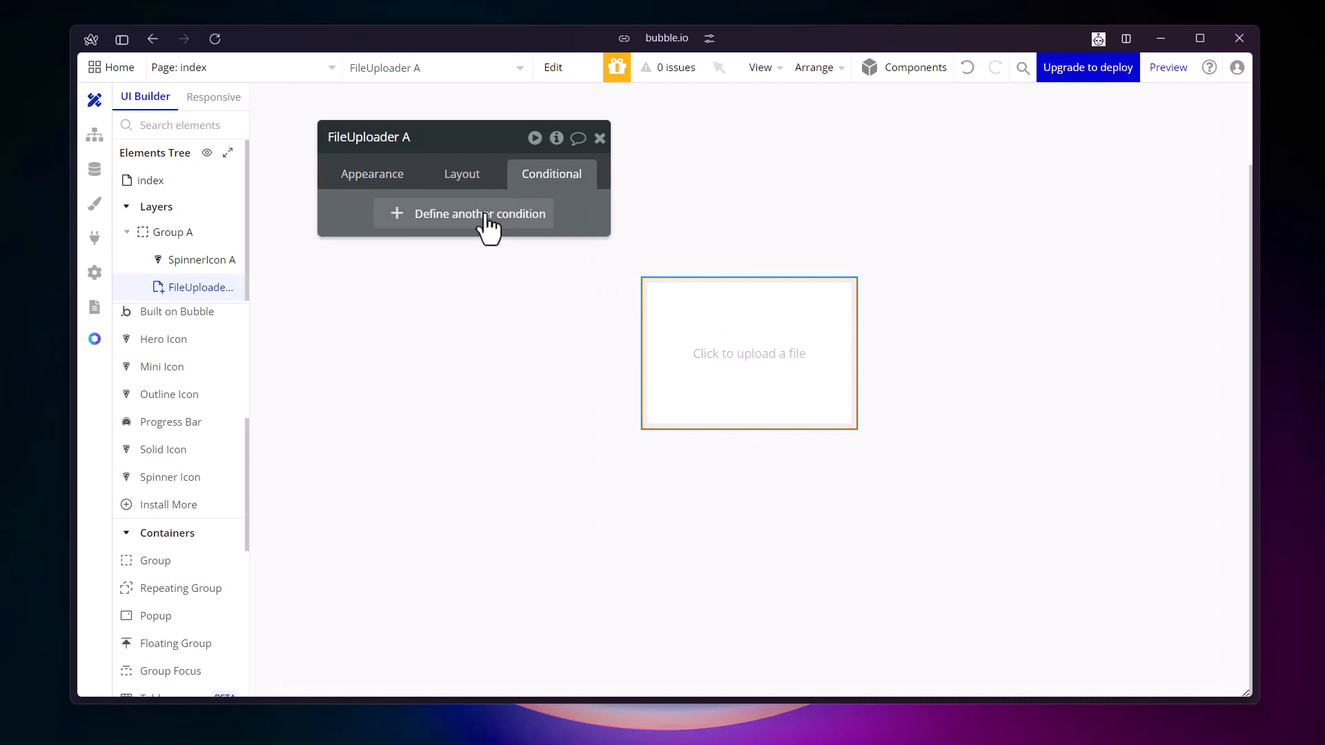
left_click(479, 213)
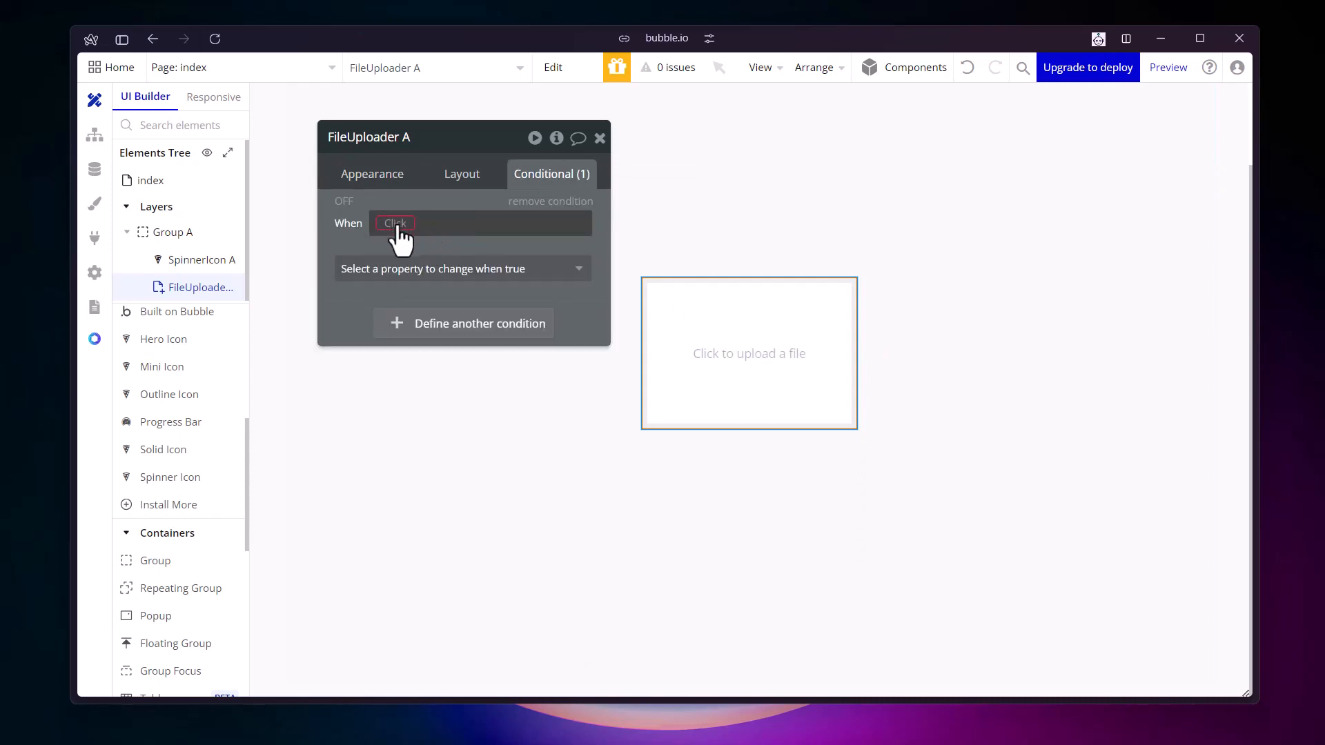
left_click(395, 222)
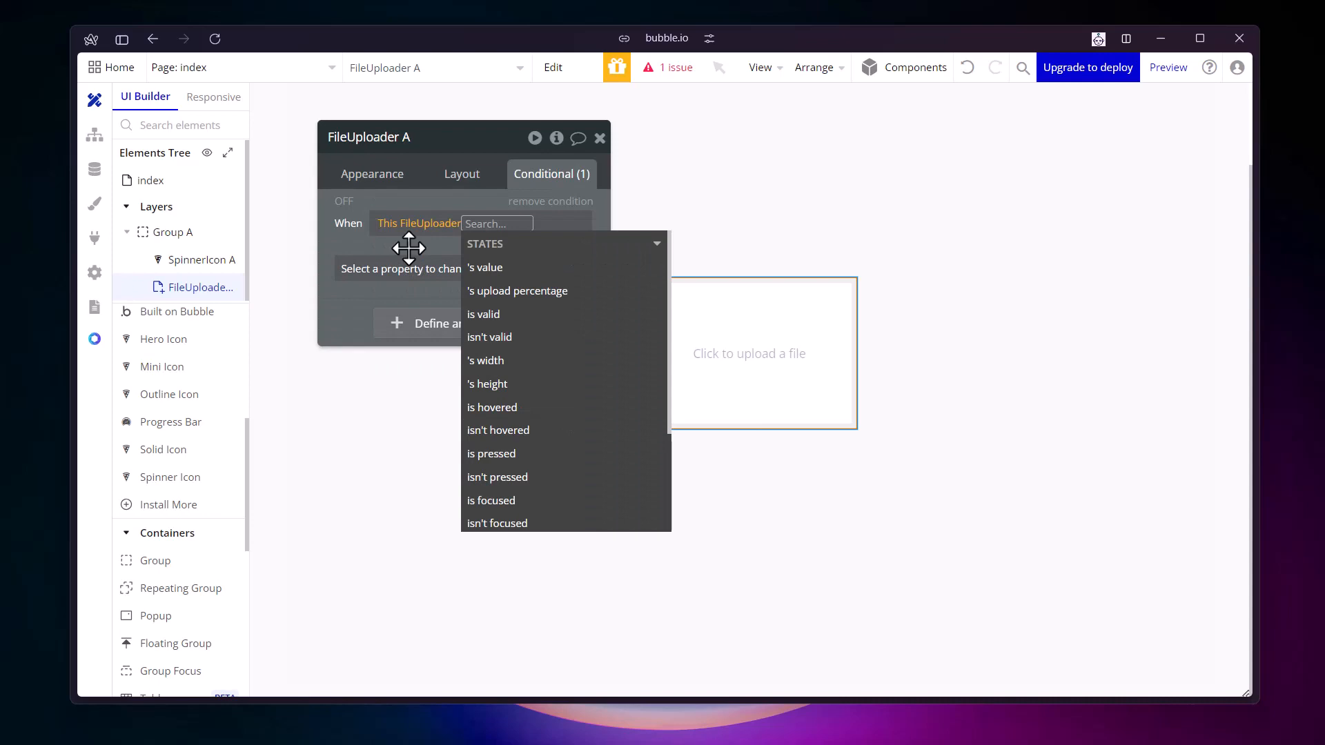
type("loa")
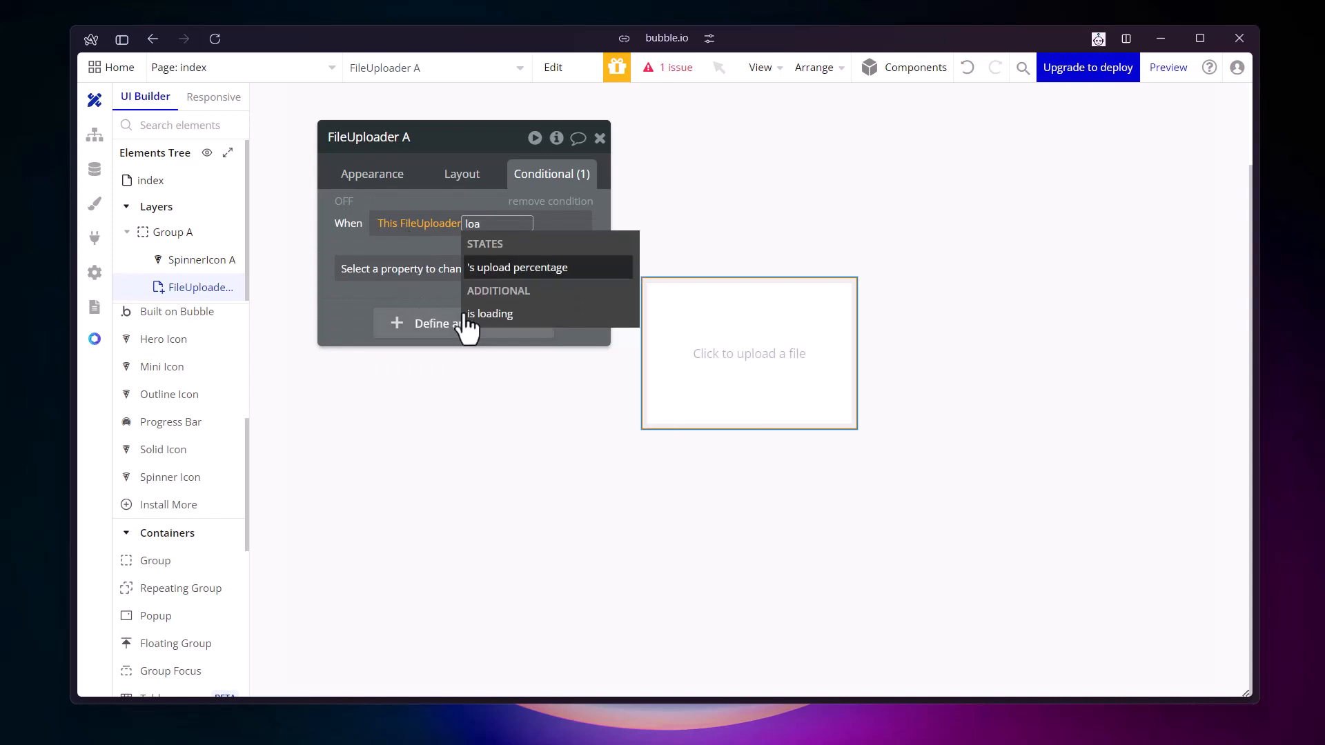
left_click(490, 313)
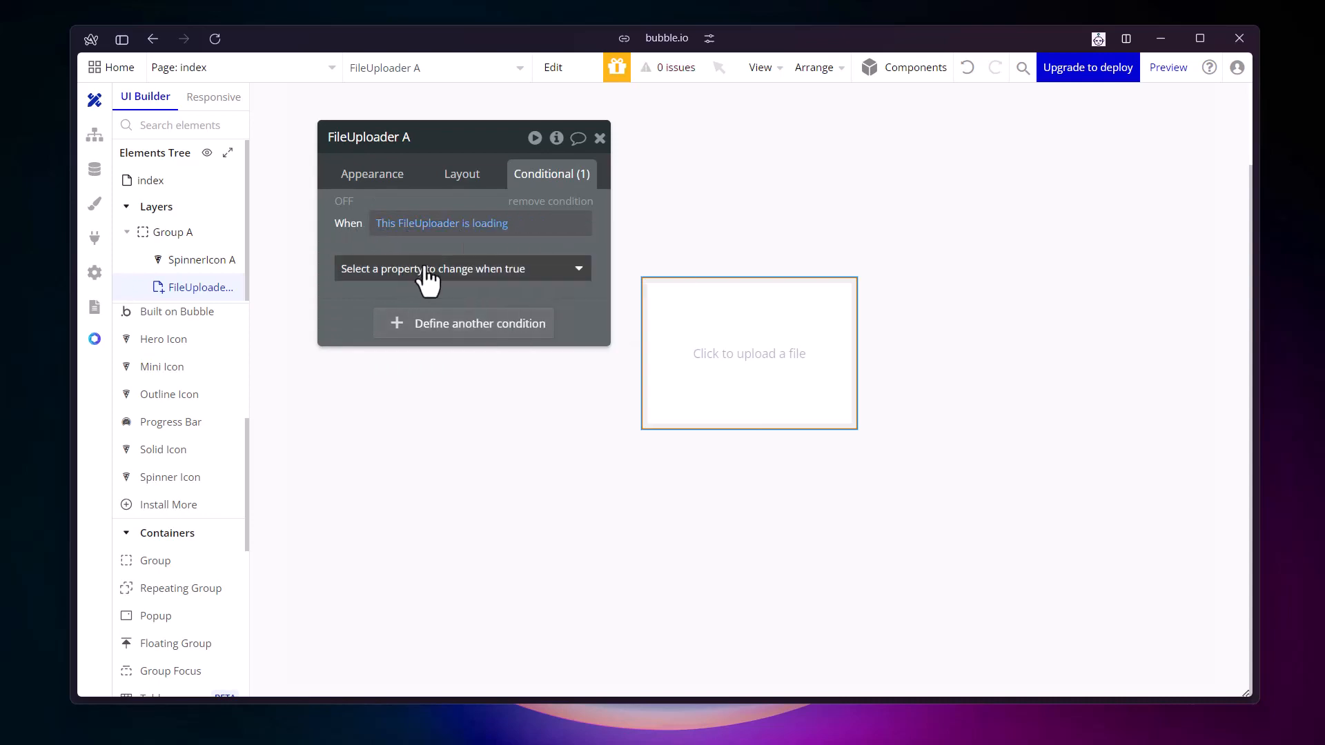
left_click(462, 268)
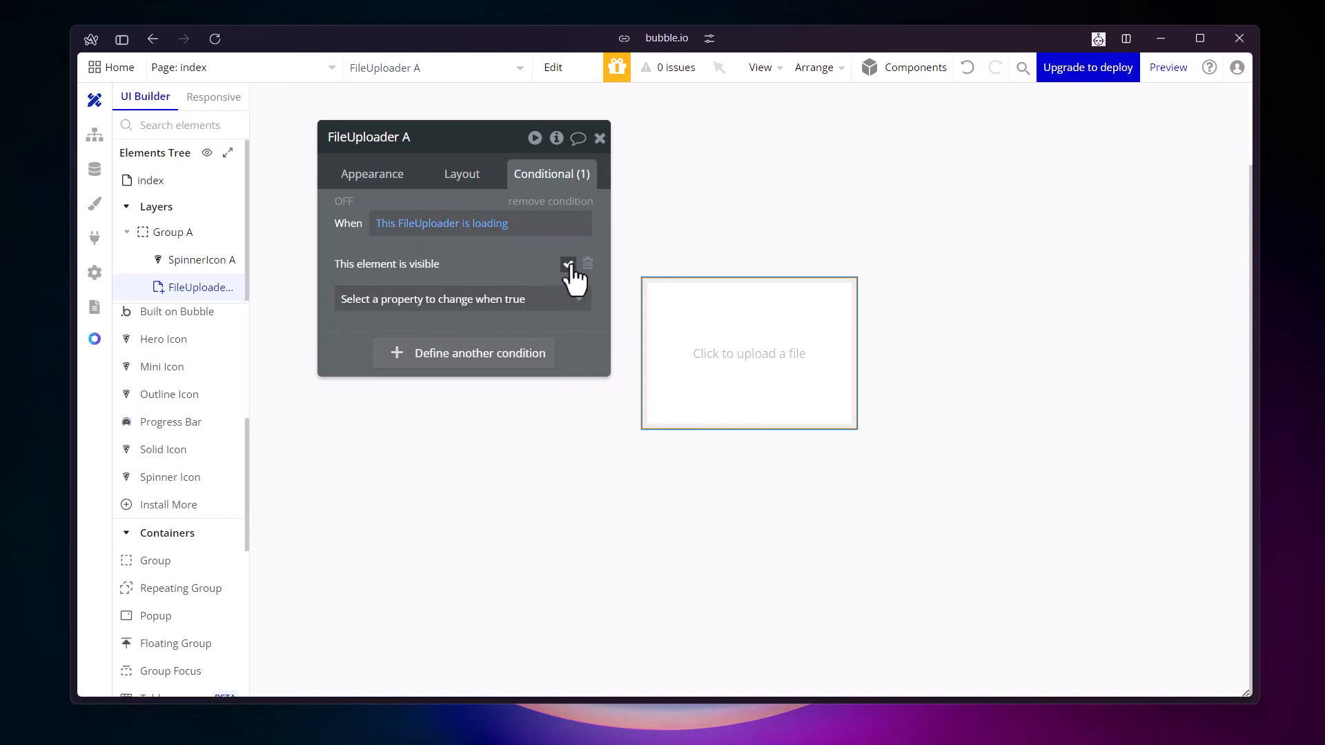
mouse_move(568, 264)
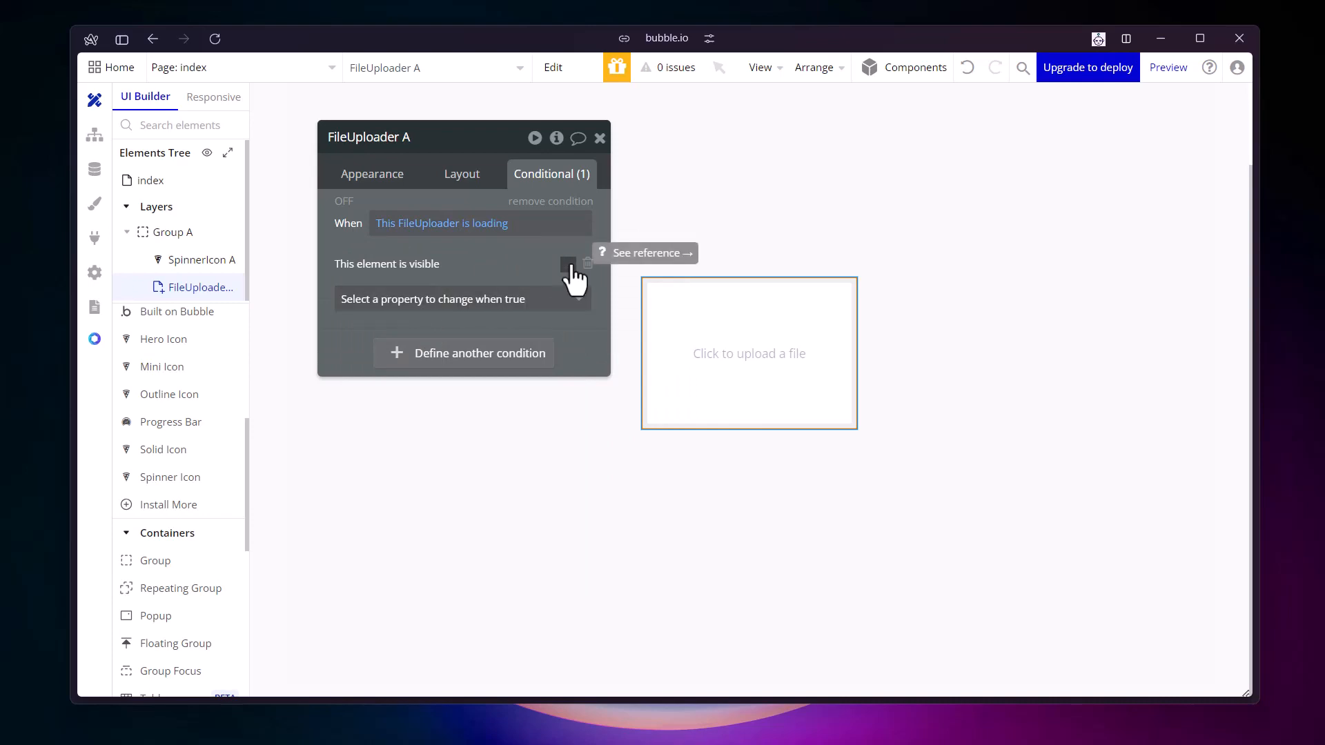
mouse_move(527, 286)
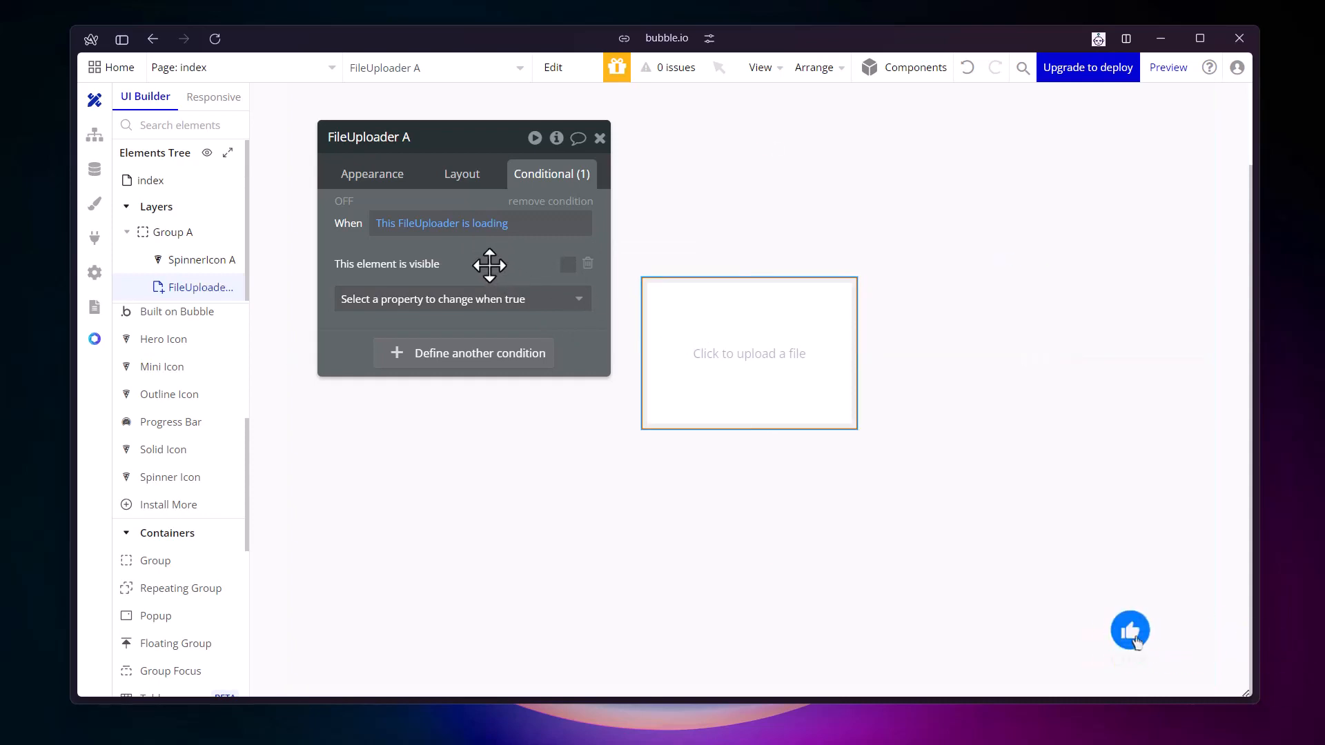
mouse_move(568, 264)
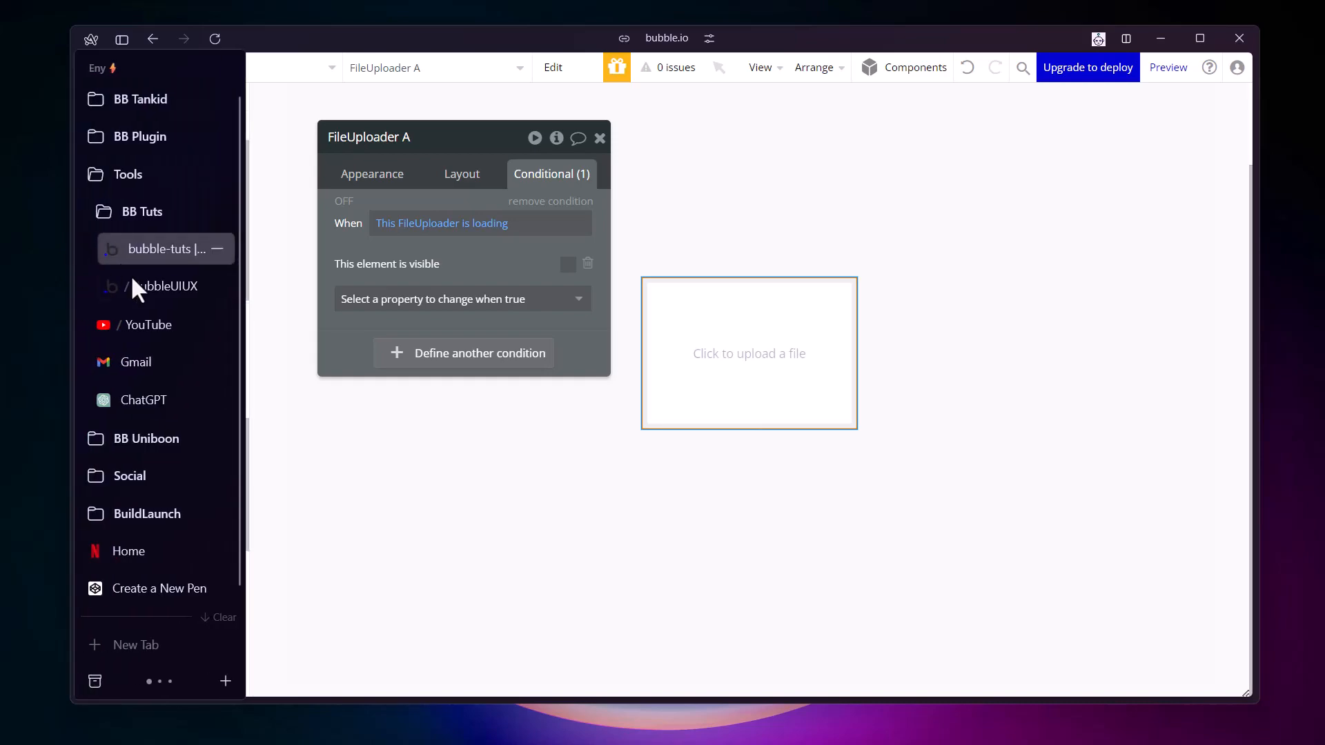
In the preview tab, test-upload Rabbit.mp4 through the file uploader
left_click(748, 353)
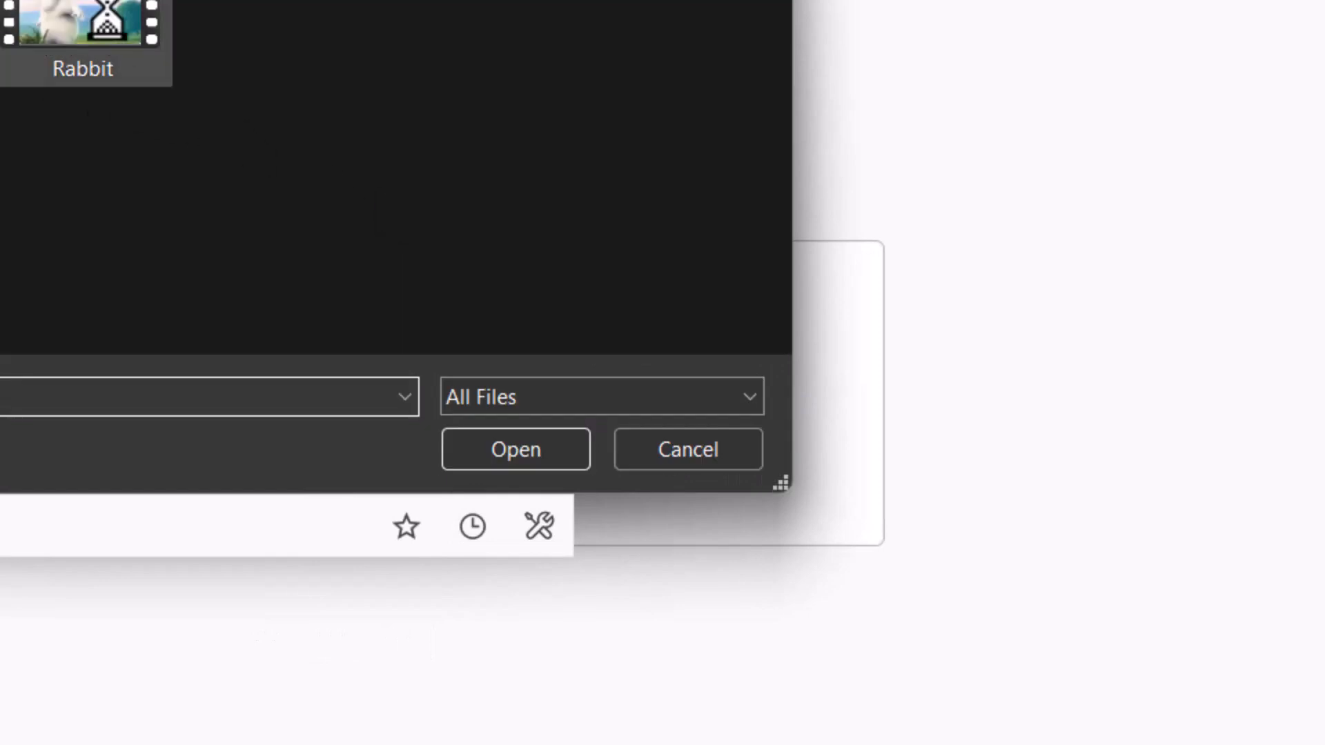
left_click(515, 448)
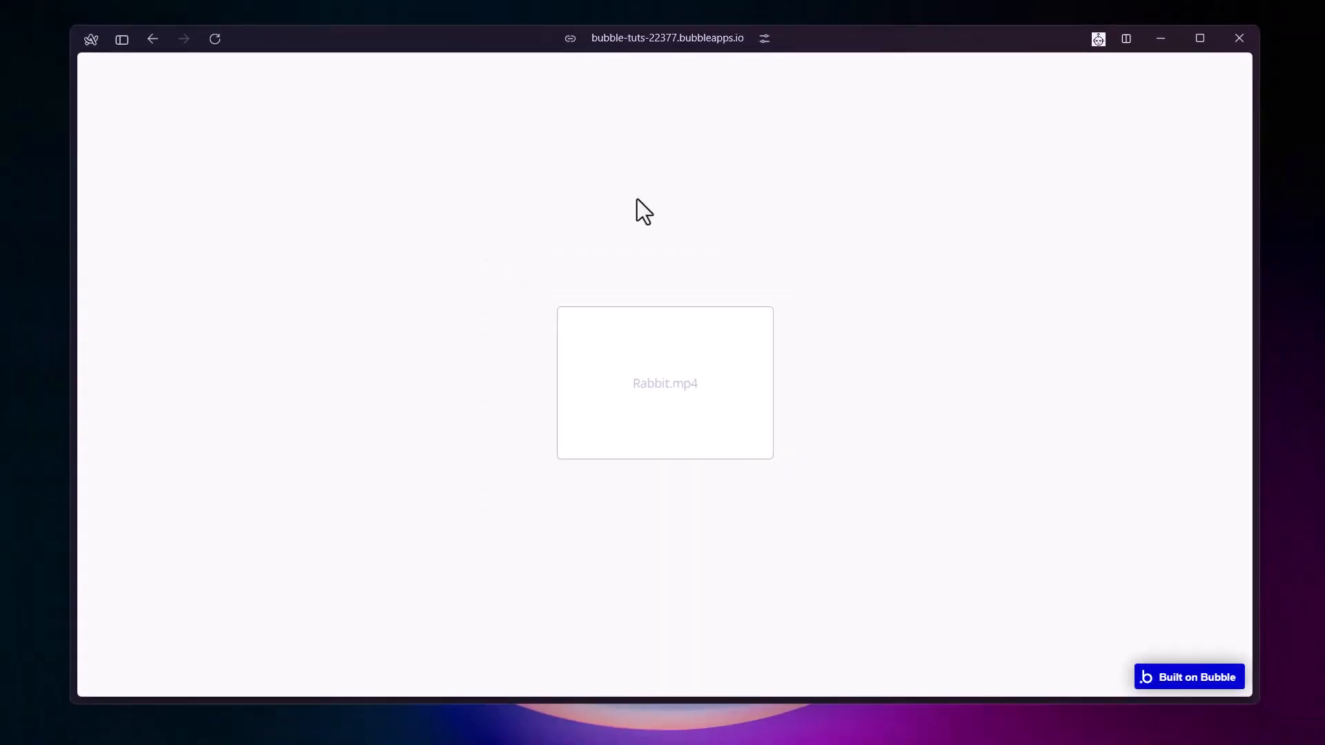
mouse_move(458, 353)
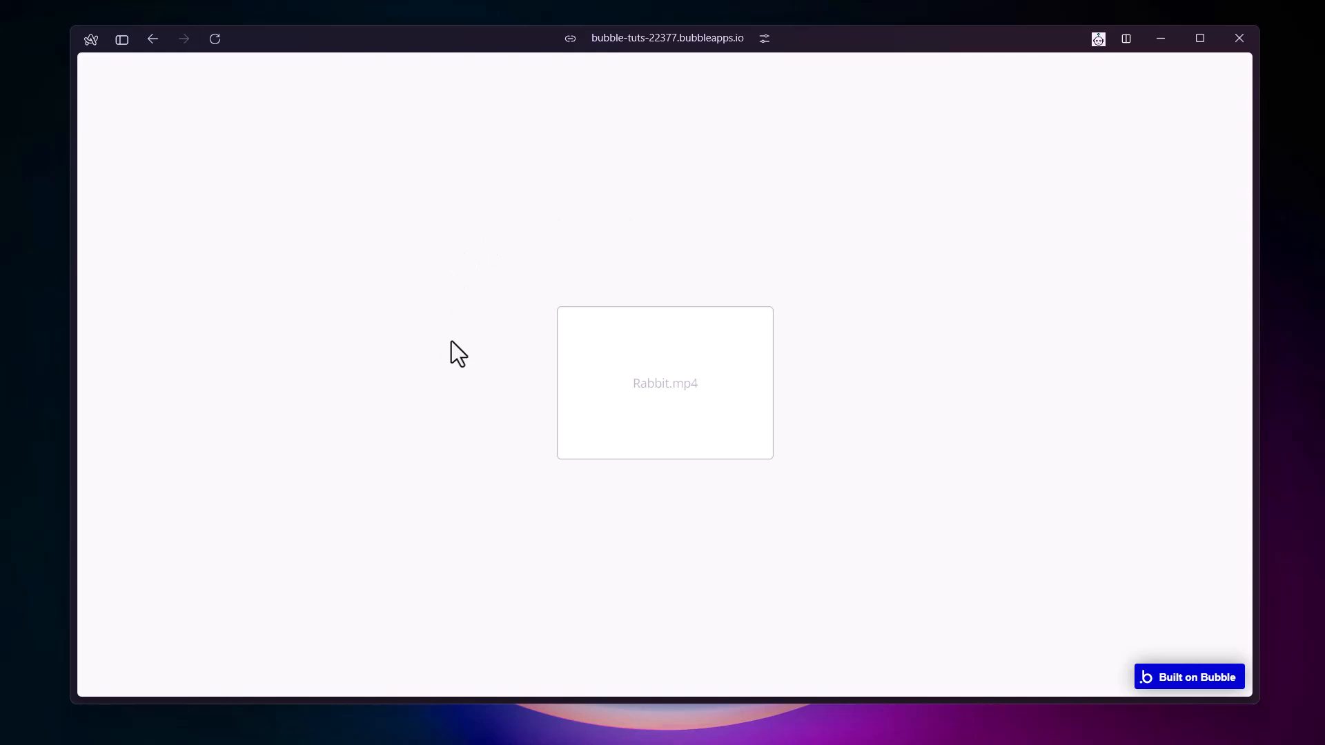
mouse_move(471, 347)
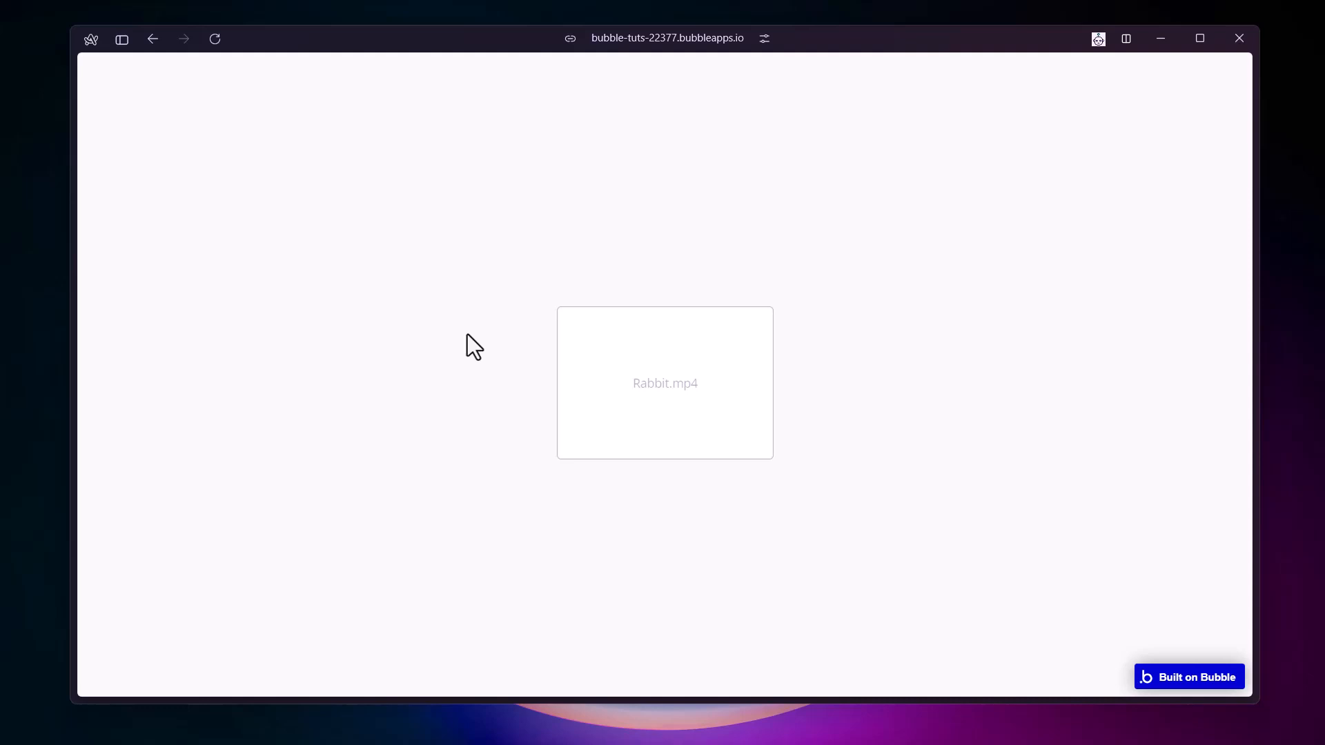
mouse_move(472, 338)
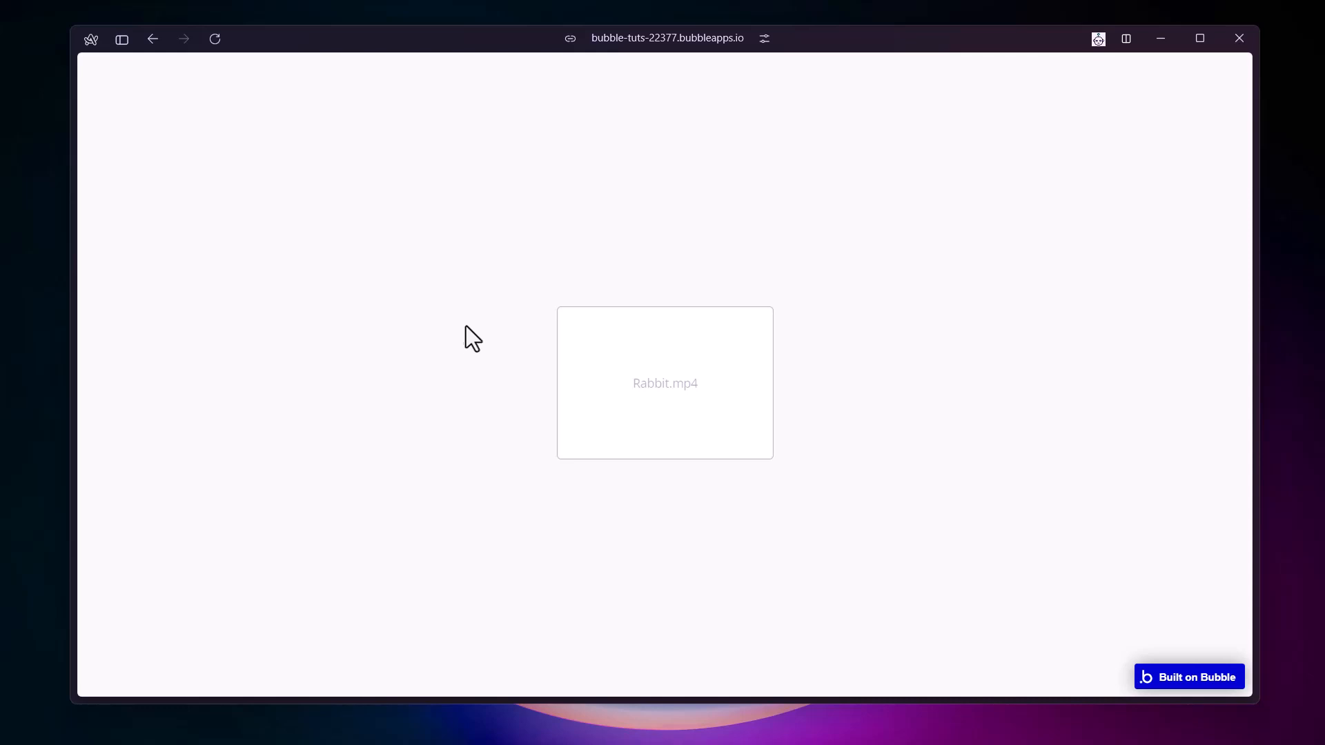
mouse_move(462, 312)
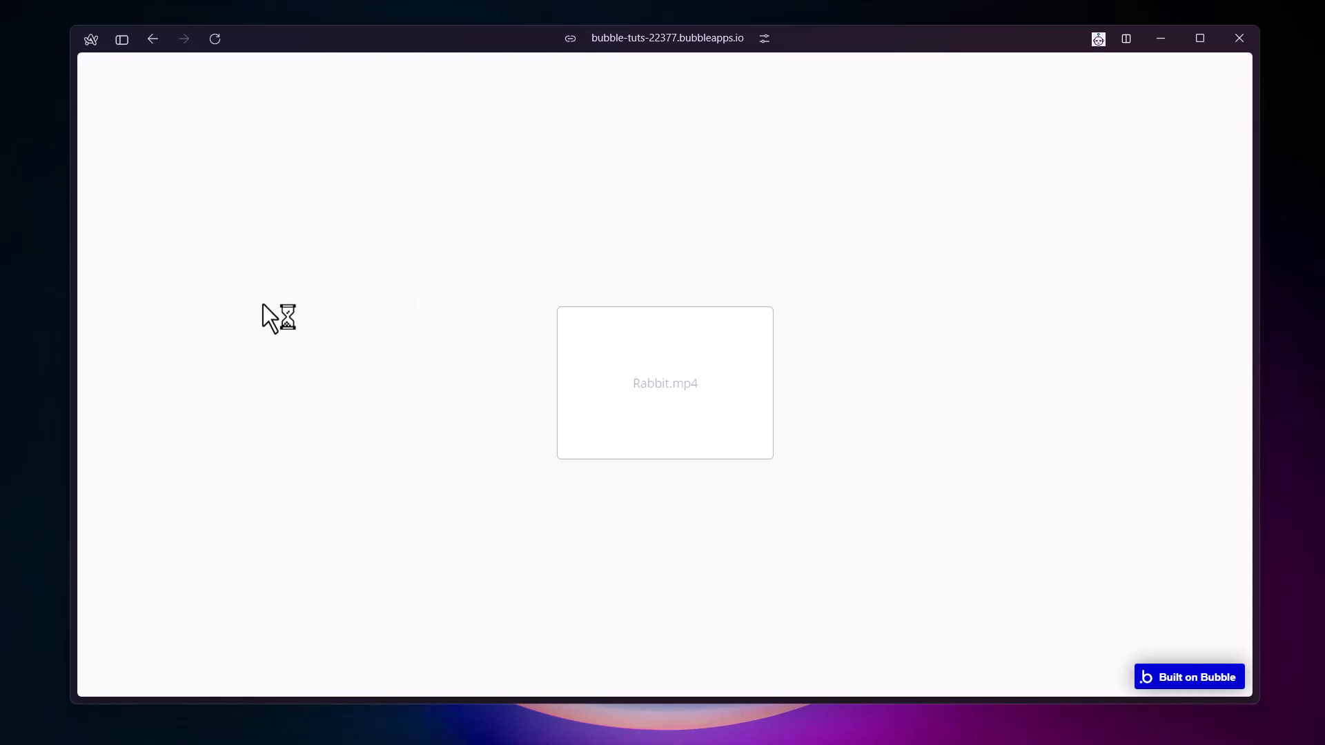
mouse_move(82, 357)
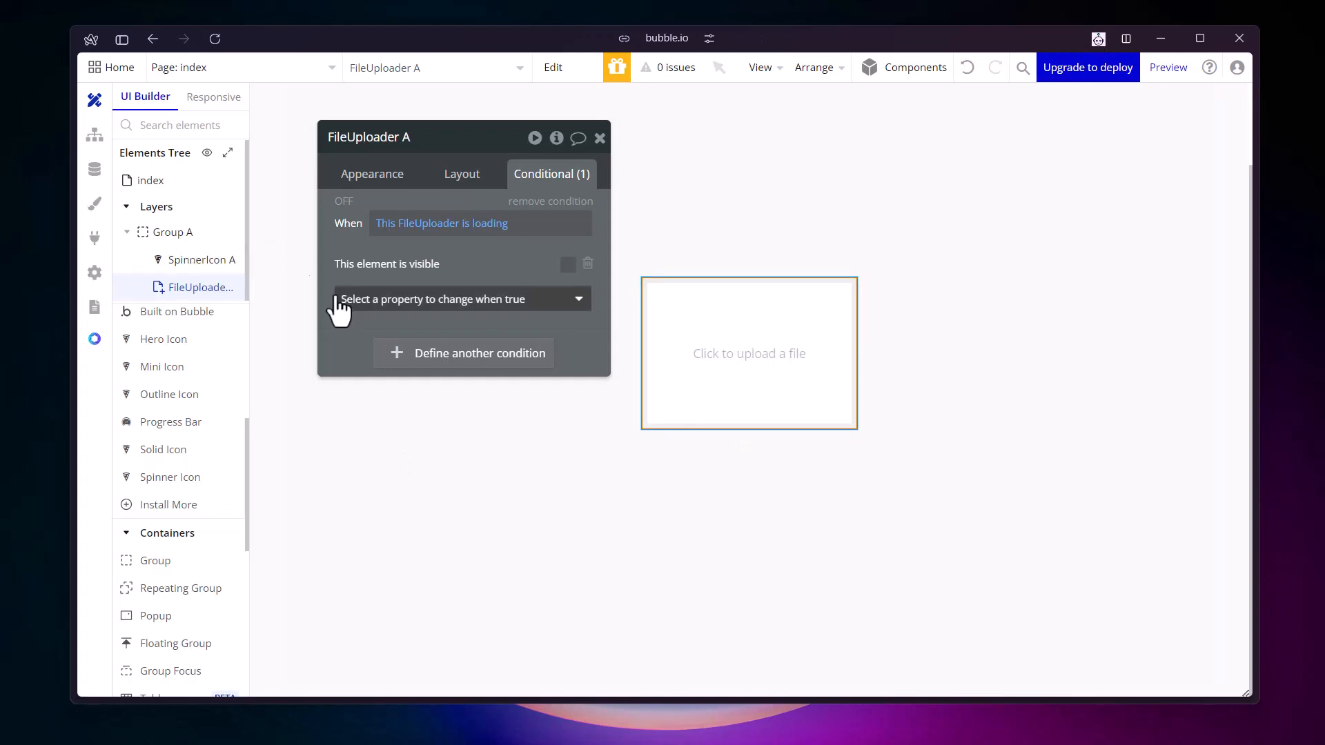
Delete SpinnerIcon A from Group A using its right-click menu
left_click(184, 260)
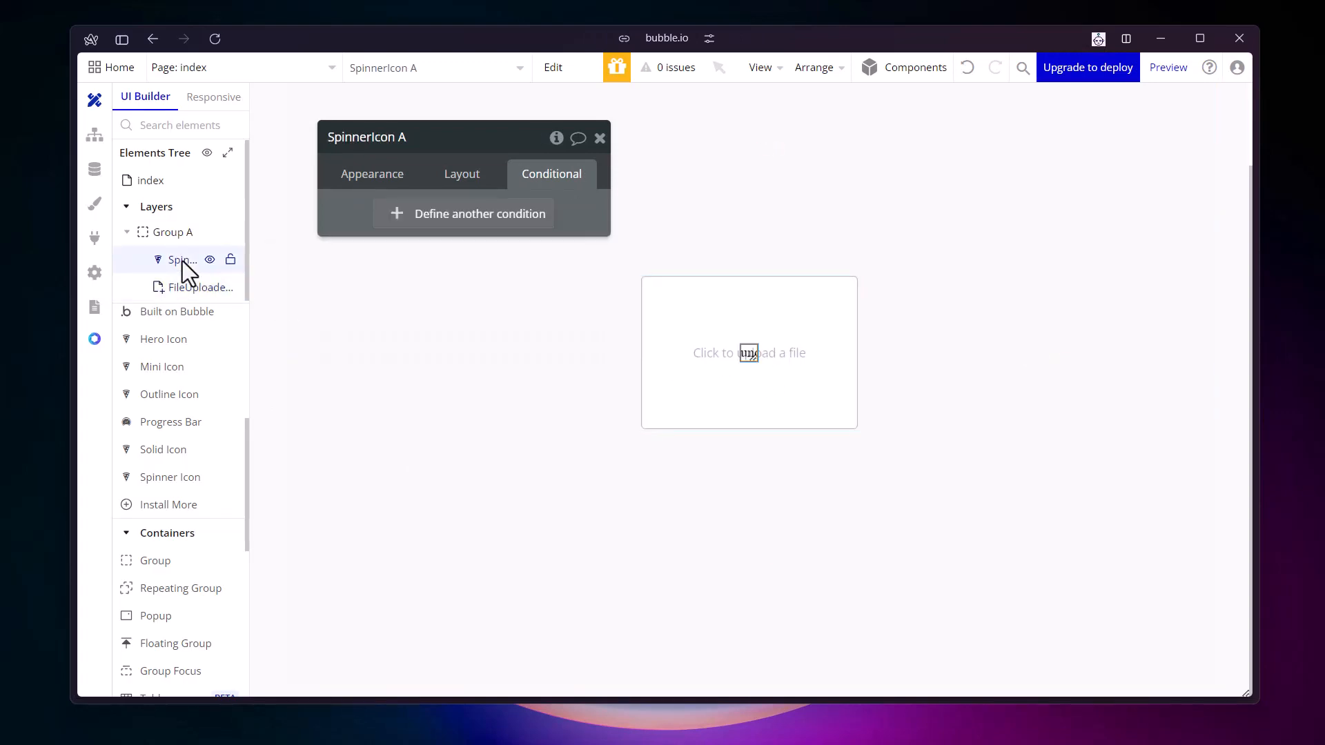
right_click(181, 259)
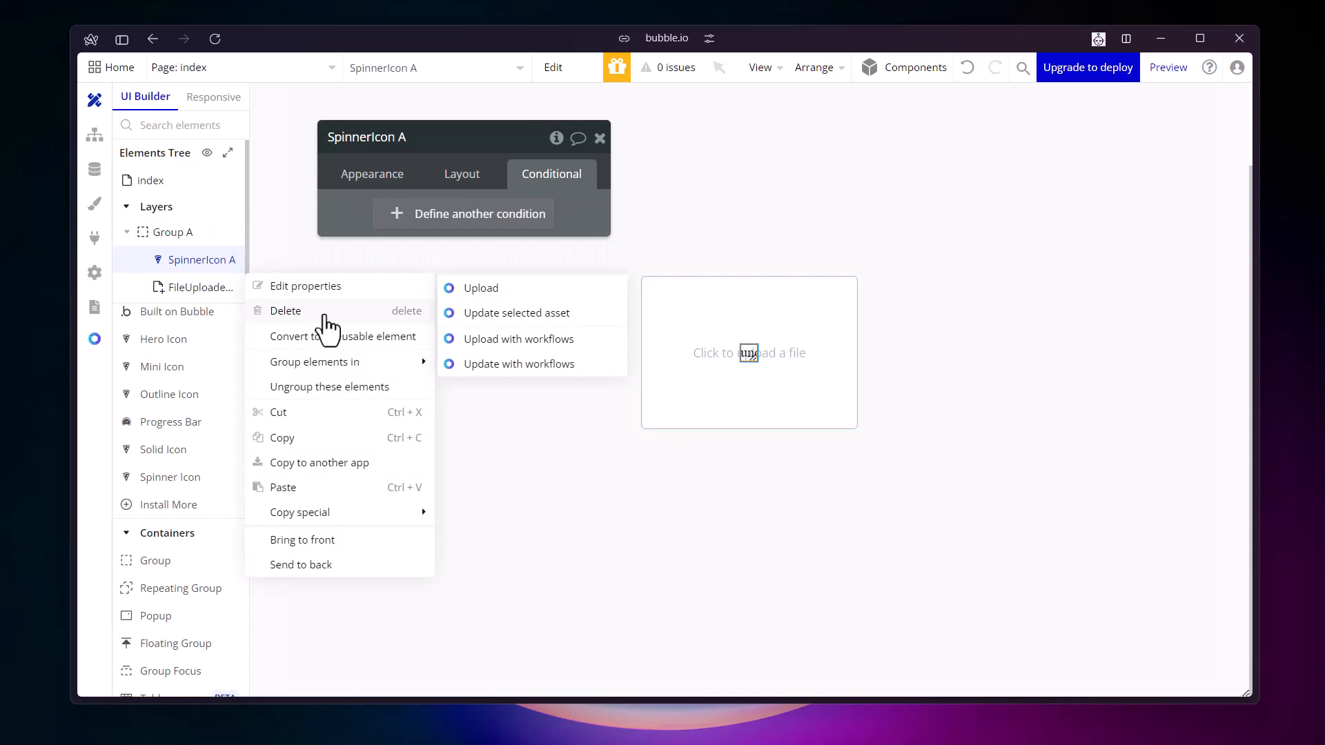
left_click(286, 311)
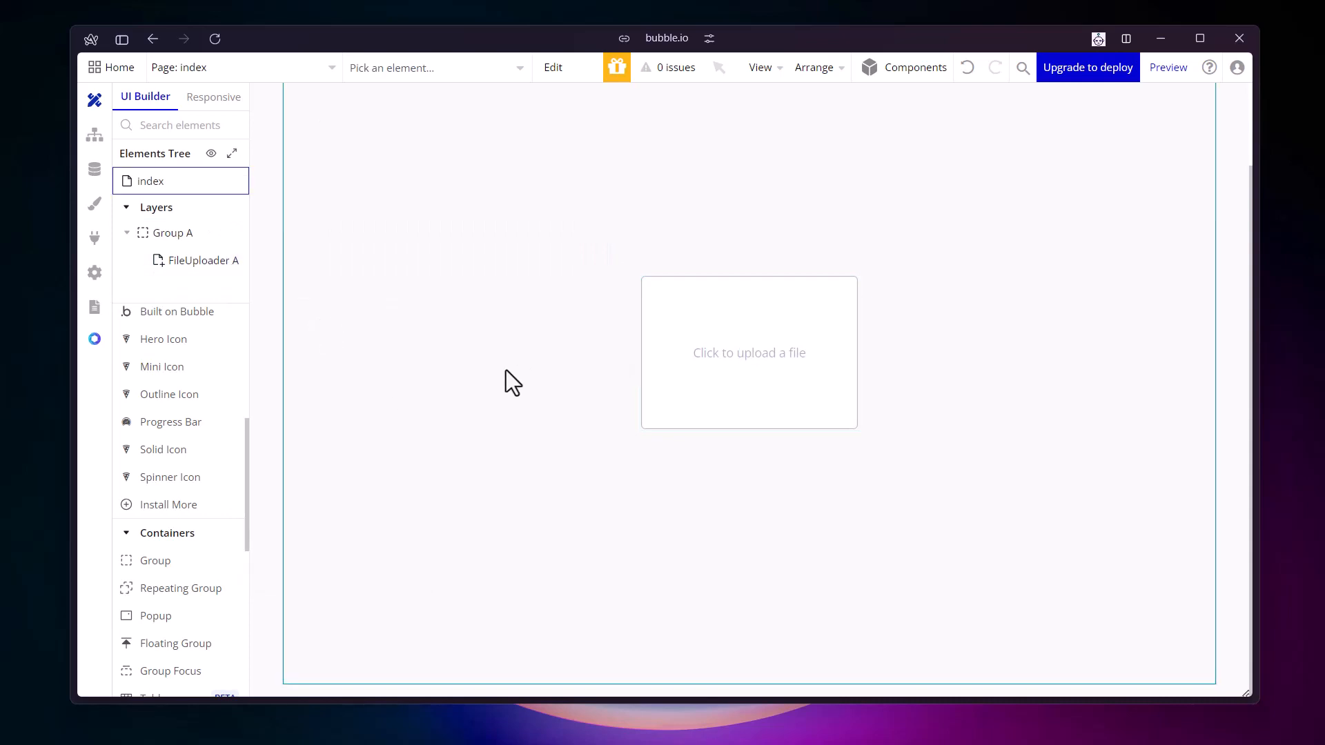
mouse_move(531, 372)
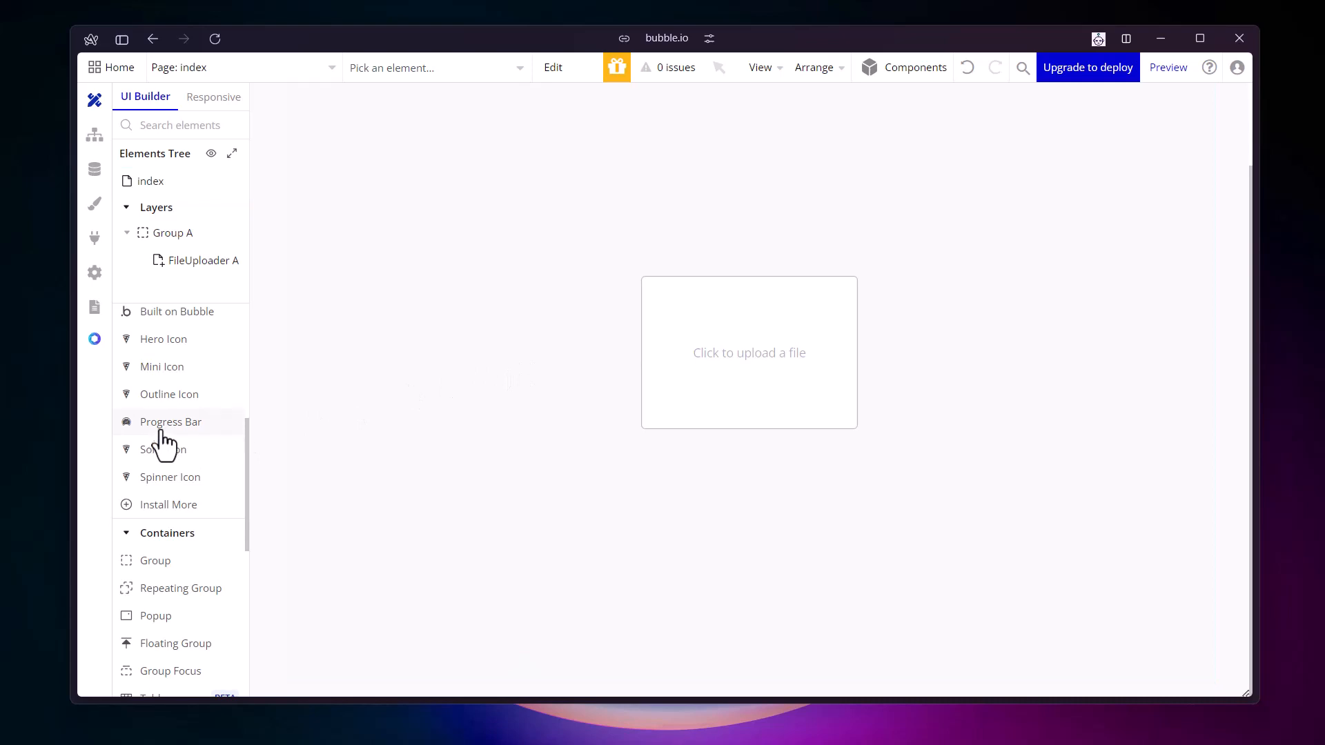
mouse_move(170, 422)
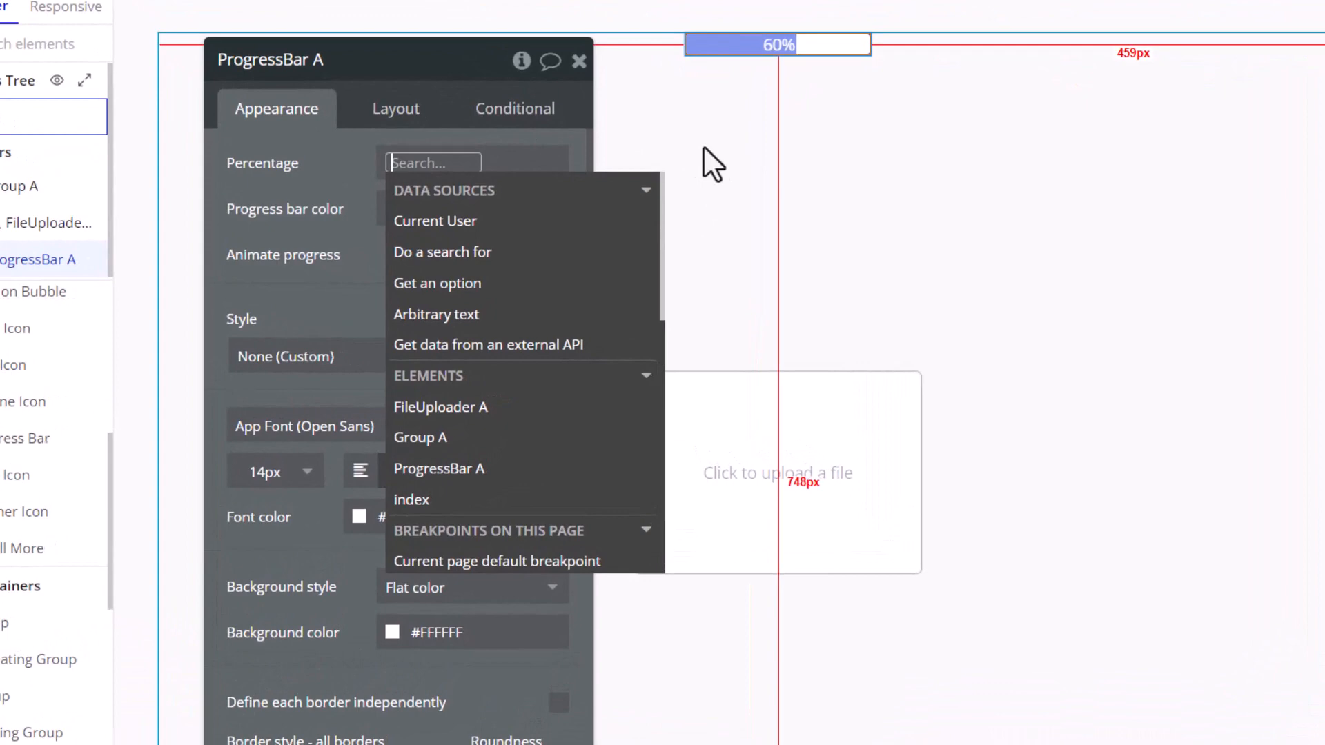
Set ProgressBar A's bar colour to Primary and its label font size to 12px
left_click(411, 500)
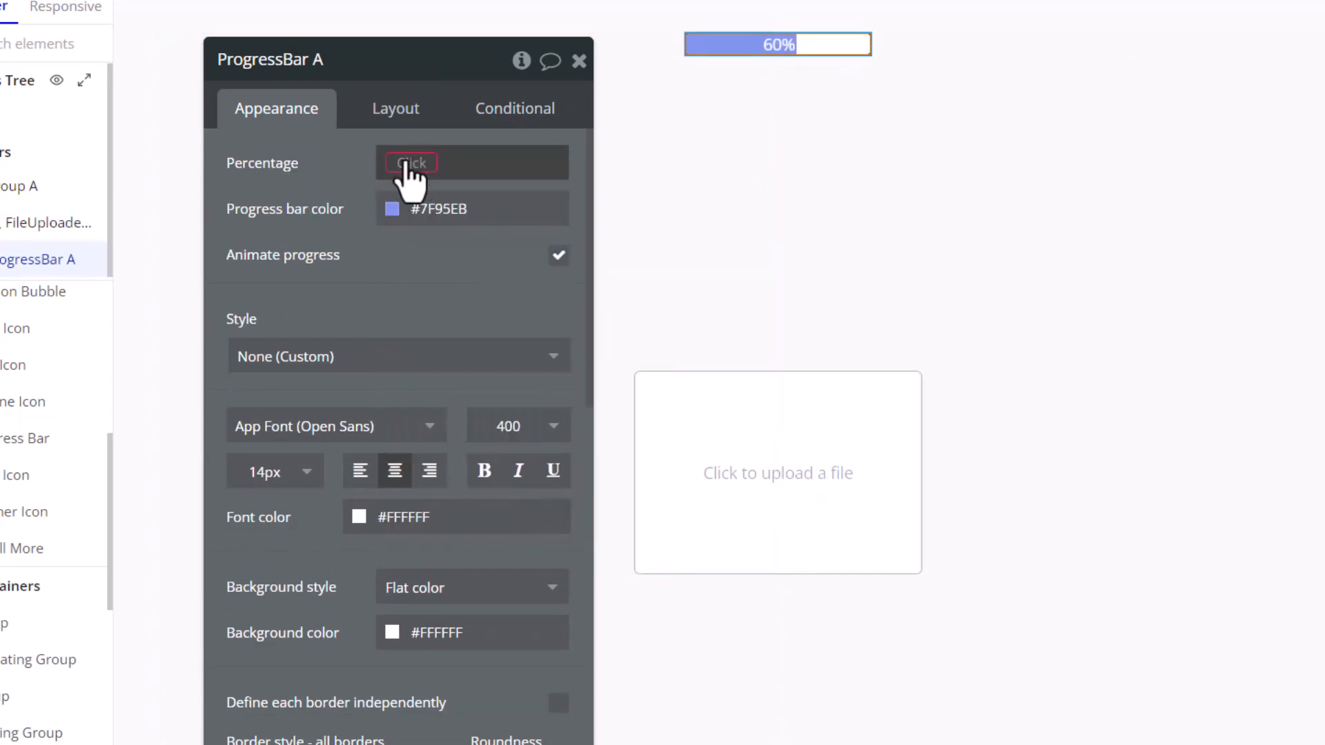
mouse_move(393, 232)
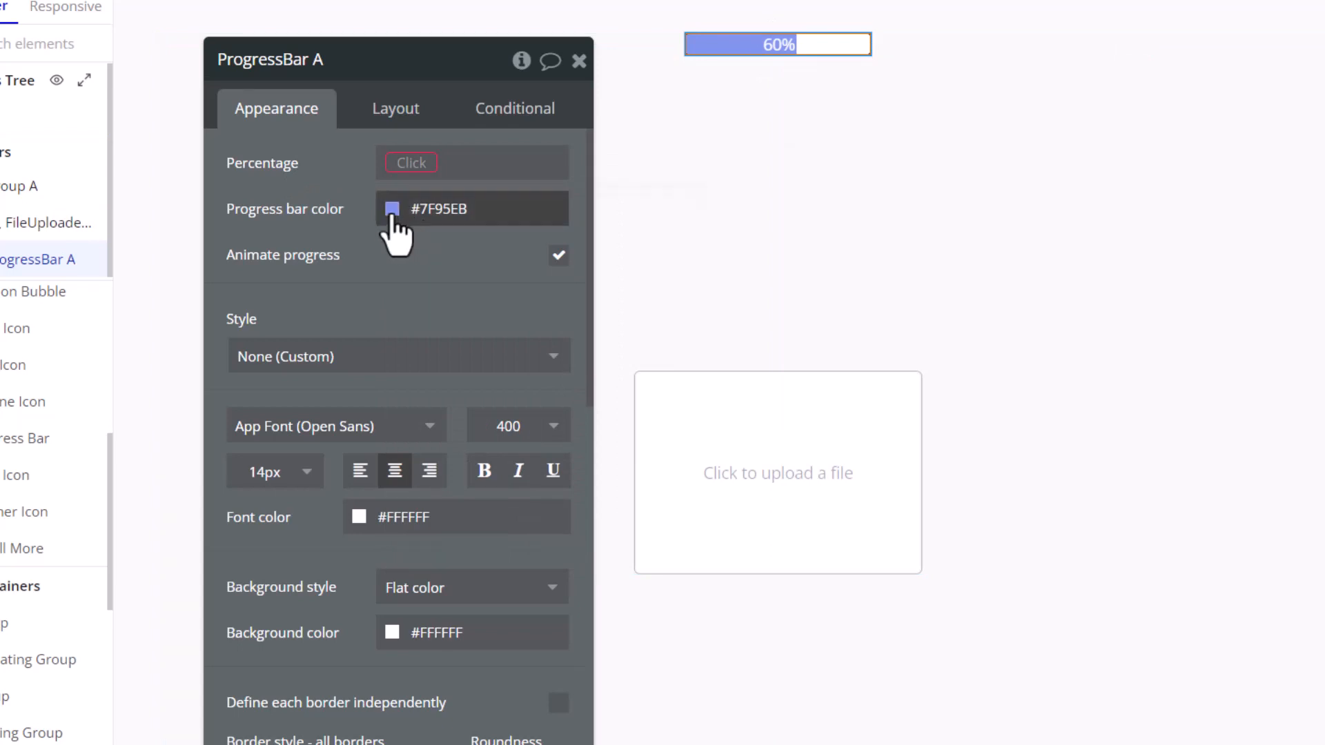
left_click(391, 209)
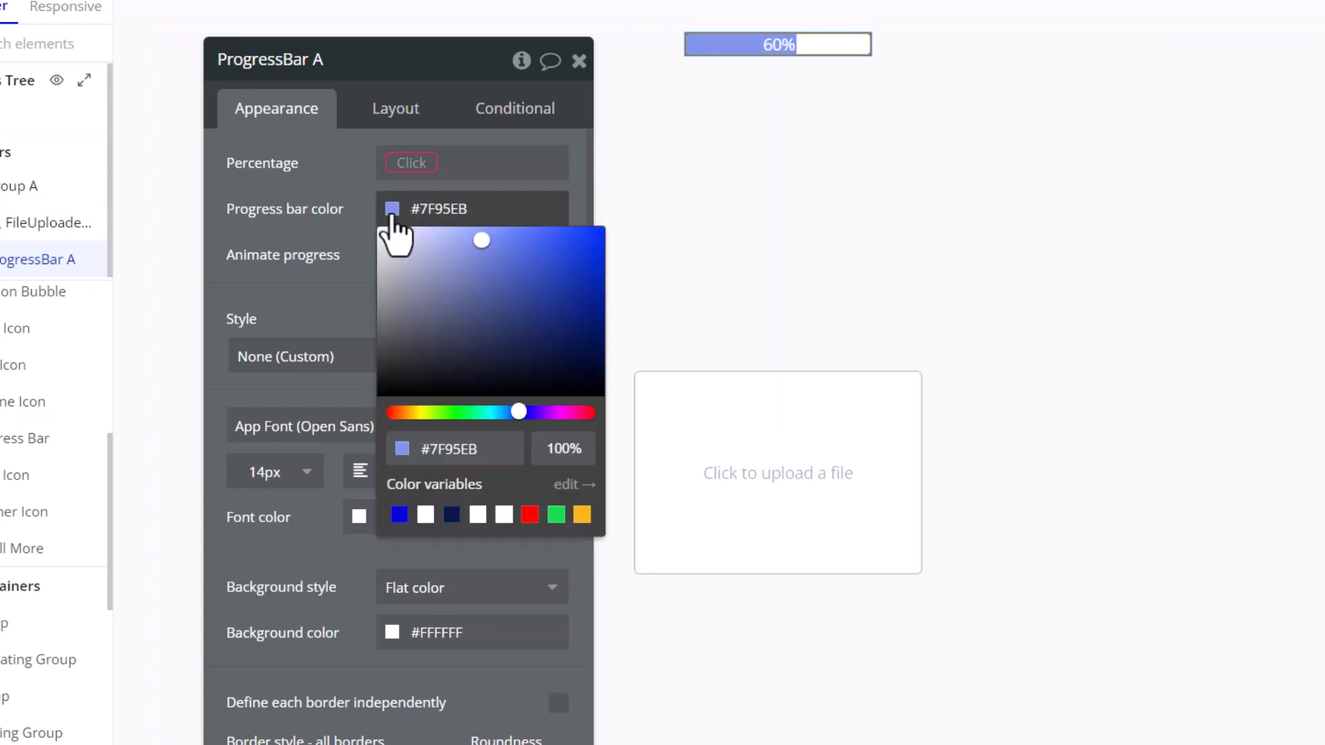
mouse_move(398, 515)
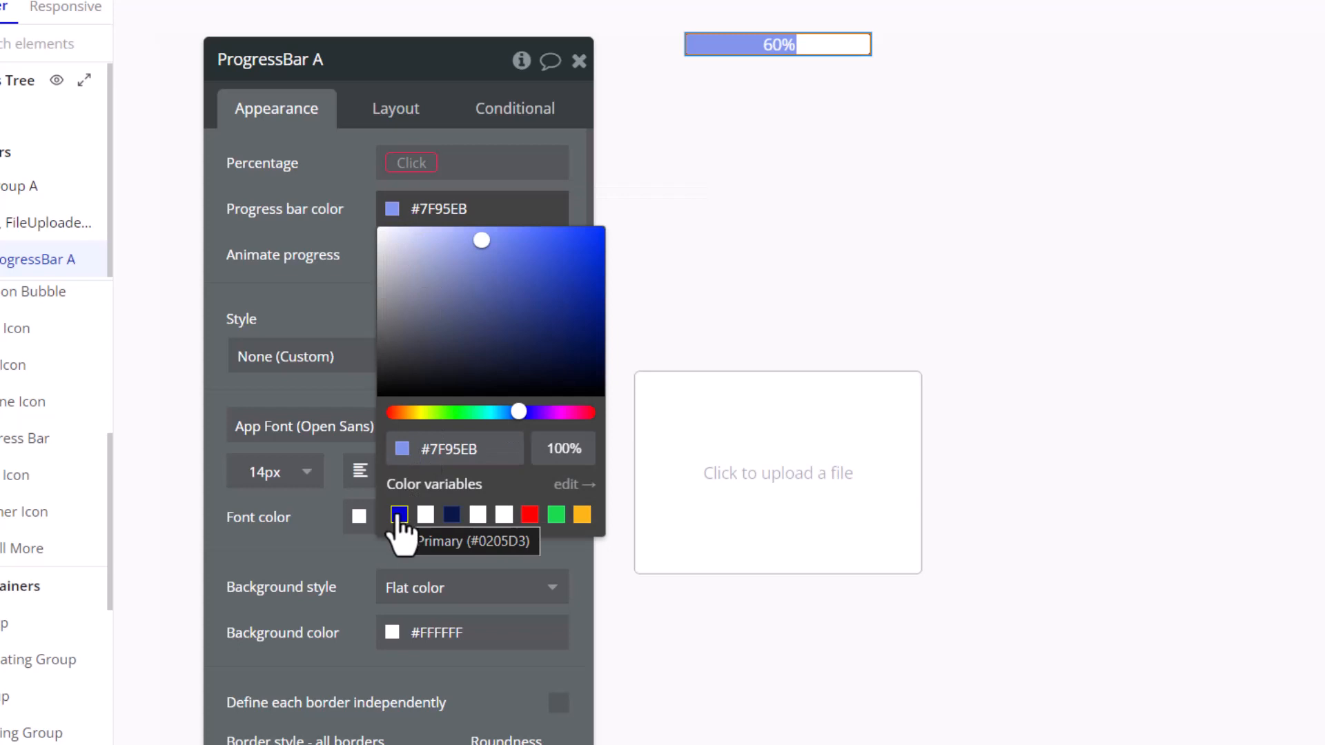
left_click(399, 514)
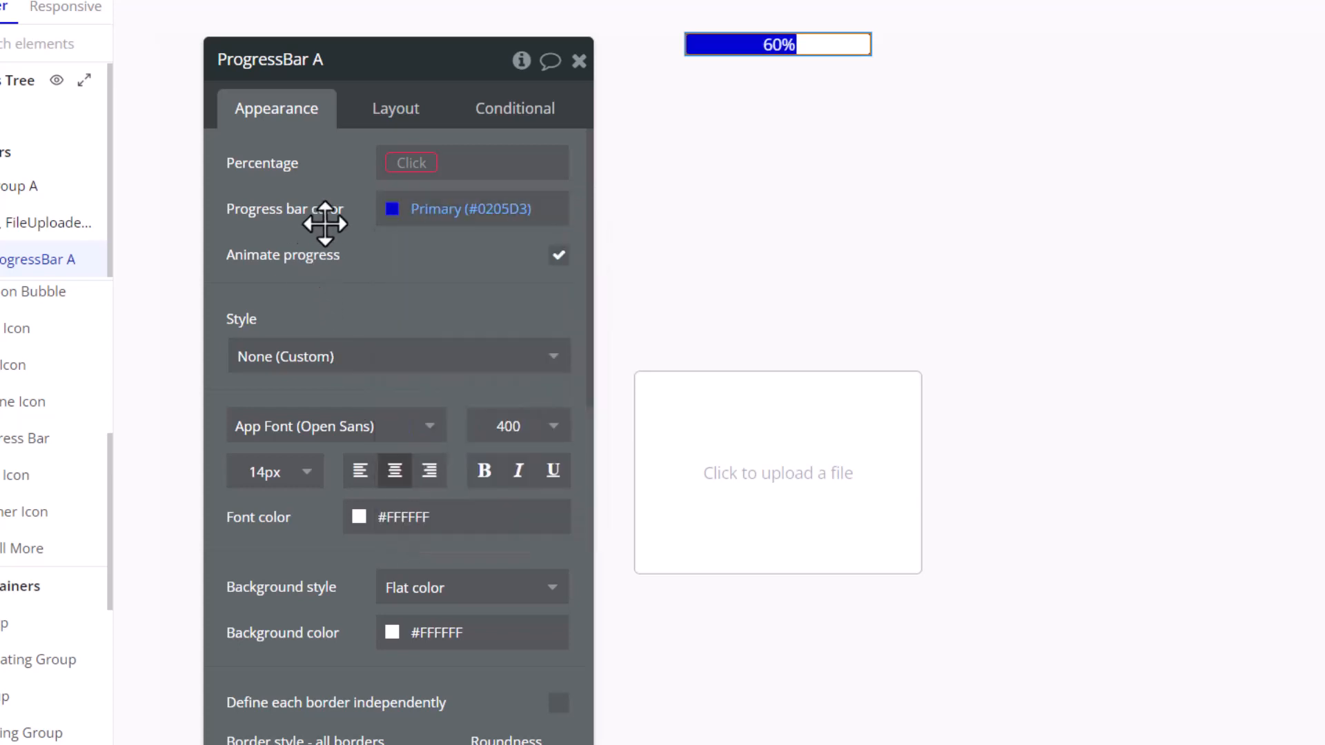
scroll("down", 3)
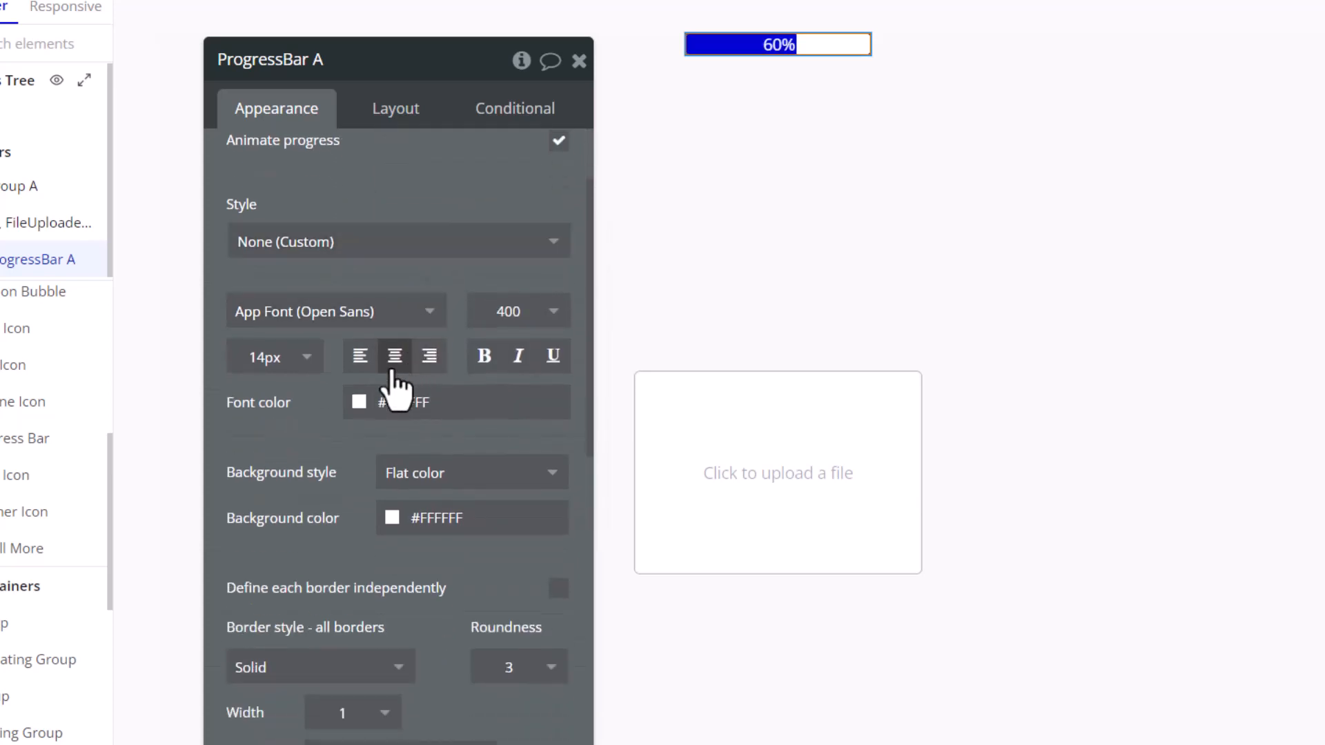
left_click(273, 356)
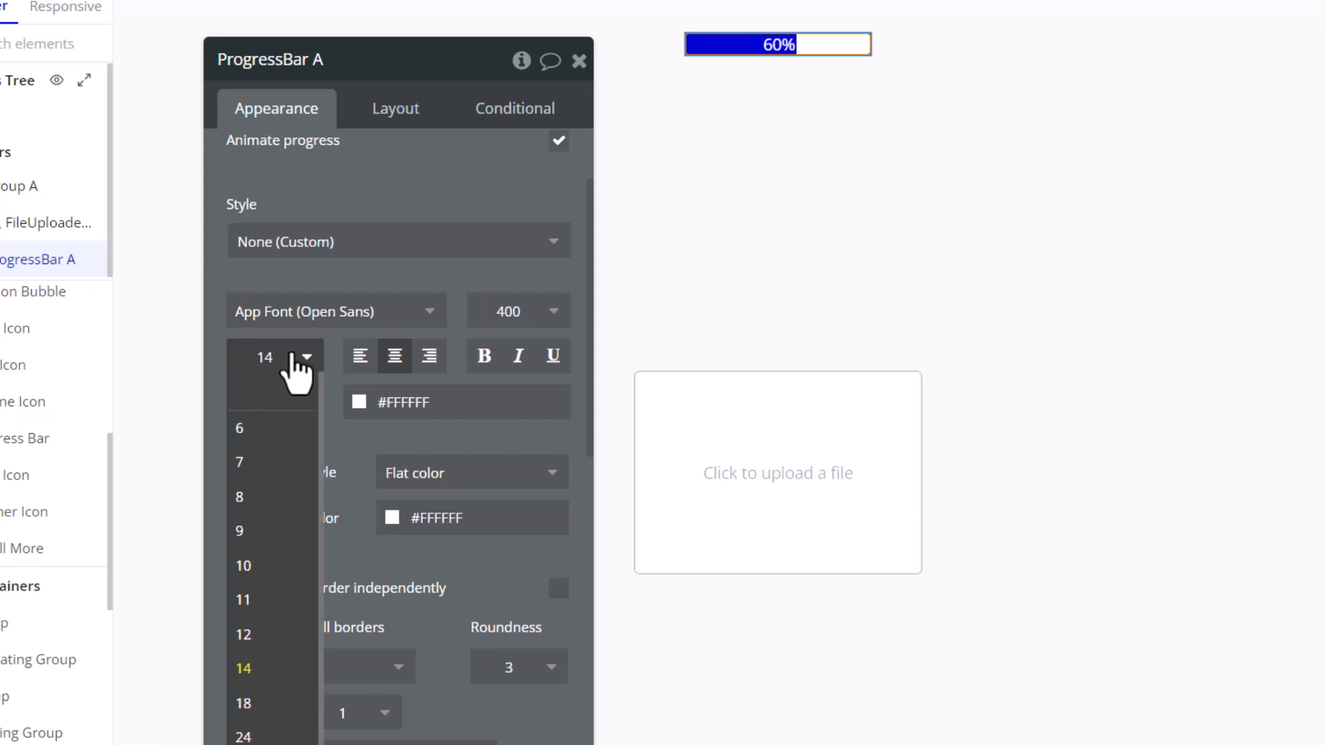
left_click(243, 633)
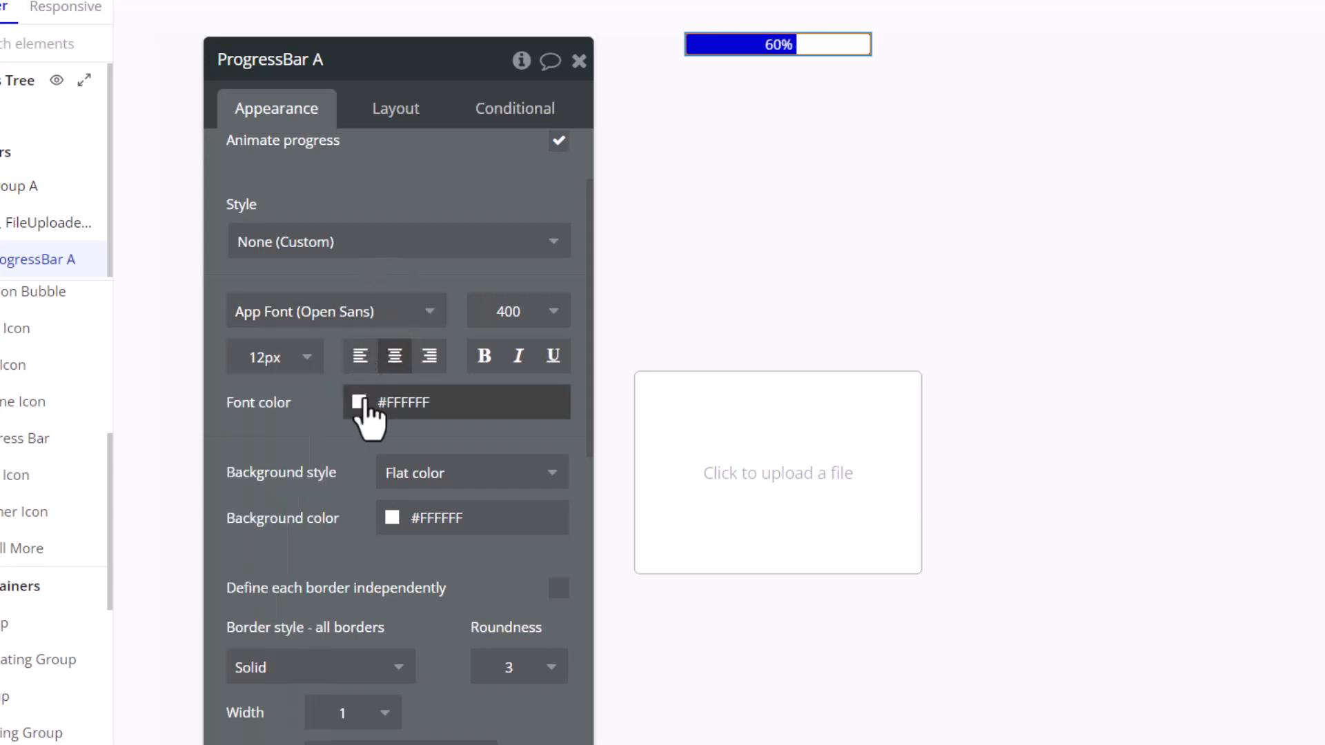
mouse_move(362, 448)
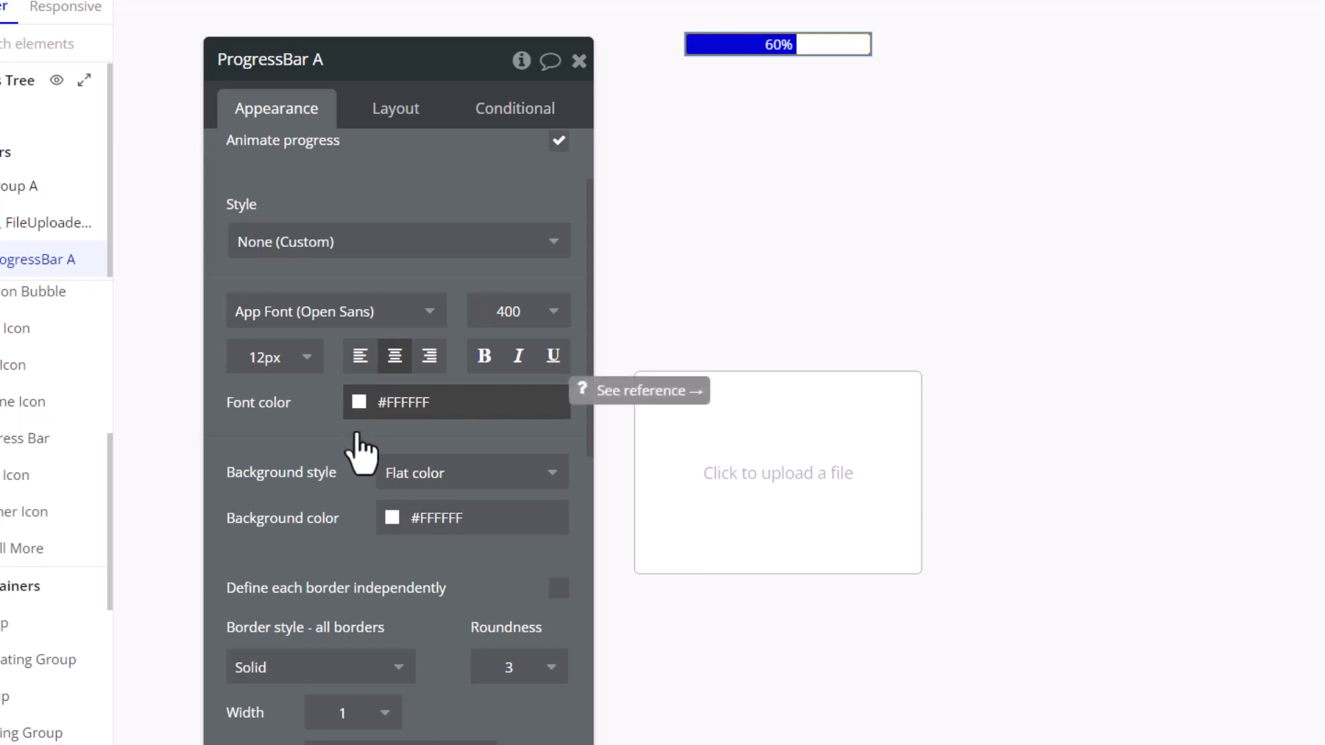
Give the bar a pale translucent Primary background, roundness 100, and no border
scroll("down", 3)
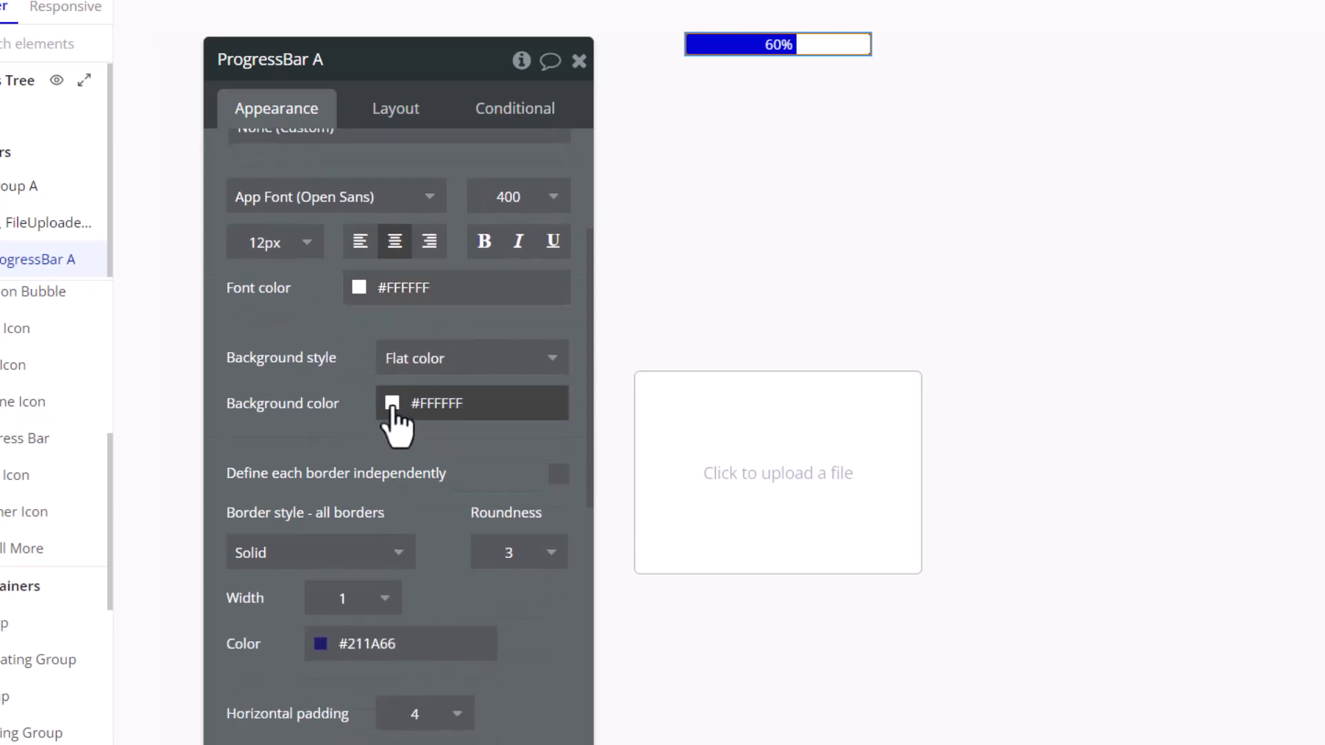
left_click(392, 403)
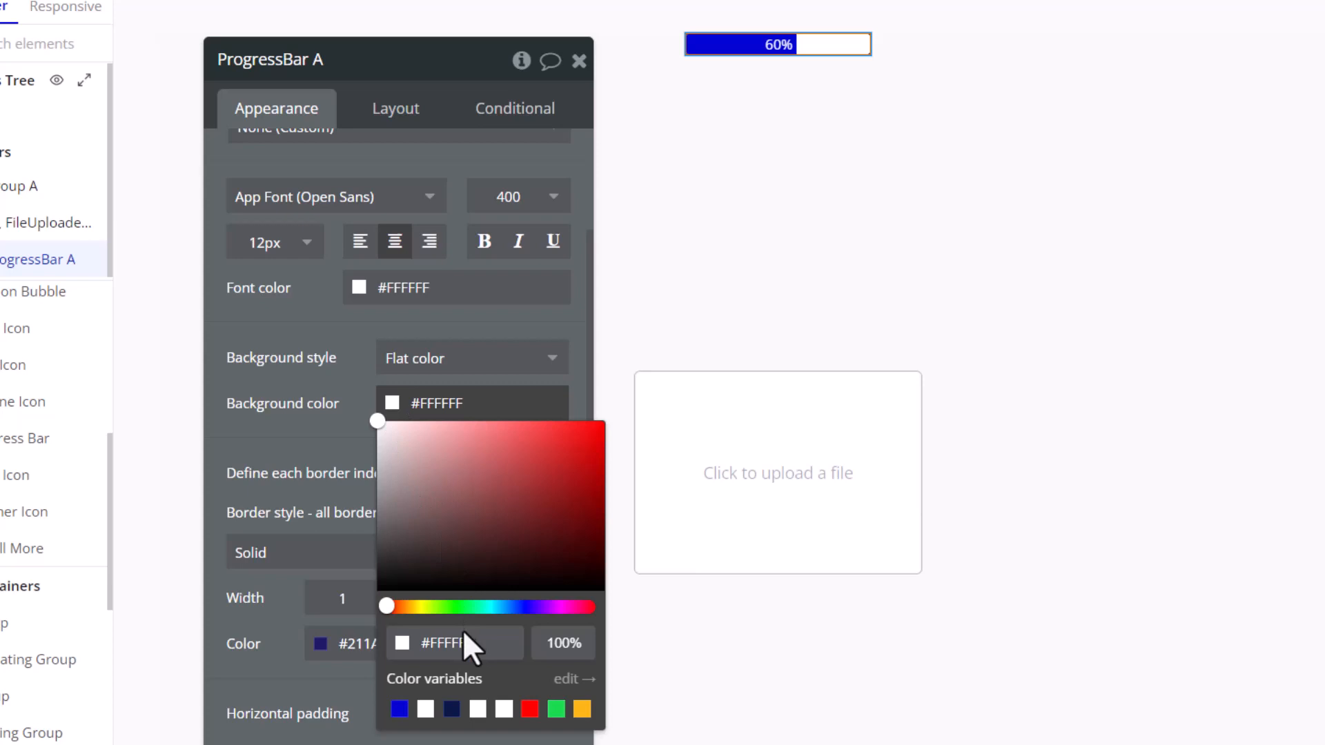
left_click(399, 708)
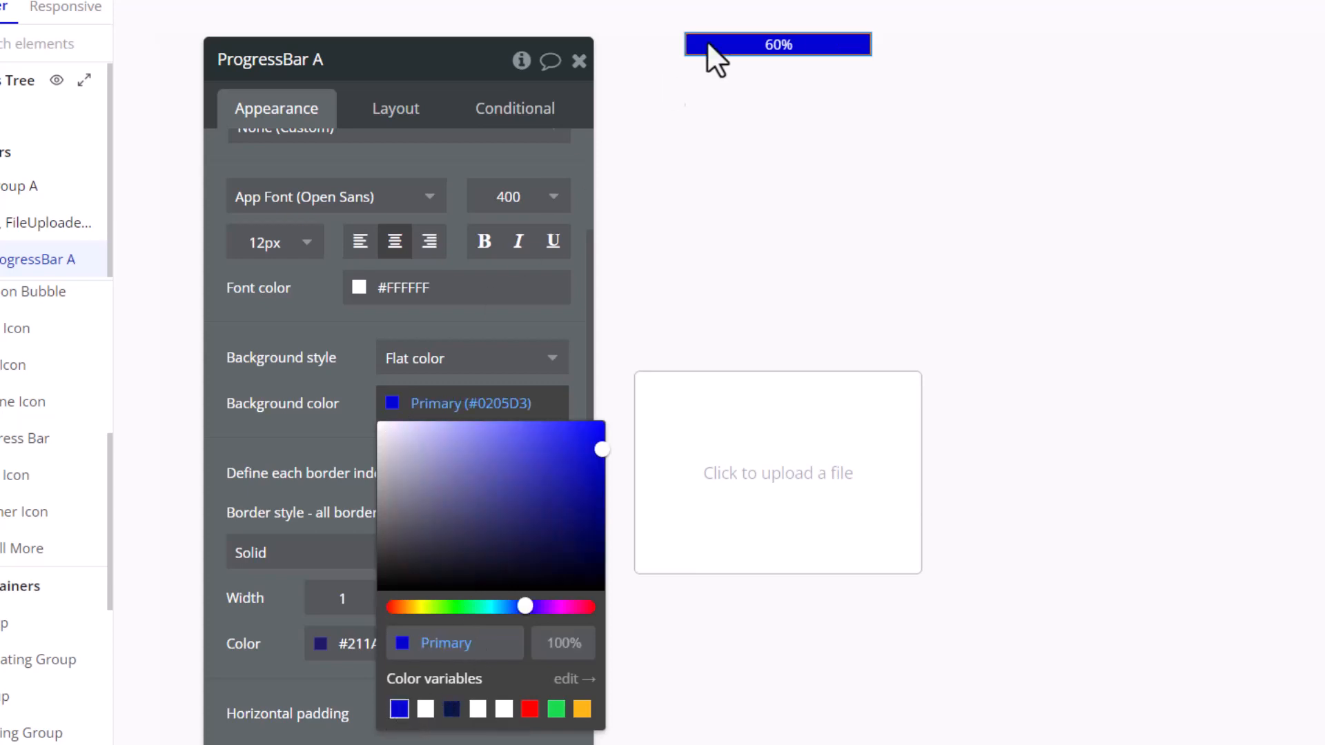
mouse_move(554, 643)
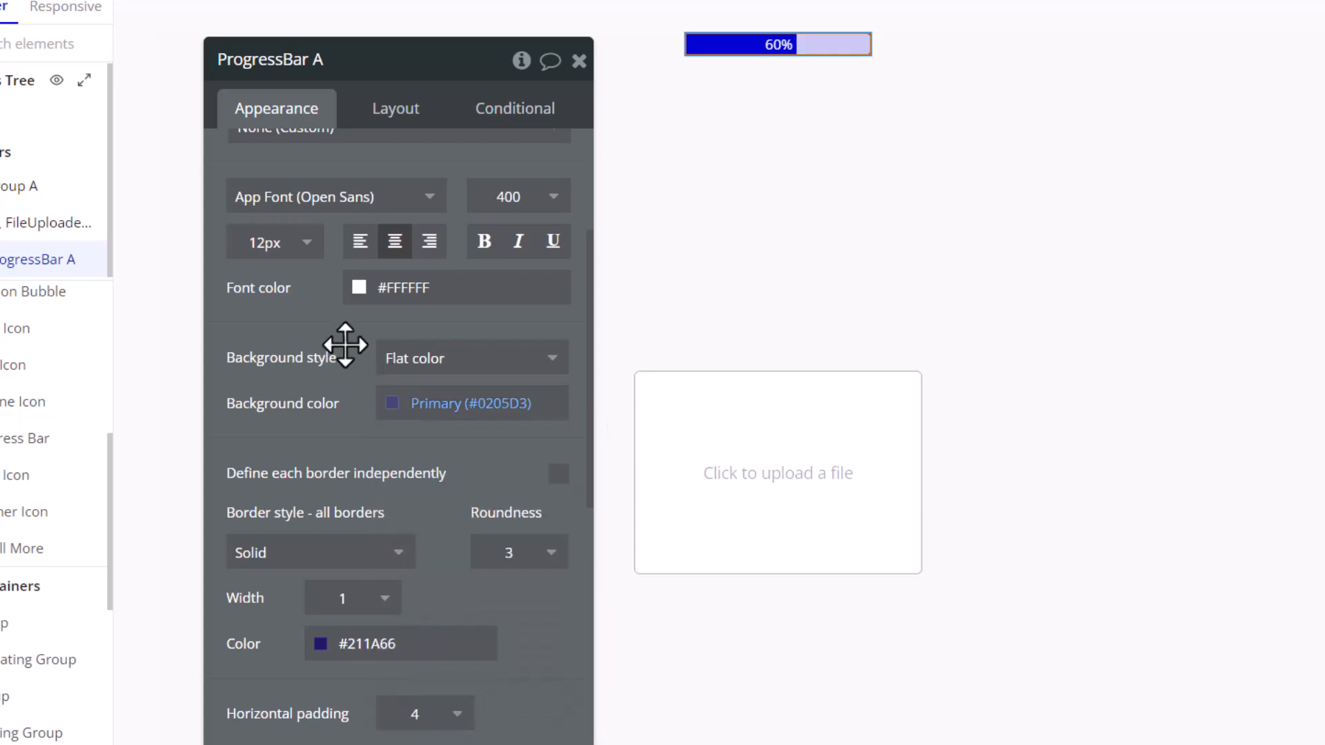
left_click(776, 44)
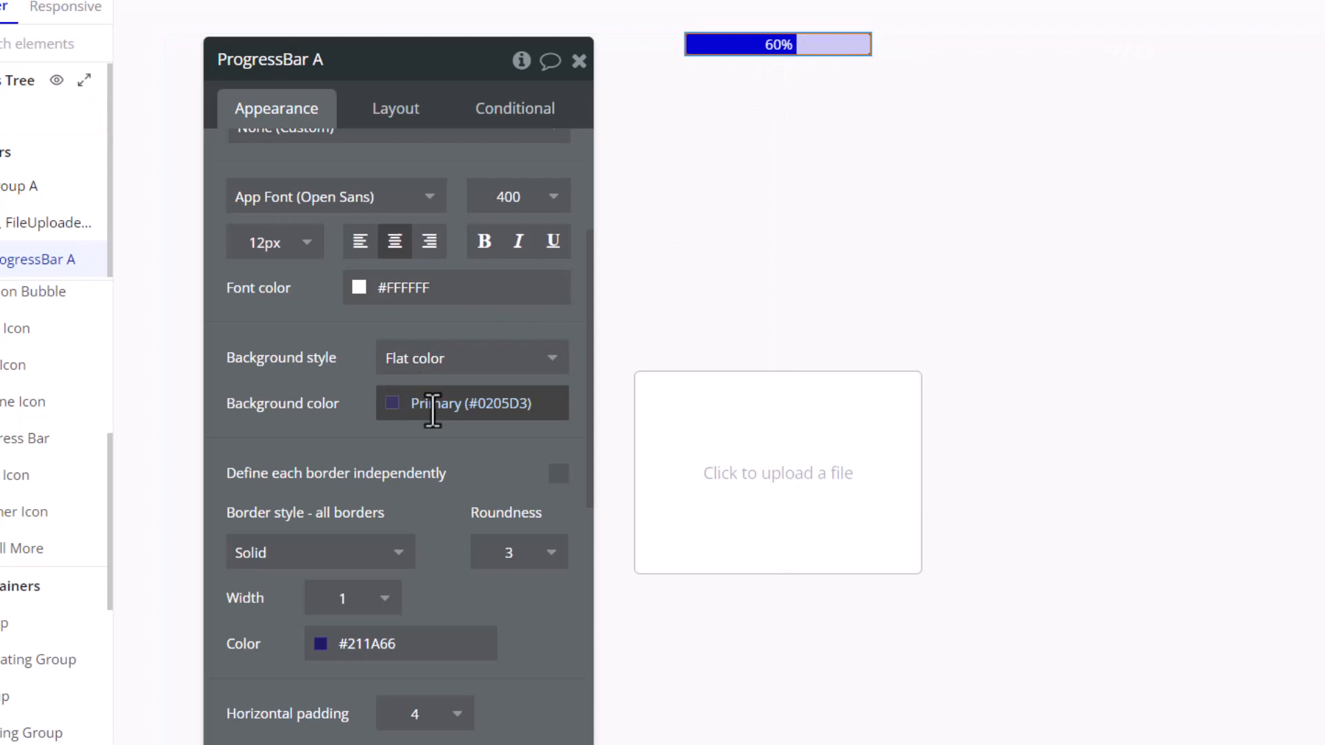
left_click(551, 323)
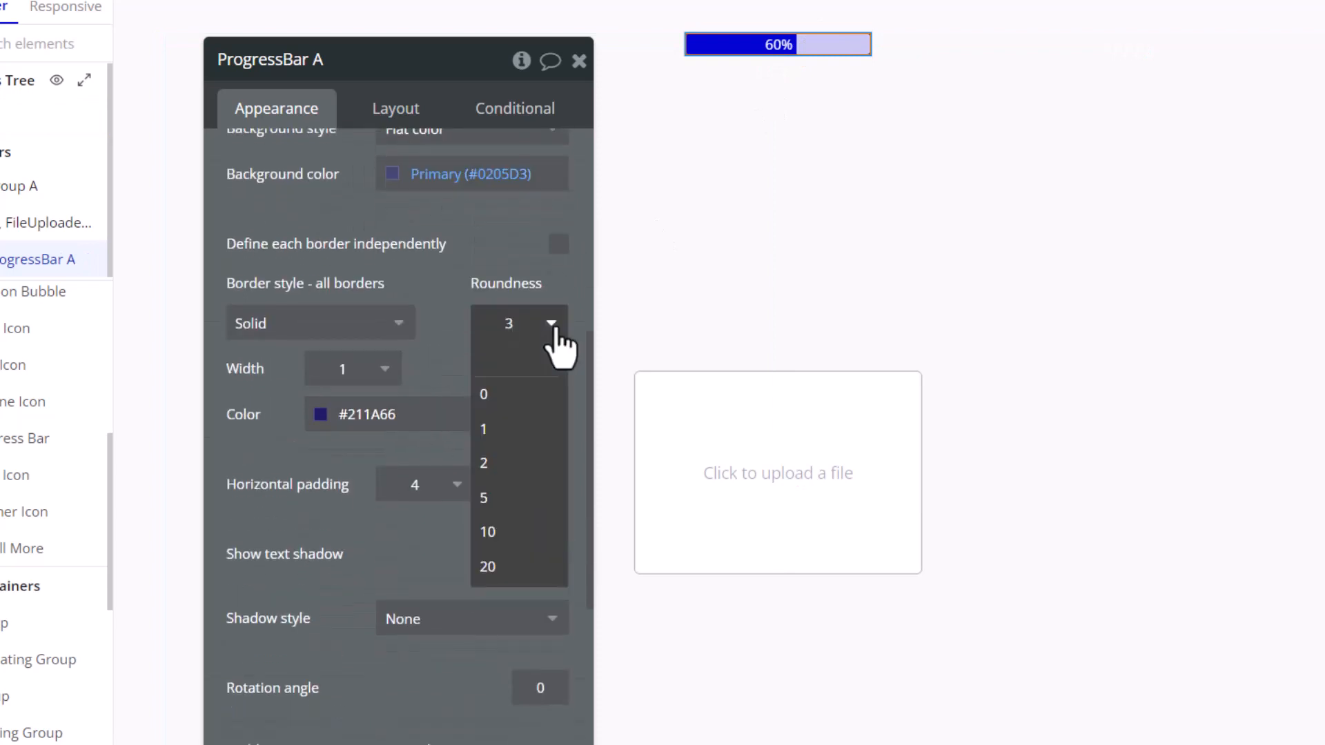
type("100")
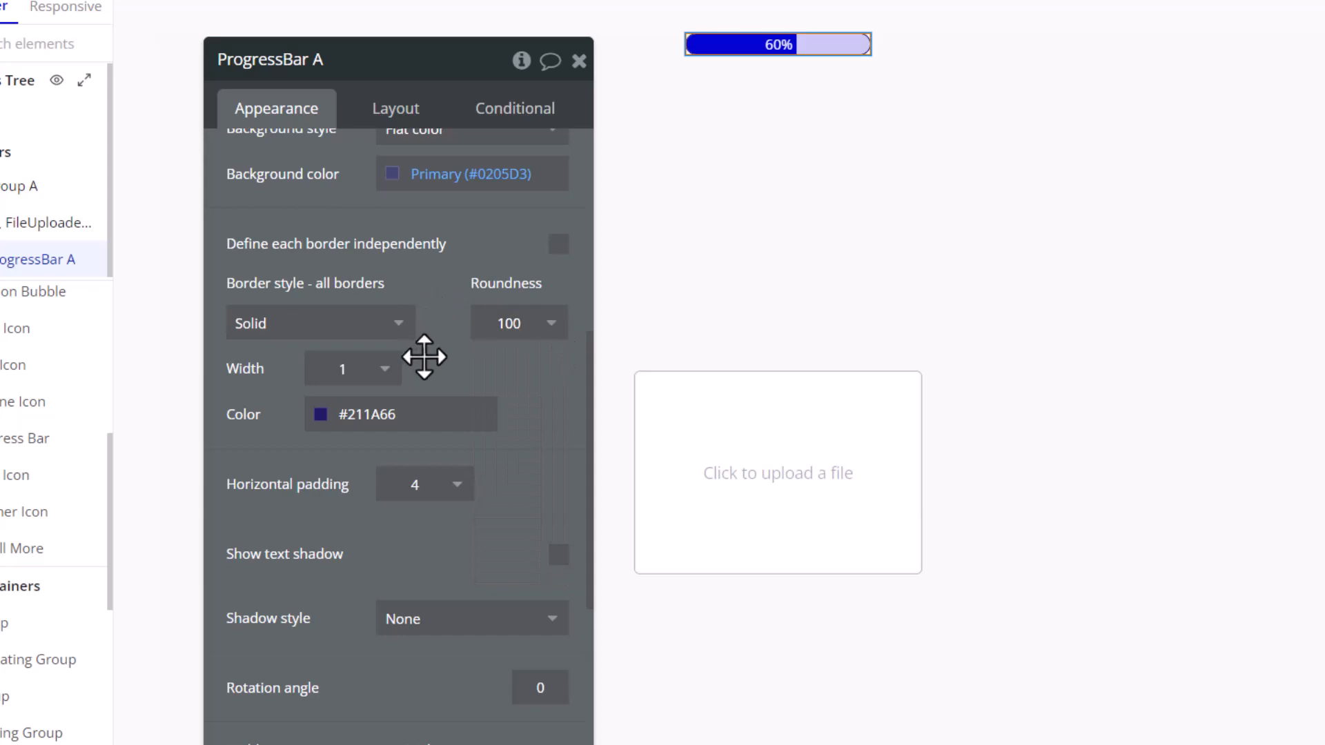
mouse_move(363, 334)
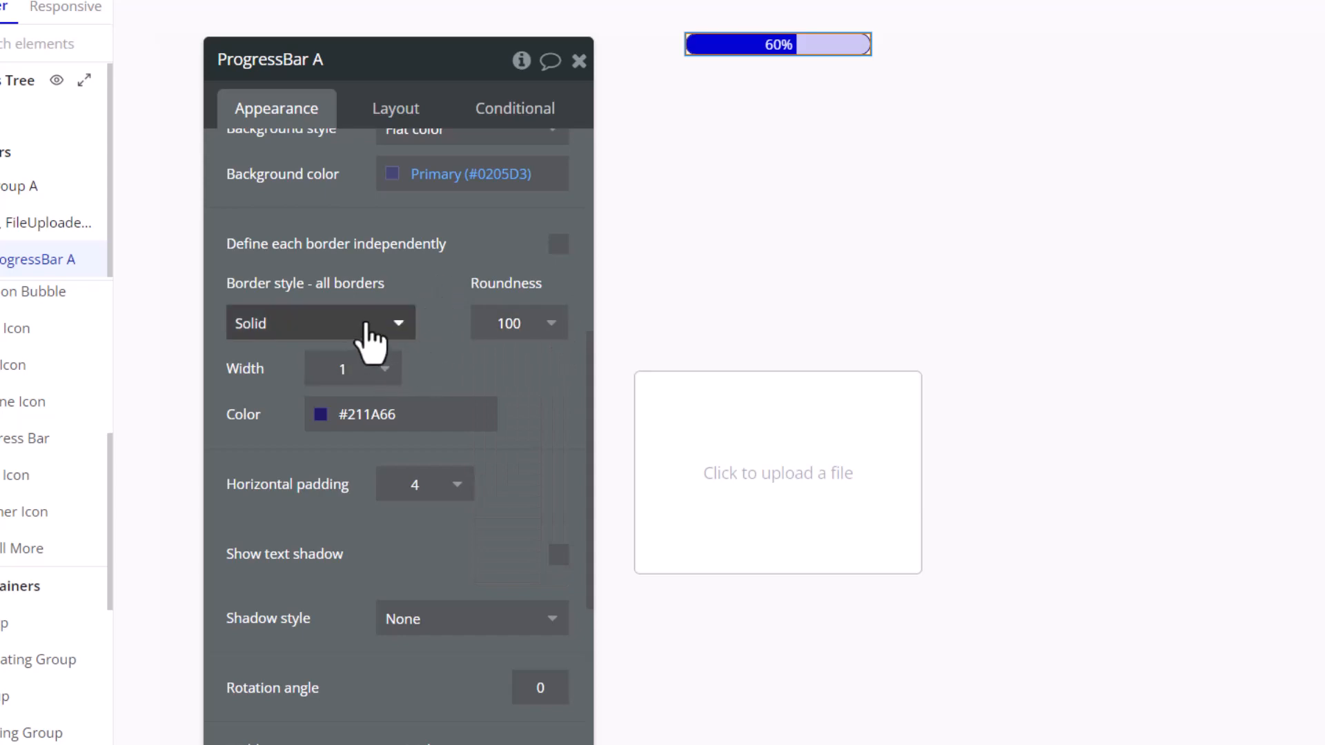
left_click(319, 322)
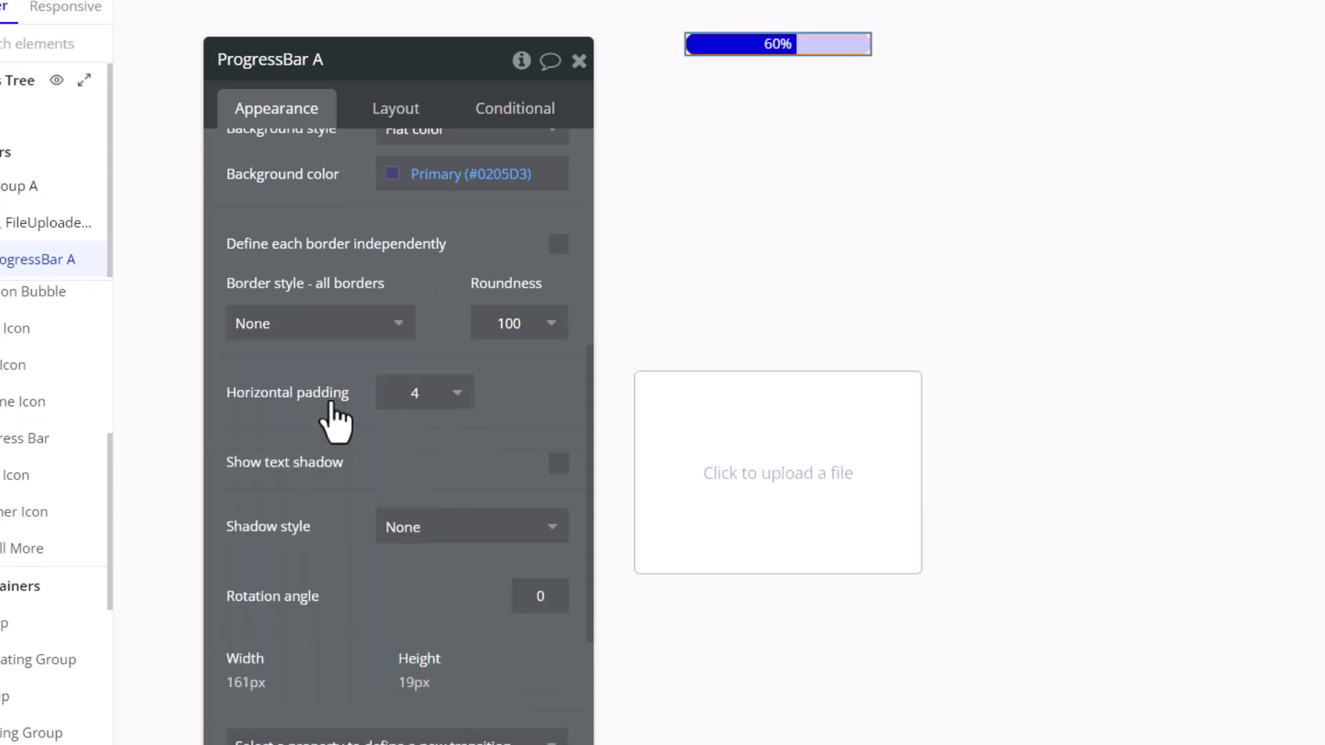
mouse_move(372, 370)
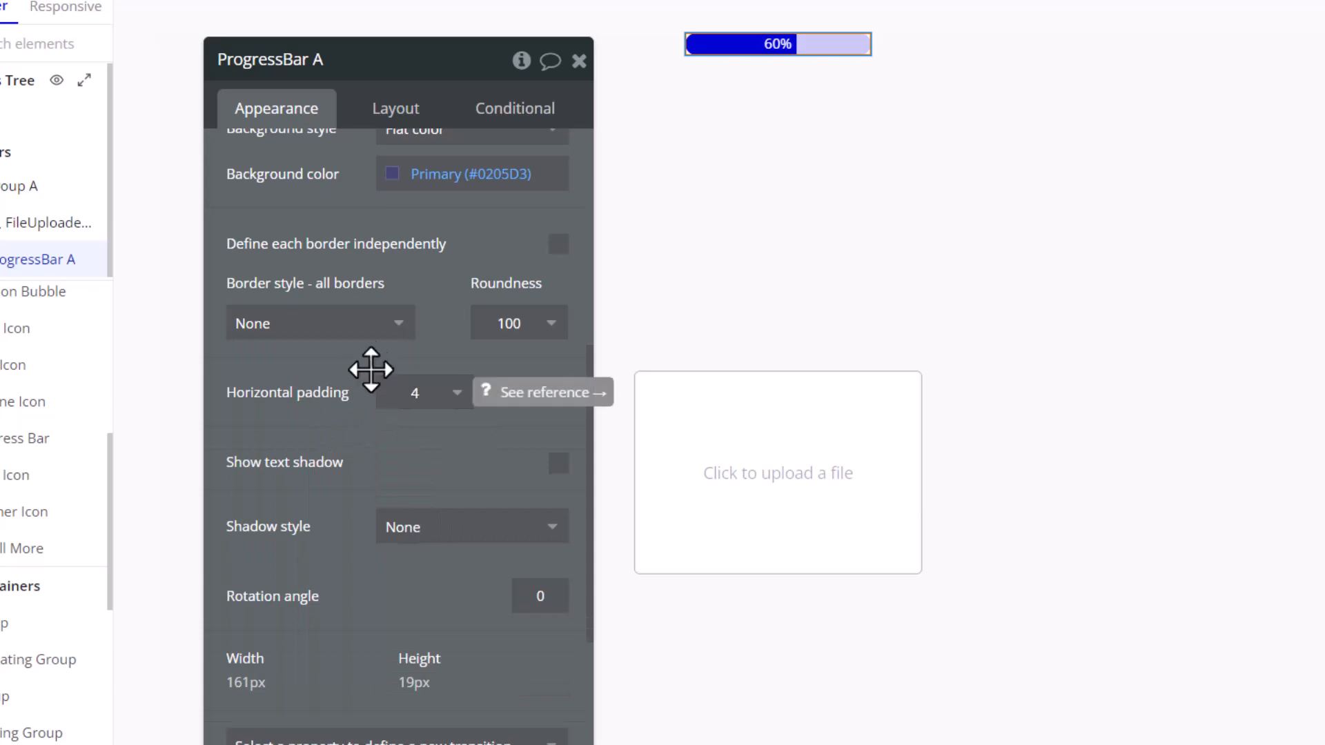
left_click(394, 107)
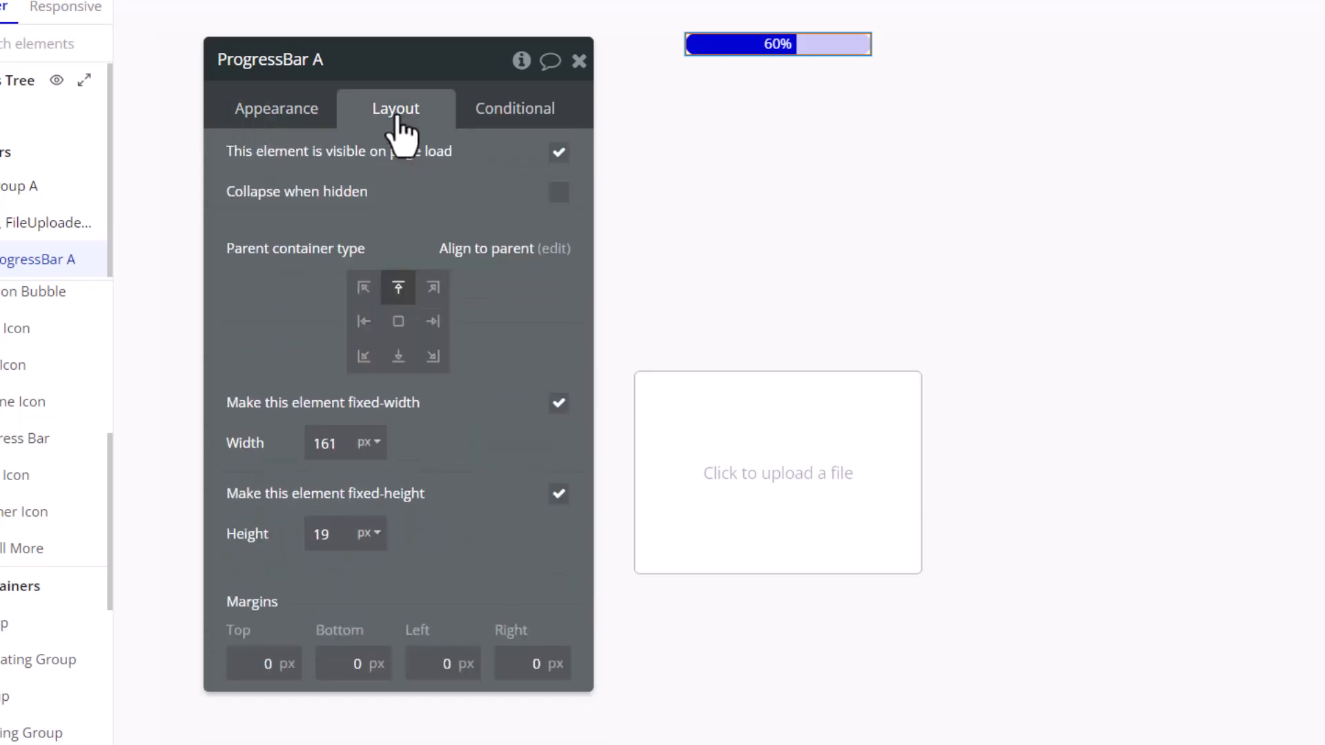
Size ProgressBar A to 160 px wide by 20 px high
left_click(325, 441)
type("160")
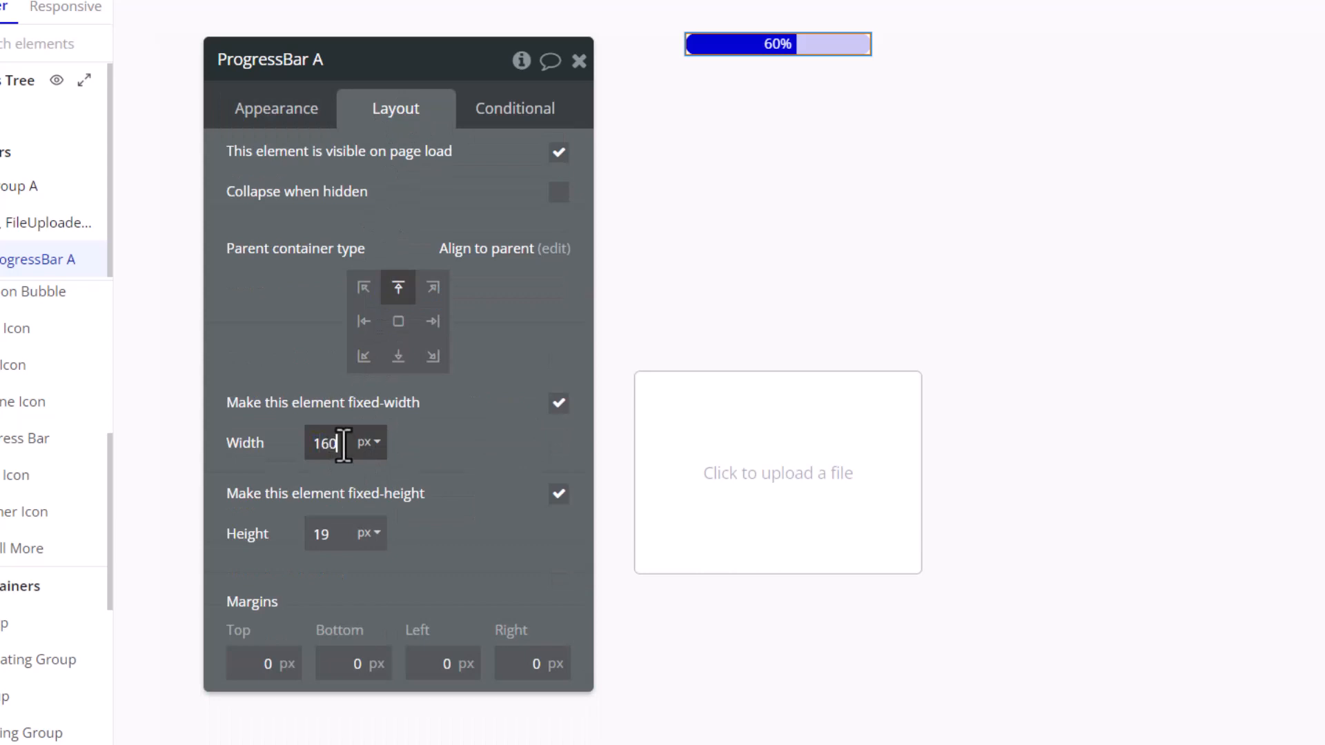
mouse_move(476, 387)
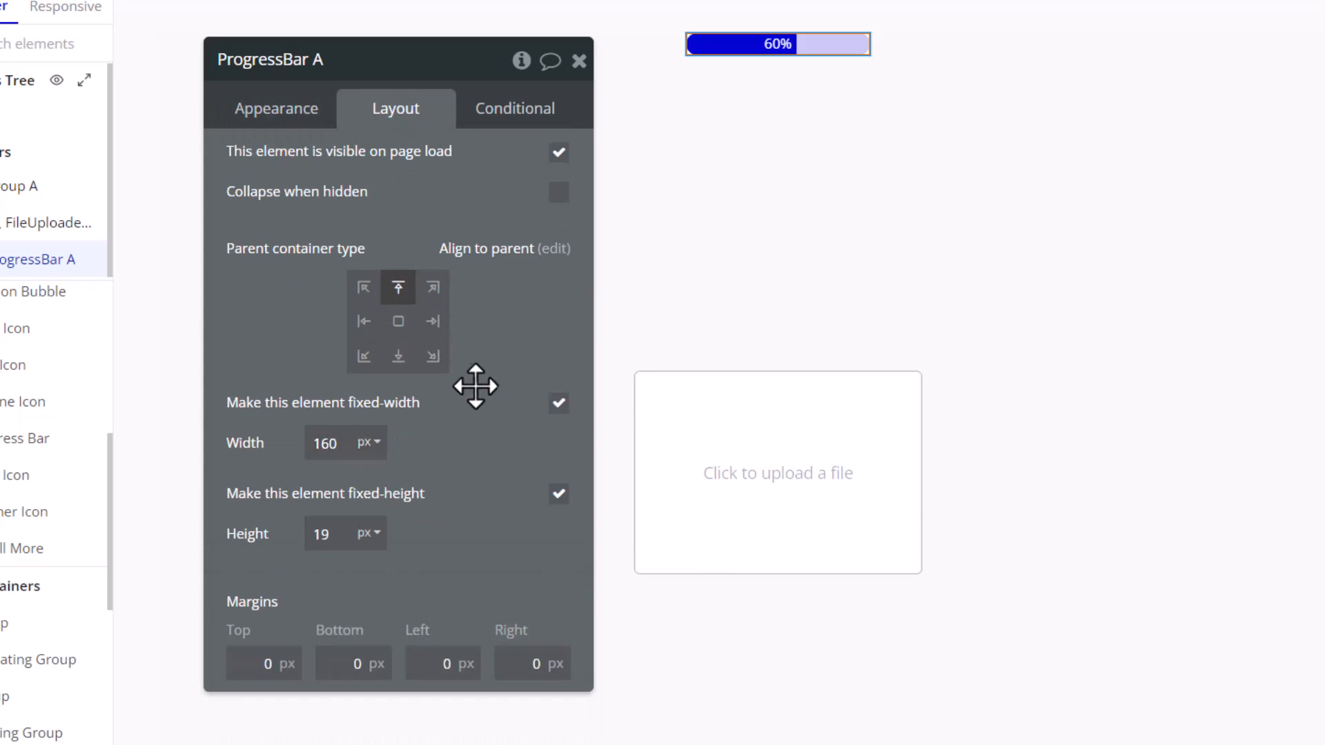
left_click(324, 534)
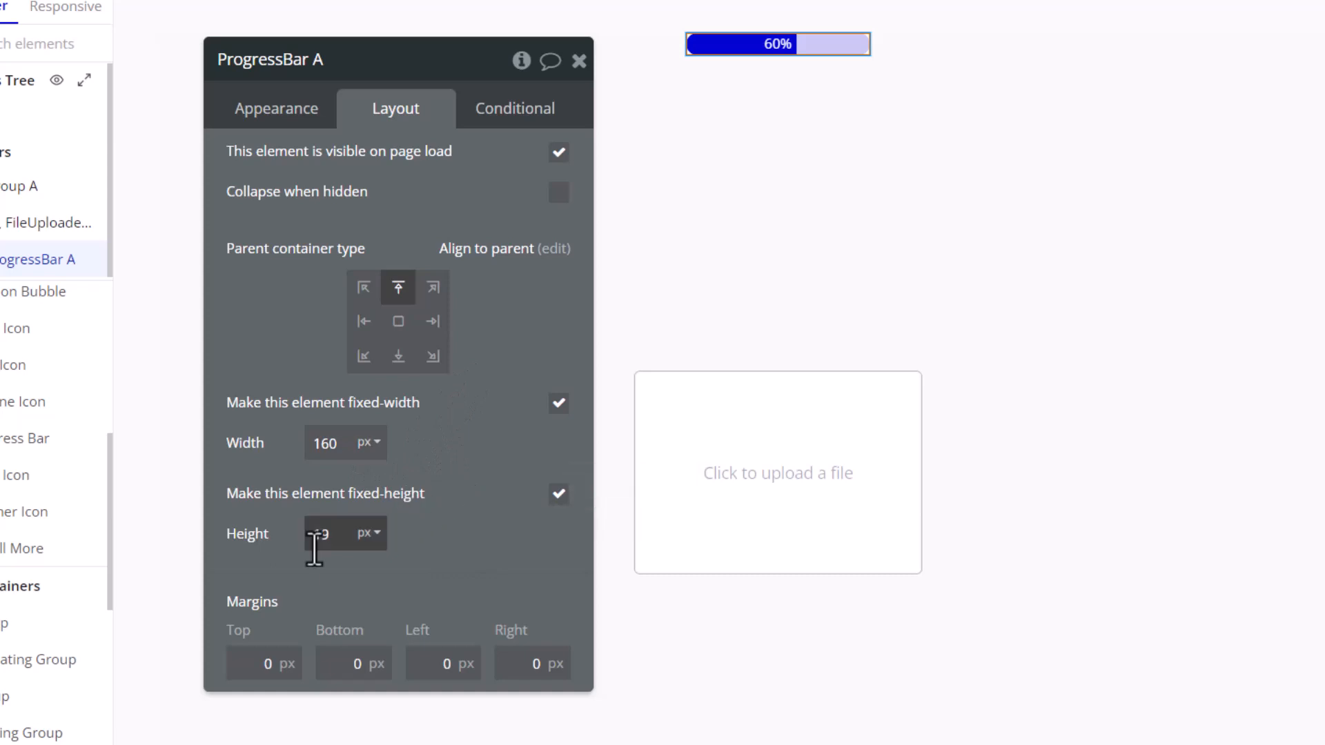
type("20")
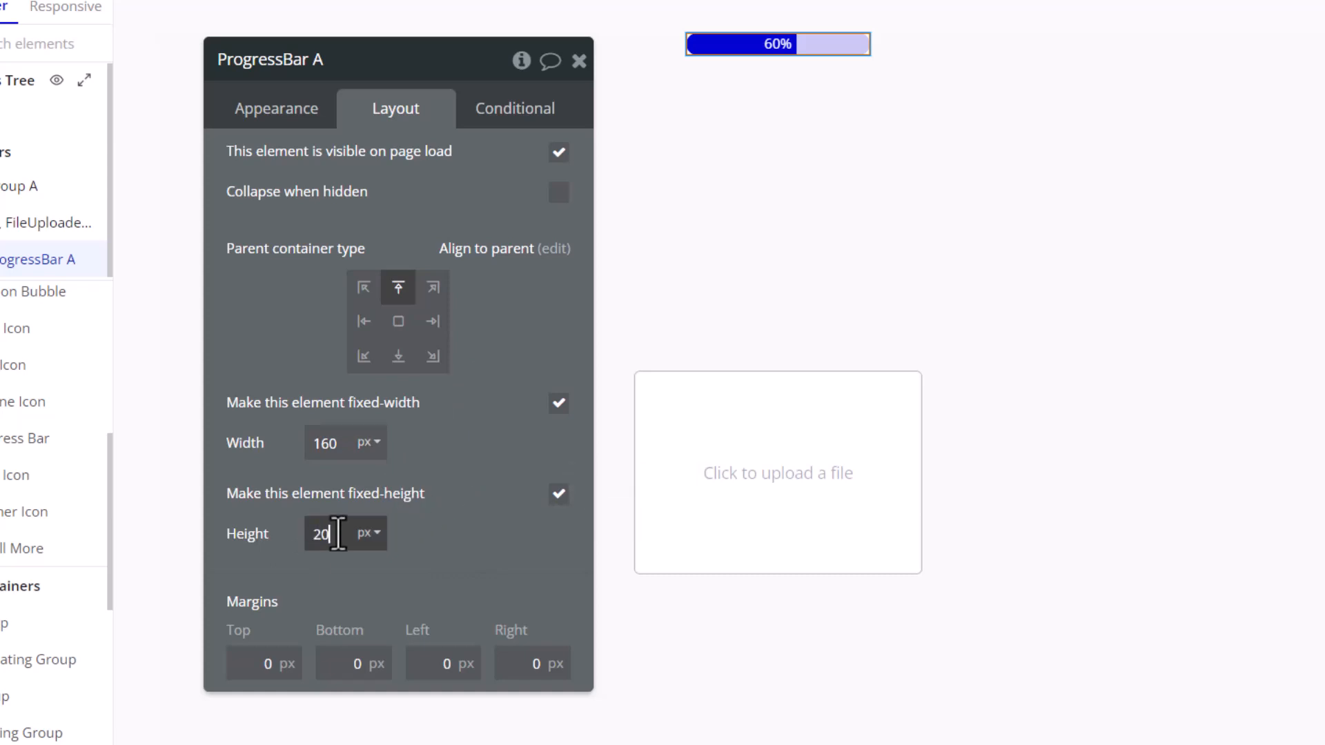
mouse_move(300, 331)
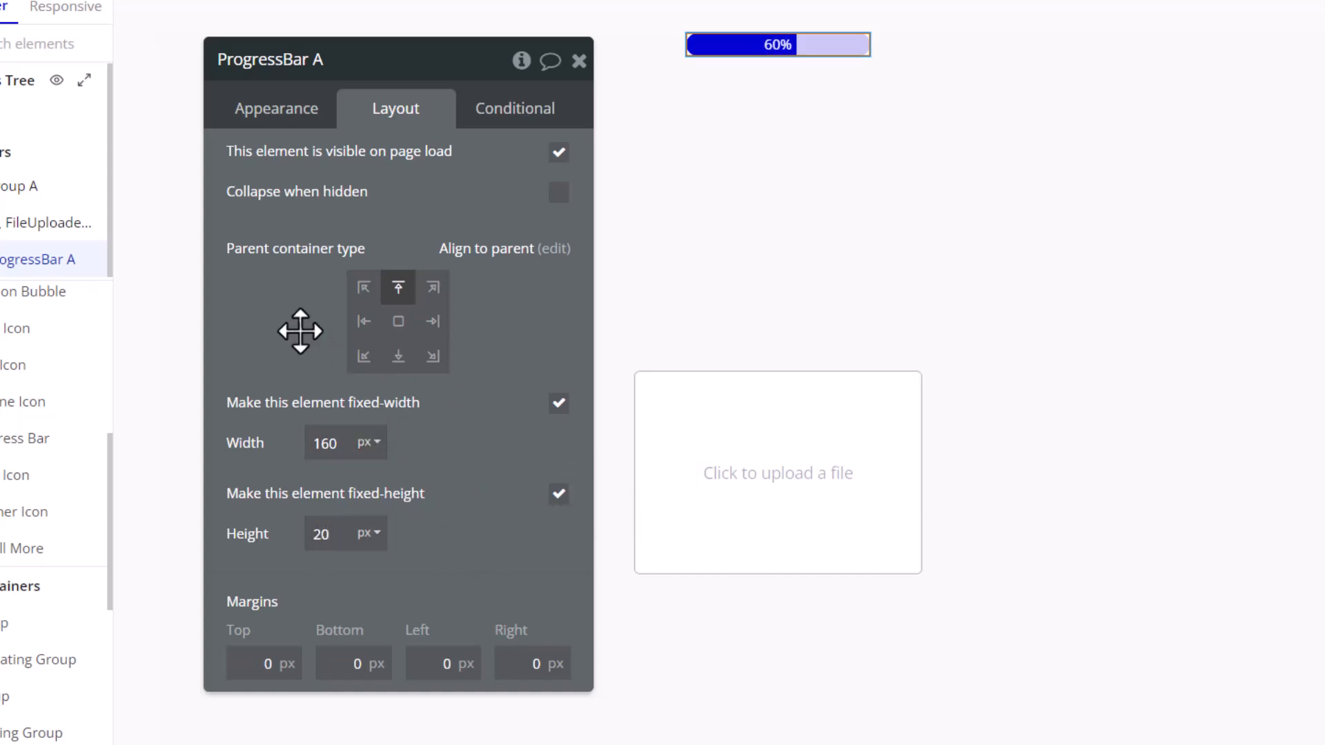
left_click(276, 107)
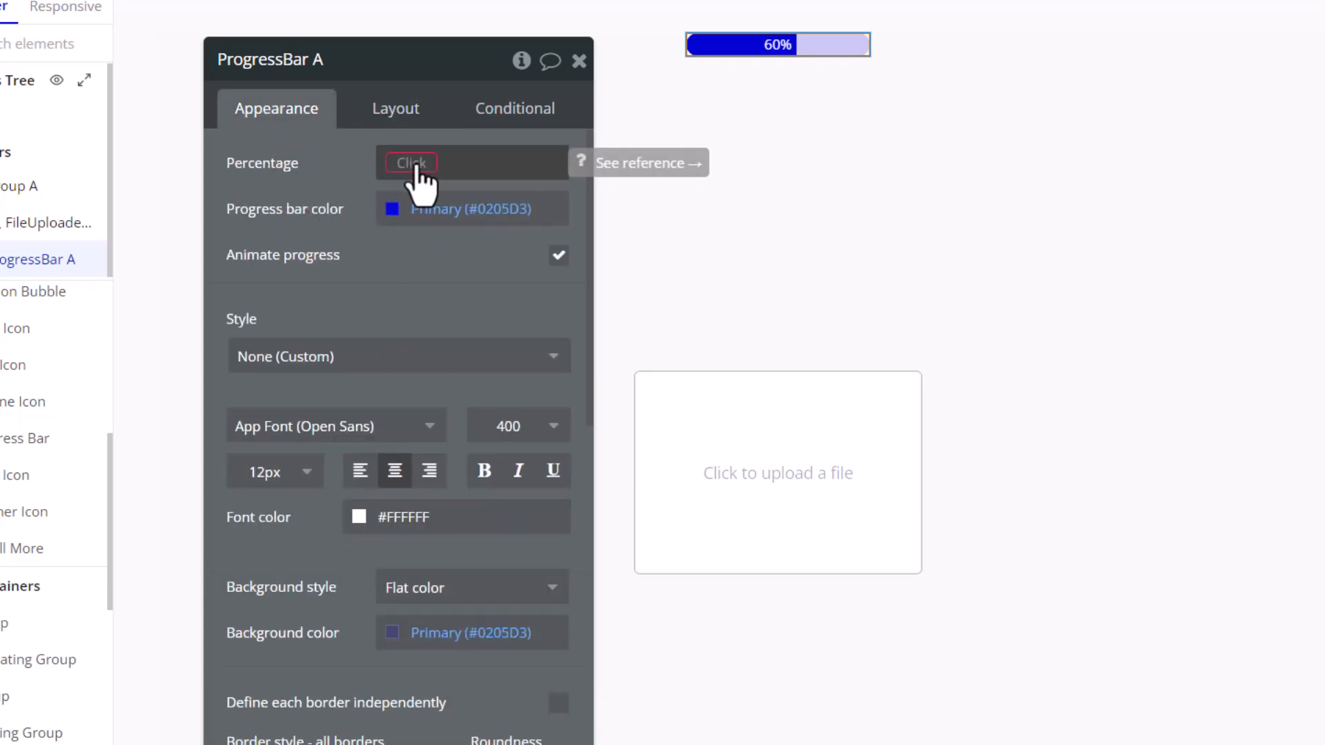
Set the bar's percentage to FileUploader A's upload percentage:ceiling
left_click(422, 162)
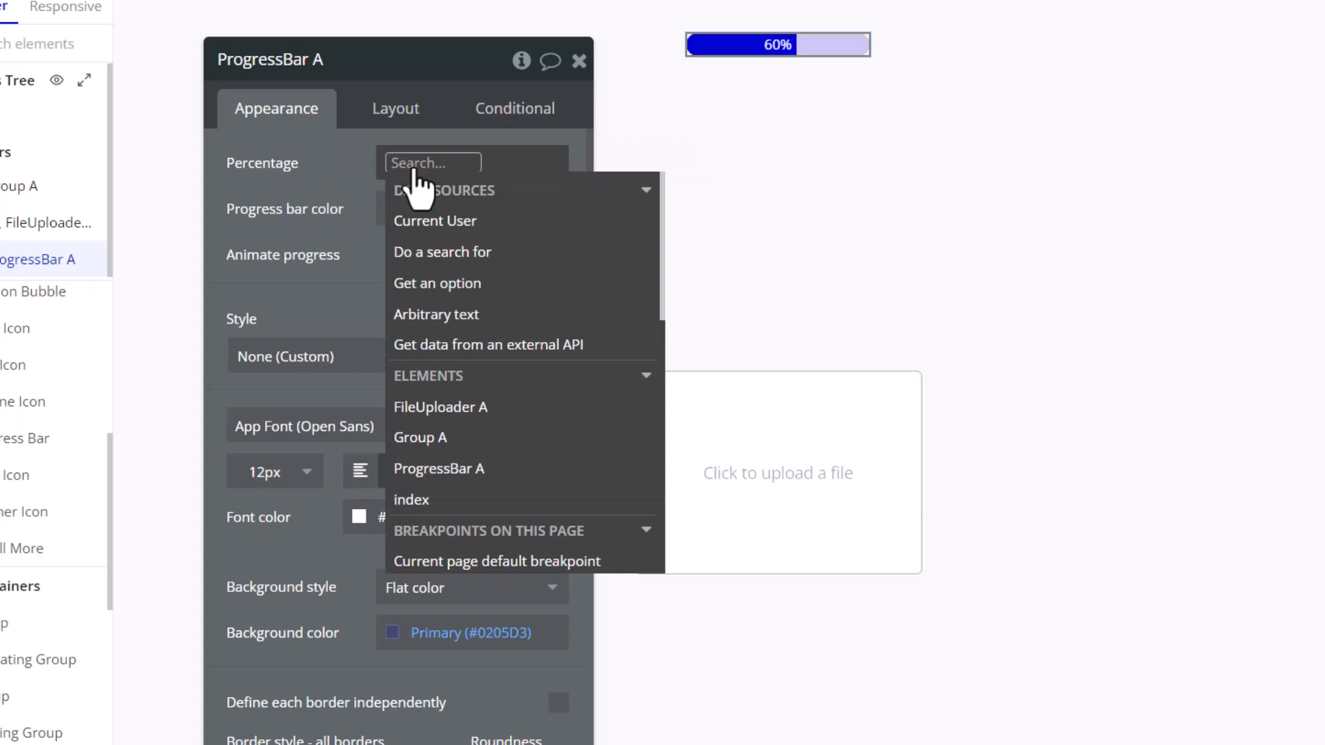
mouse_move(456, 220)
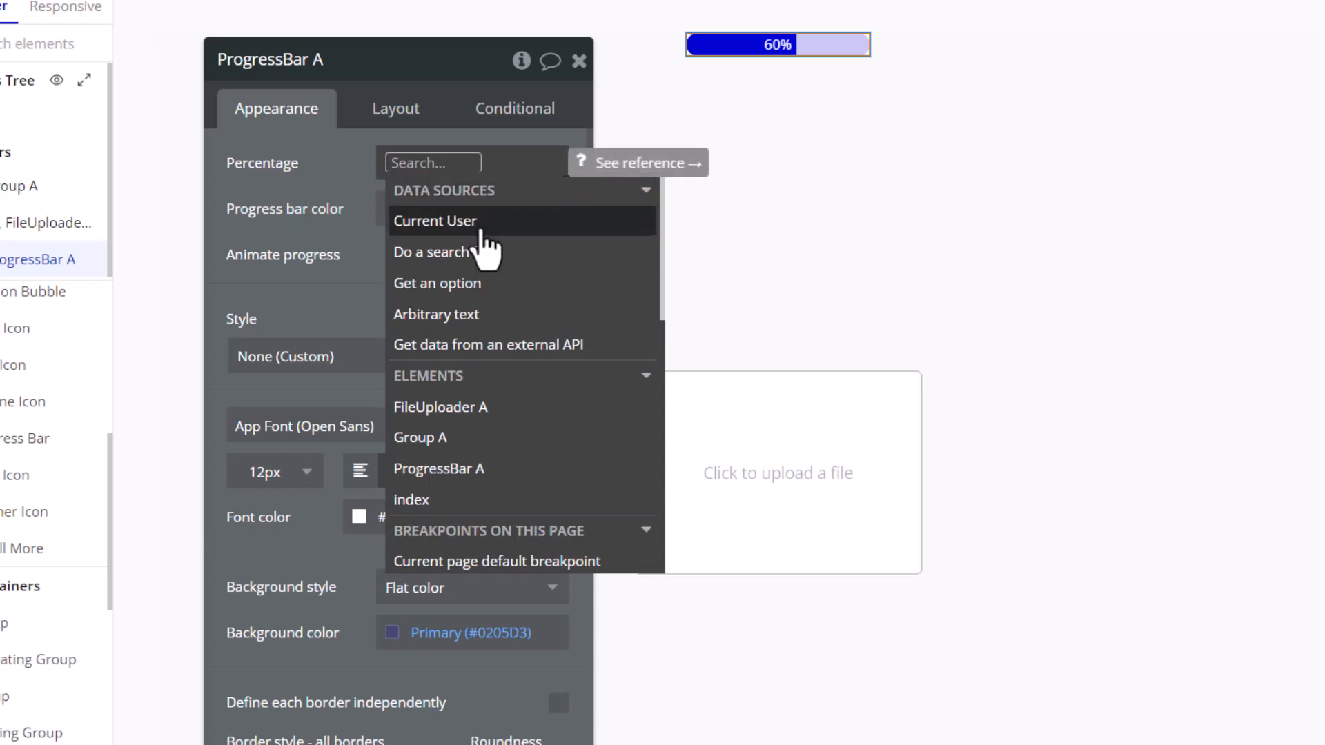
left_click(440, 407)
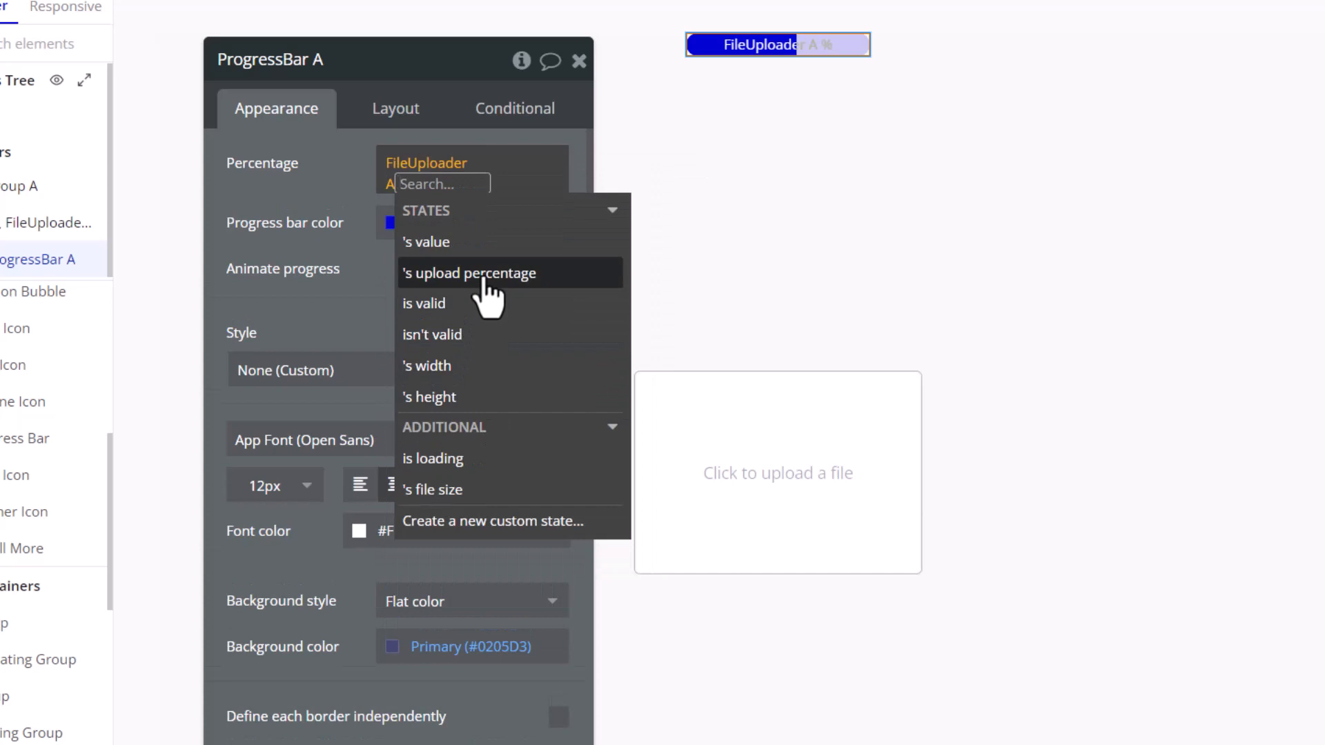
left_click(470, 272)
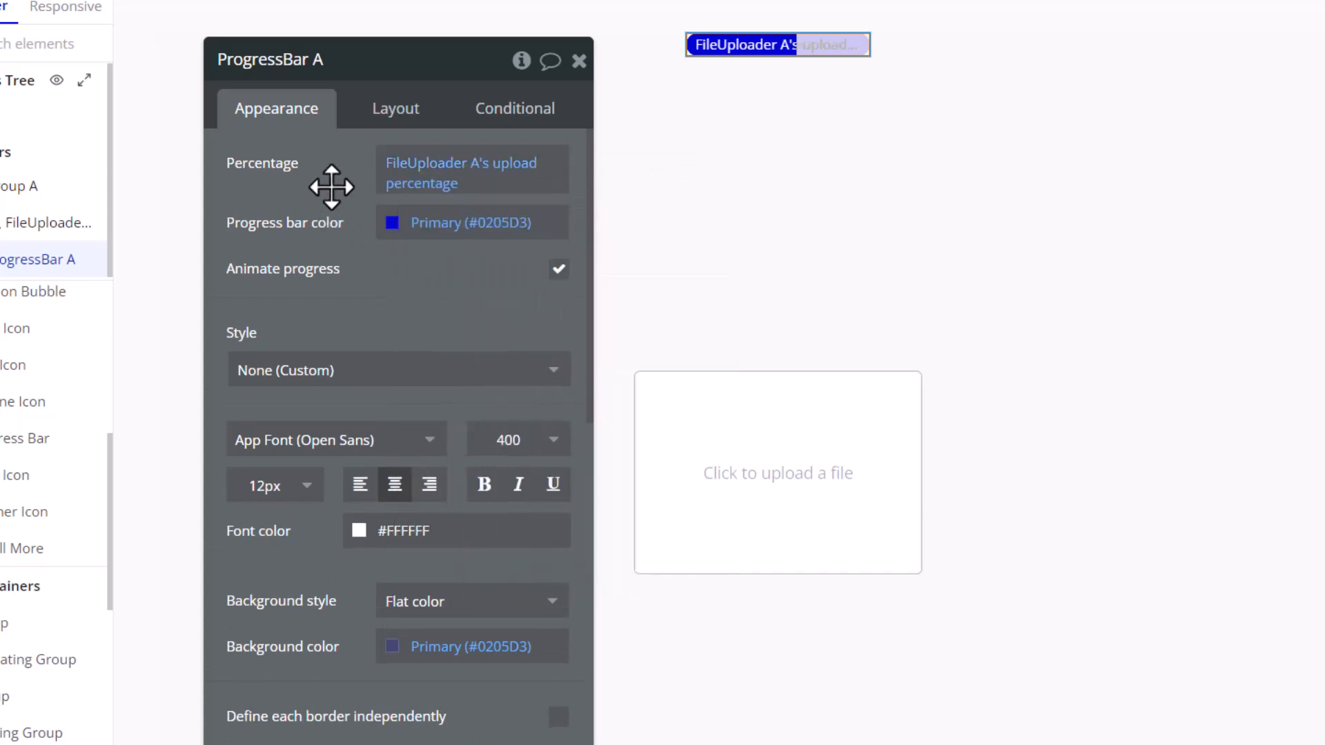
left_click(470, 169)
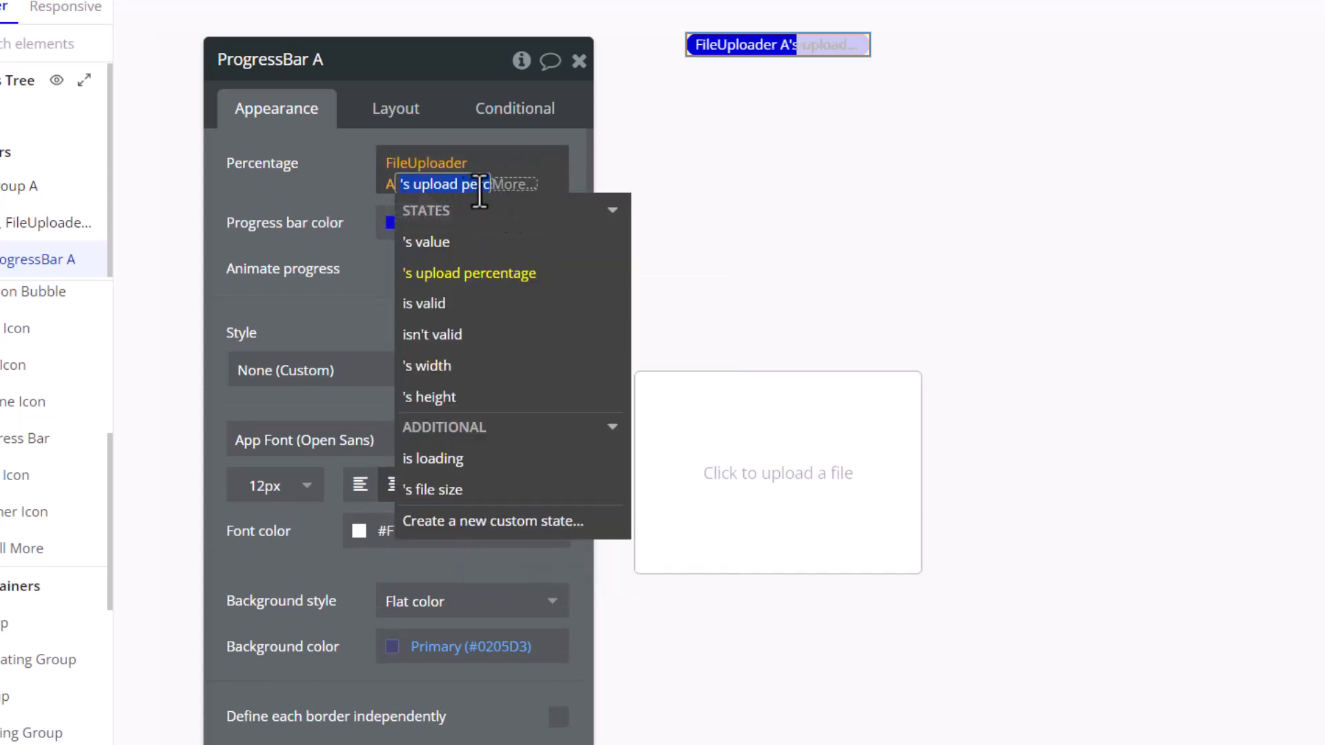
left_click(468, 273)
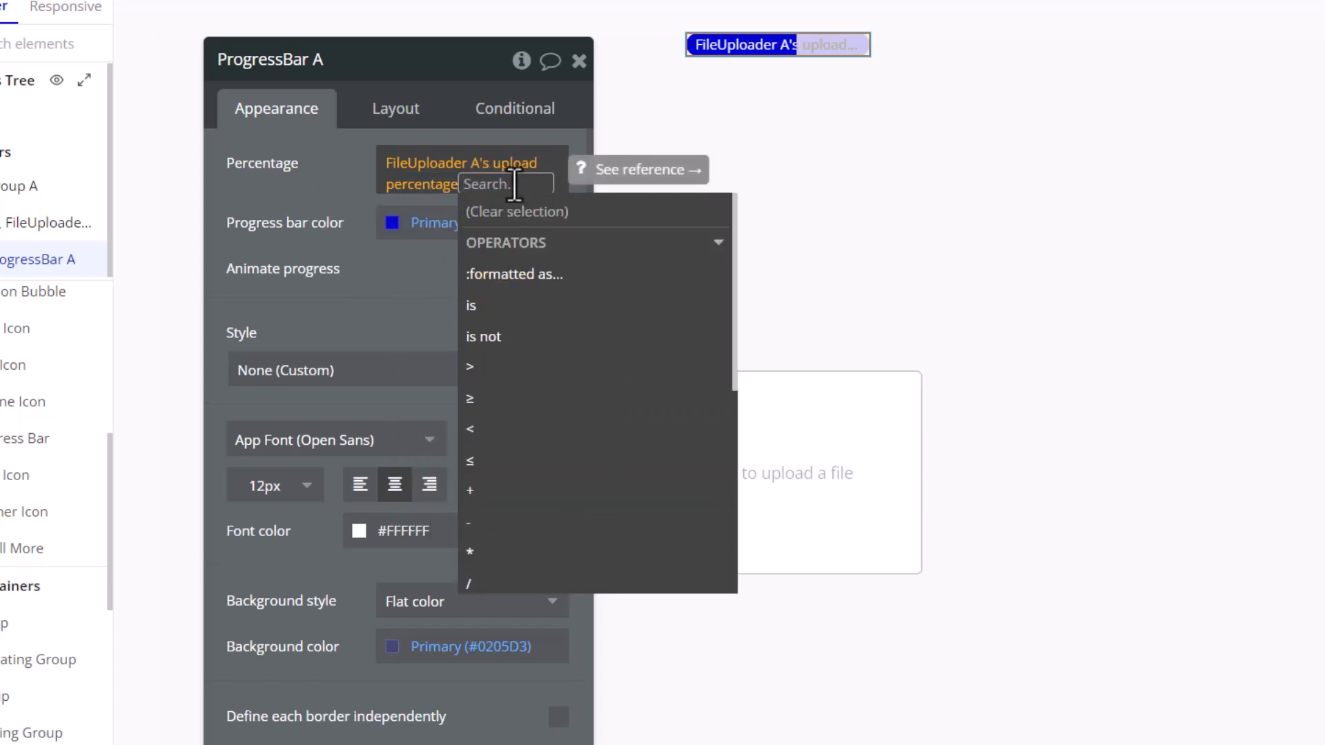
type("ce")
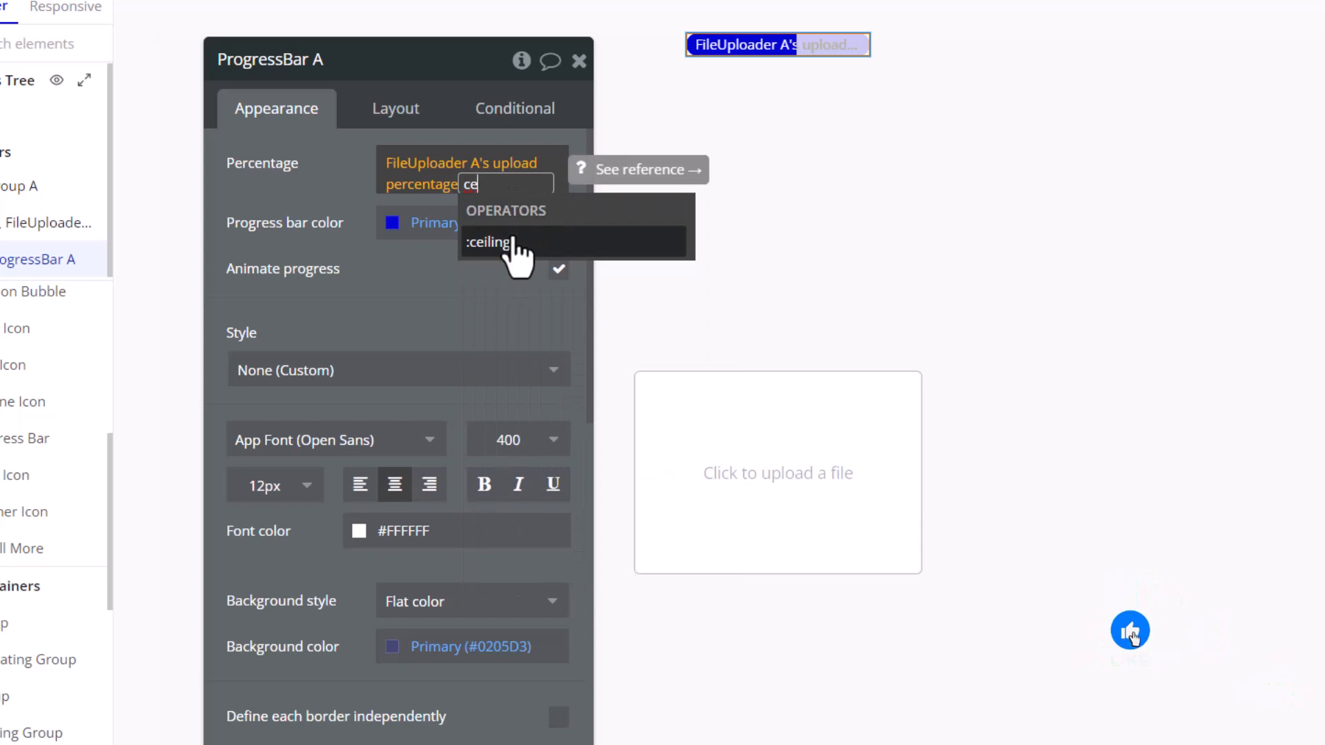
left_click(489, 242)
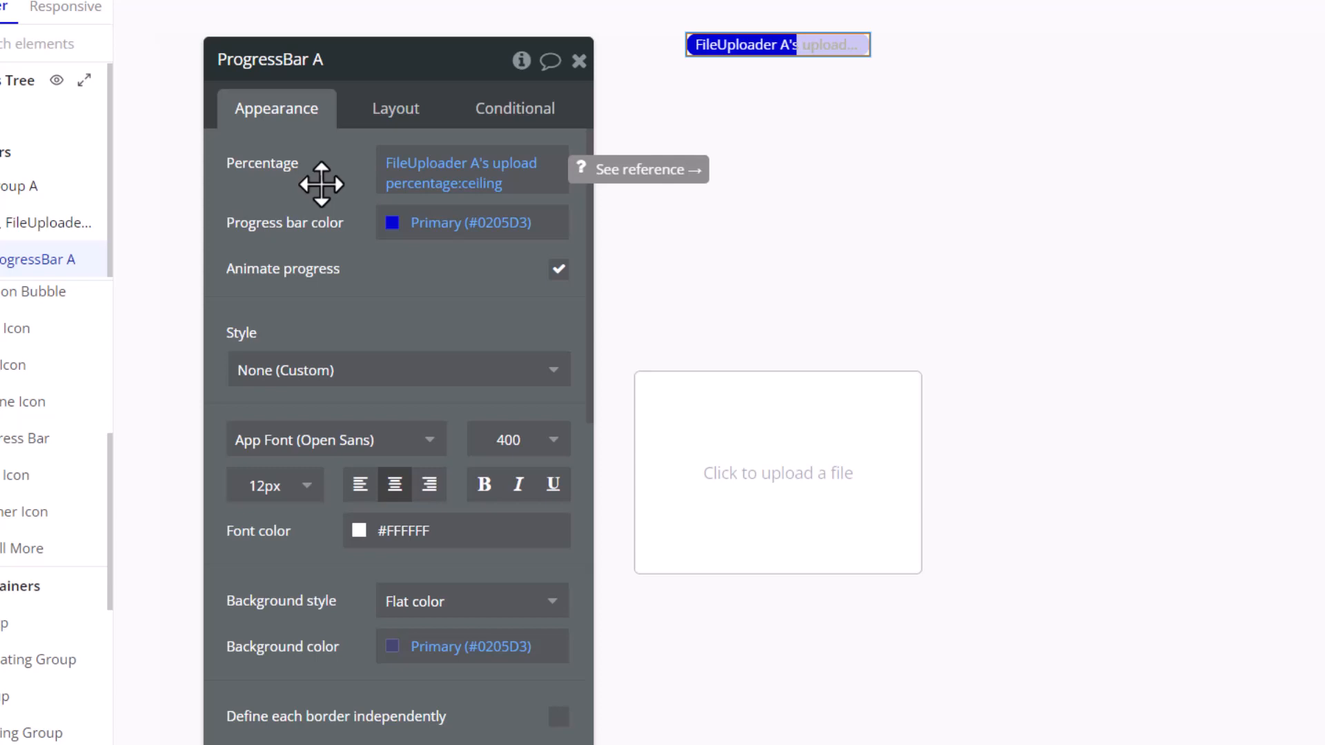
mouse_move(331, 200)
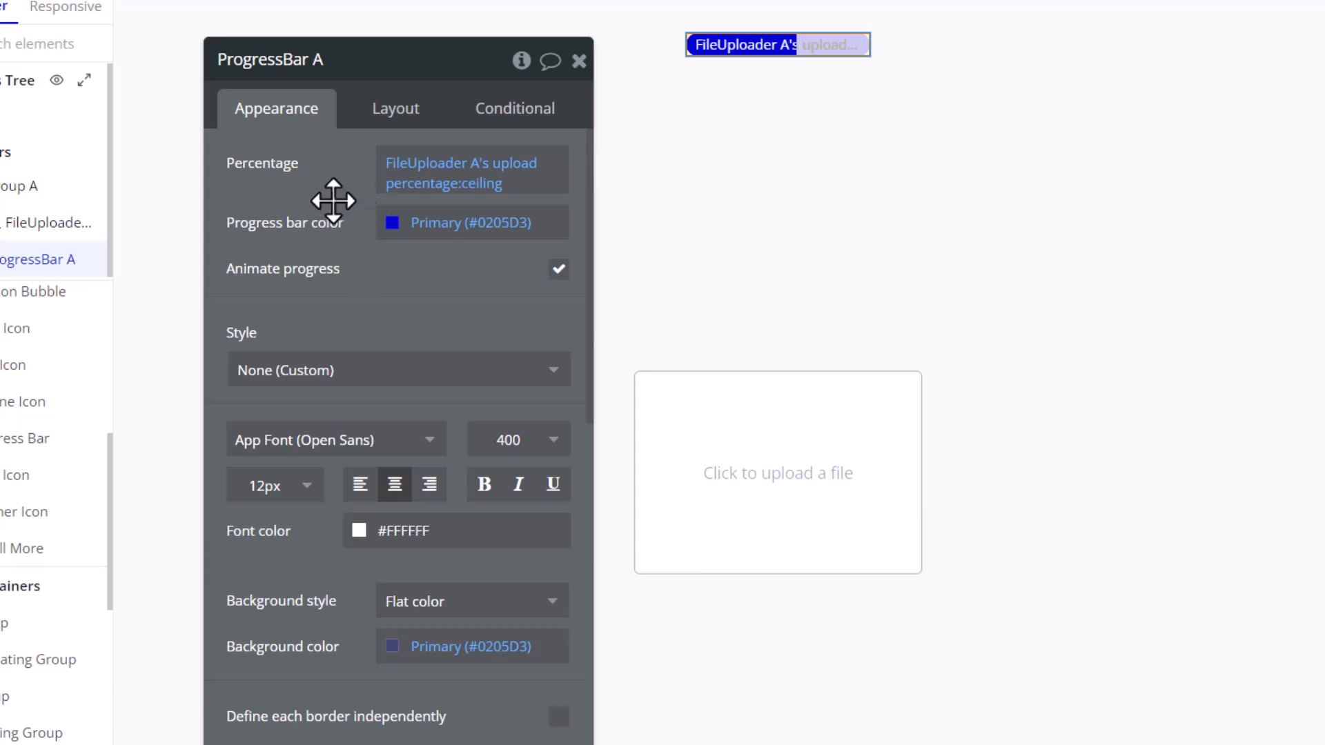
mouse_move(404, 300)
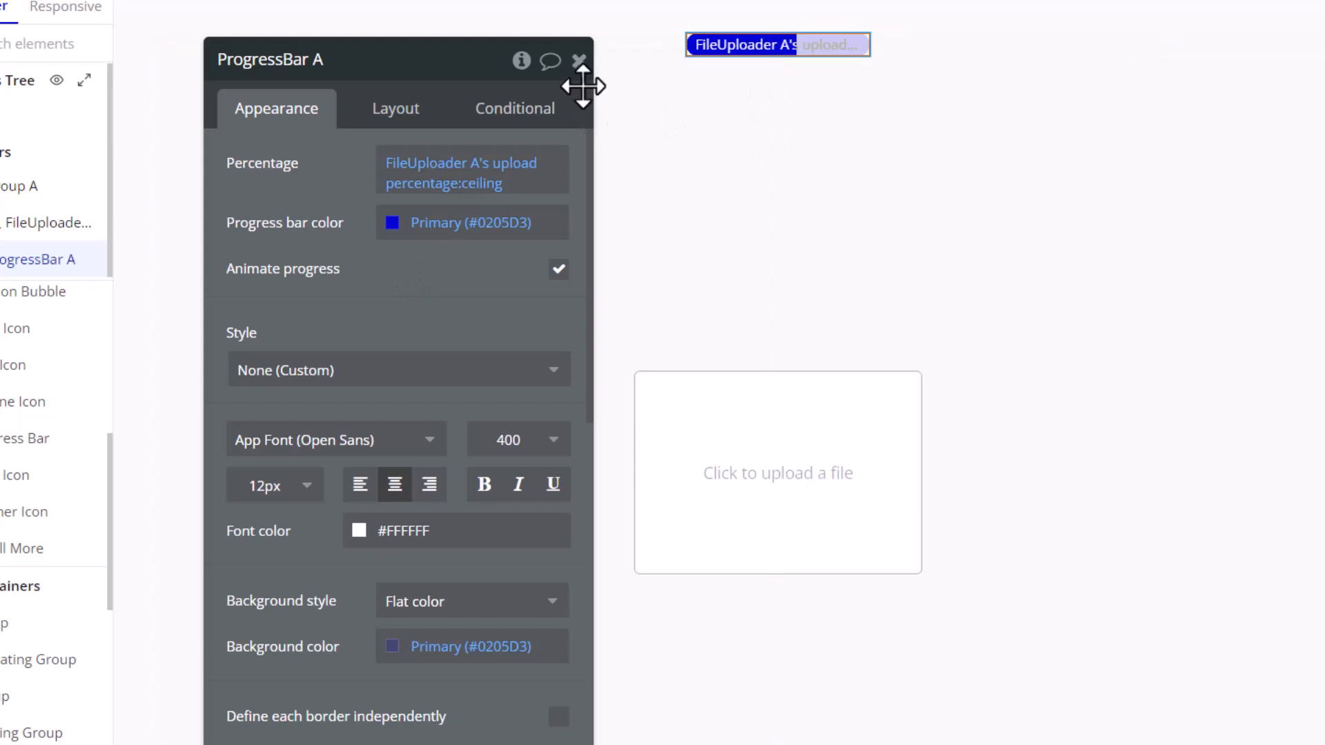
Close the property editor and send ProgressBar A to the back, behind FileUploader A
left_click(581, 60)
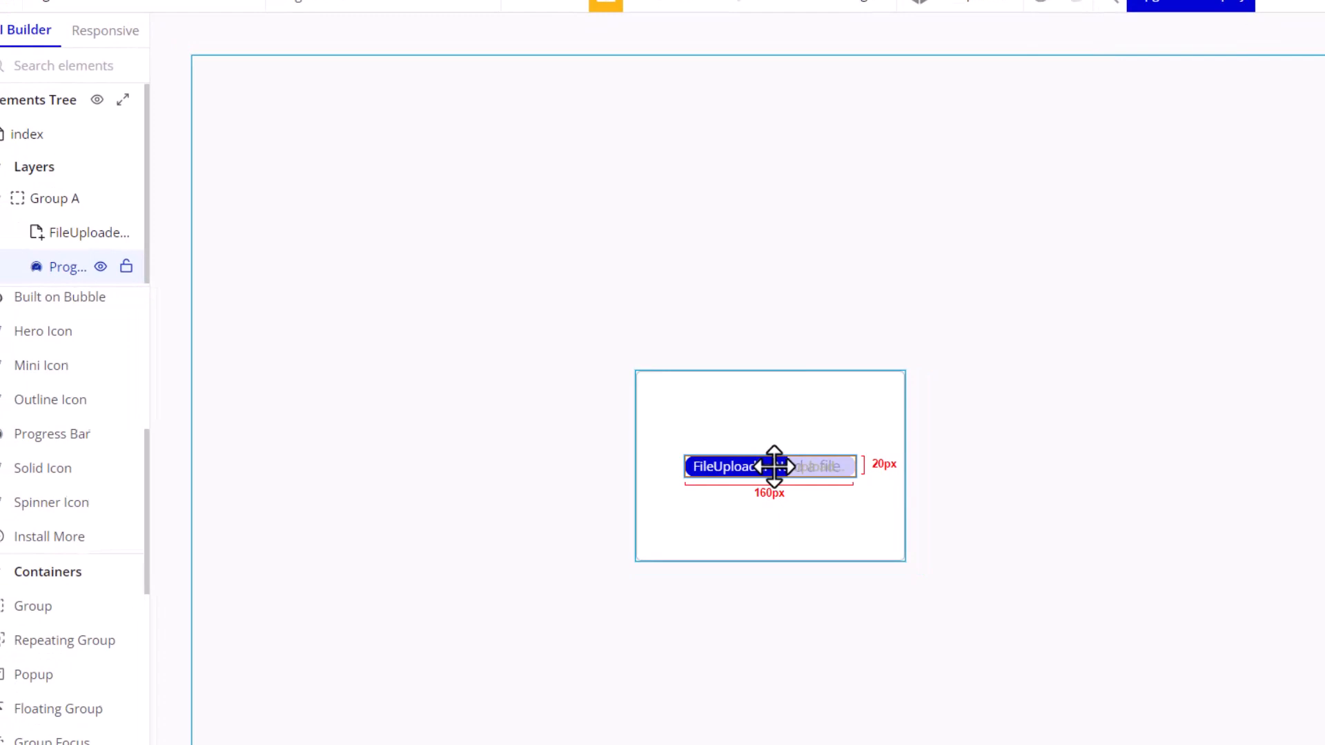
right_click(723, 466)
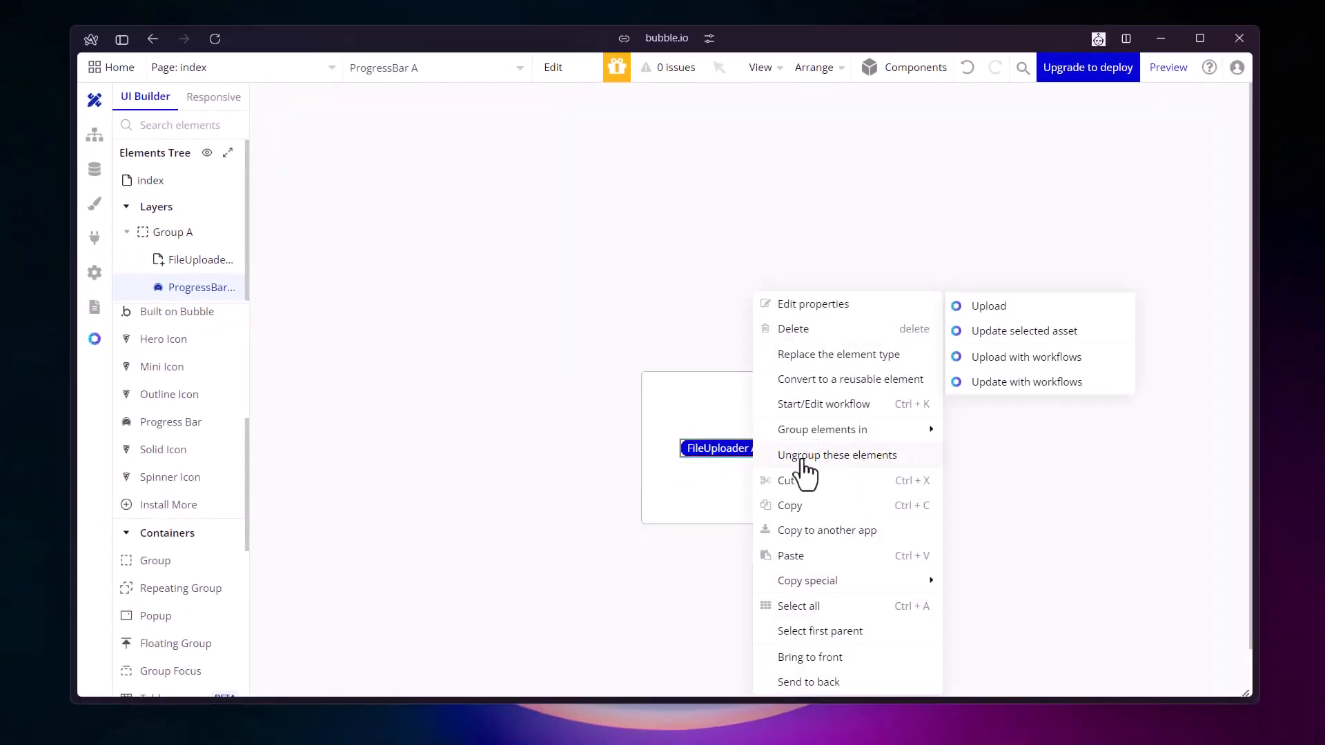
mouse_move(844, 671)
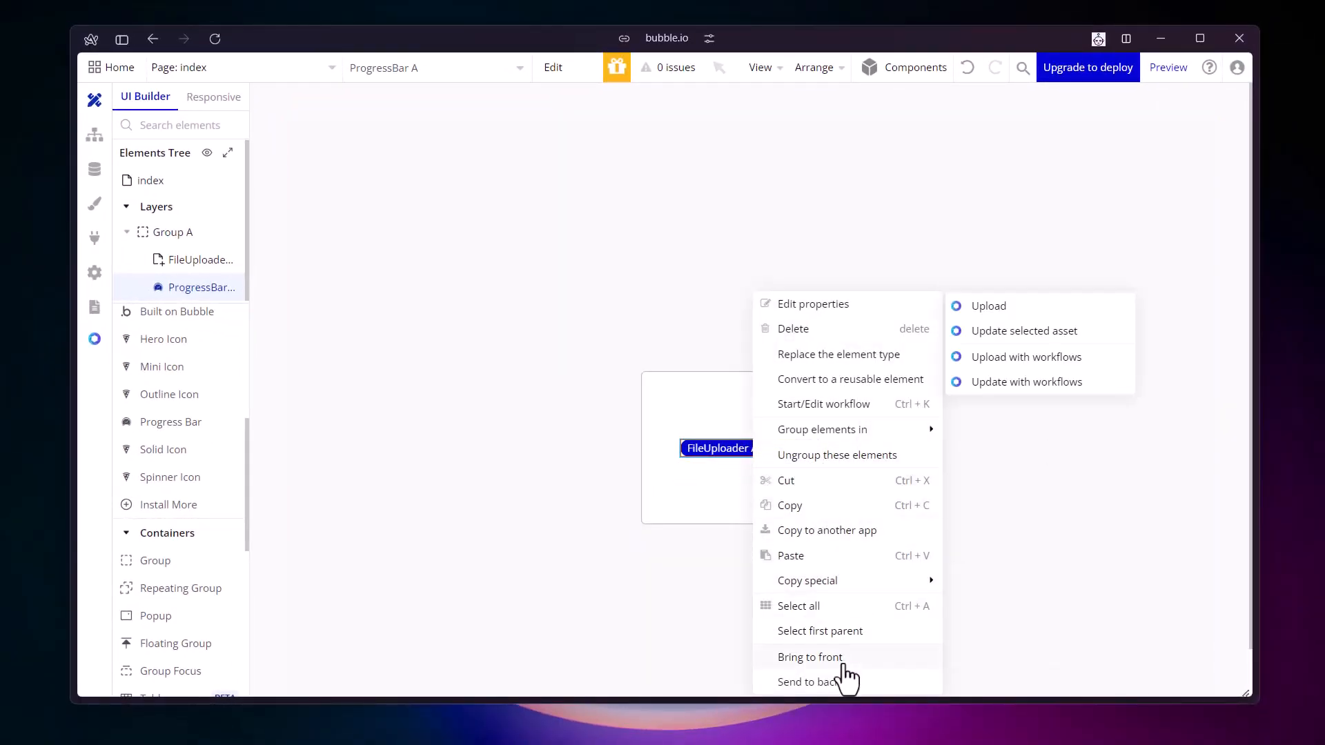
mouse_move(845, 691)
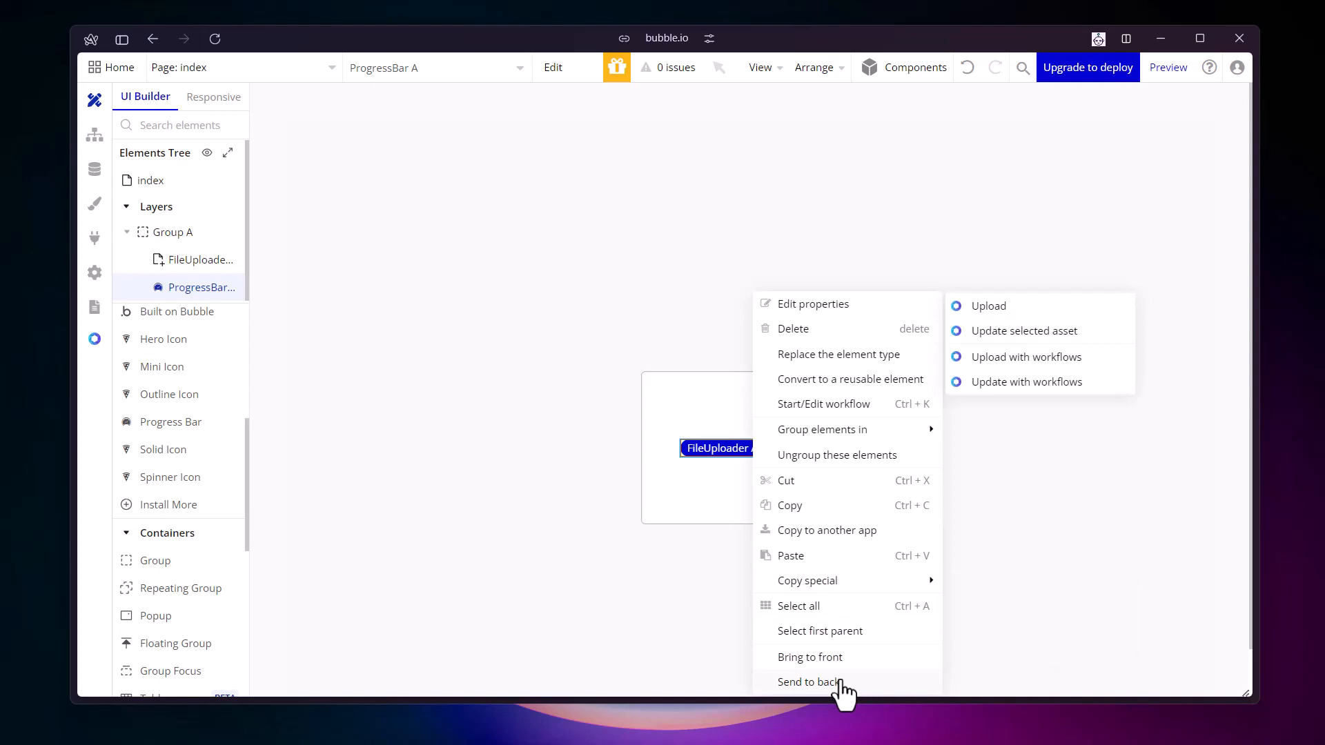
left_click(809, 682)
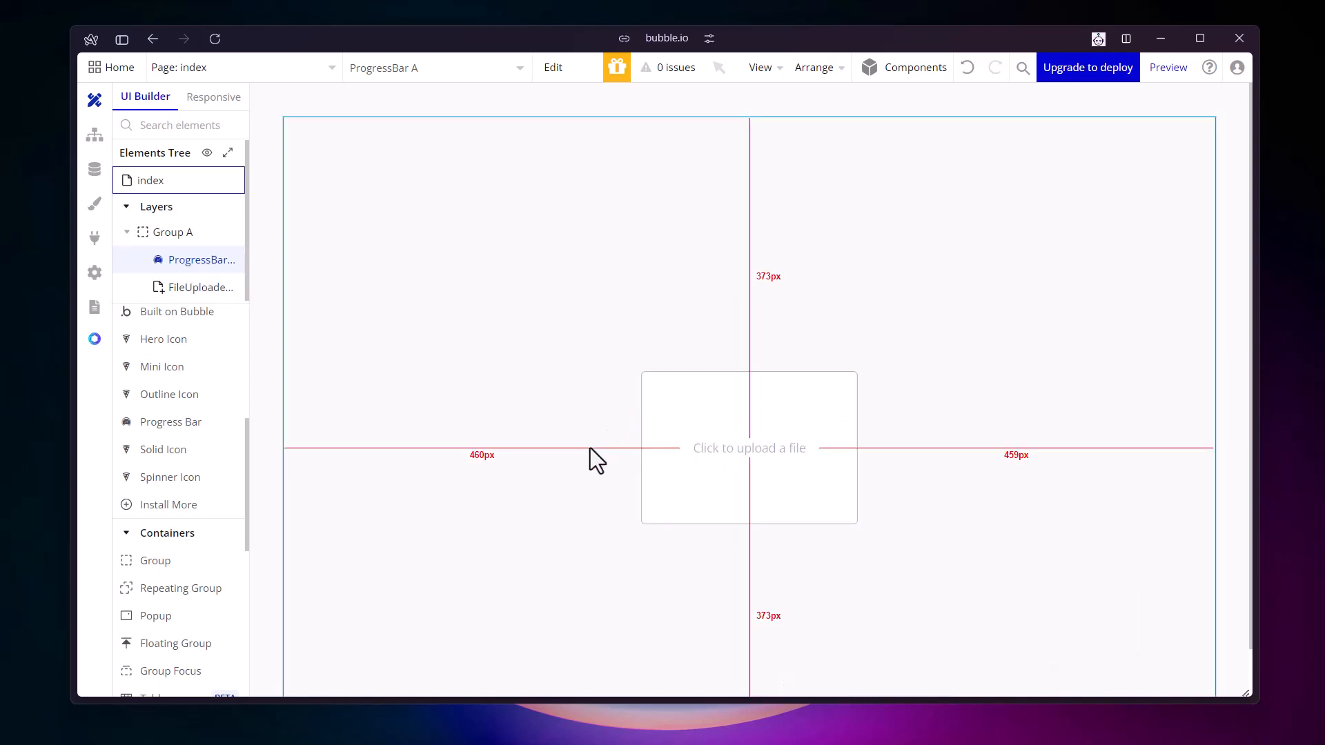
Check FileUploader A's invisible-while-loading condition, then launch the page preview
left_click(748, 448)
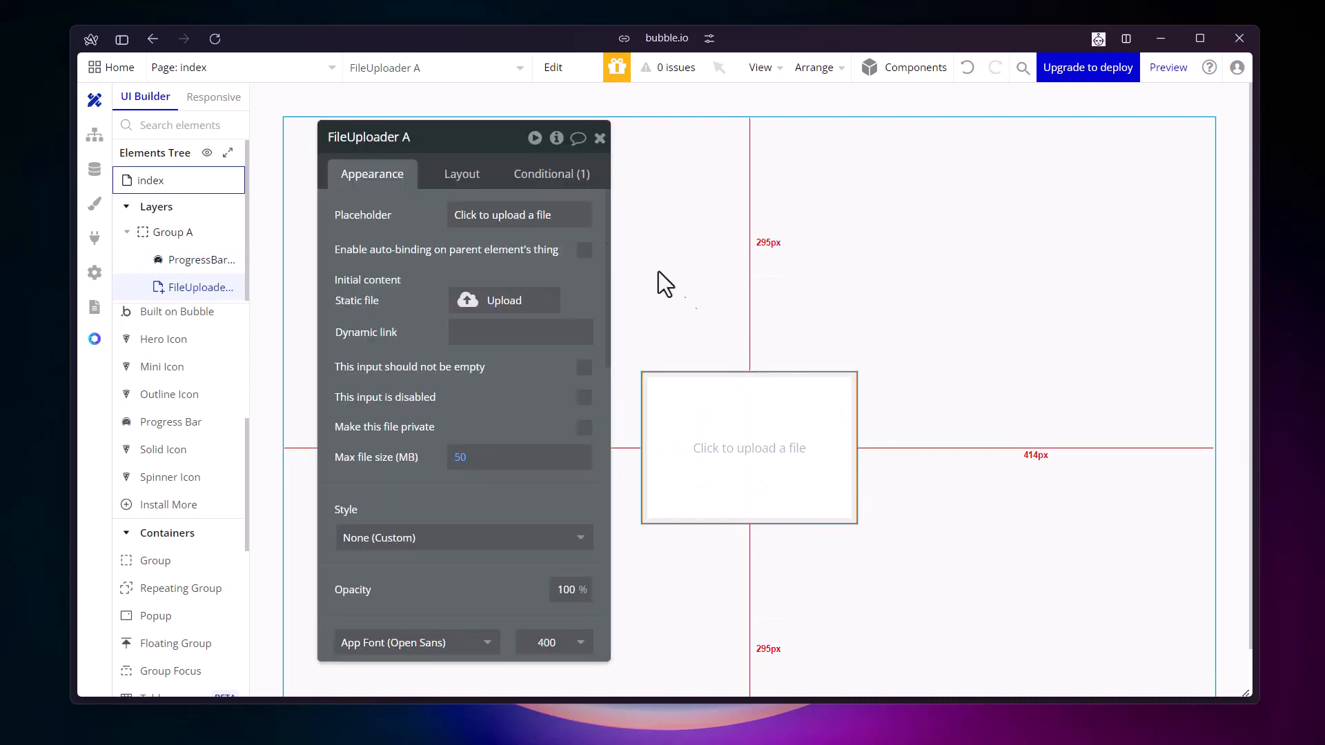
left_click(550, 174)
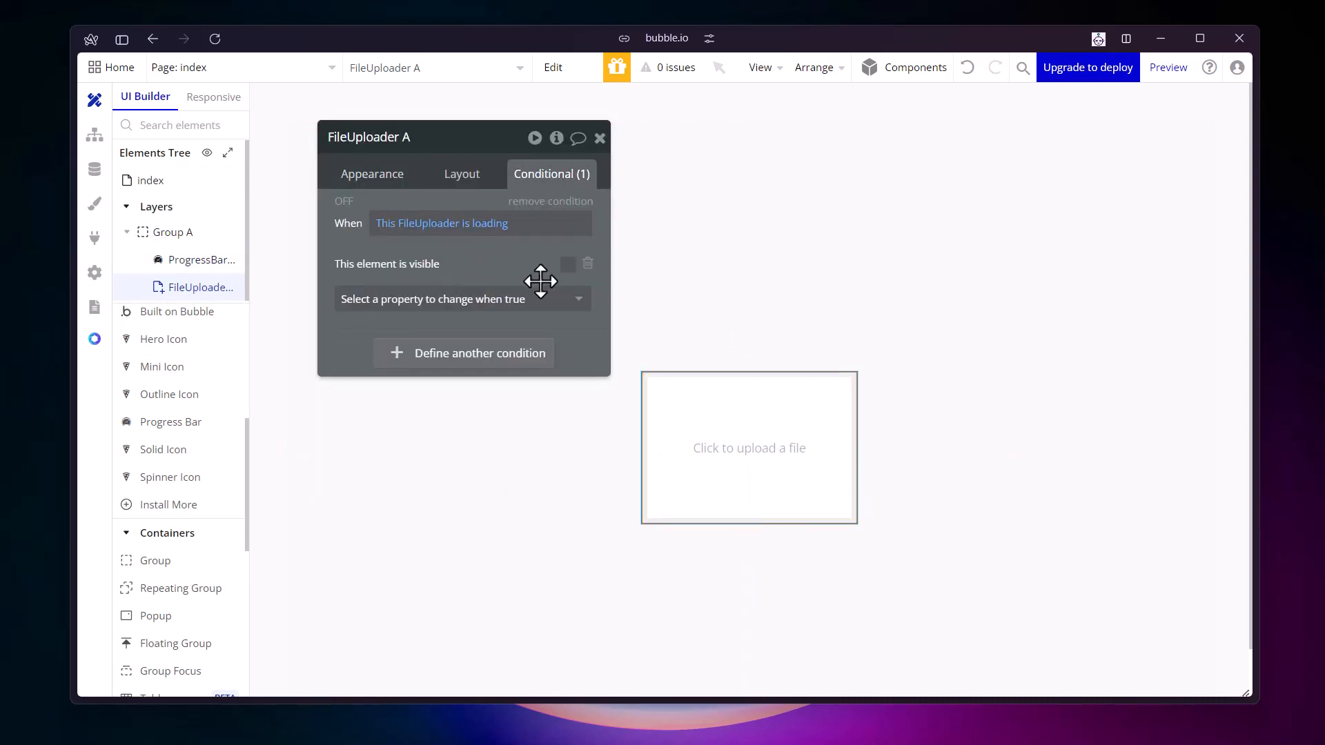
mouse_move(722, 467)
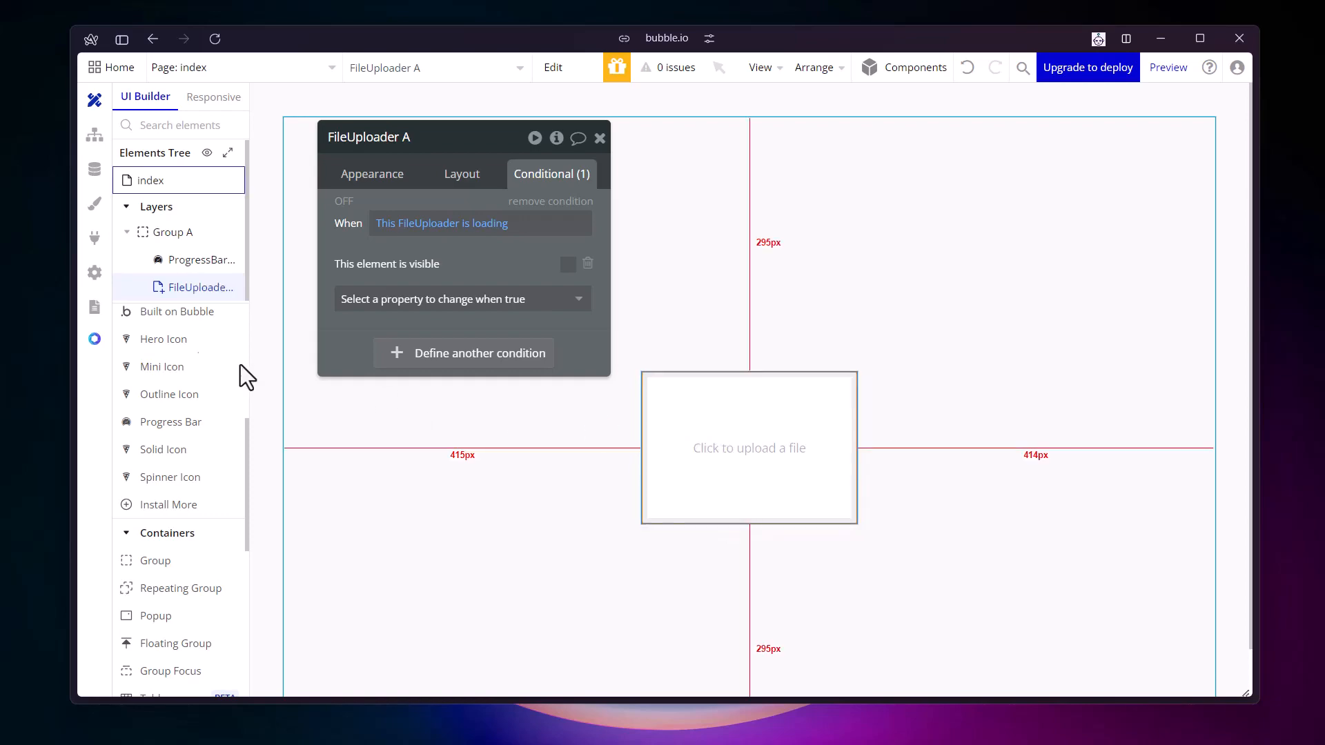
left_click(1168, 67)
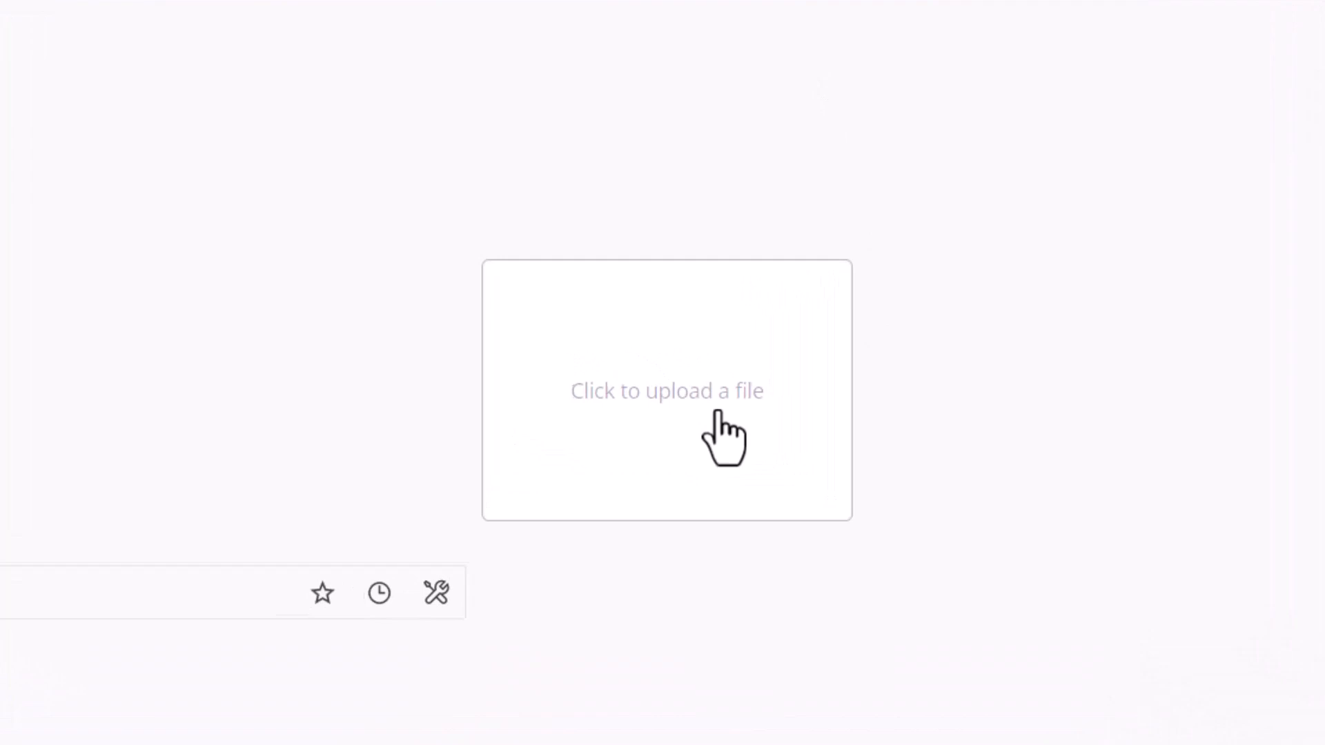
Upload the Rabbit.mp4 video through the previewed page's file uploader
left_click(666, 390)
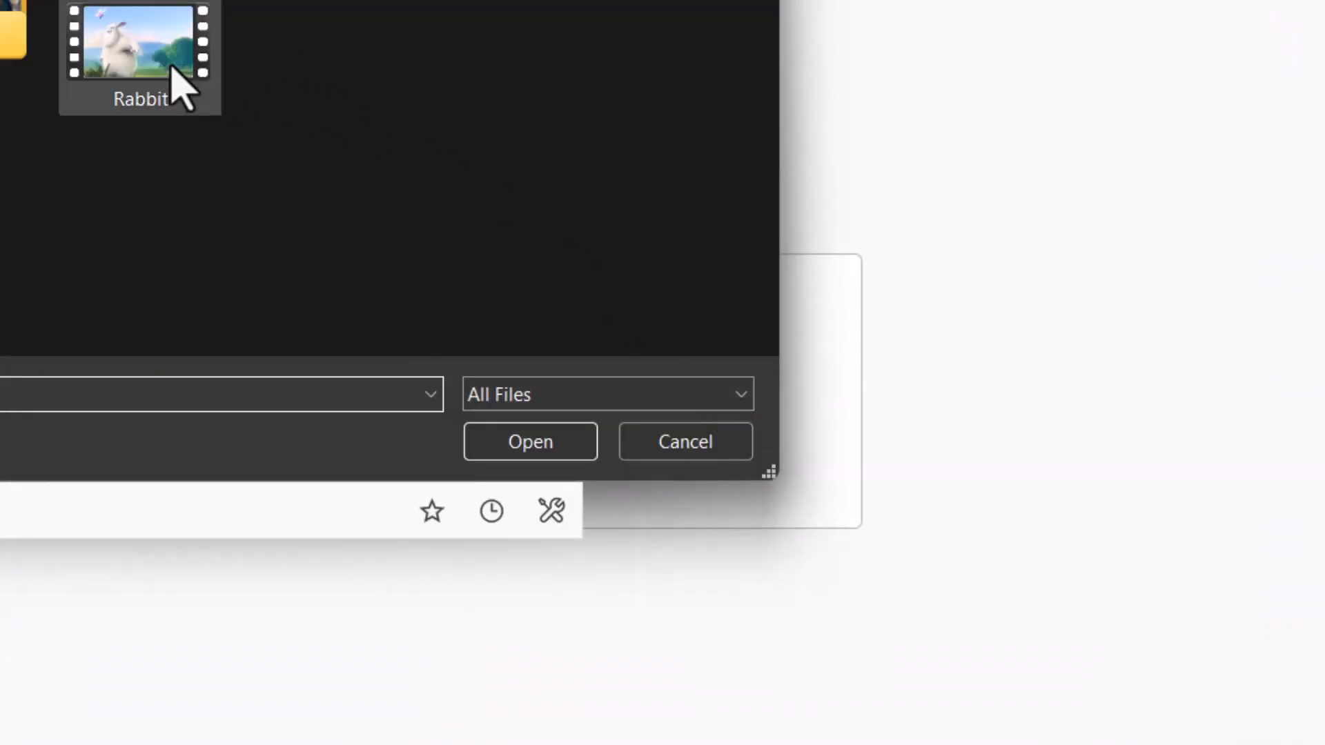
left_click(530, 441)
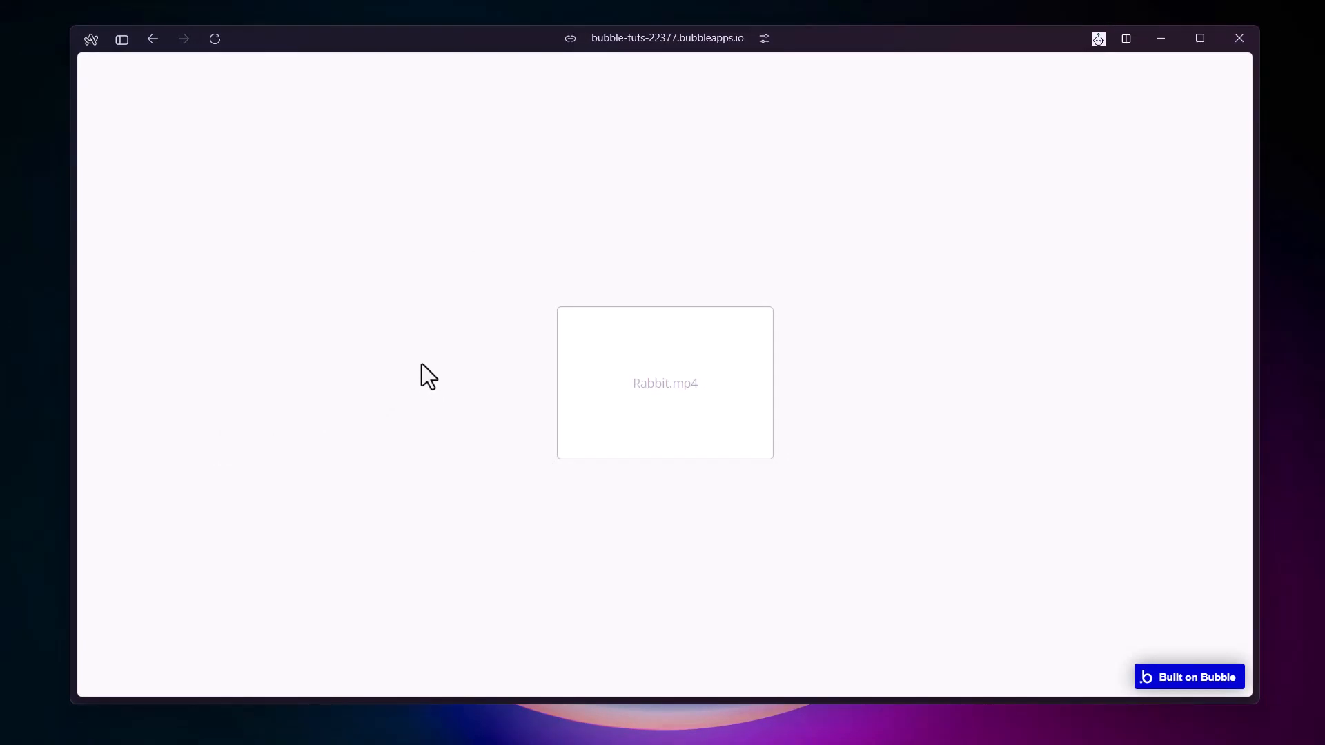
mouse_move(432, 320)
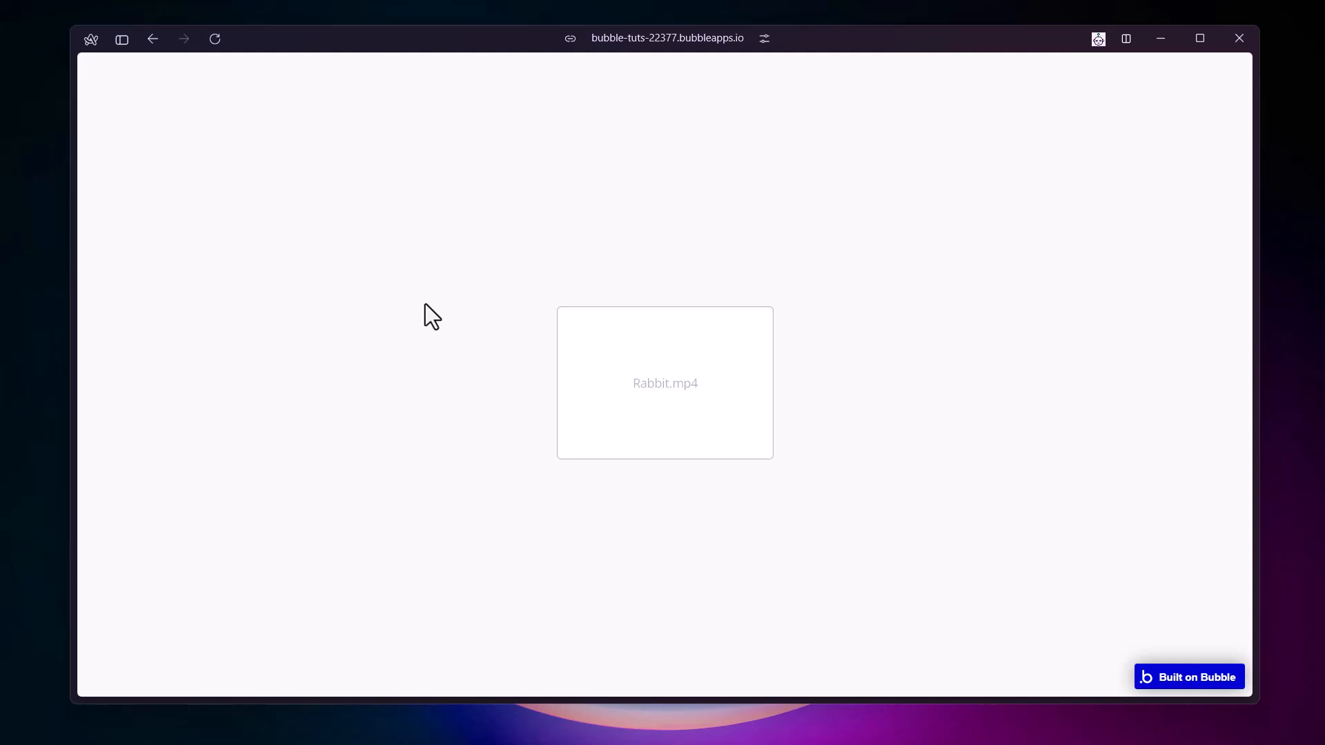
mouse_move(365, 342)
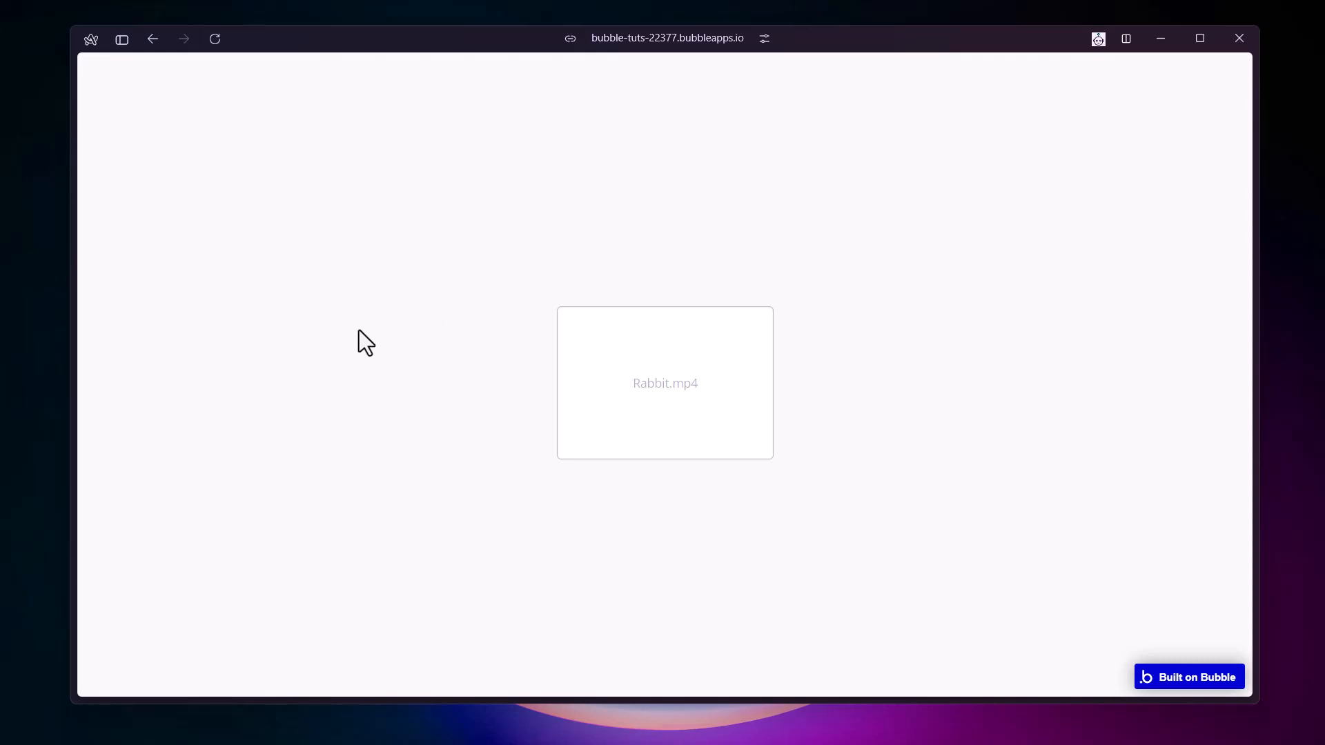
mouse_move(321, 237)
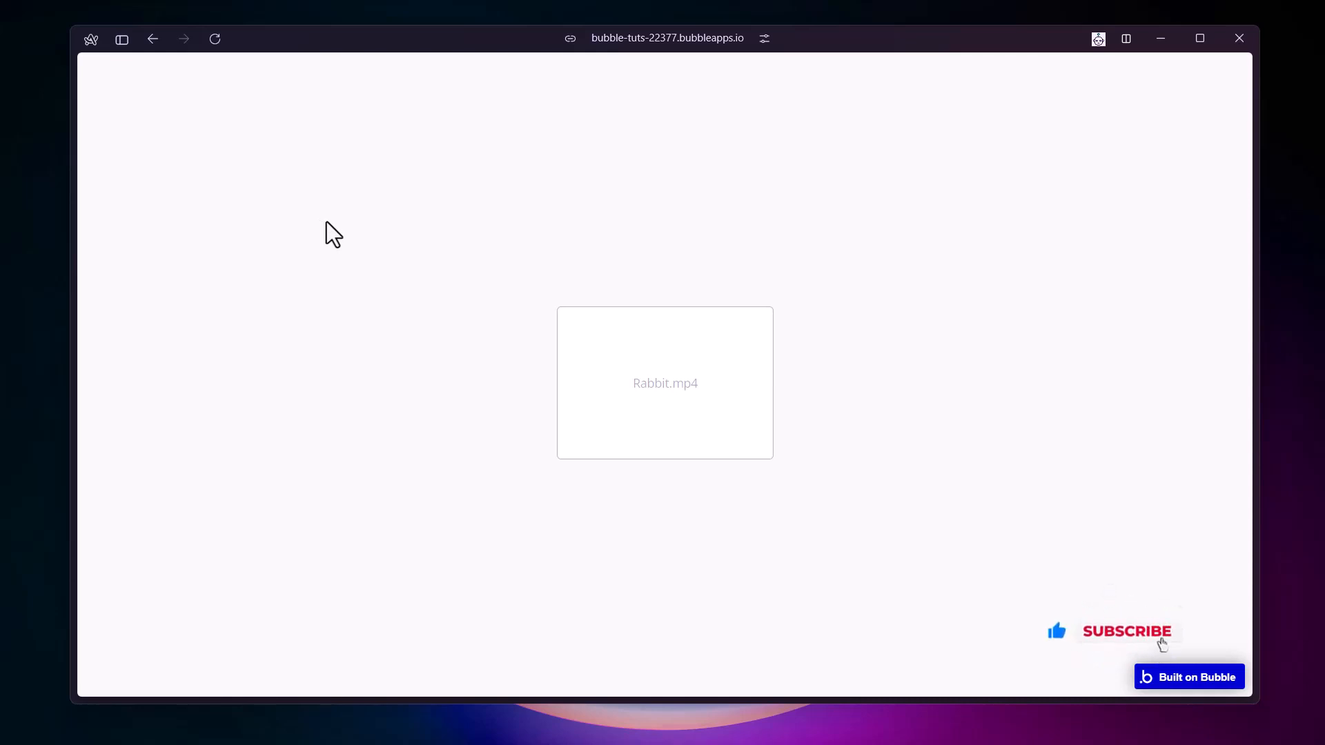
left_click(1126, 631)
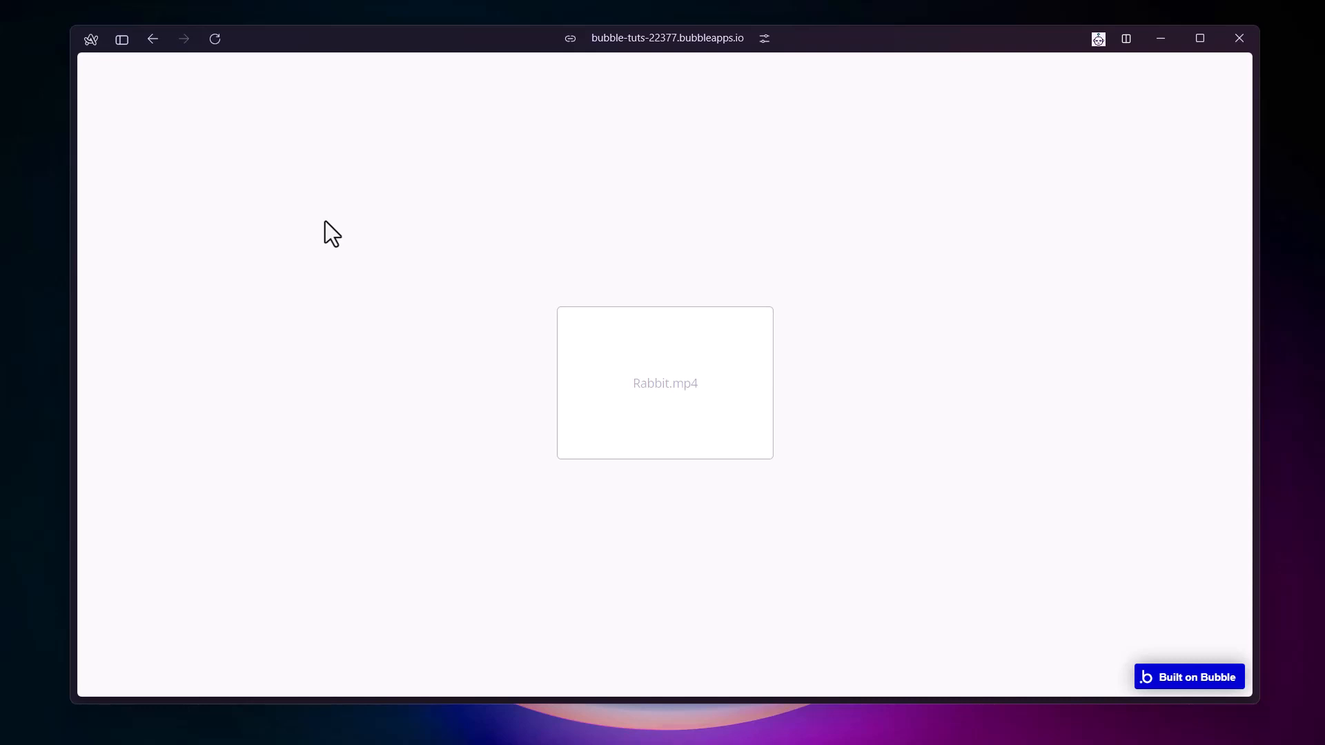
mouse_move(415, 229)
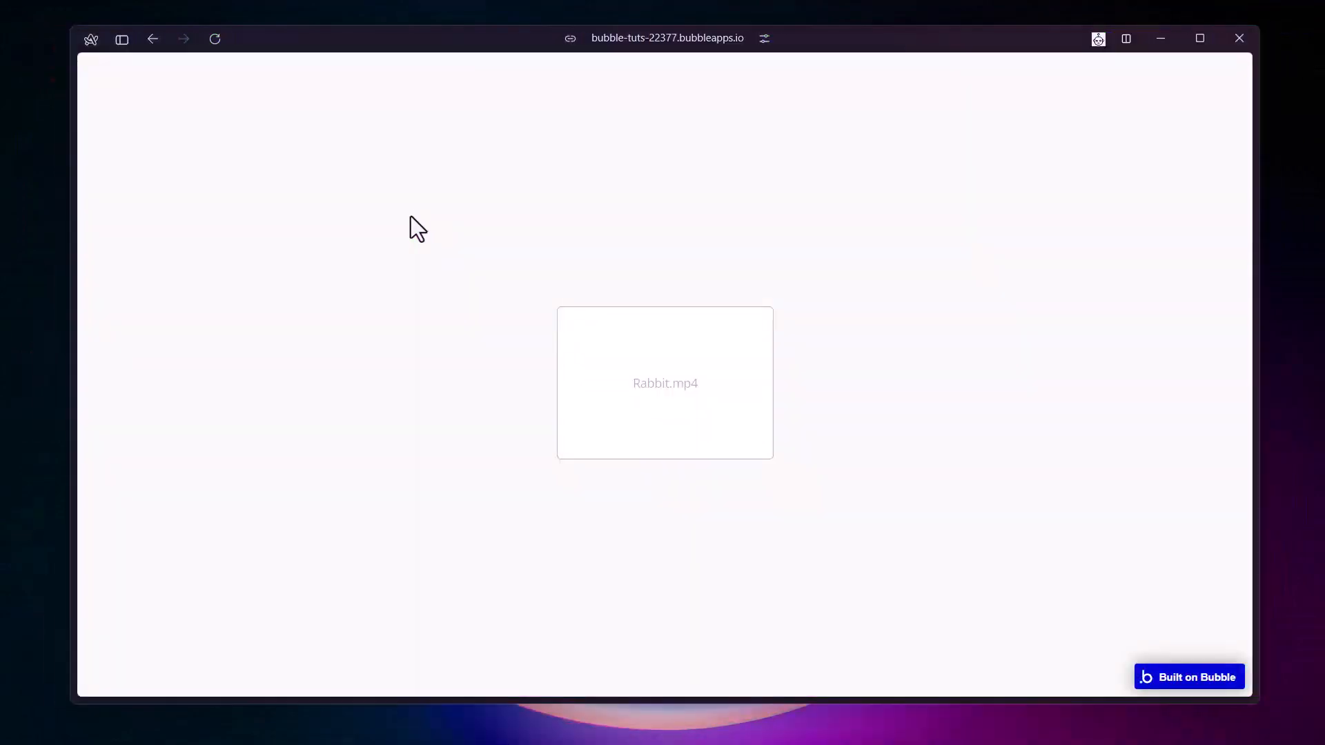